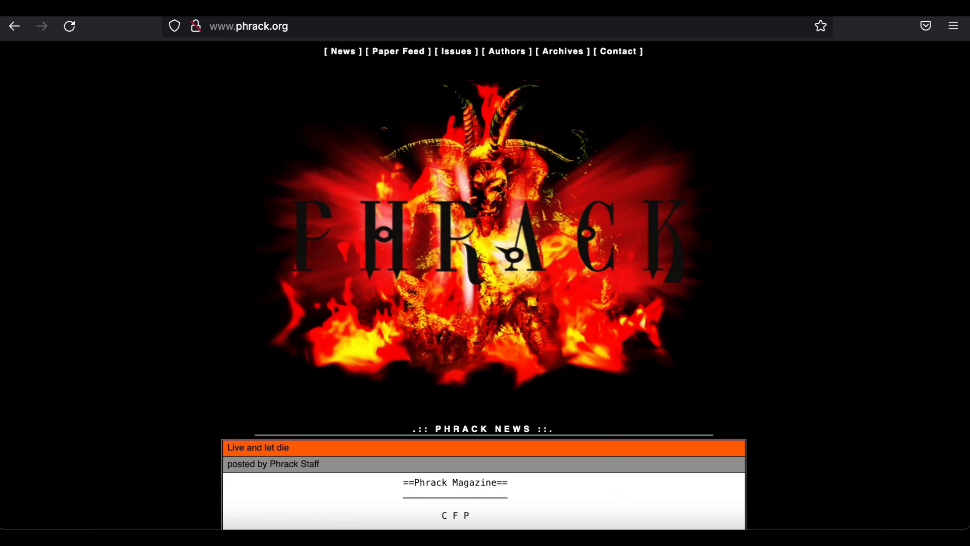
mouse_move(191, 194)
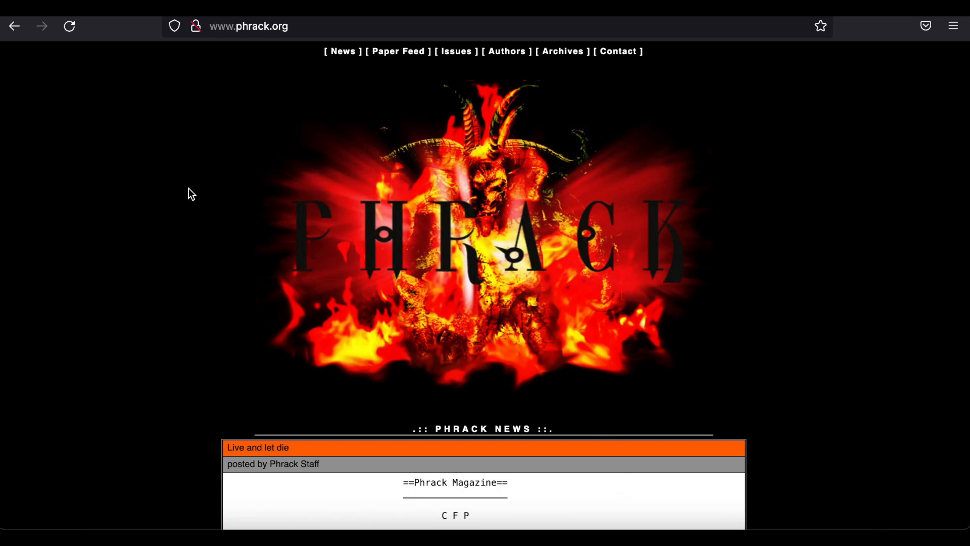
Open Phrack's current issue 70 and scroll through its introduction.
scroll(down, 3)
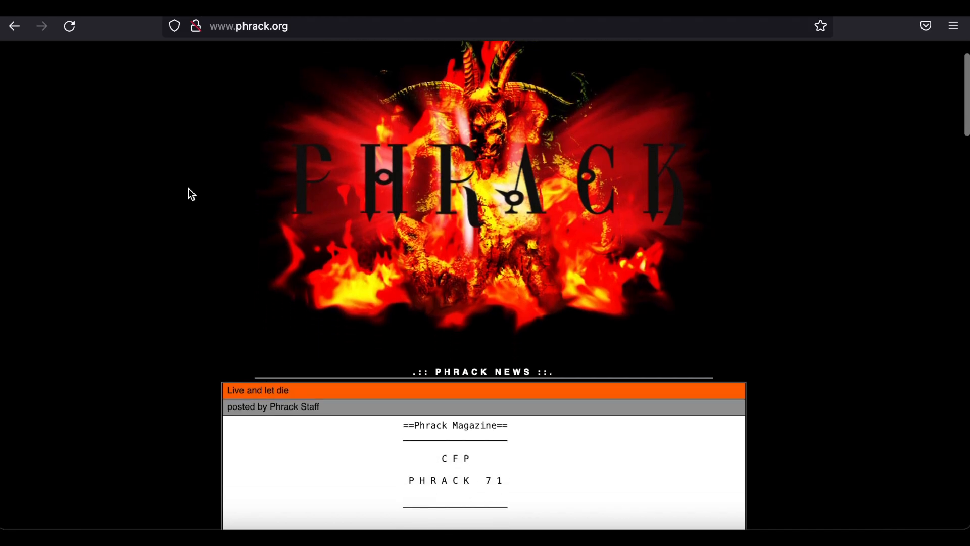
scroll(up, 3)
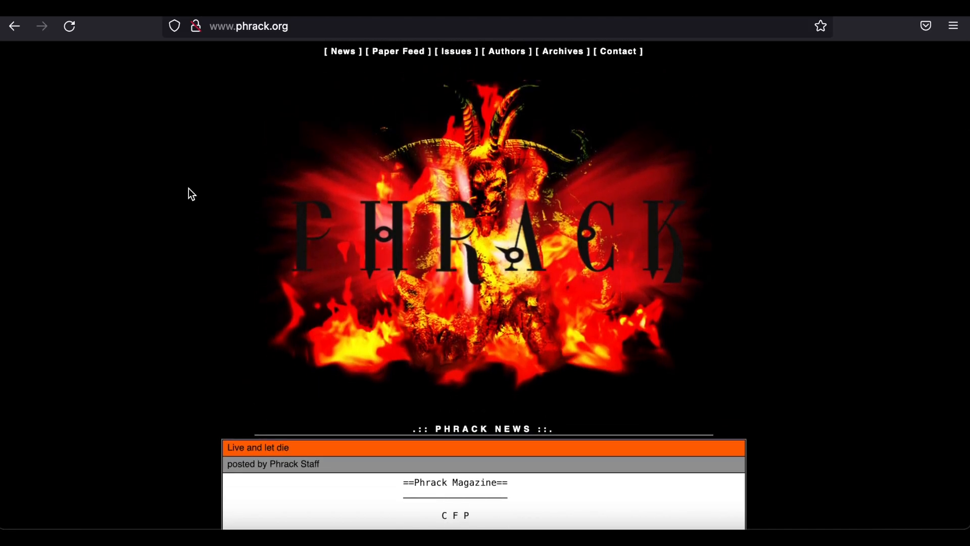
scroll(down, 3)
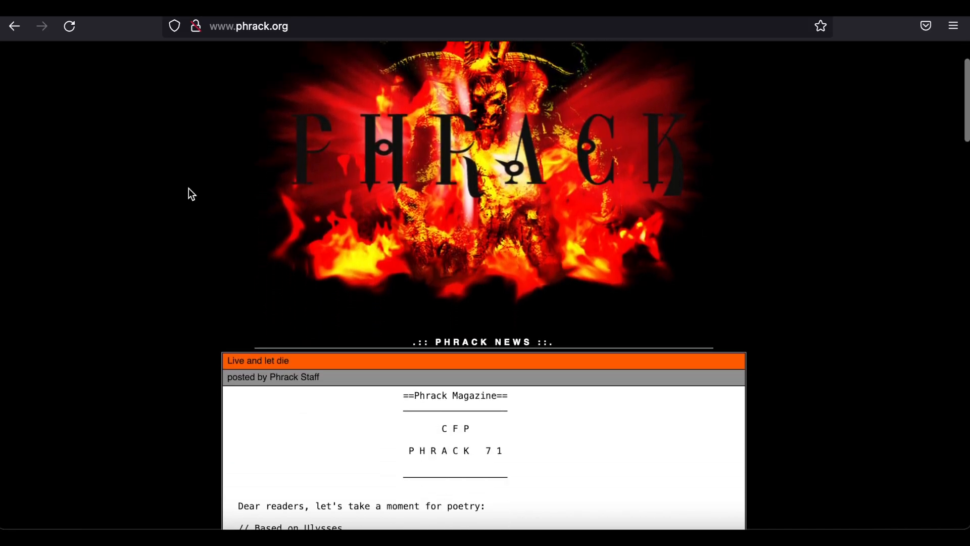
scroll(down, 3)
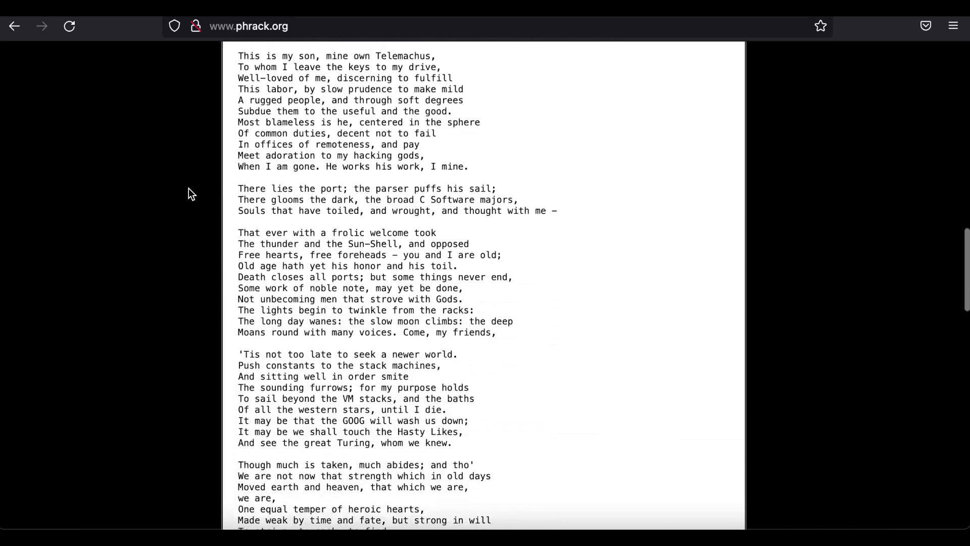
scroll(down, 3)
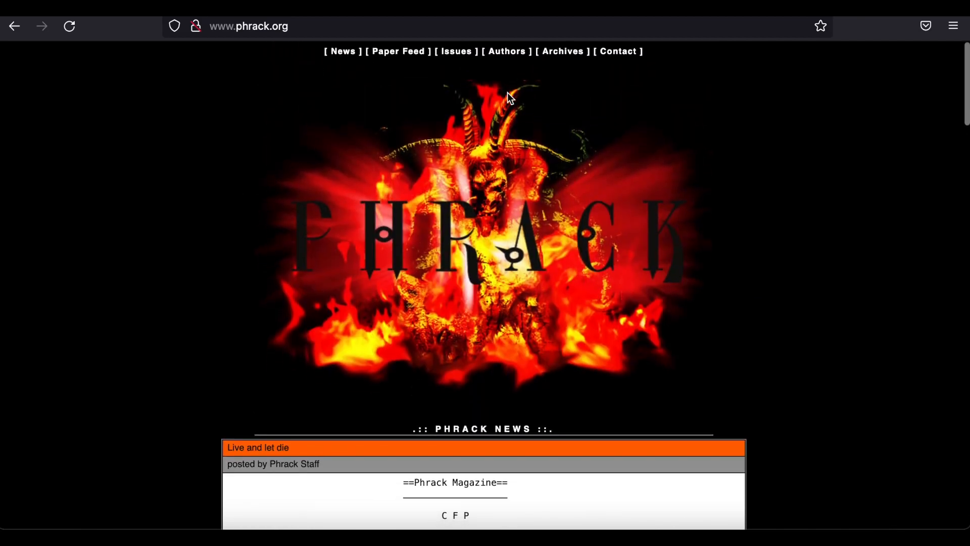
click(455, 52)
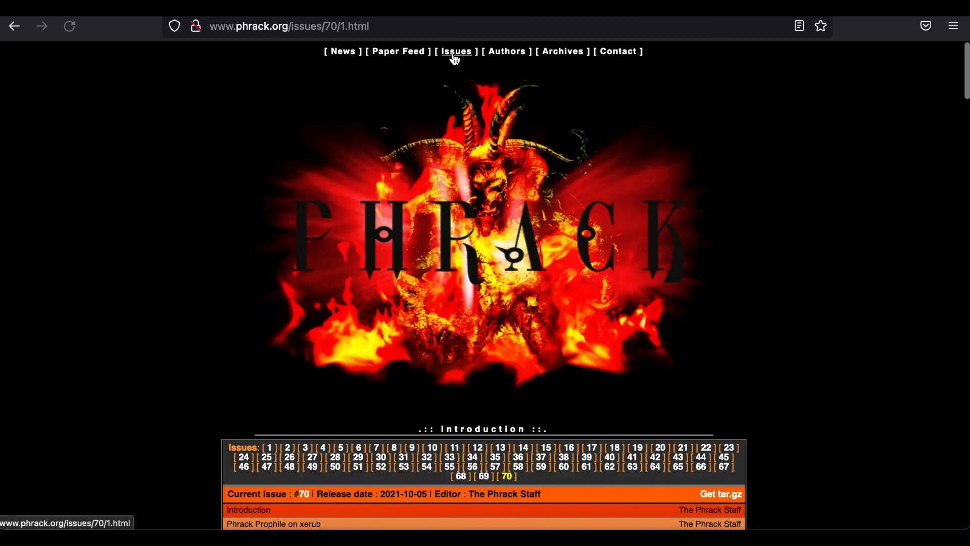
scroll(down, 3)
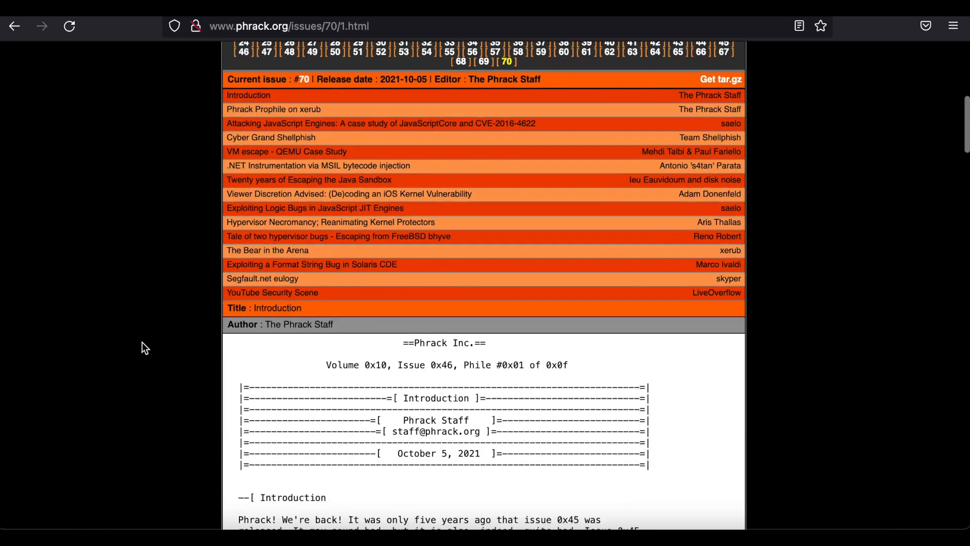
scroll(down, 3)
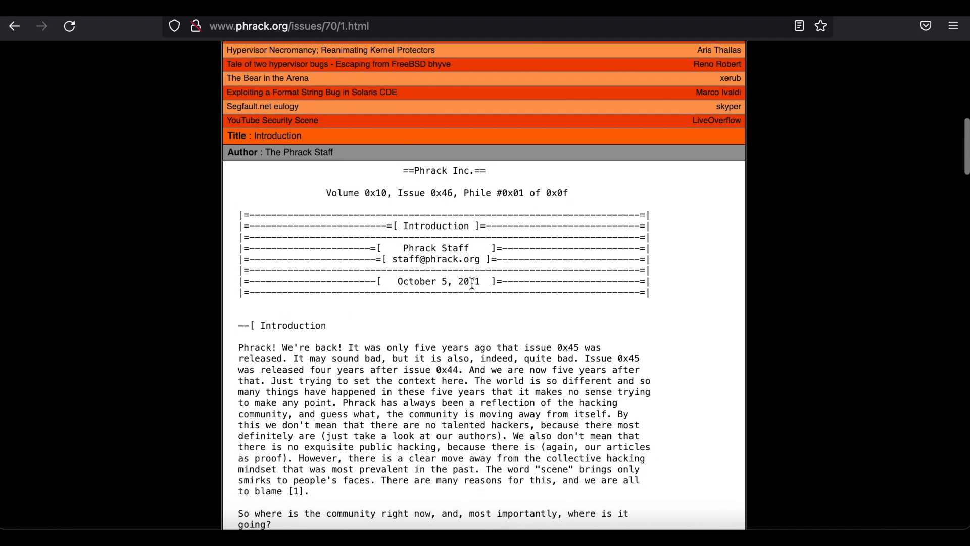
mouse_move(569, 320)
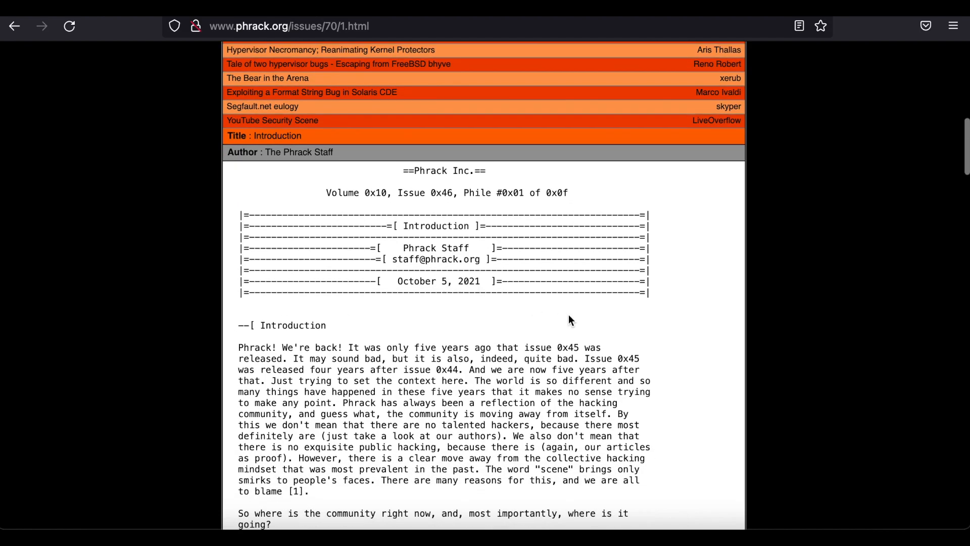
Read Team Shellphish's Cyber Grand Shellphish article, then go to issue 69.
scroll(up, 3)
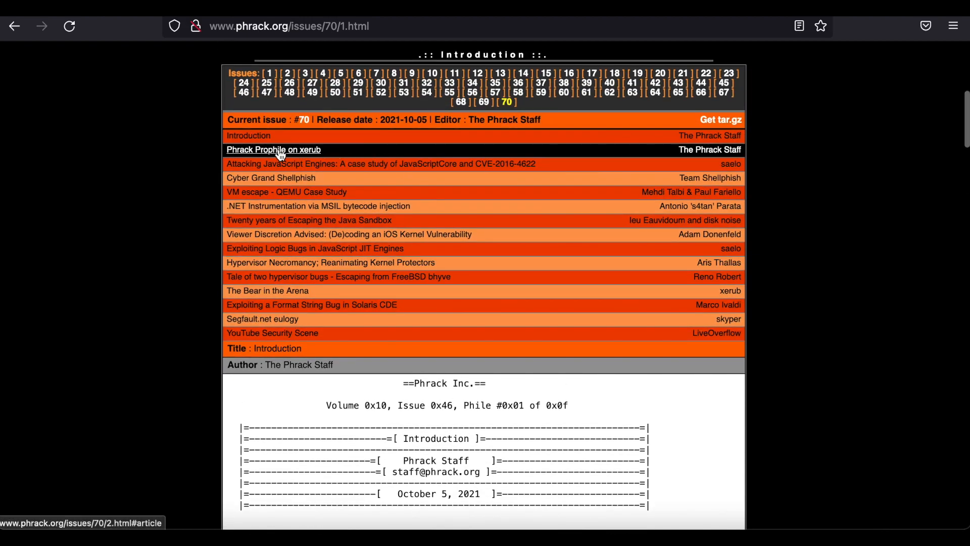
mouse_move(270, 178)
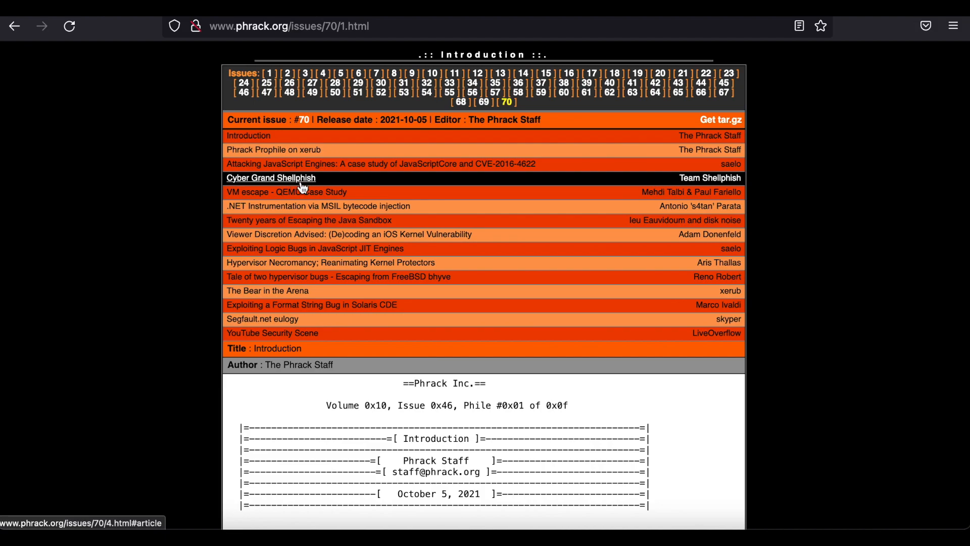
click(271, 178)
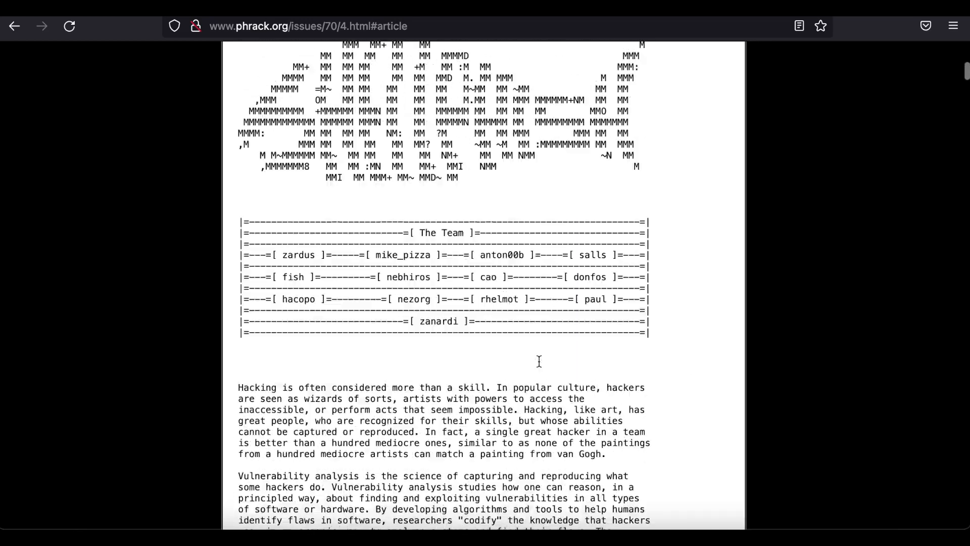
scroll(up, 3)
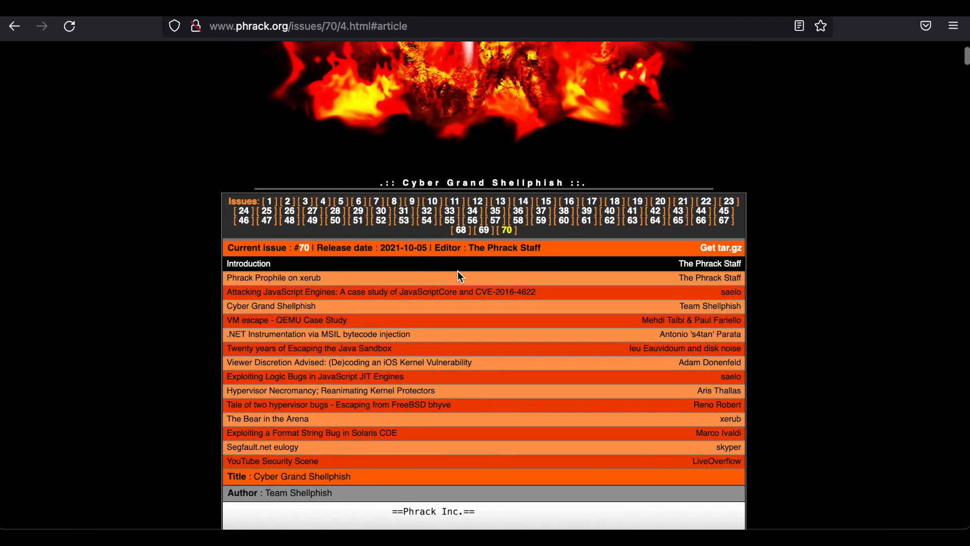
mouse_move(496, 249)
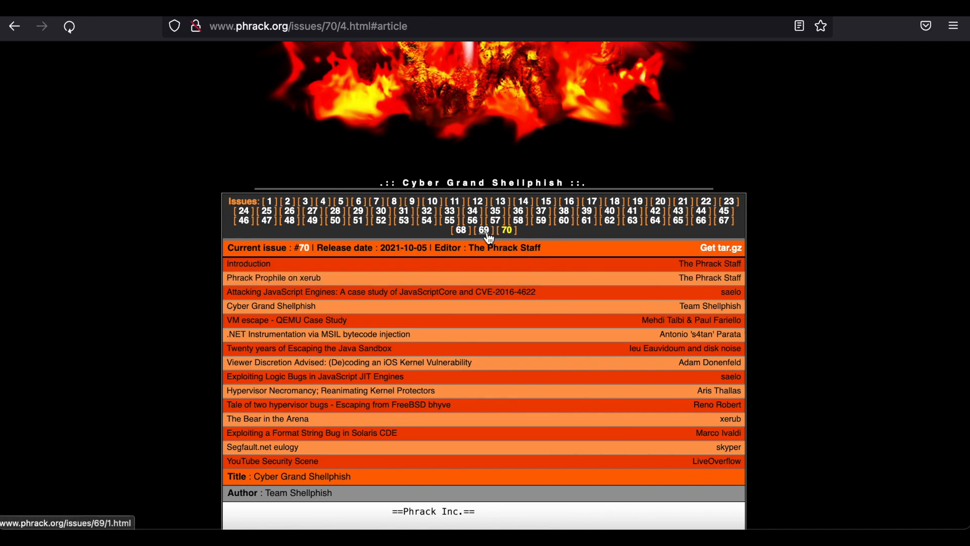
click(479, 231)
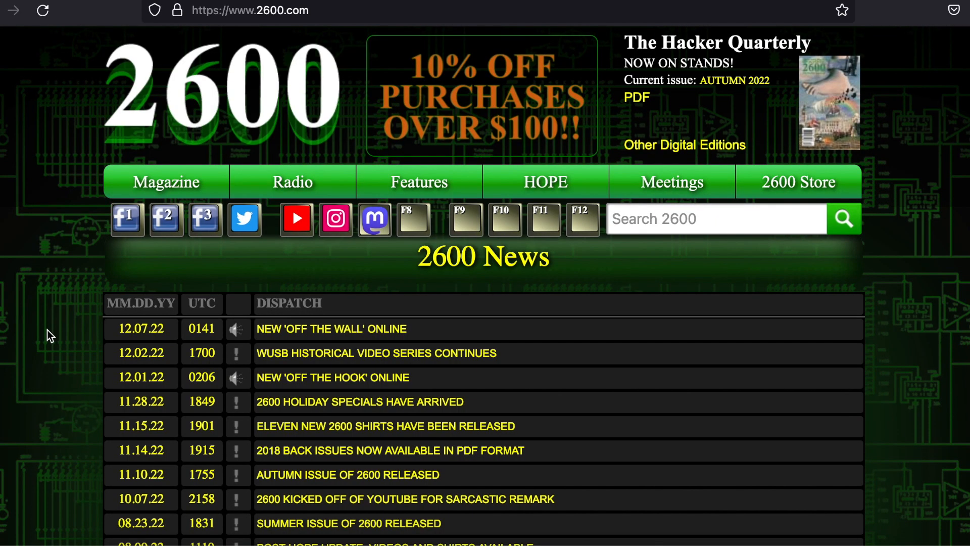
mouse_move(857, 115)
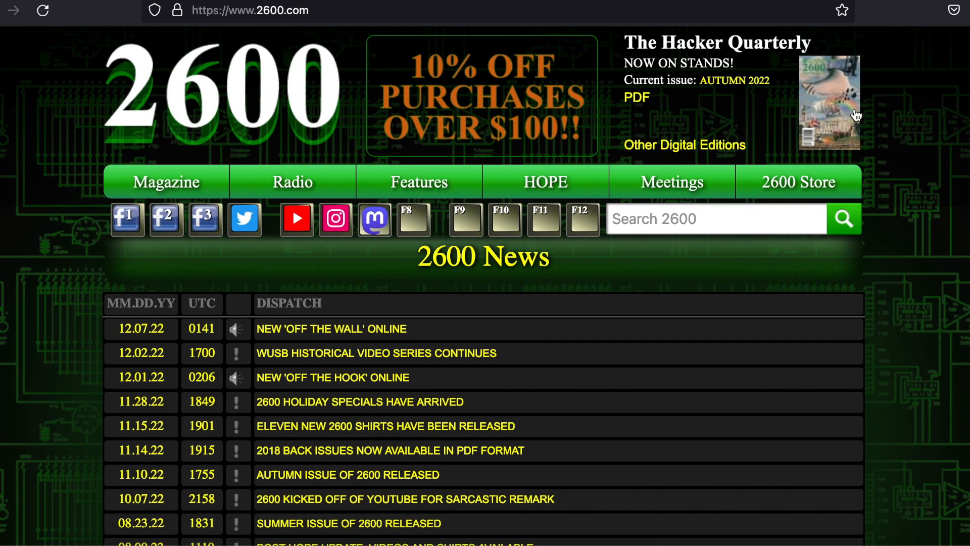
mouse_move(293, 182)
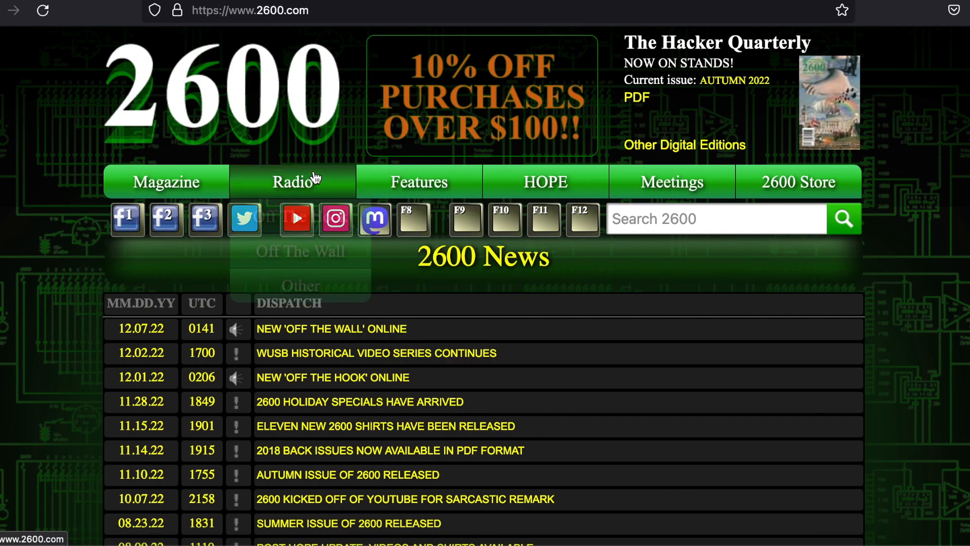
mouse_move(830, 103)
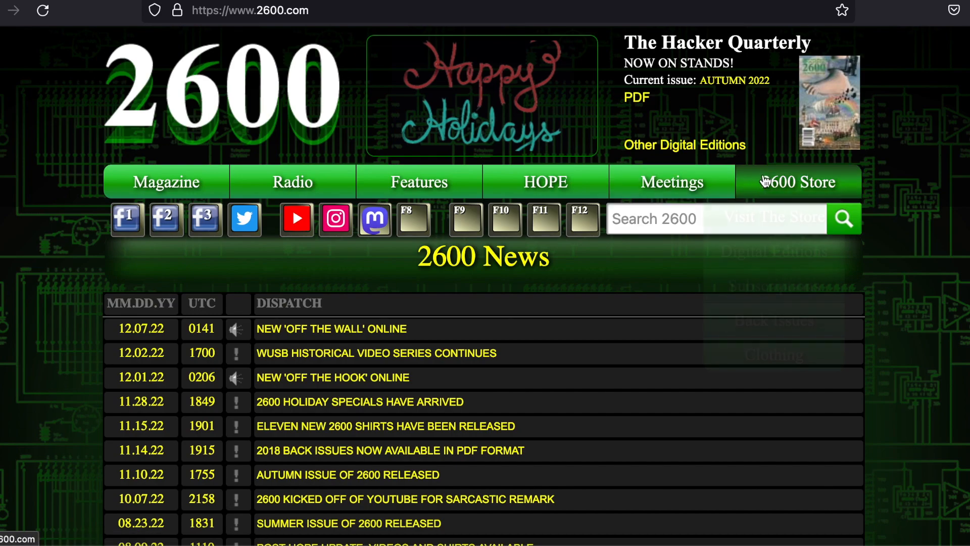
Visit the 2600 Store and look over its featured items.
click(800, 181)
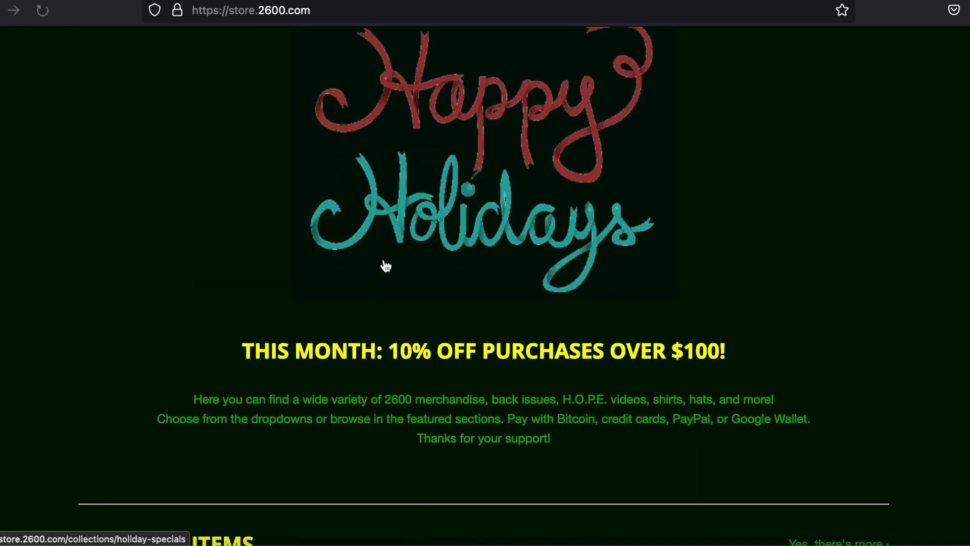
scroll(down, 3)
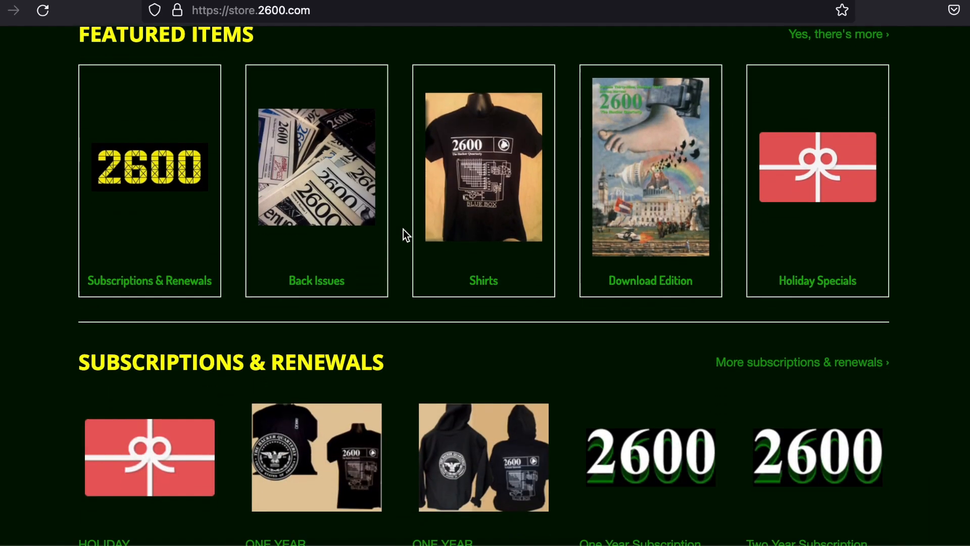
scroll(up, 3)
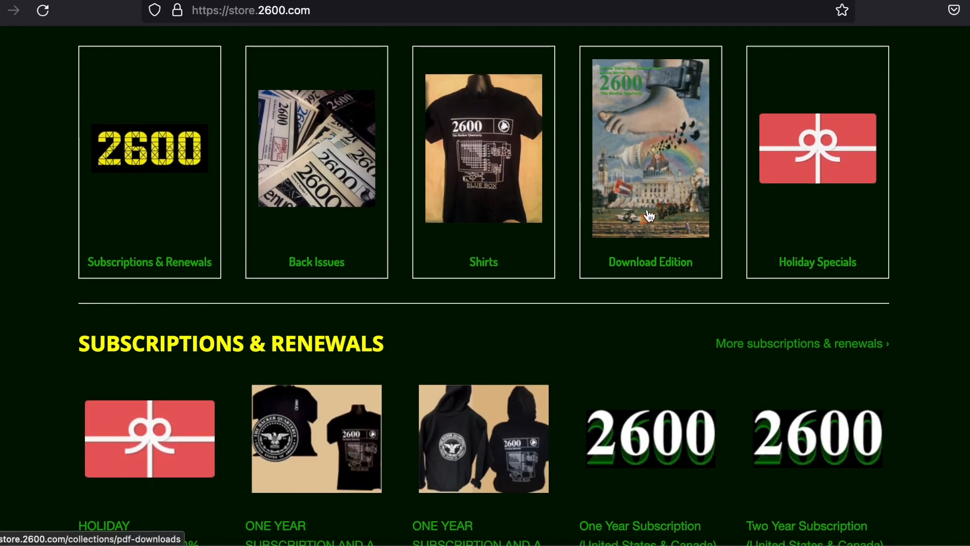
Browse the Back Issues collection and jump to page 9.
click(316, 149)
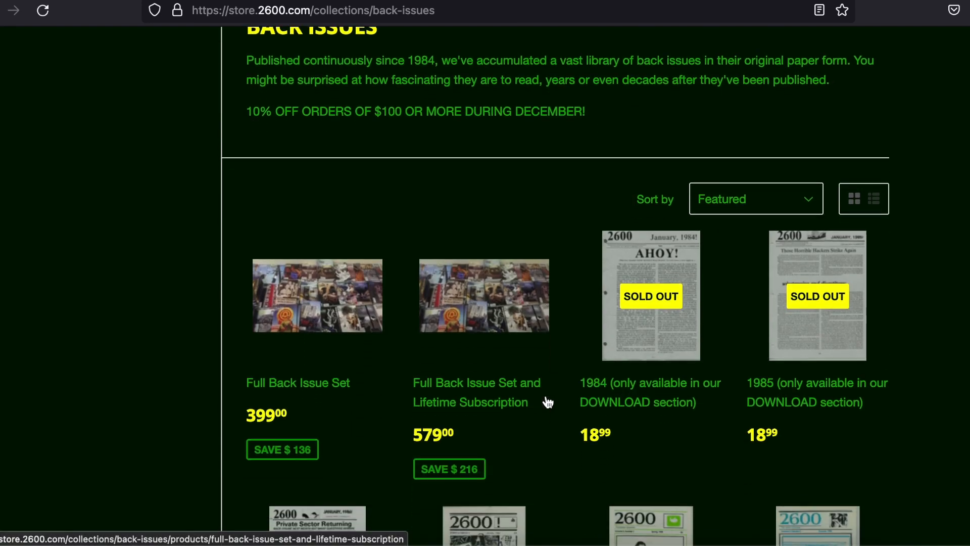
scroll(down, 3)
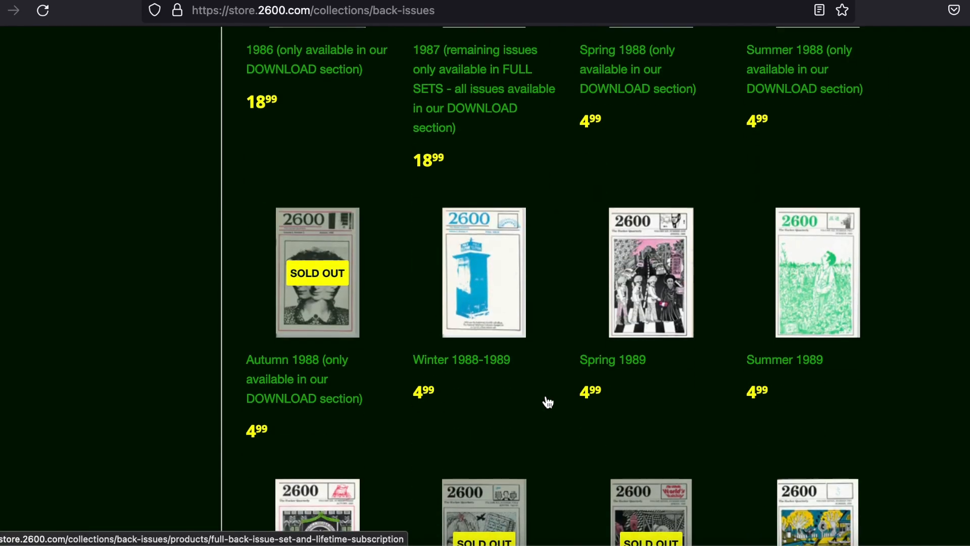
scroll(down, 3)
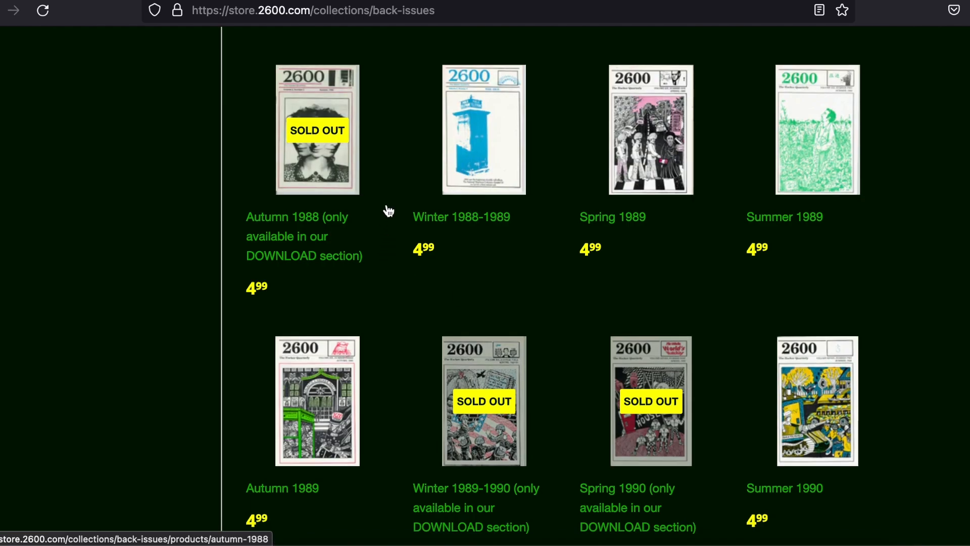
scroll(up, 3)
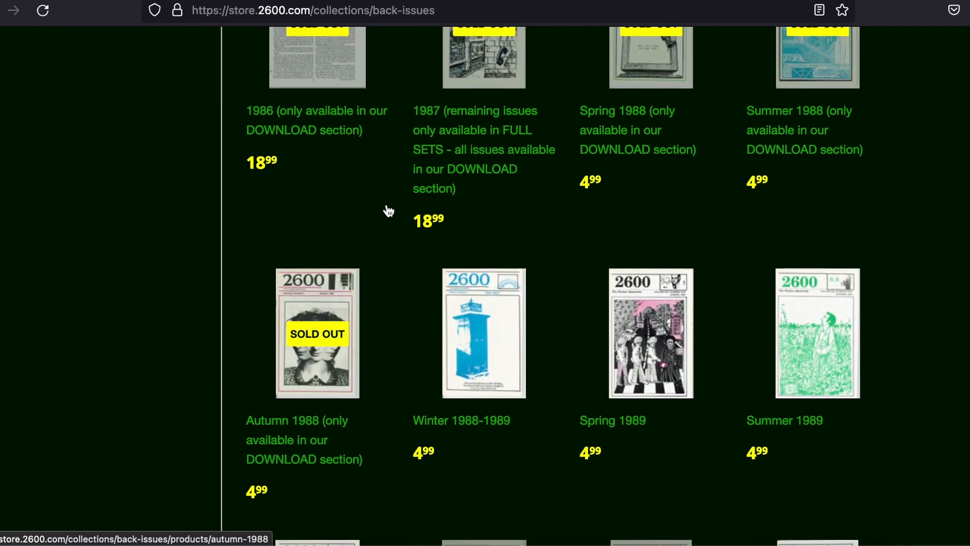
scroll(down, 3)
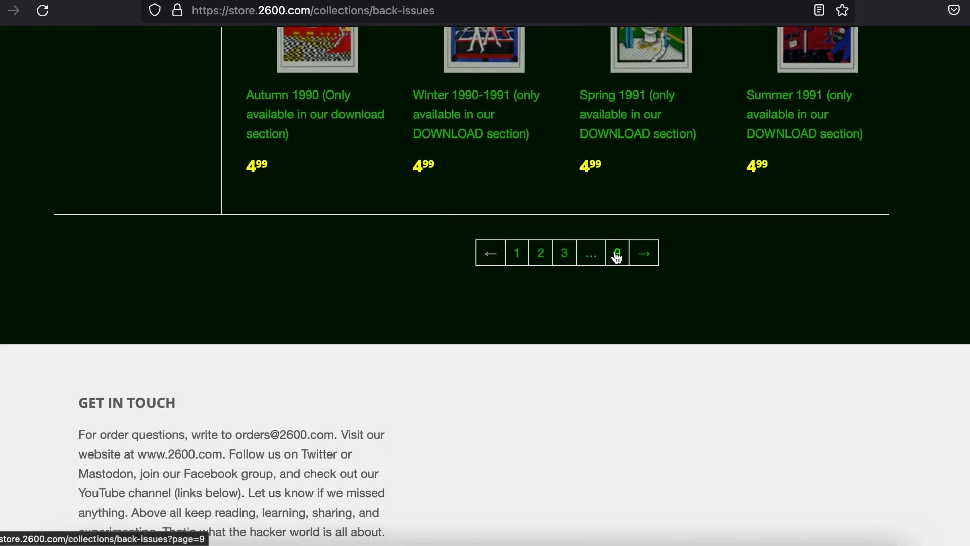
click(618, 254)
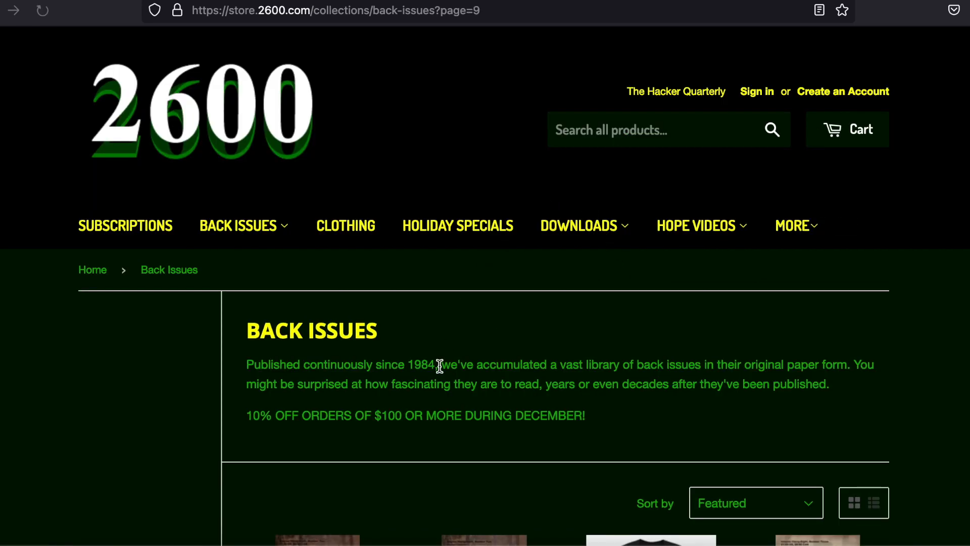
scroll(down, 3)
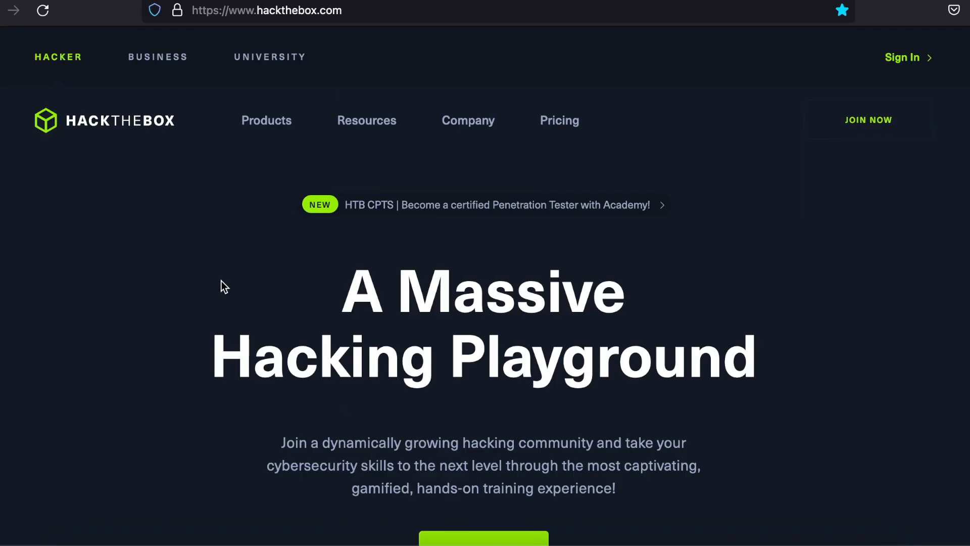
Scroll to the Machine Lab preview and show the Academy machine's details.
scroll(down, 3)
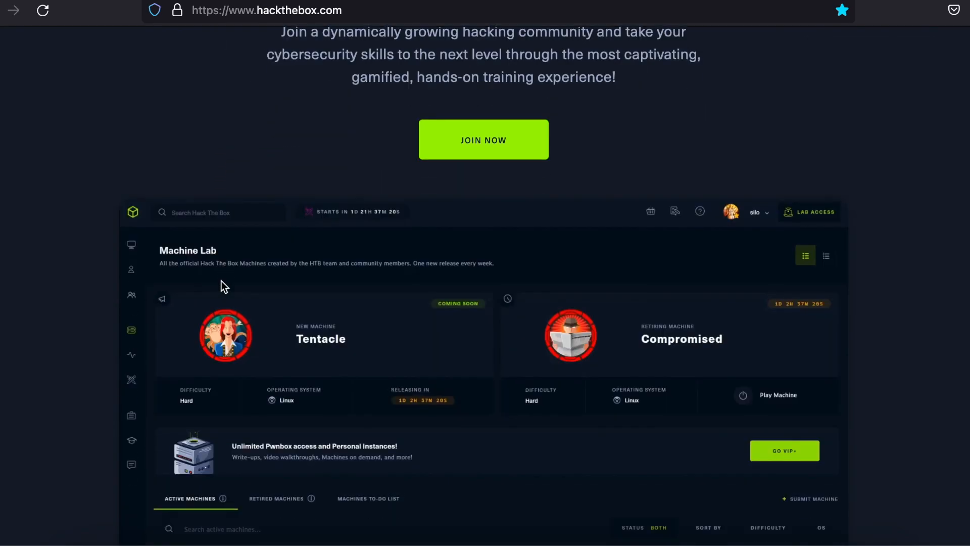
scroll(up, 3)
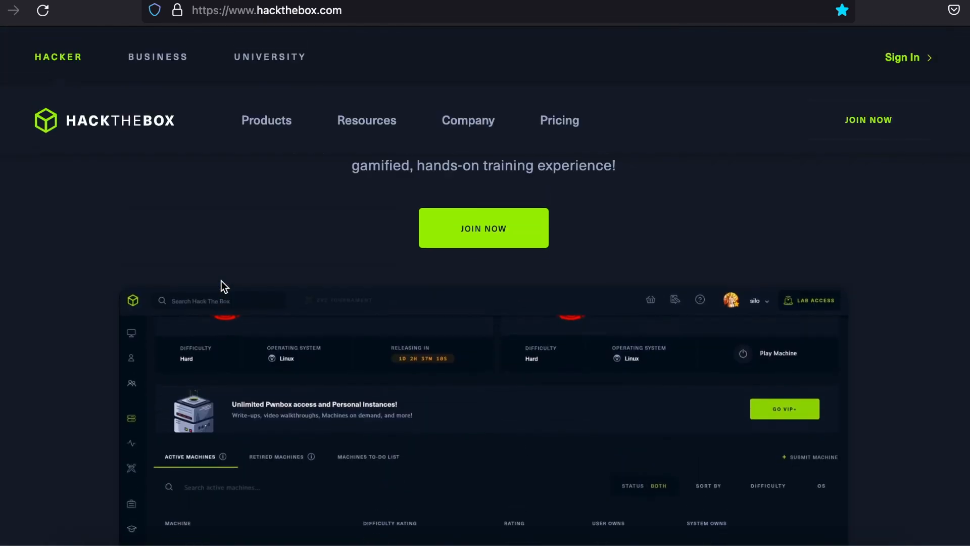
scroll(down, 3)
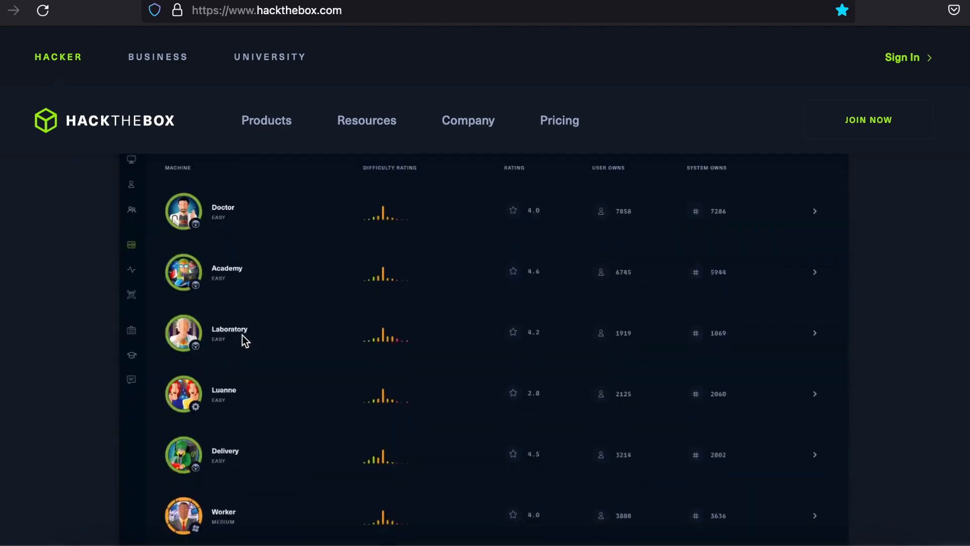
scroll(down, 3)
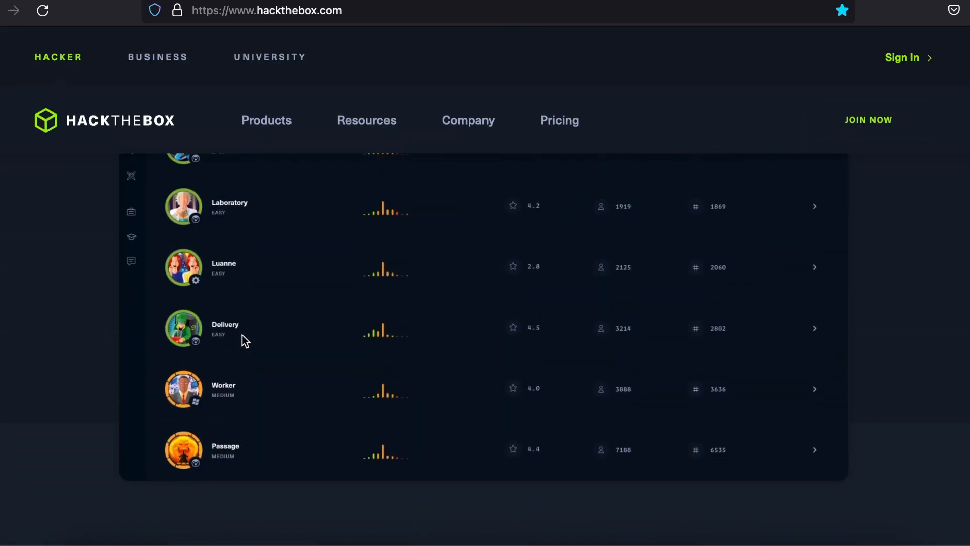
click(226, 201)
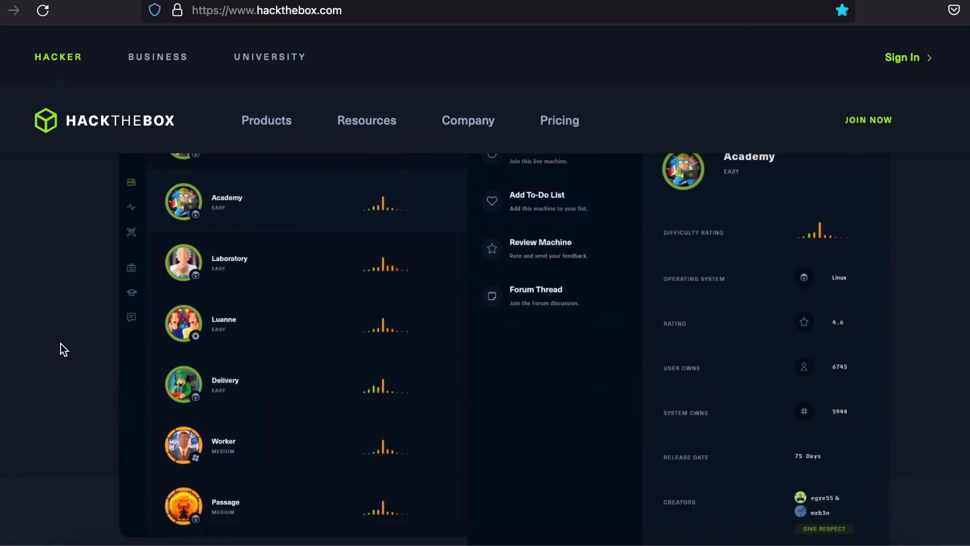
mouse_move(69, 373)
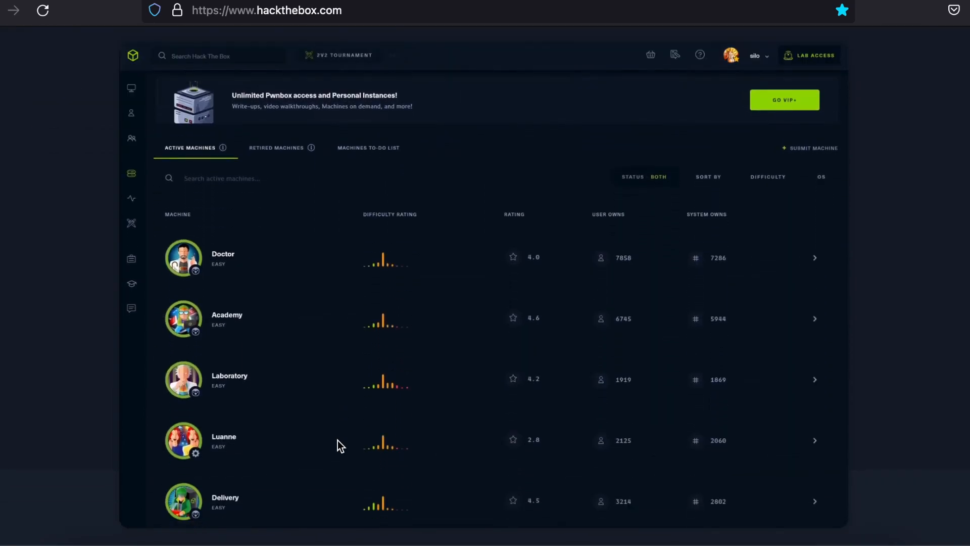
scroll(down, 3)
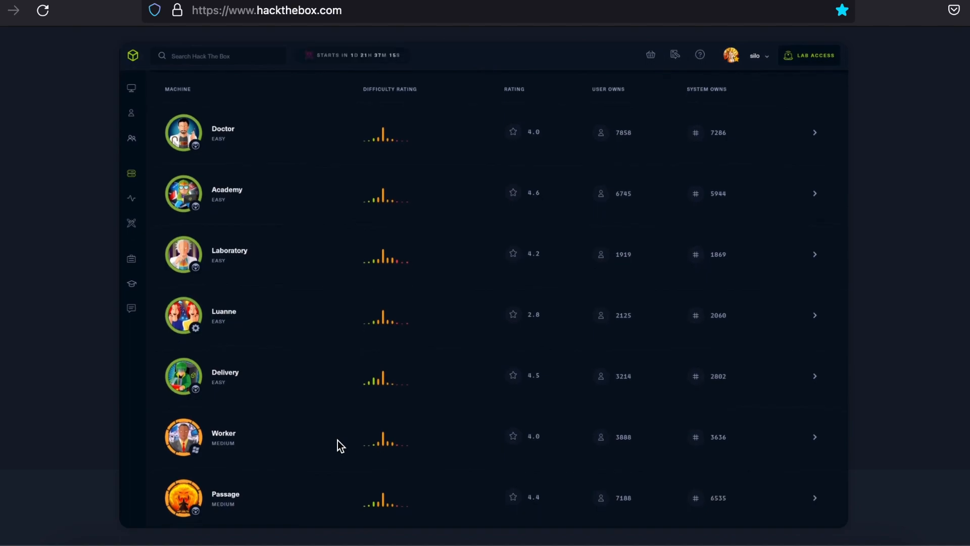
mouse_move(238, 335)
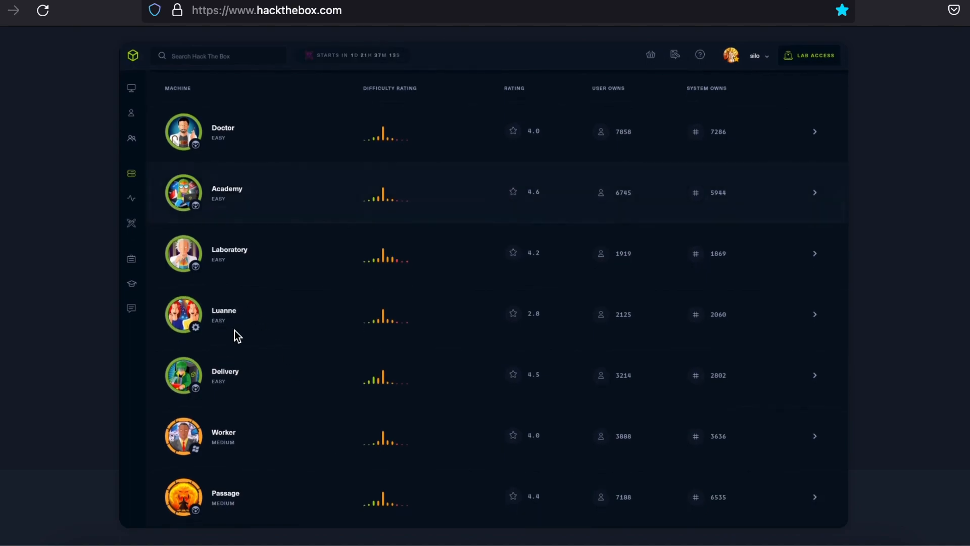
click(226, 192)
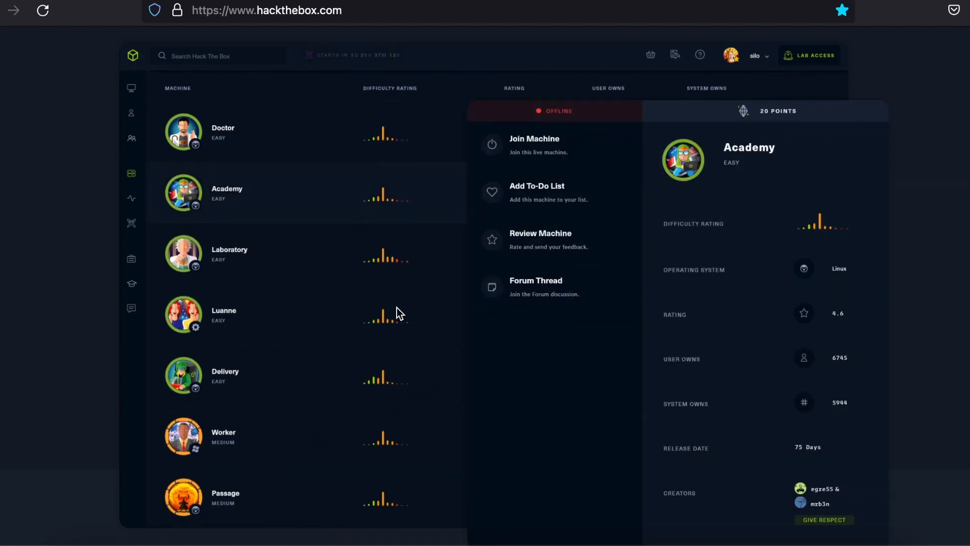
click(534, 139)
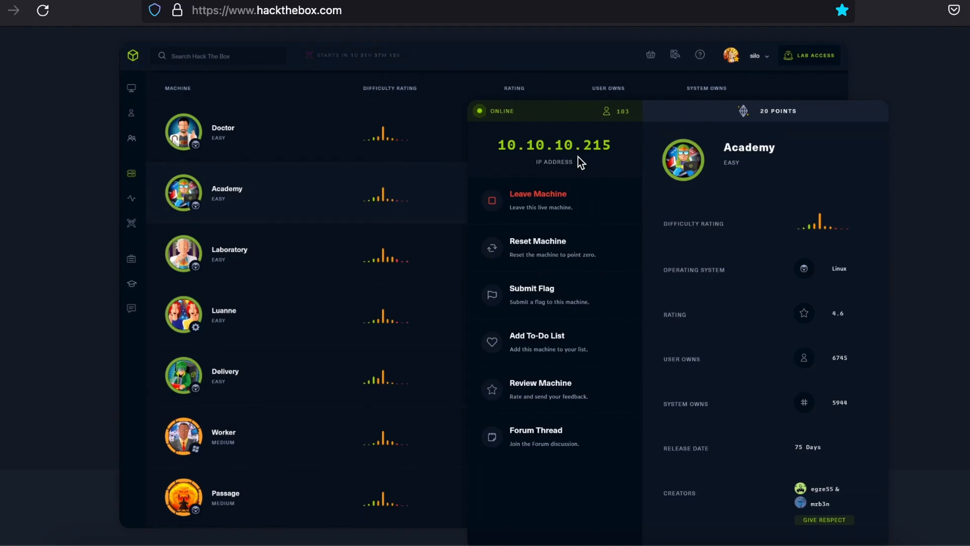
mouse_move(615, 171)
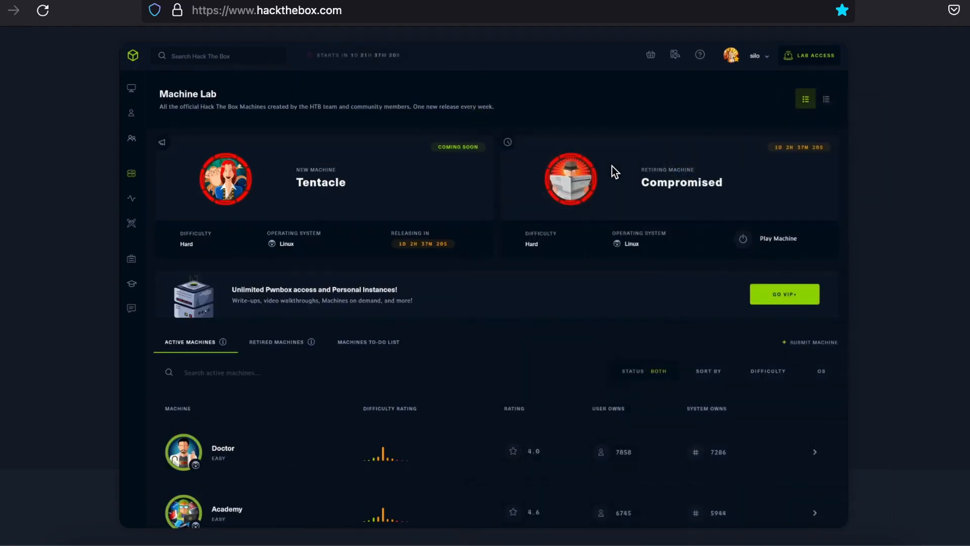
scroll(down, 3)
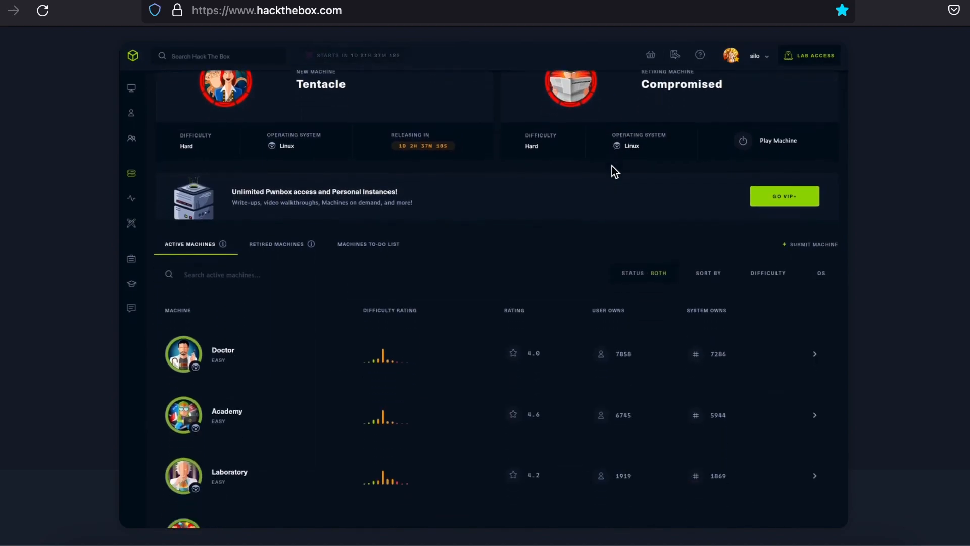
scroll(down, 3)
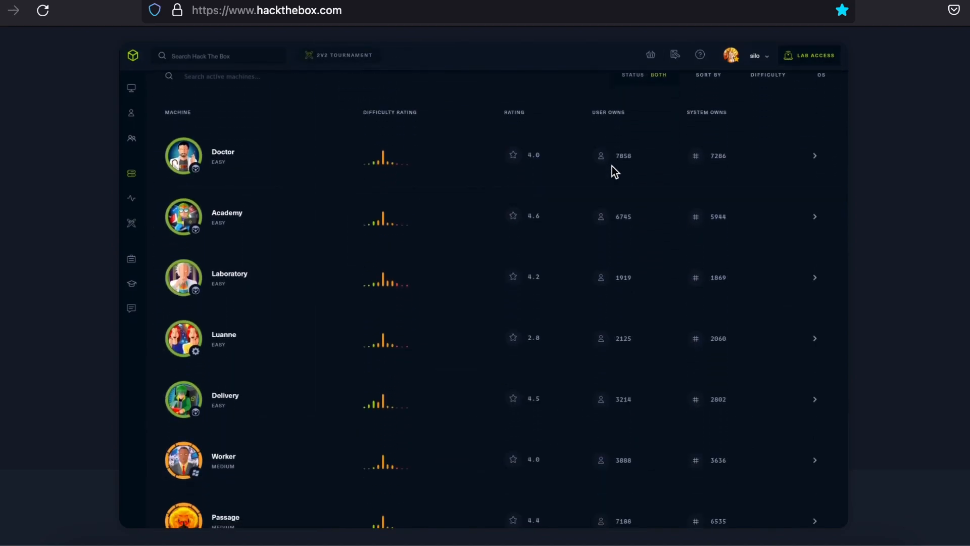
scroll(up, 3)
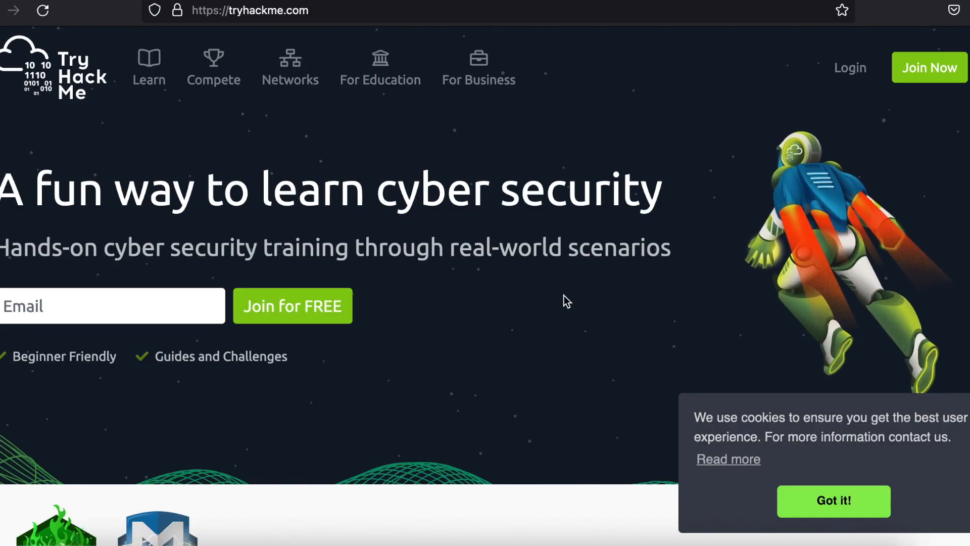
Scroll through TryHackMe's lessons and hands-on labs sections, then back to the top.
scroll(down, 3)
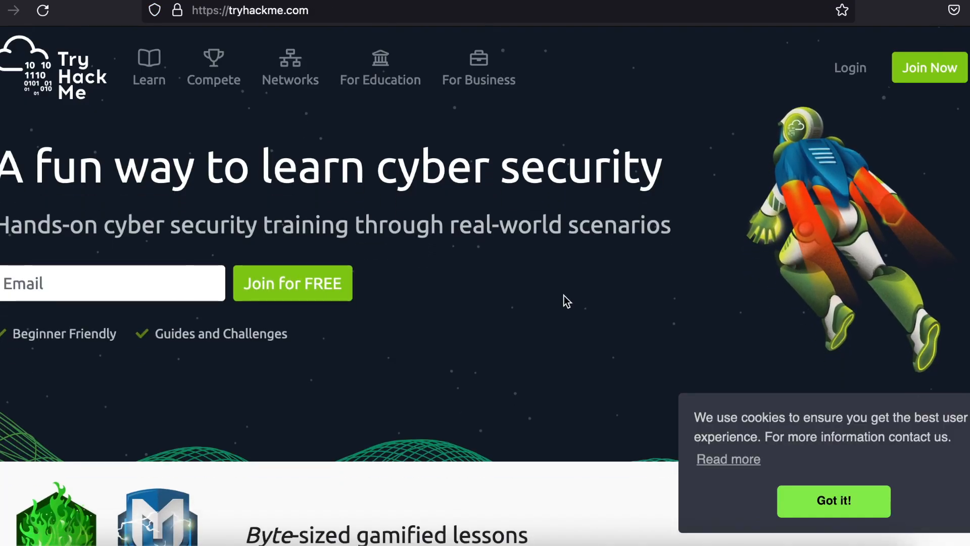
scroll(down, 3)
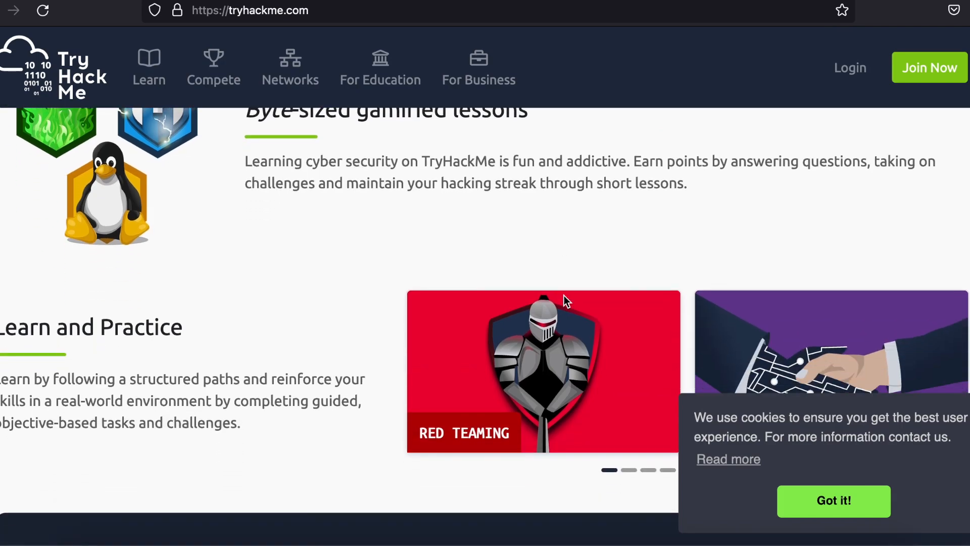
scroll(down, 3)
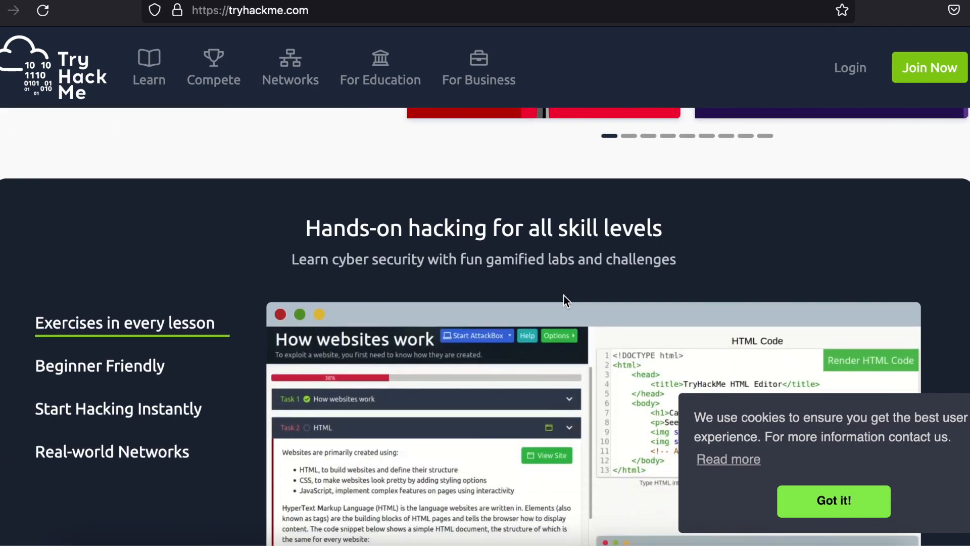
scroll(down, 3)
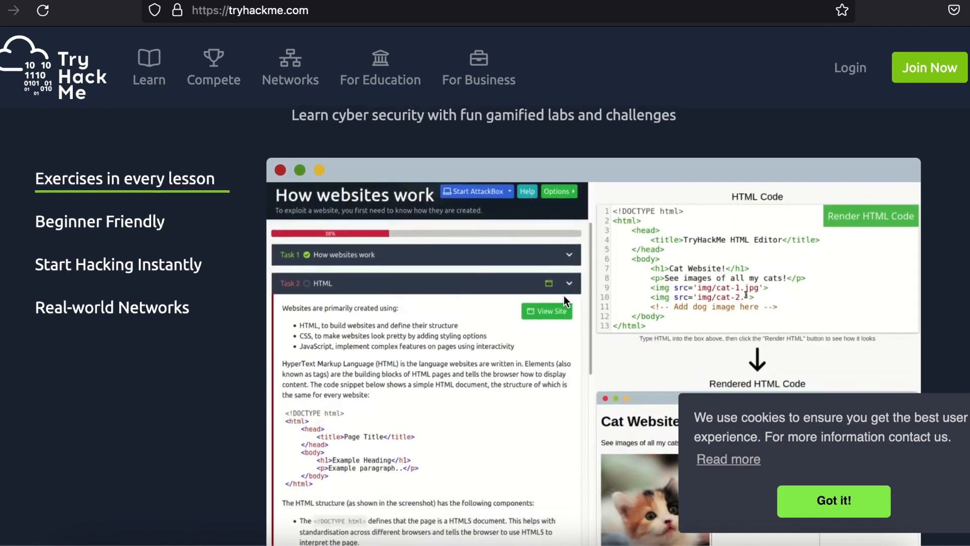
scroll(down, 3)
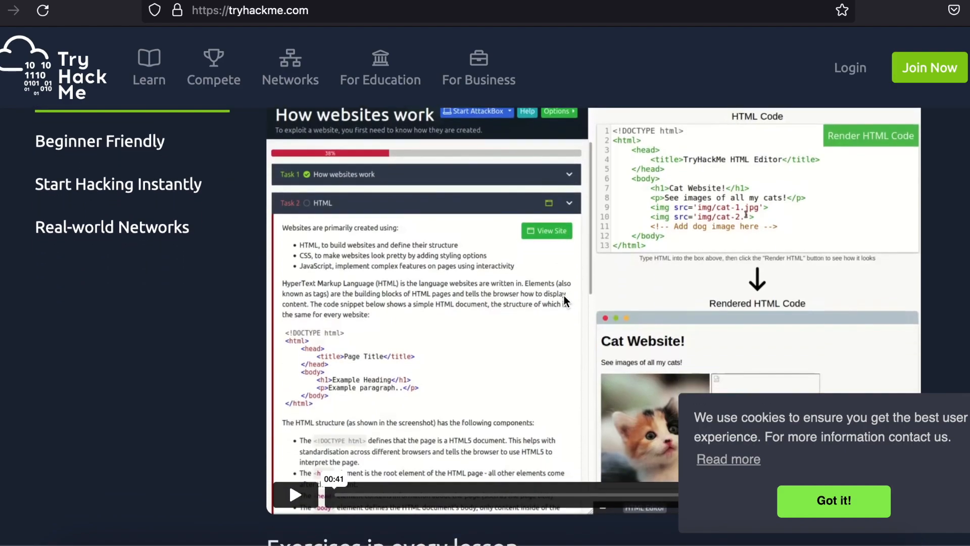
scroll(up, 3)
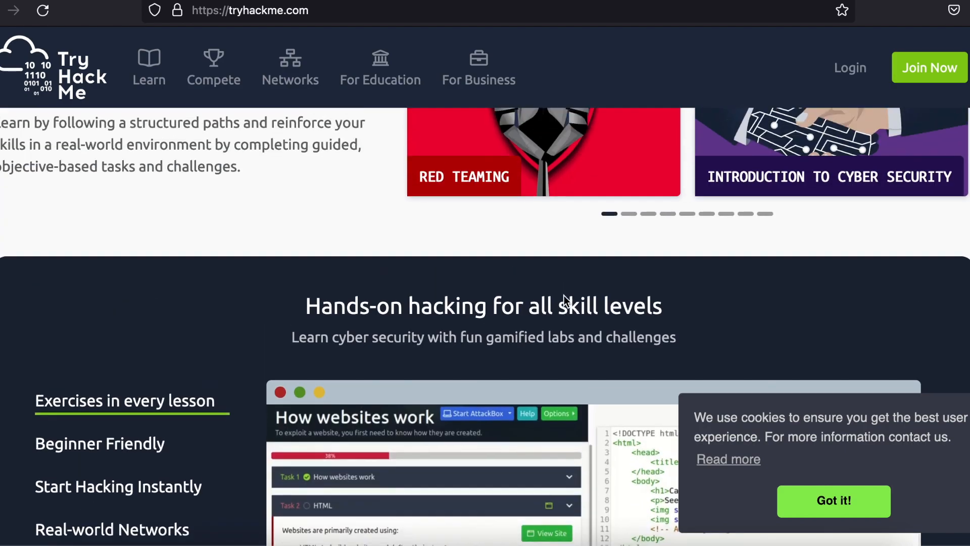
scroll(up, 3)
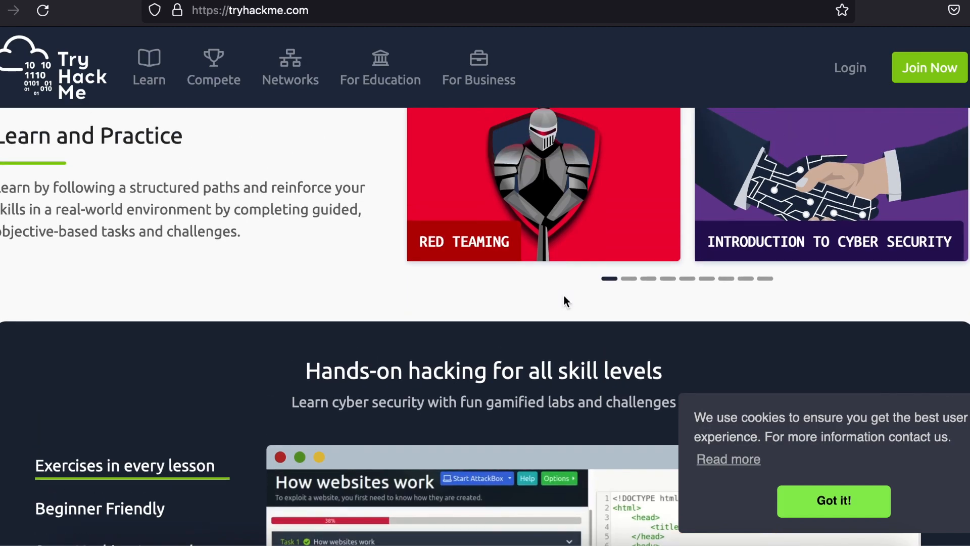
scroll(up, 3)
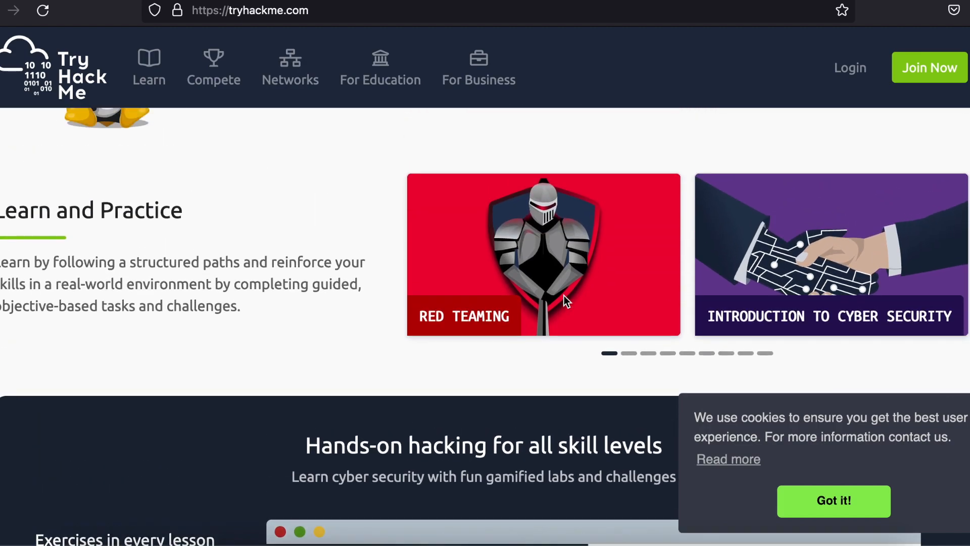
scroll(up, 3)
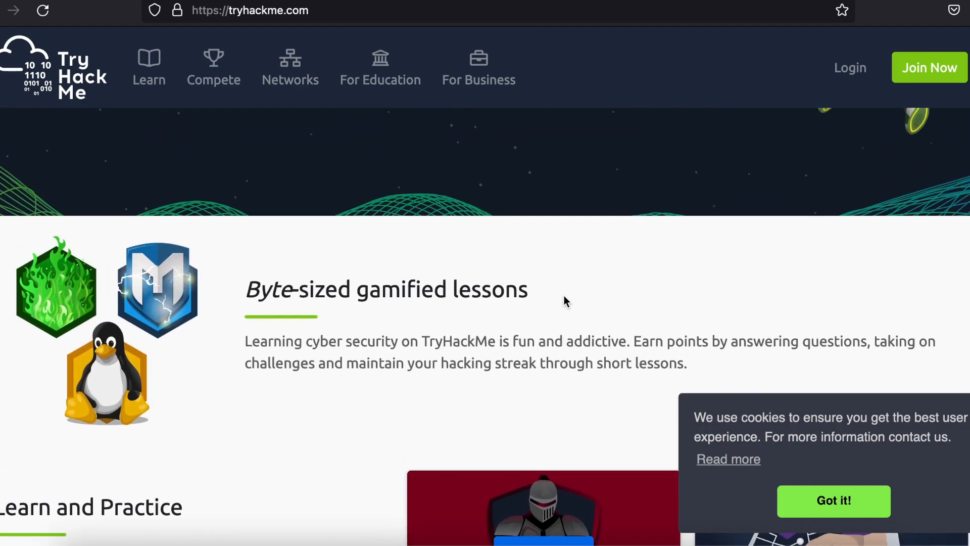
scroll(up, 3)
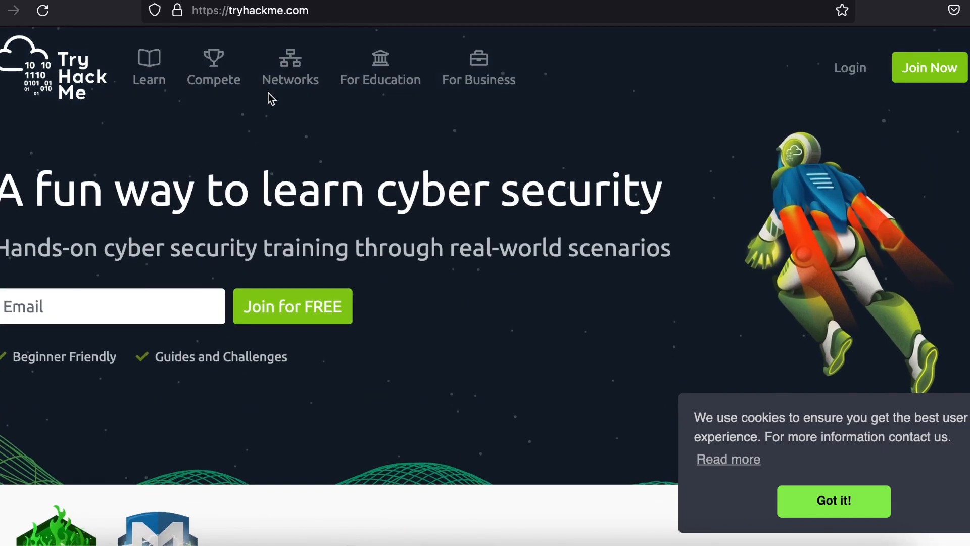
mouse_move(377, 86)
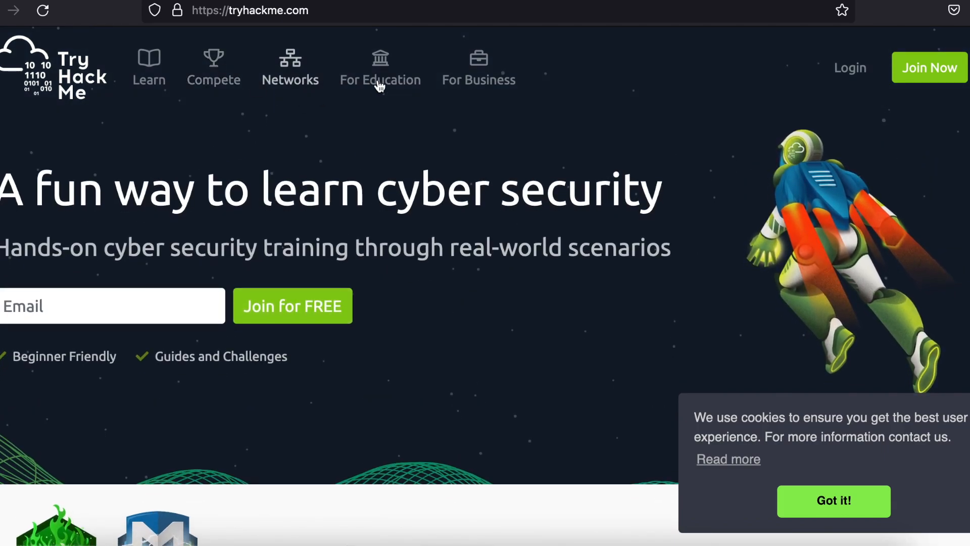
mouse_move(290, 79)
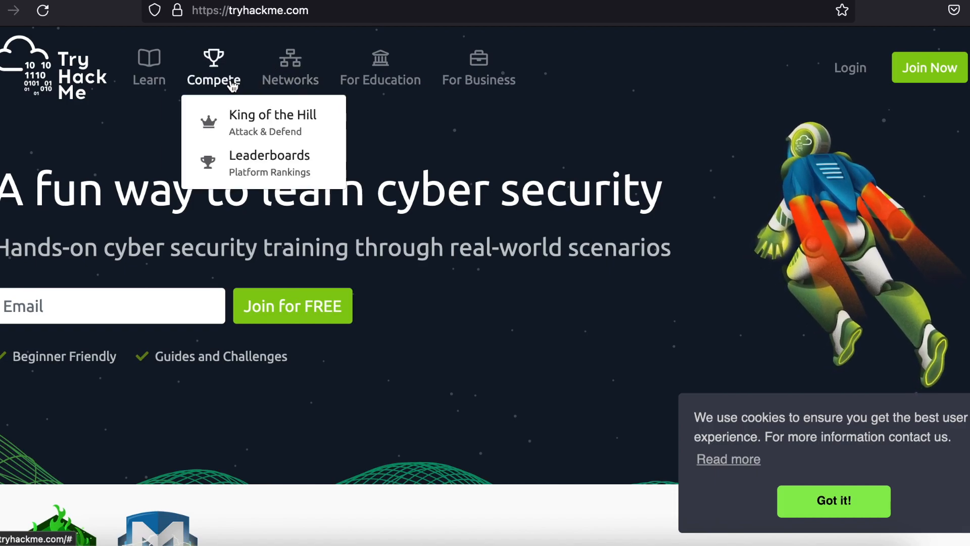
mouse_move(272, 123)
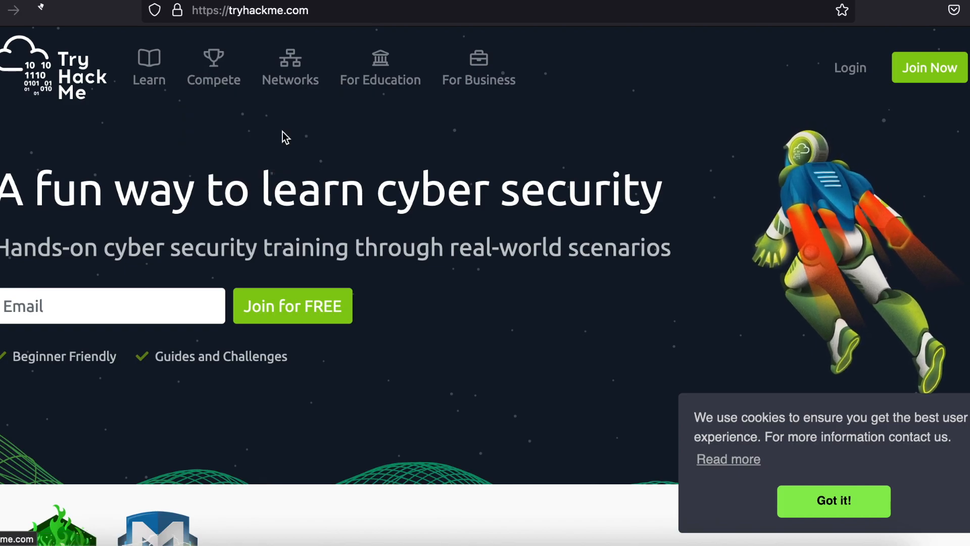
Open King of the Hill and read its About, how-to-play and machine pool sections.
click(213, 80)
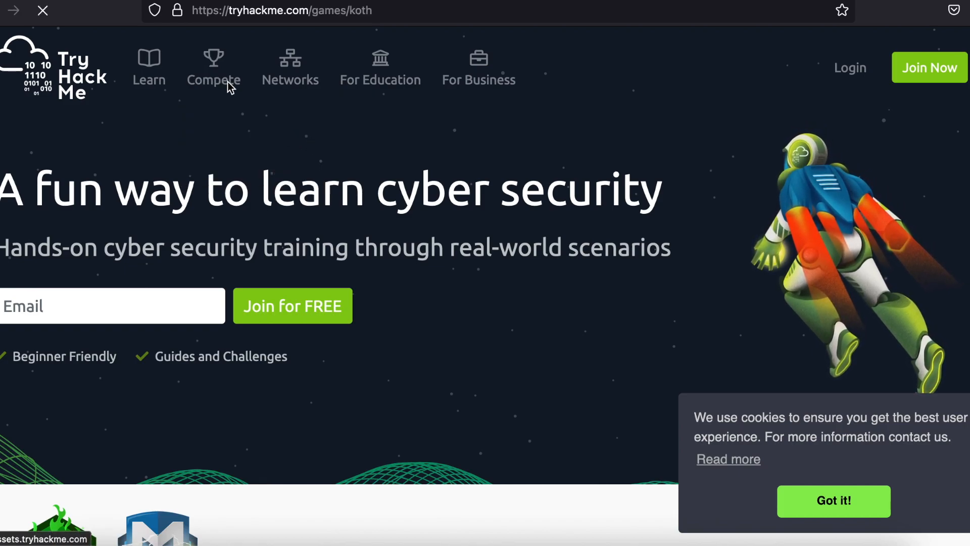
click(209, 67)
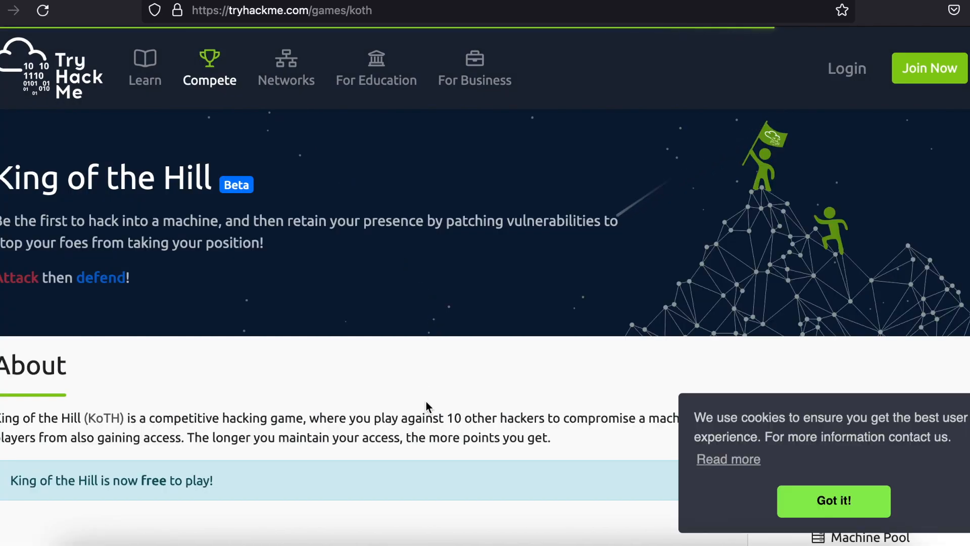
scroll(down, 3)
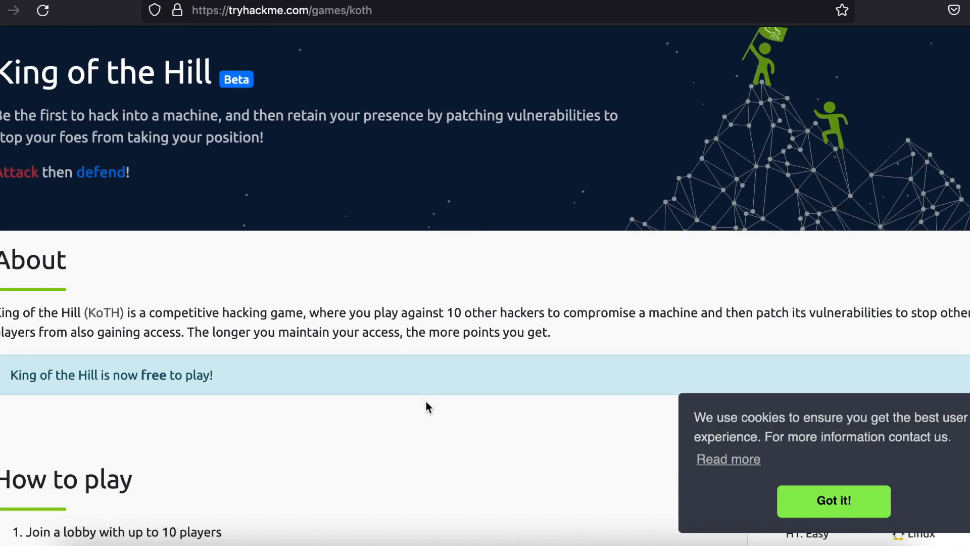
scroll(down, 3)
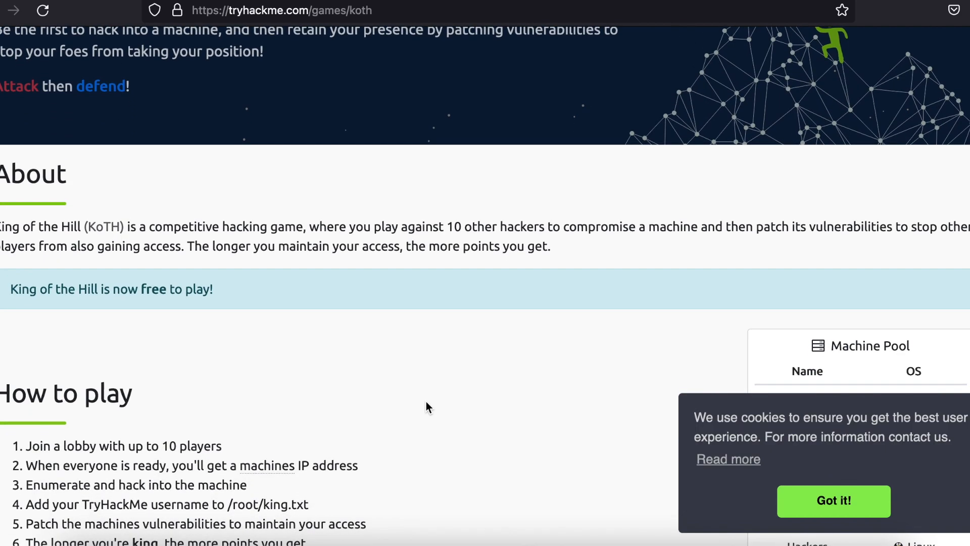
scroll(down, 3)
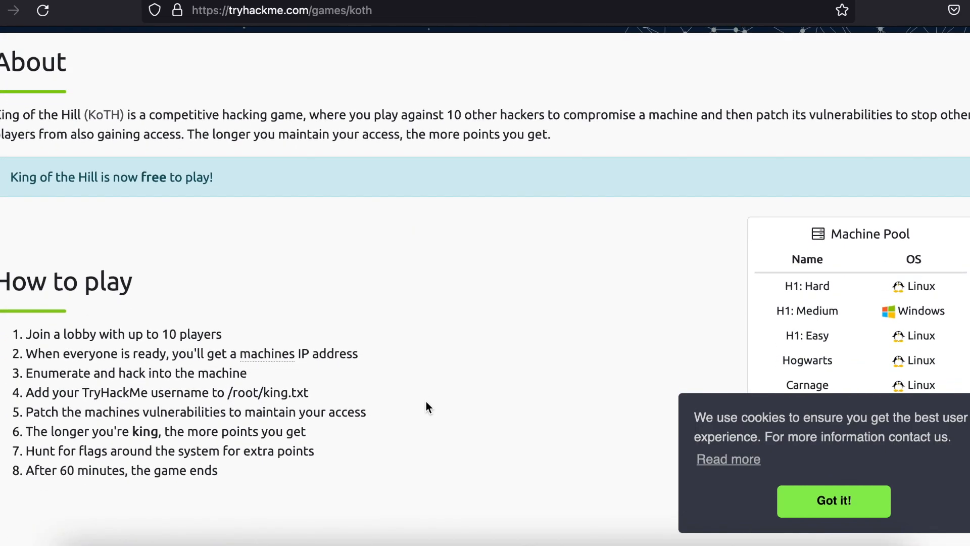
scroll(down, 3)
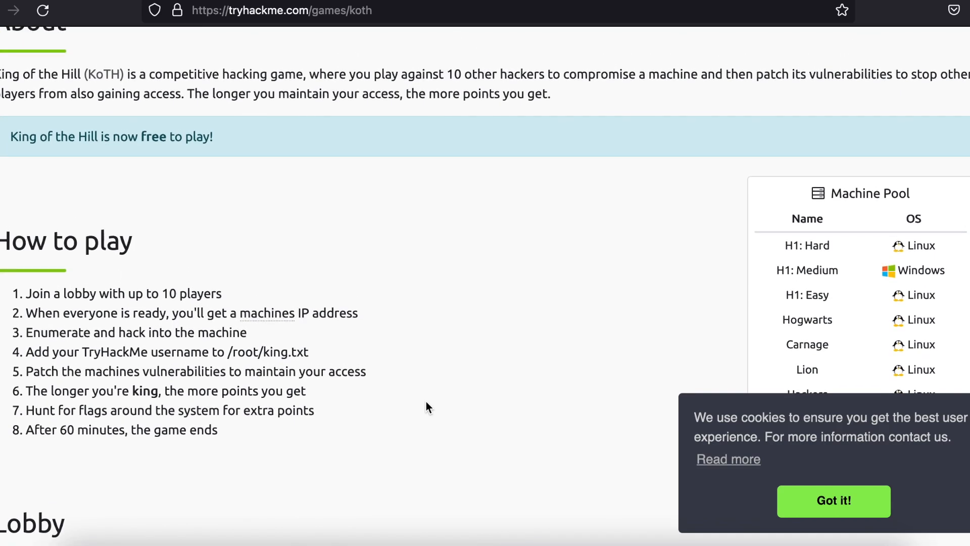
mouse_move(437, 73)
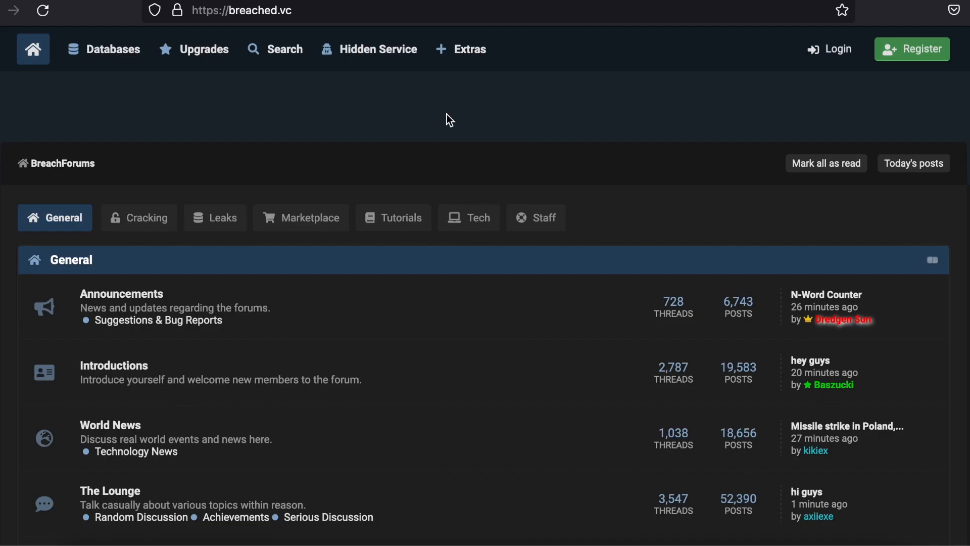
mouse_move(457, 137)
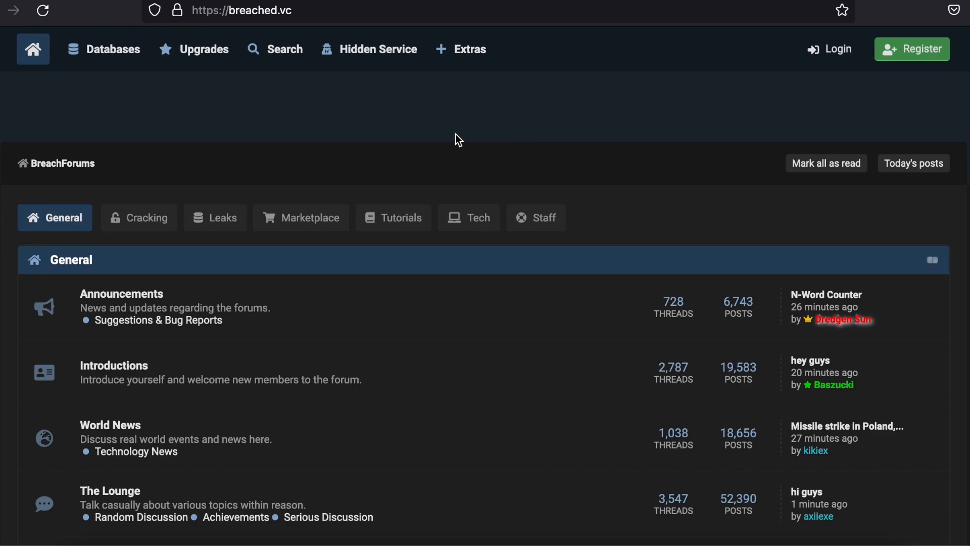
mouse_move(469, 218)
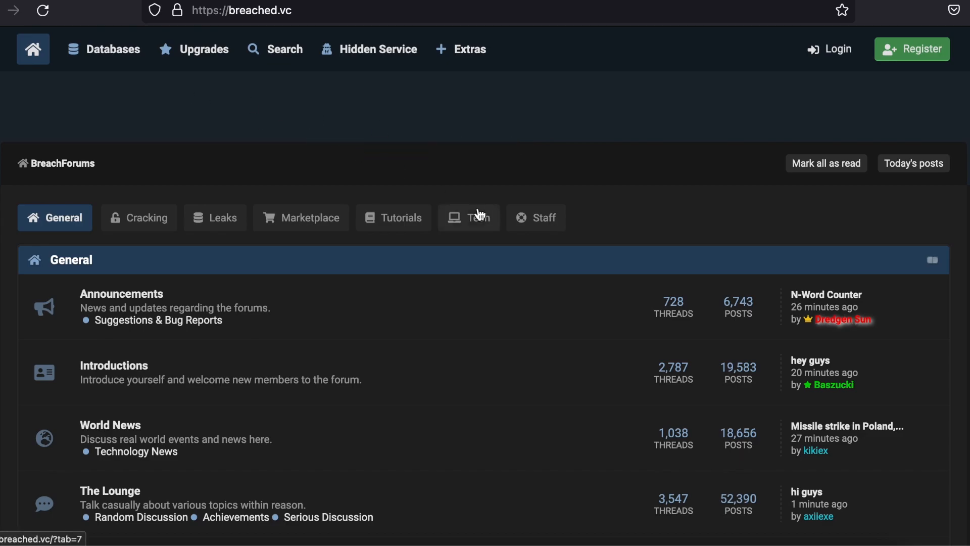
Scroll the BreachForums index past Leaks and Marketplace to Who's Online, then back up.
scroll(down, 3)
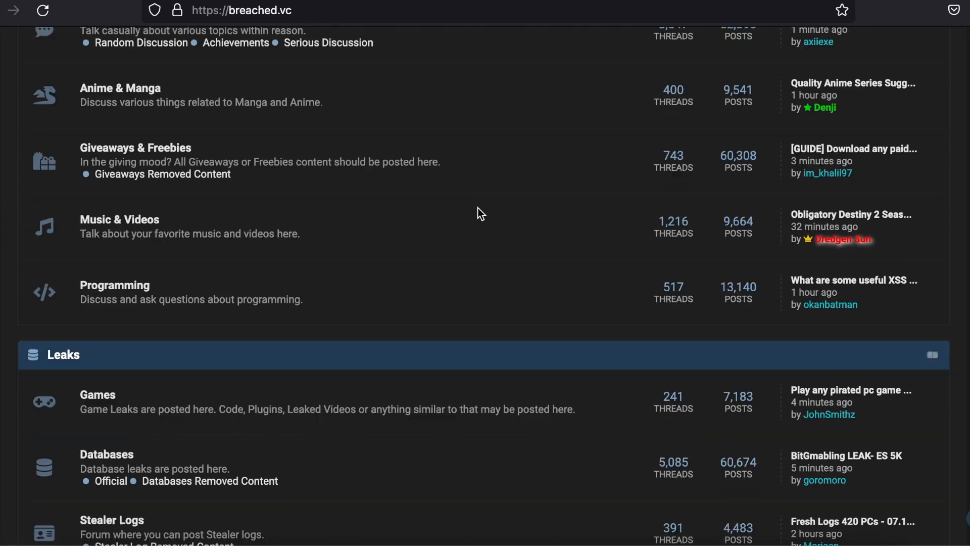
scroll(down, 3)
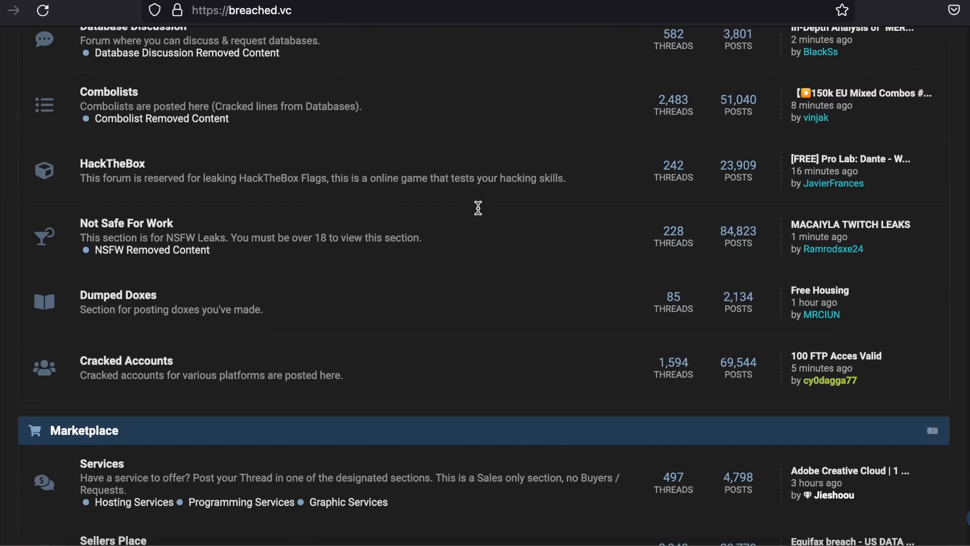
scroll(down, 3)
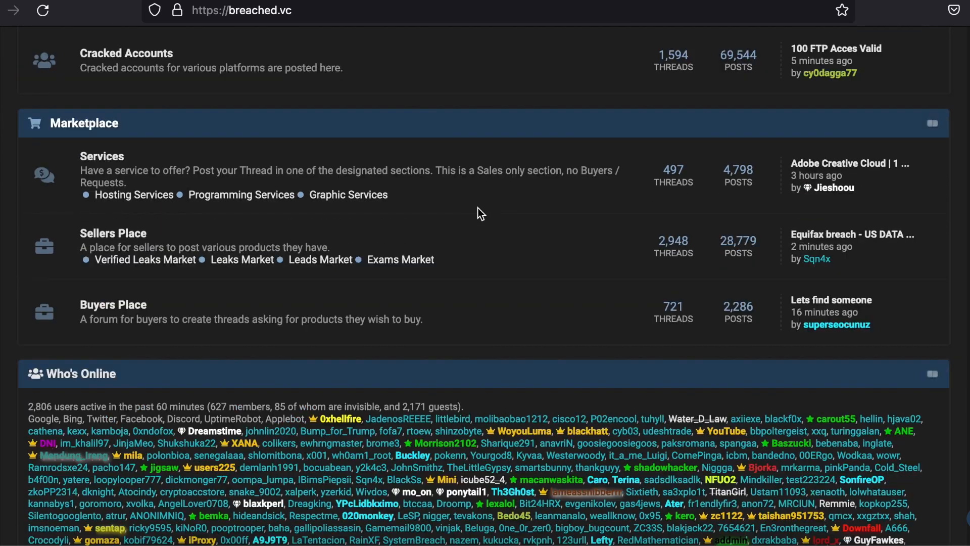
scroll(down, 3)
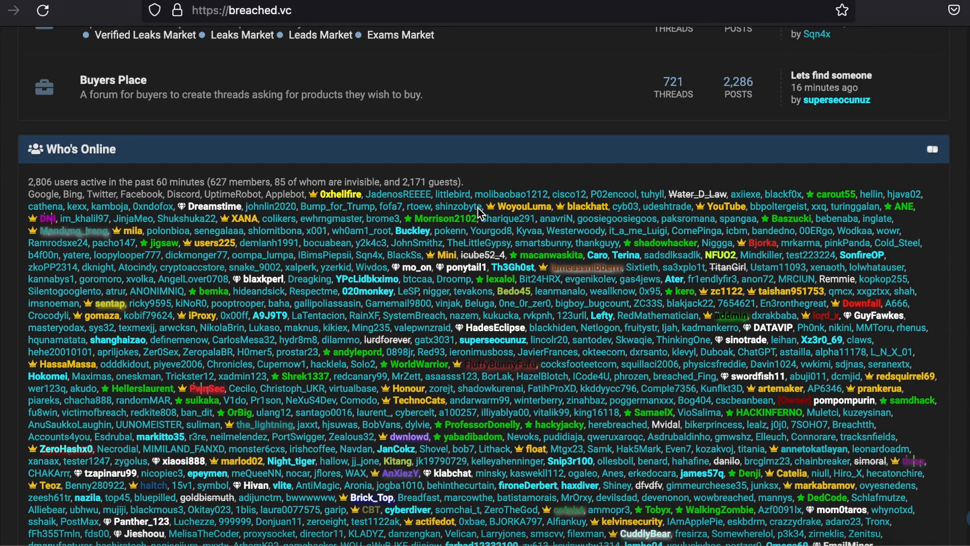
scroll(down, 3)
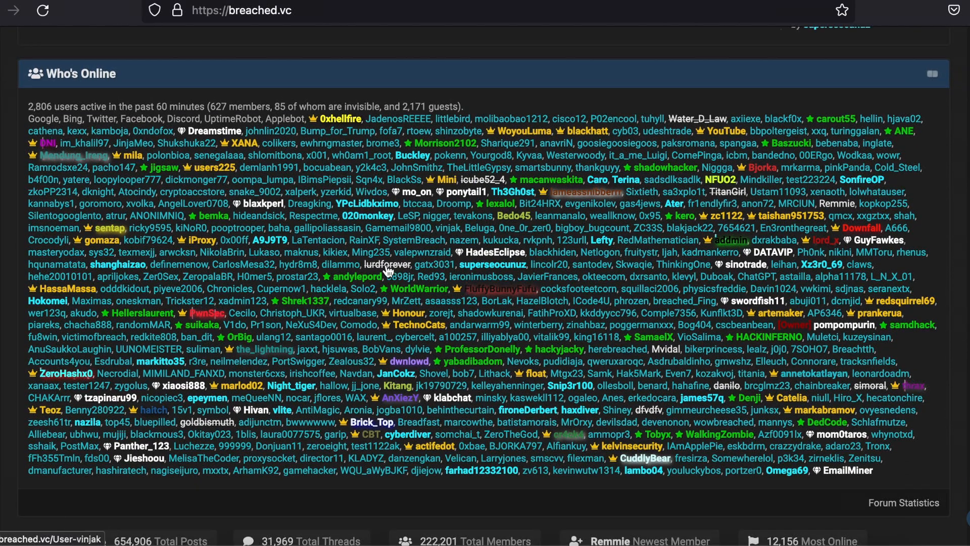
mouse_move(516, 91)
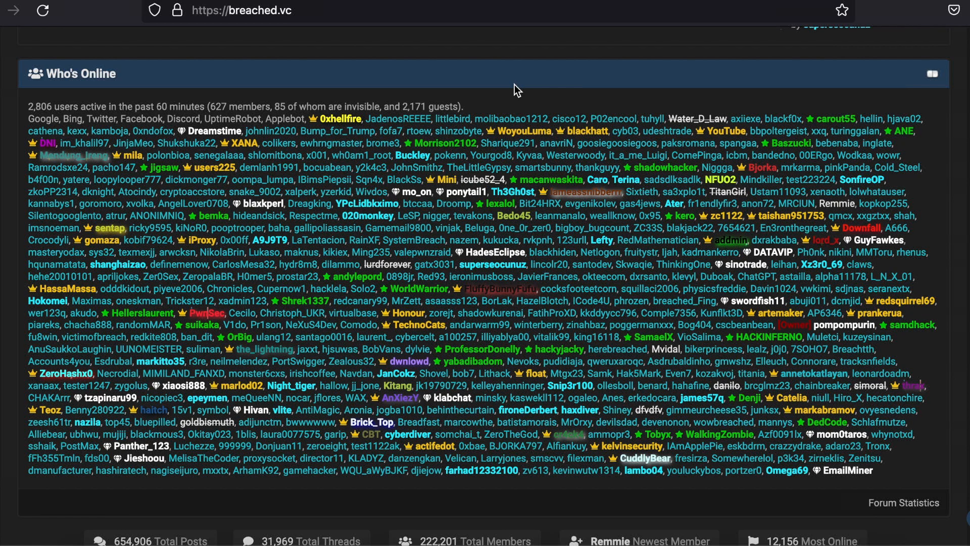
scroll(up, 3)
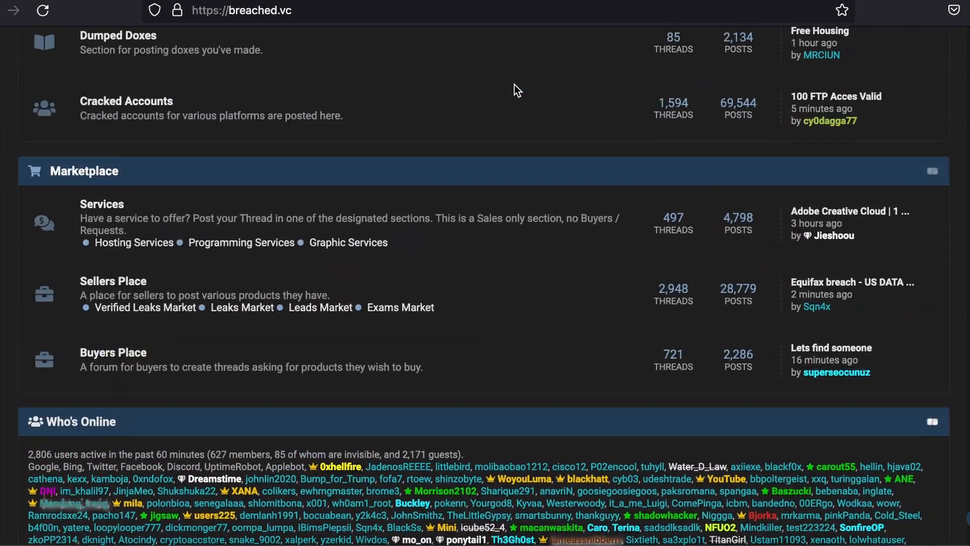
scroll(up, 3)
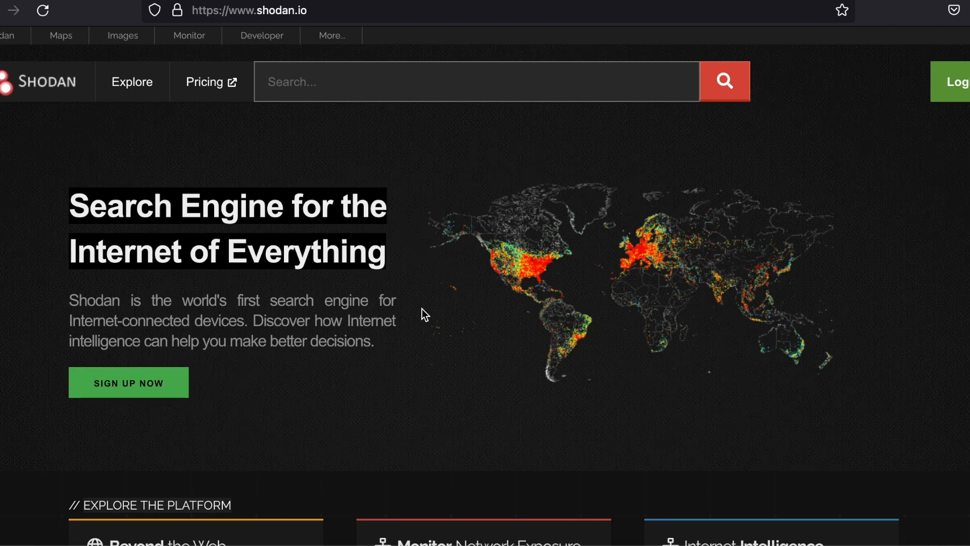
mouse_move(399, 287)
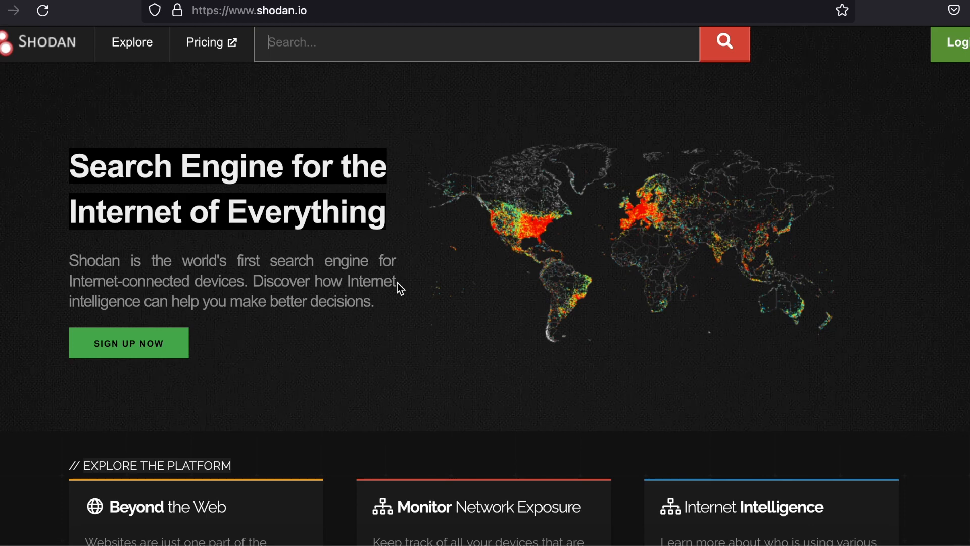
Review 156.20.66.147's open ports, web technologies and OpenSSH vulnerabilities on Shodan.
scroll(down, 3)
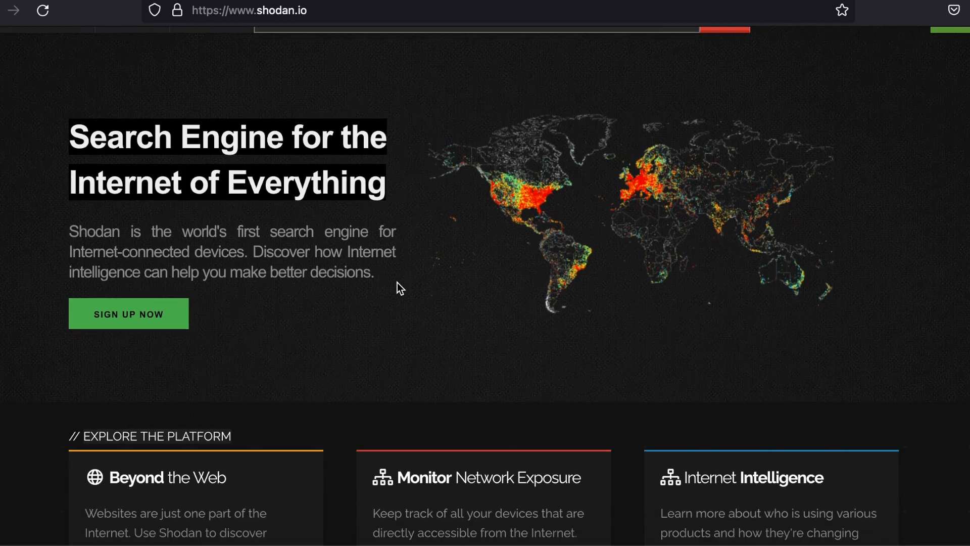
scroll(down, 3)
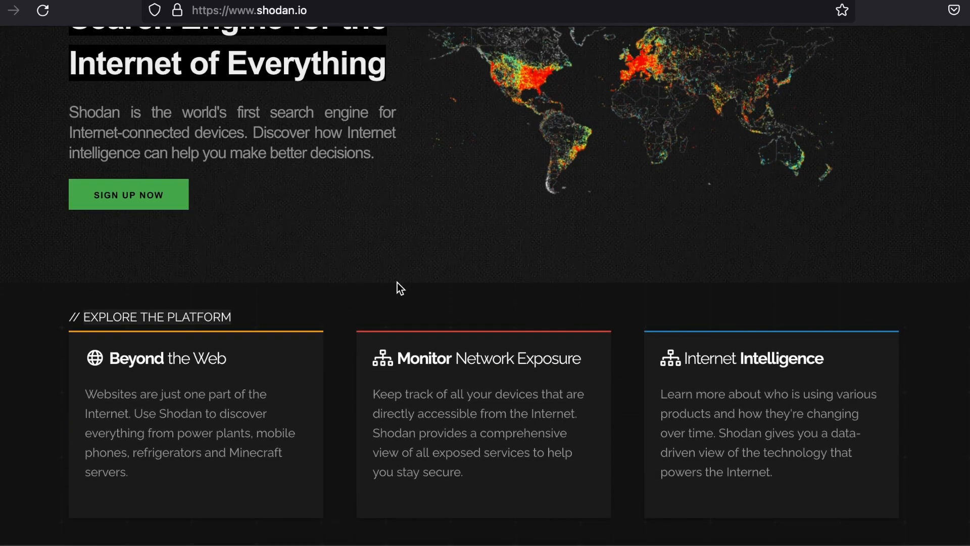
scroll(down, 3)
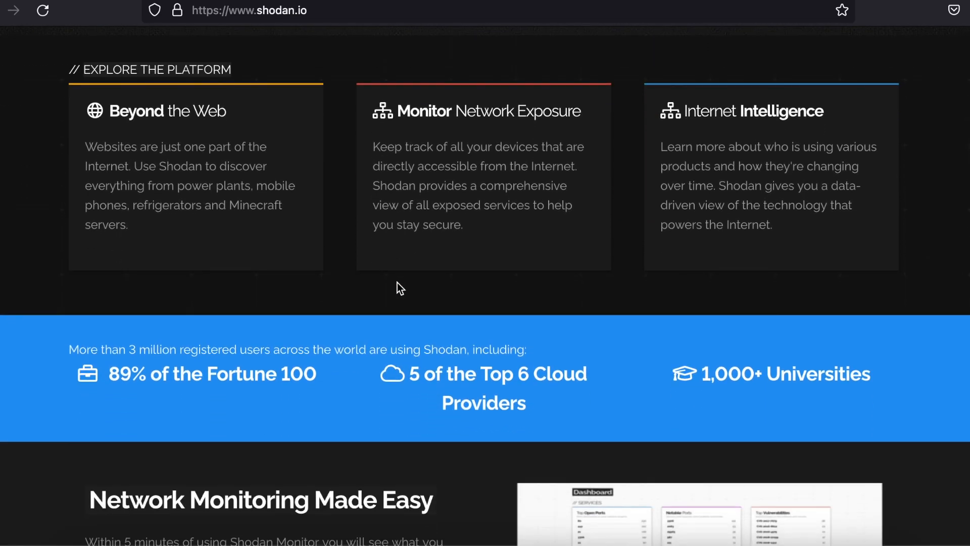
scroll(down, 3)
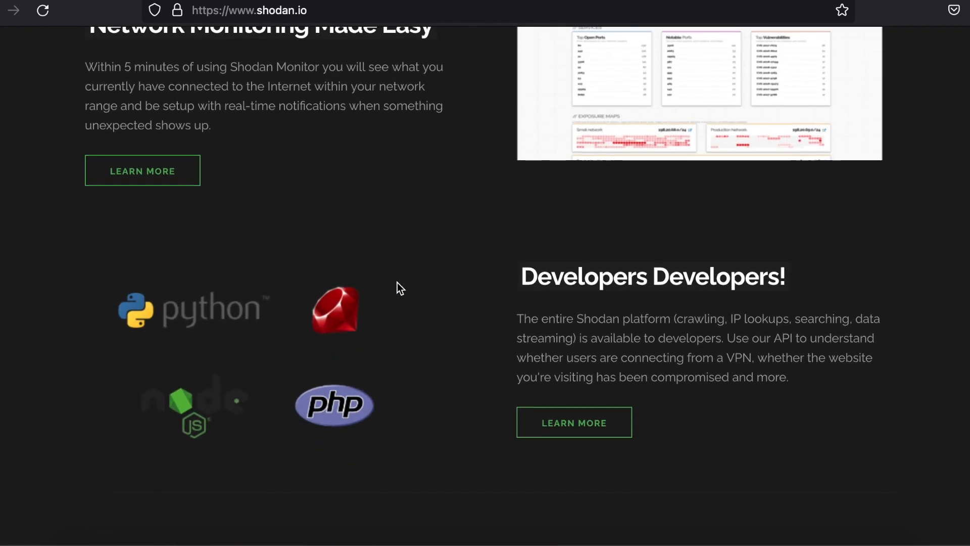
scroll(down, 3)
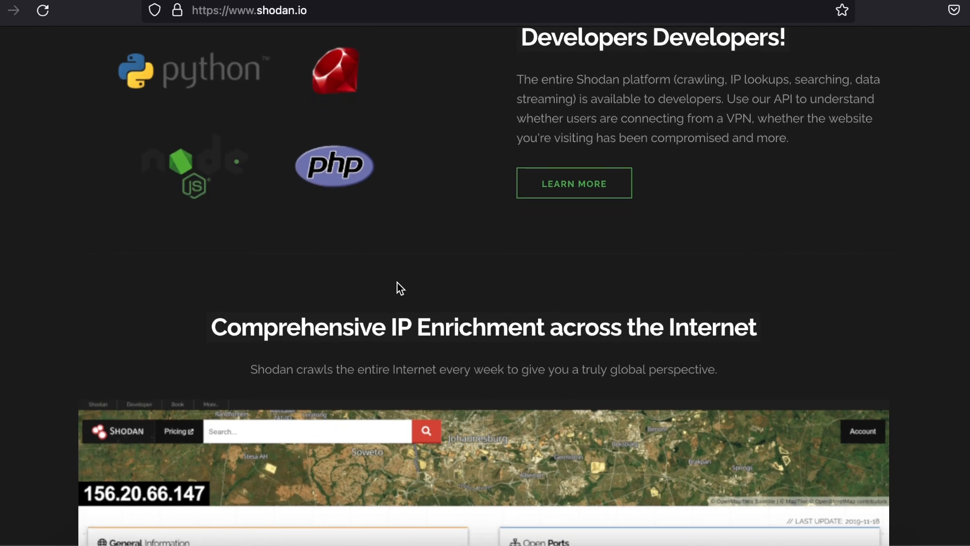
scroll(down, 3)
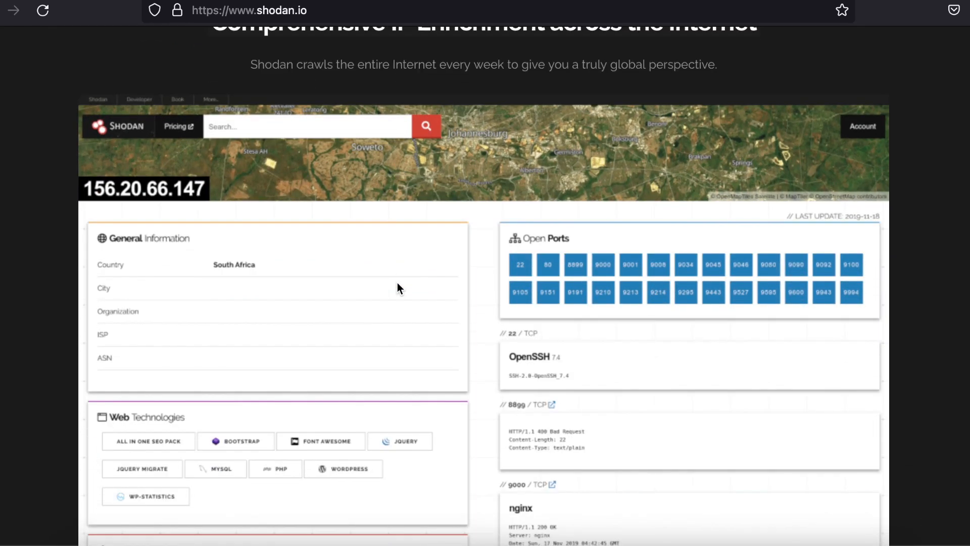
scroll(down, 3)
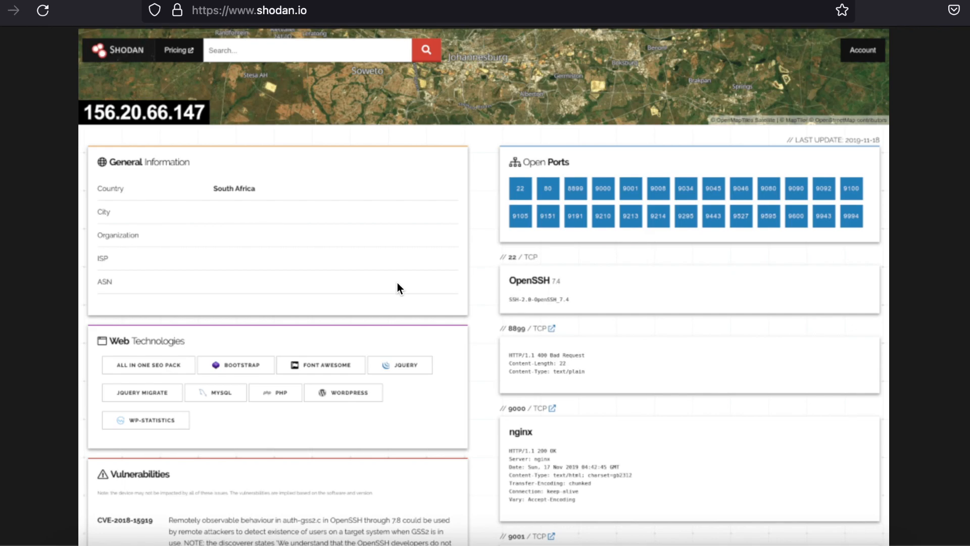
mouse_move(435, 251)
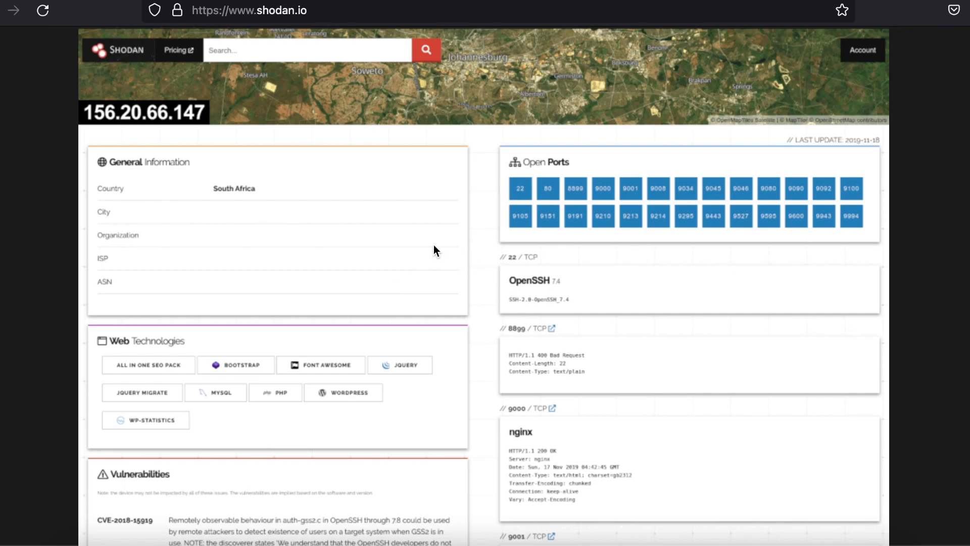
scroll(up, 3)
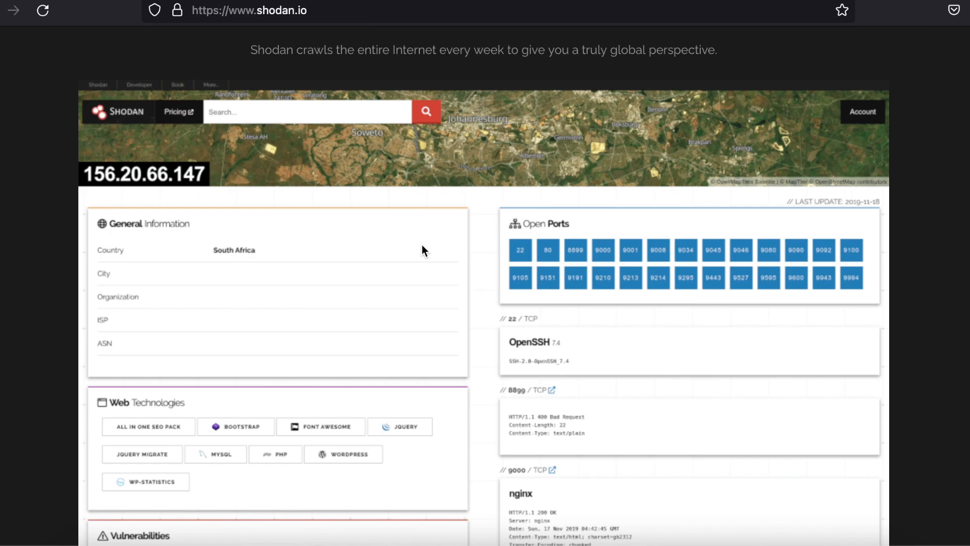
mouse_move(183, 187)
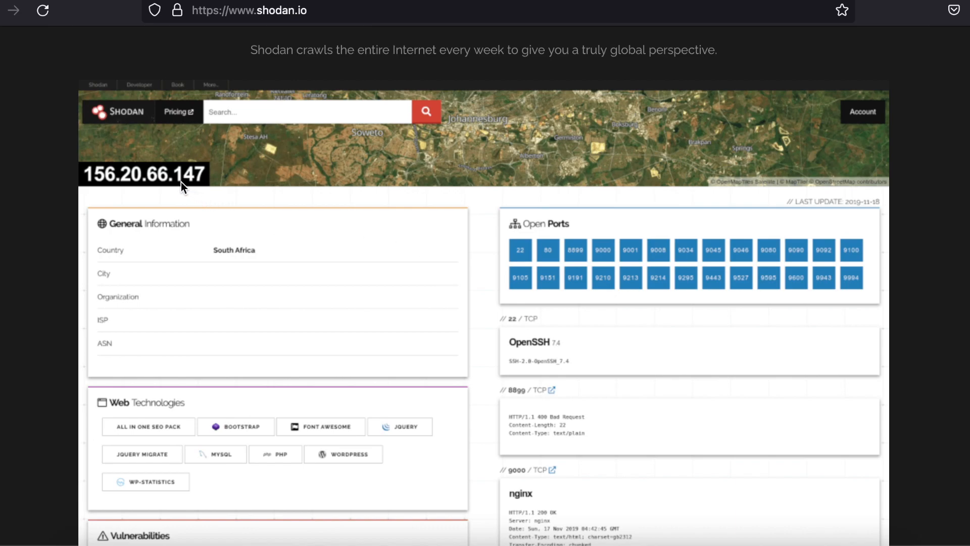
mouse_move(397, 279)
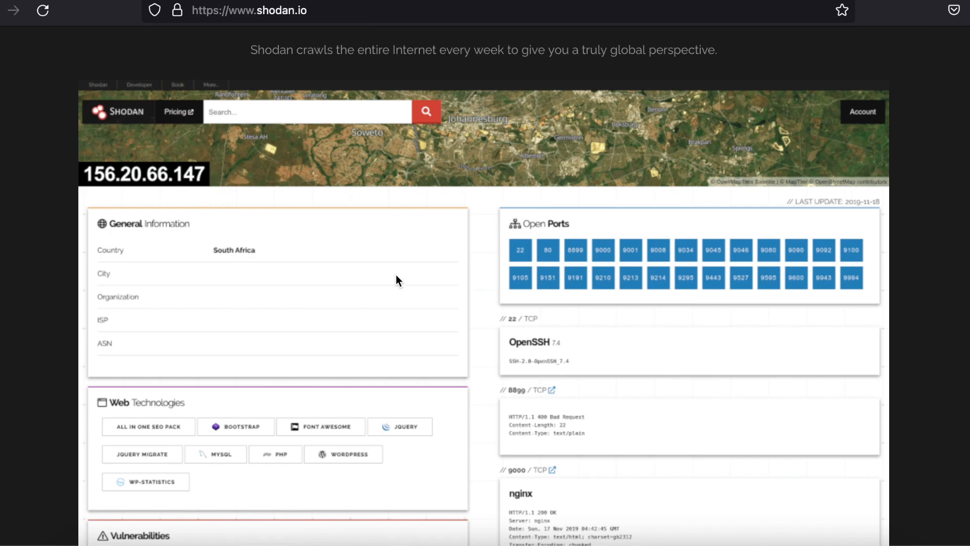
scroll(down, 3)
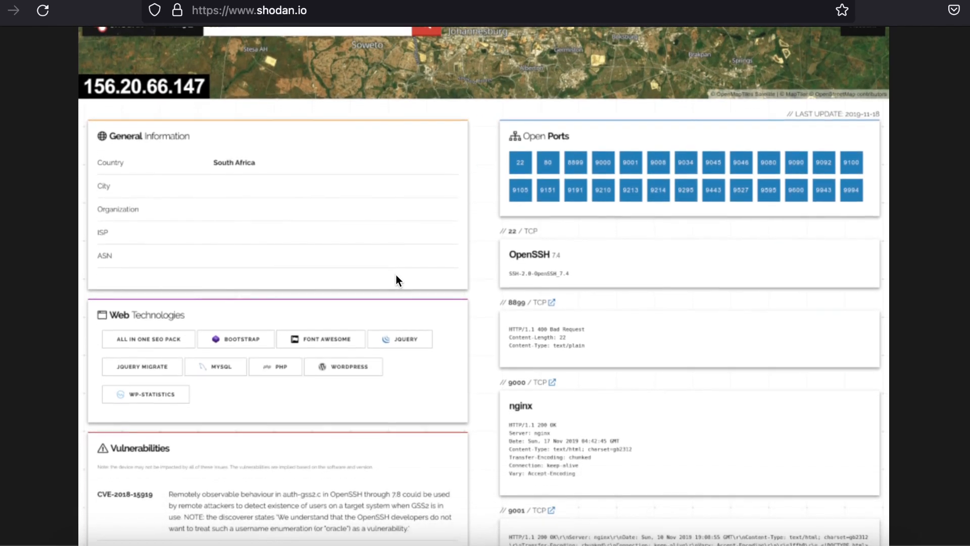
mouse_move(587, 157)
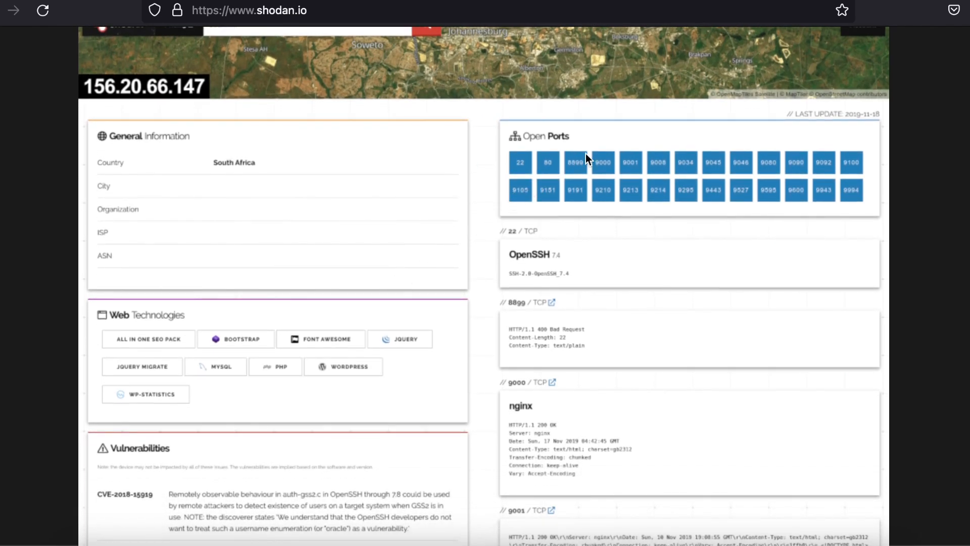
mouse_move(517, 150)
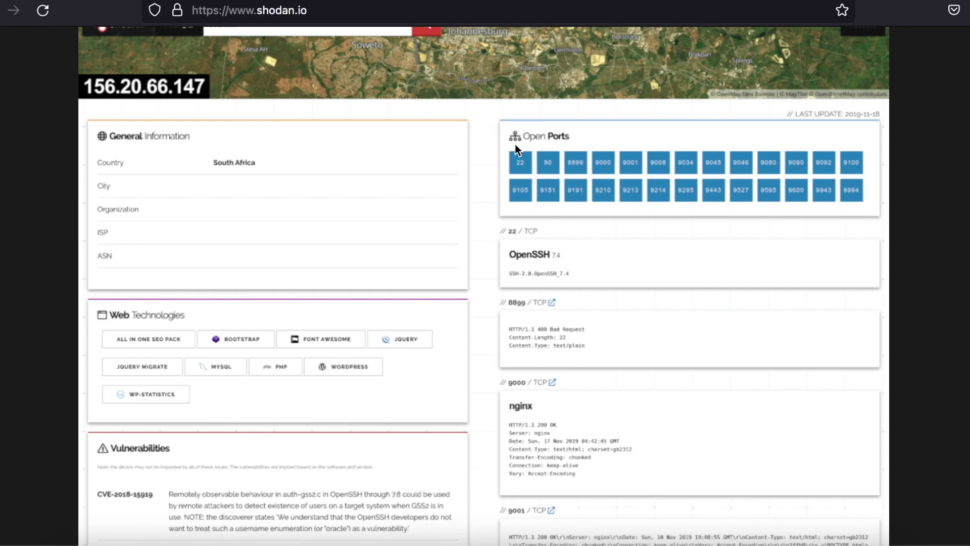
mouse_move(537, 198)
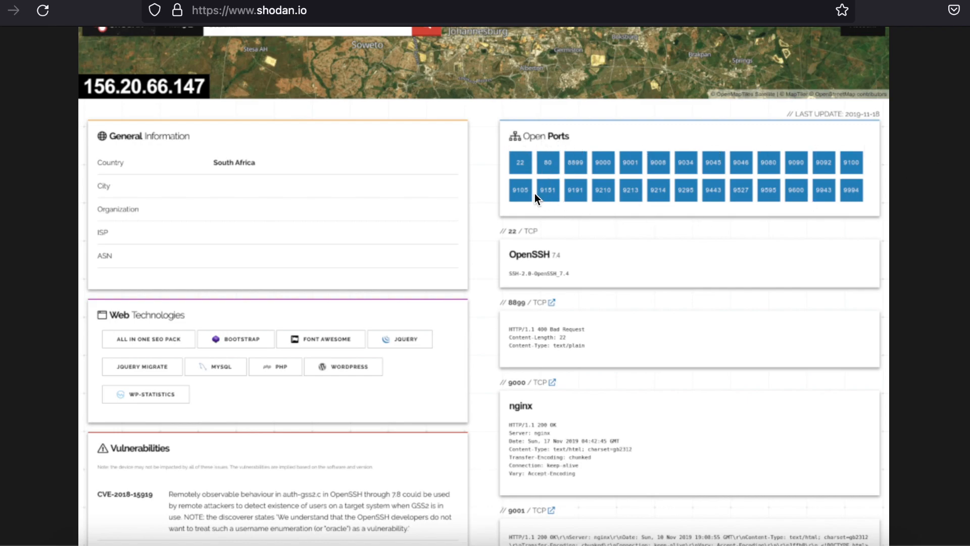
mouse_move(539, 290)
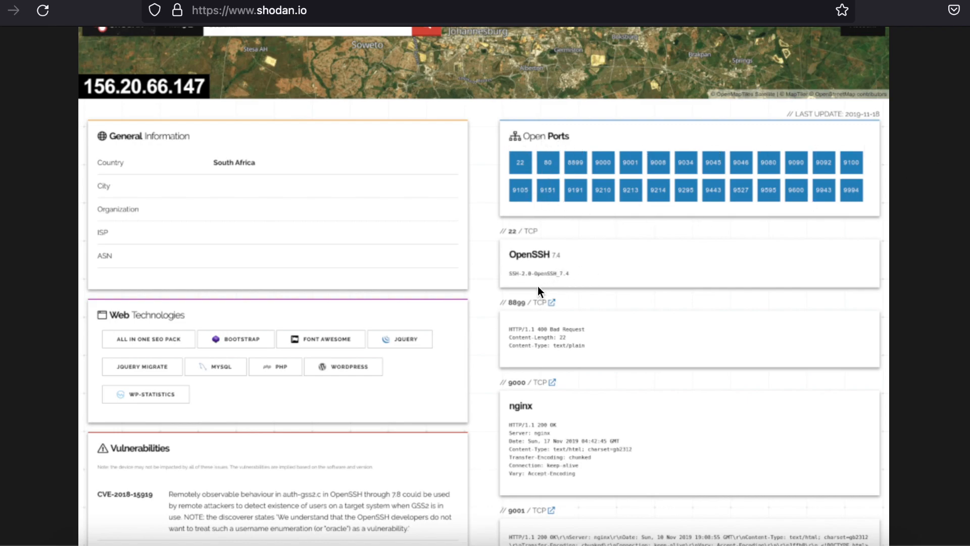
scroll(down, 3)
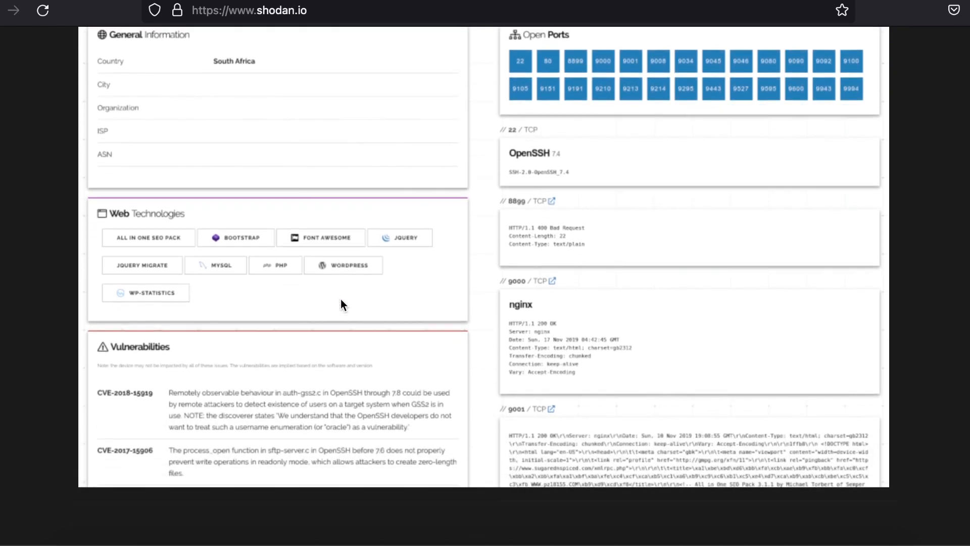
scroll(down, 3)
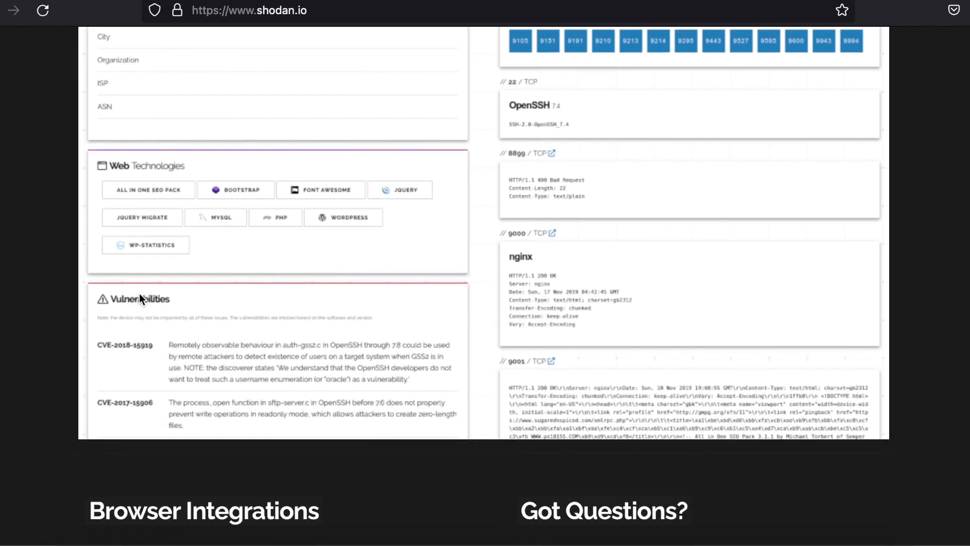
mouse_move(164, 430)
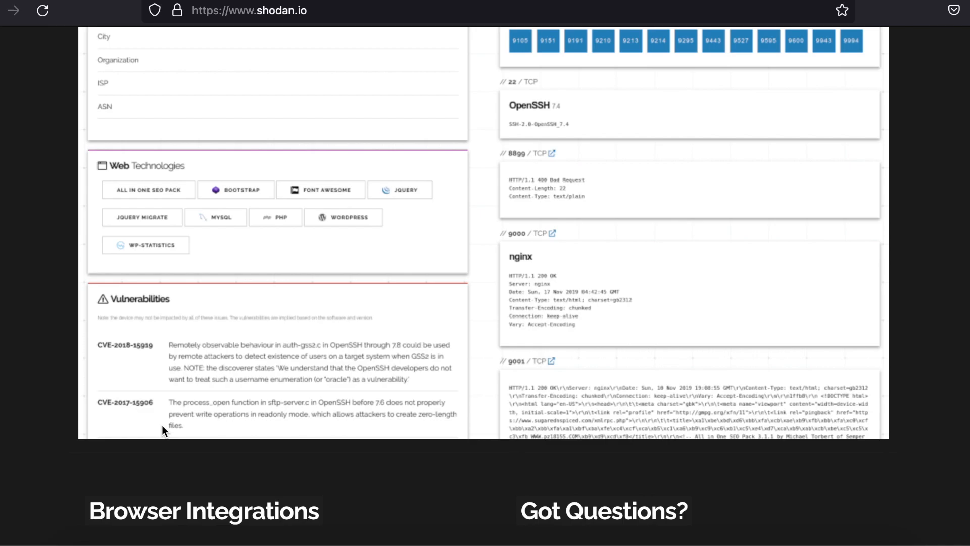
mouse_move(494, 240)
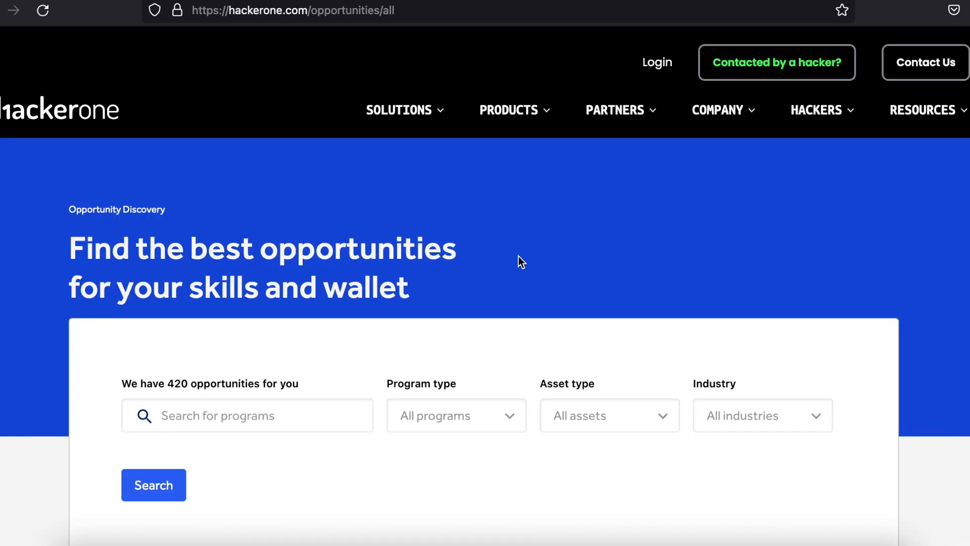
Browse the Amazon, Netlify and Acronis program cards, then open Amazon Vulnerability Research Program details.
scroll(down, 3)
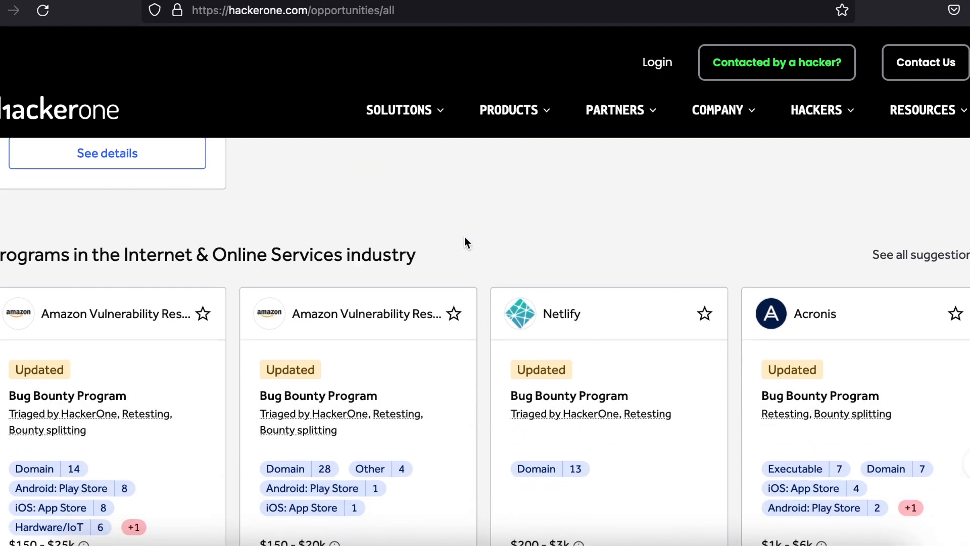
scroll(up, 3)
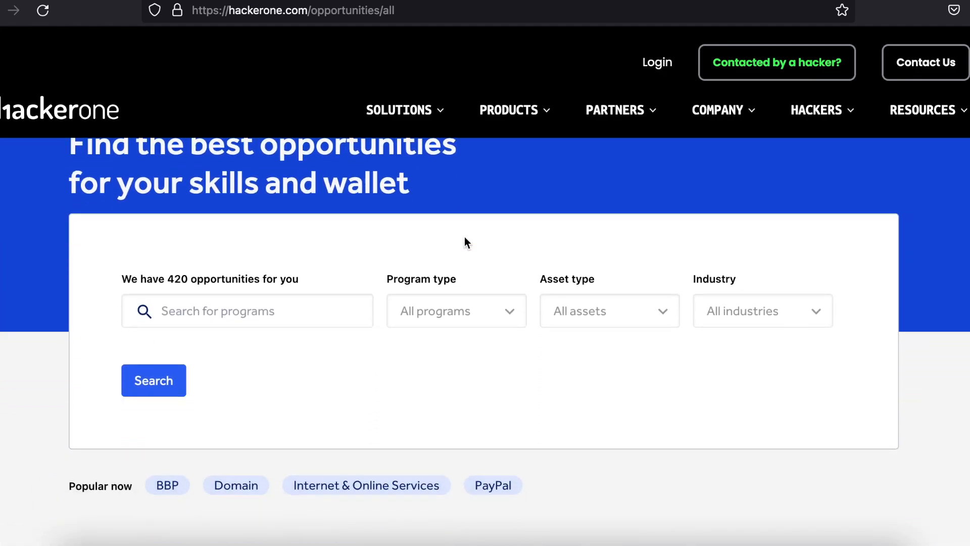
scroll(down, 3)
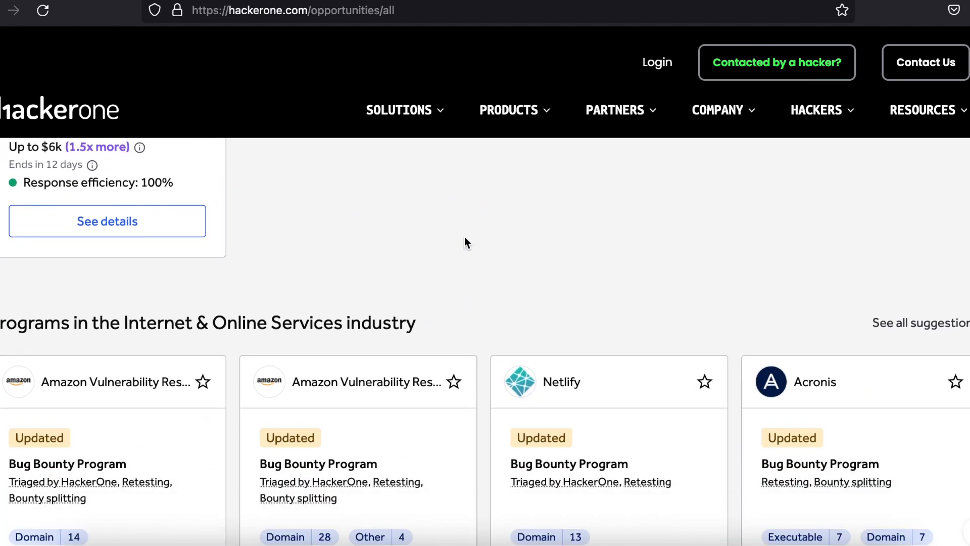
scroll(down, 3)
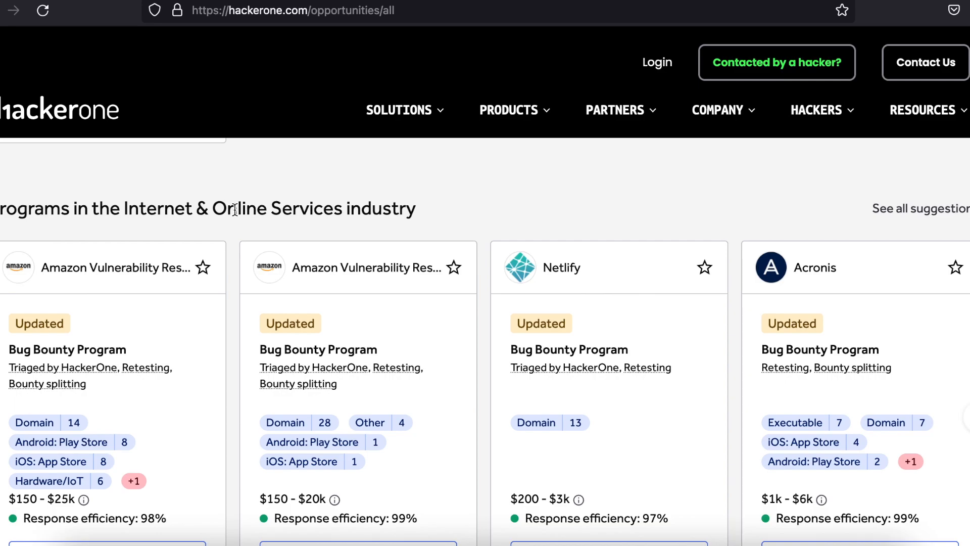
mouse_move(249, 232)
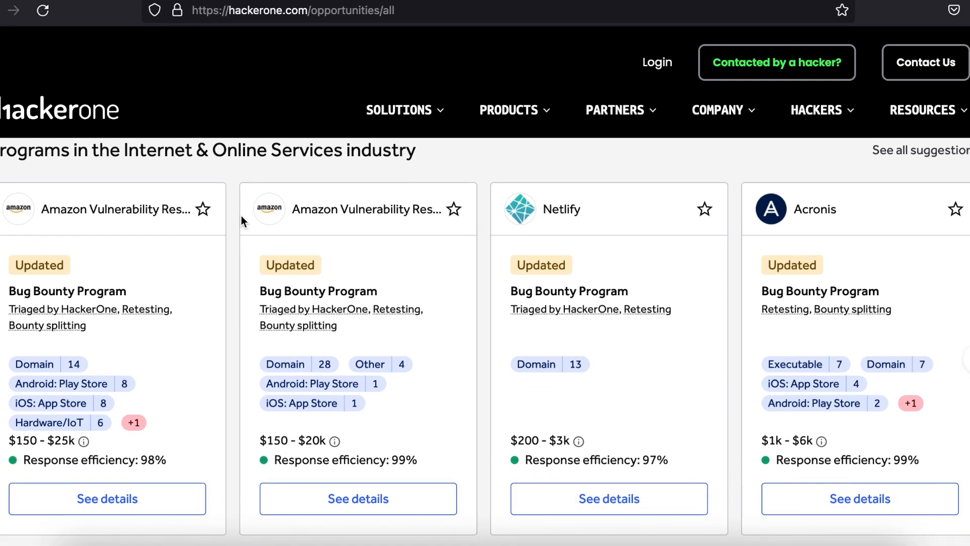
scroll(down, 3)
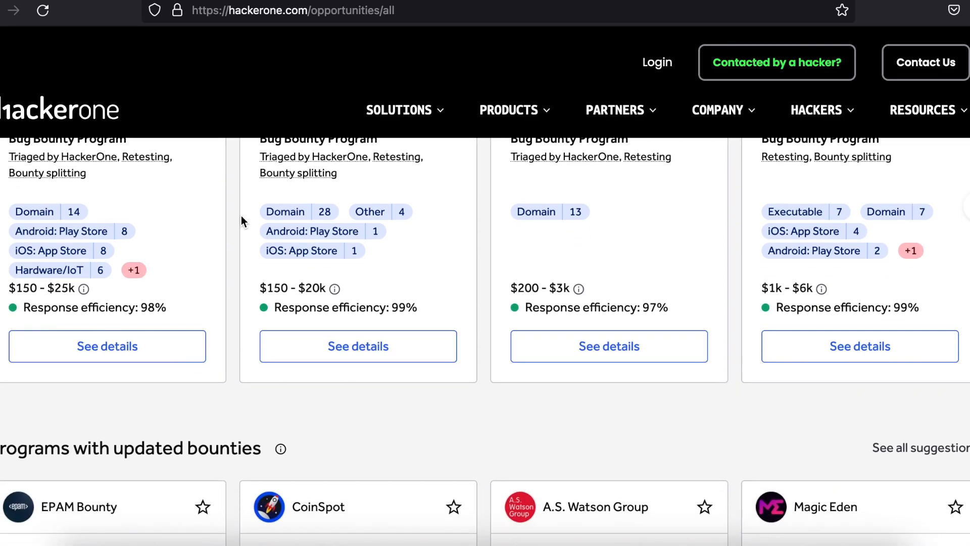
mouse_move(482, 333)
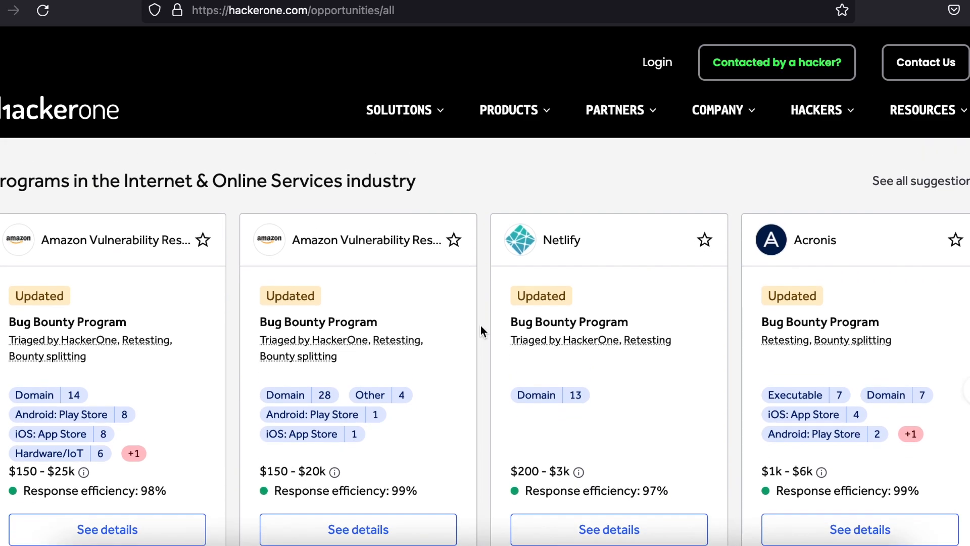
scroll(down, 3)
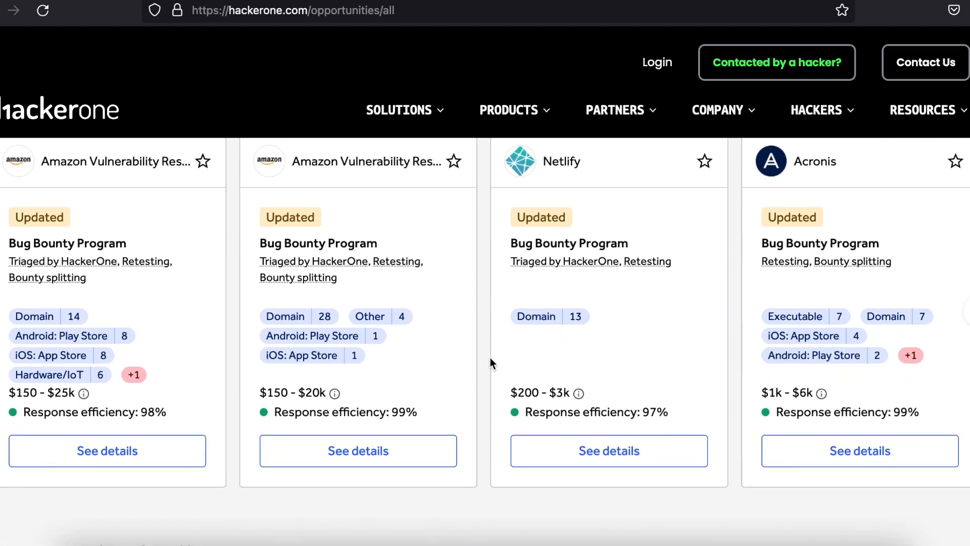
mouse_move(249, 256)
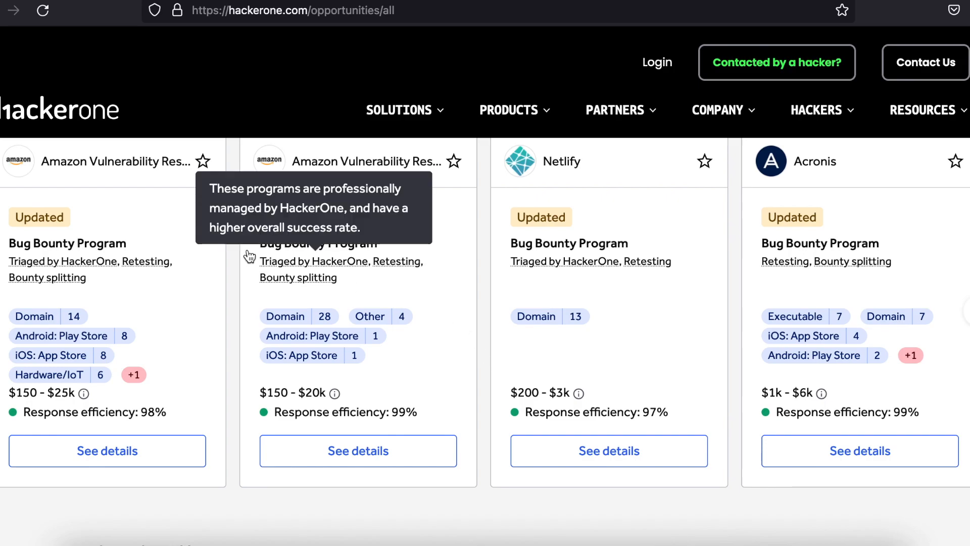
mouse_move(214, 221)
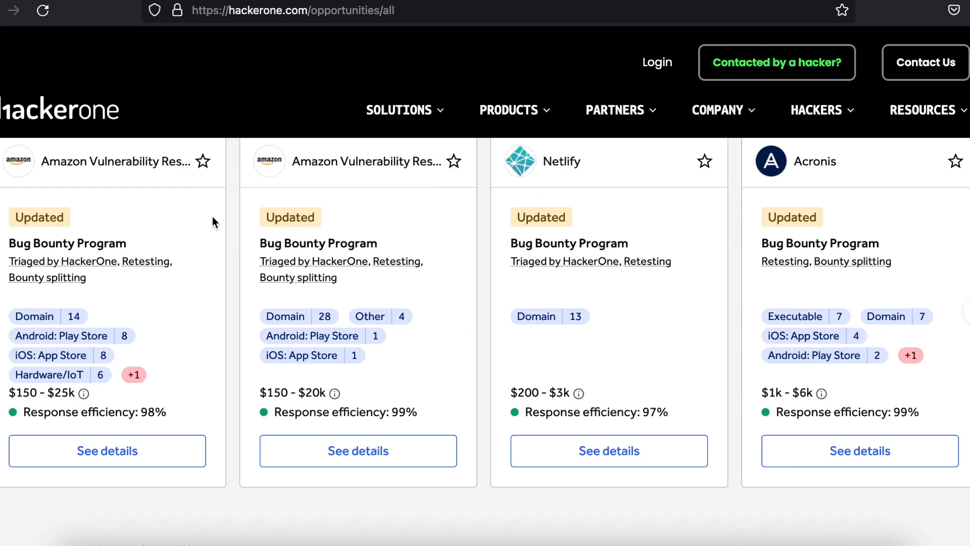
mouse_move(321, 180)
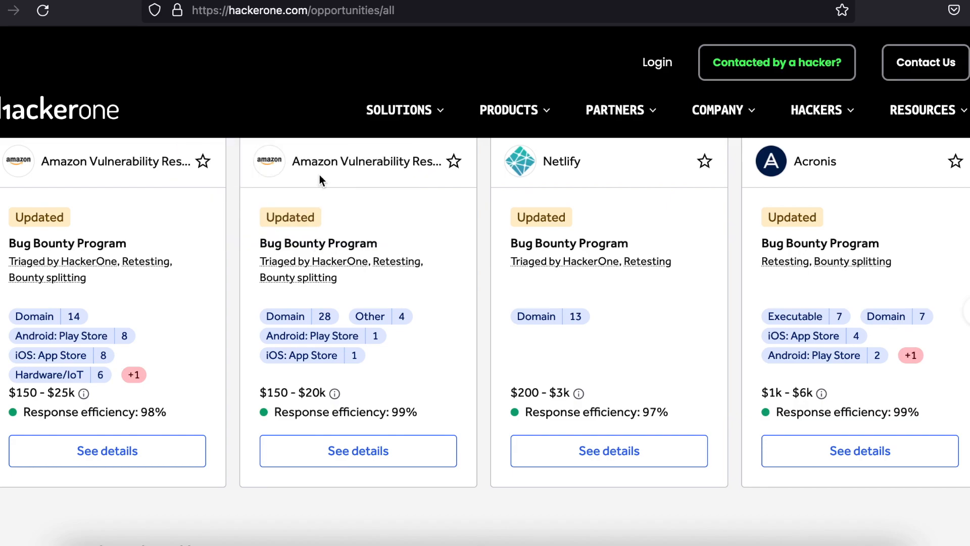
mouse_move(355, 471)
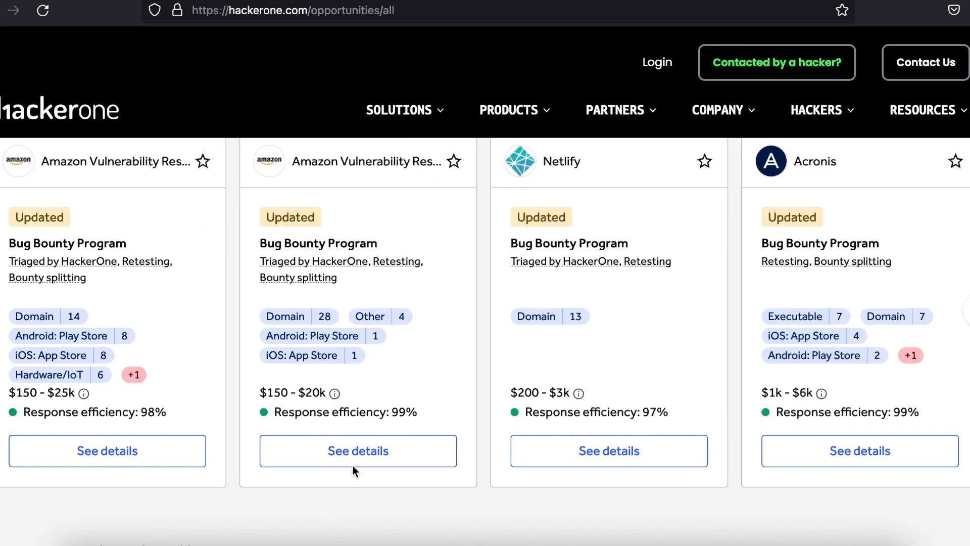
click(358, 450)
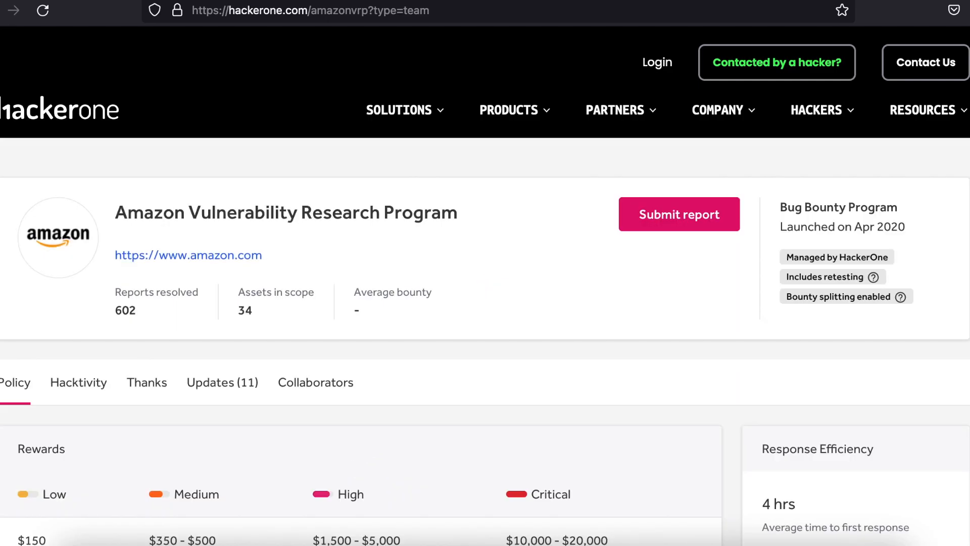
Review the Amazon VRP's rewards by severity, policy and response efficiency.
scroll(down, 3)
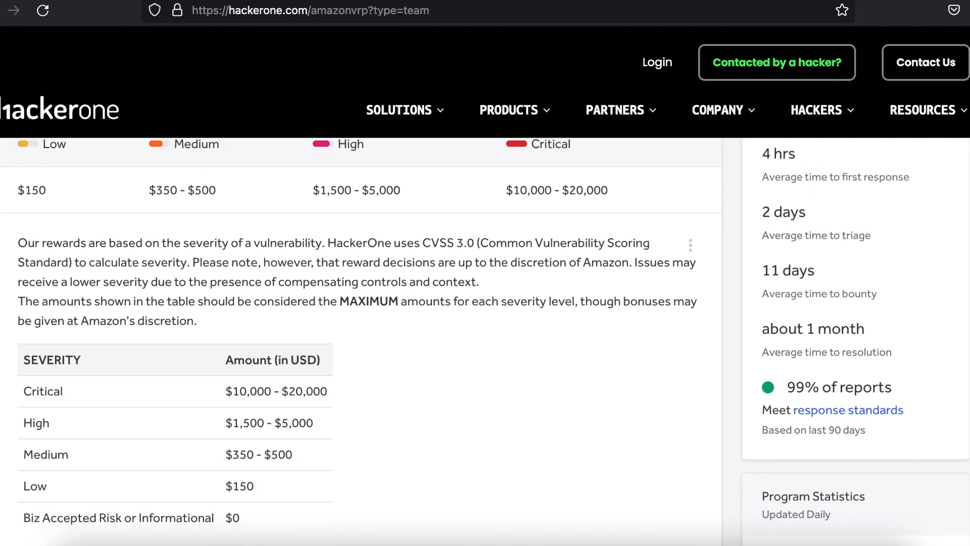
scroll(down, 3)
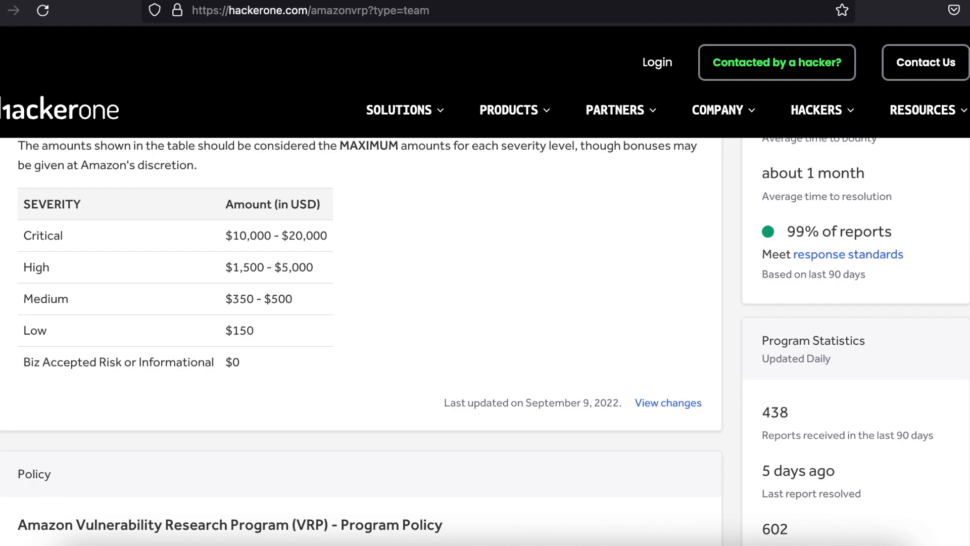
scroll(up, 3)
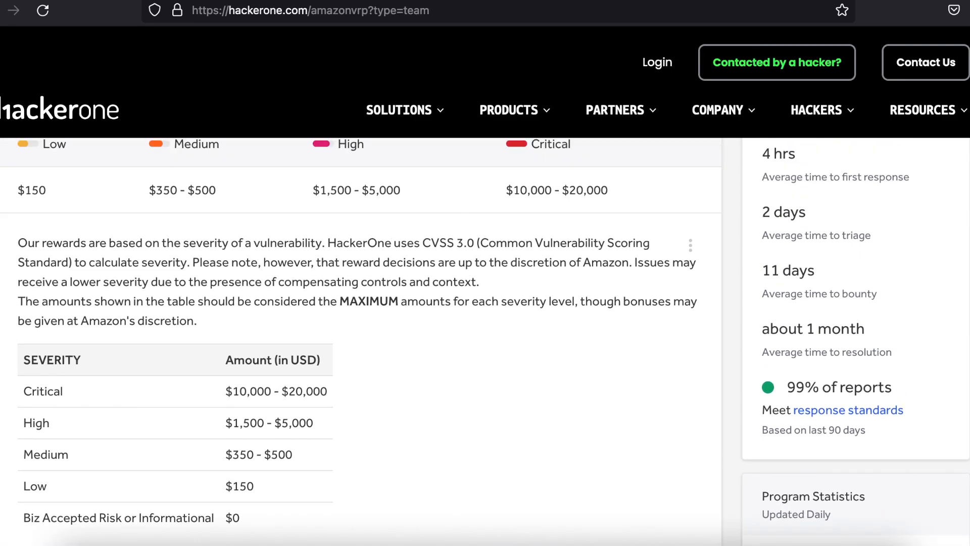
scroll(down, 3)
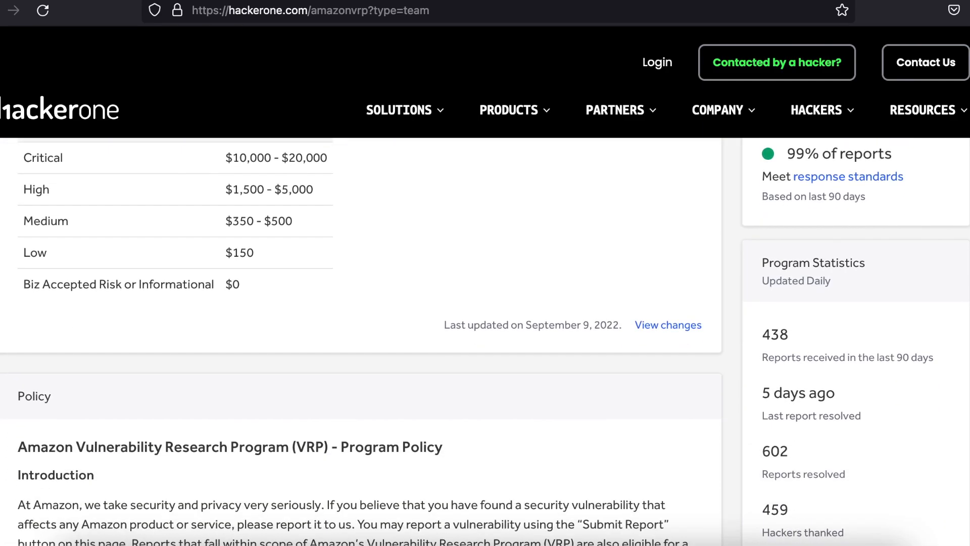
scroll(down, 3)
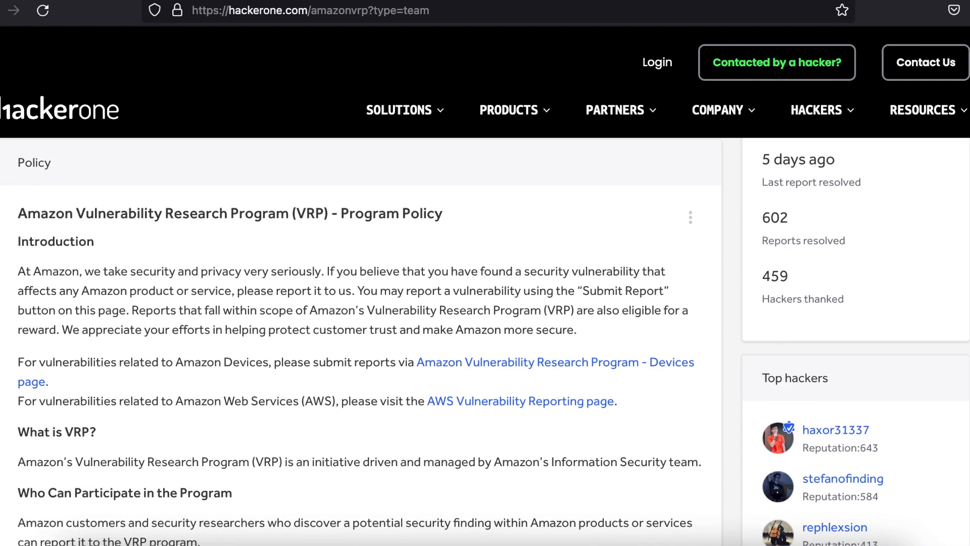
scroll(up, 3)
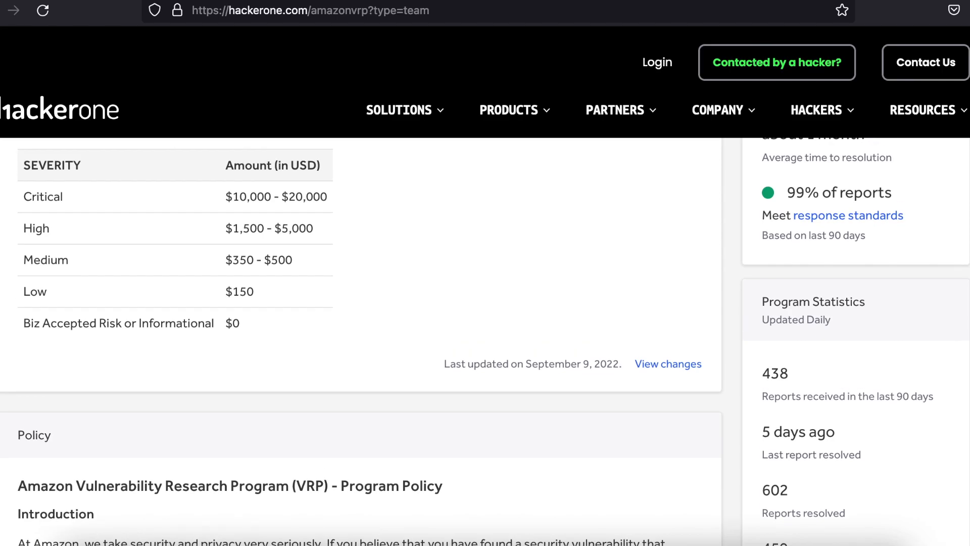
scroll(up, 3)
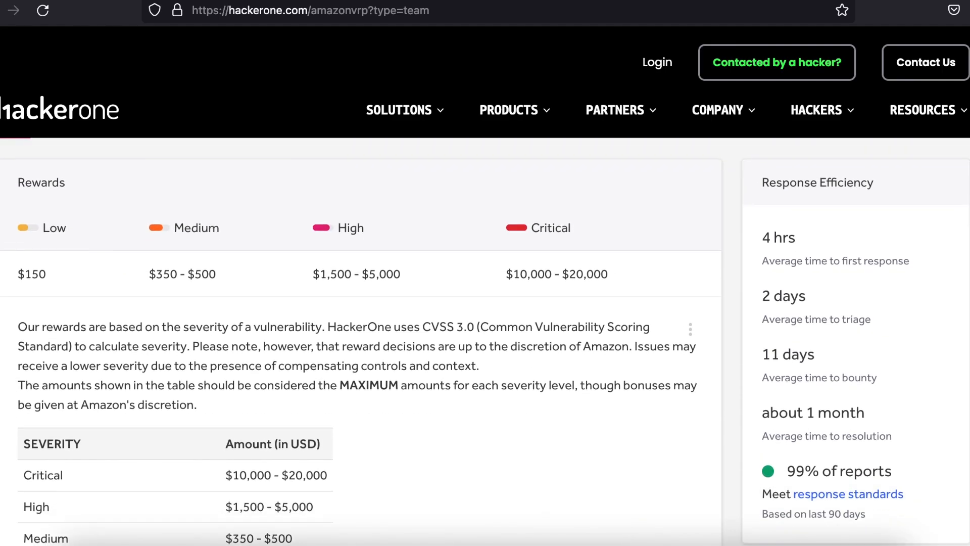
scroll(down, 3)
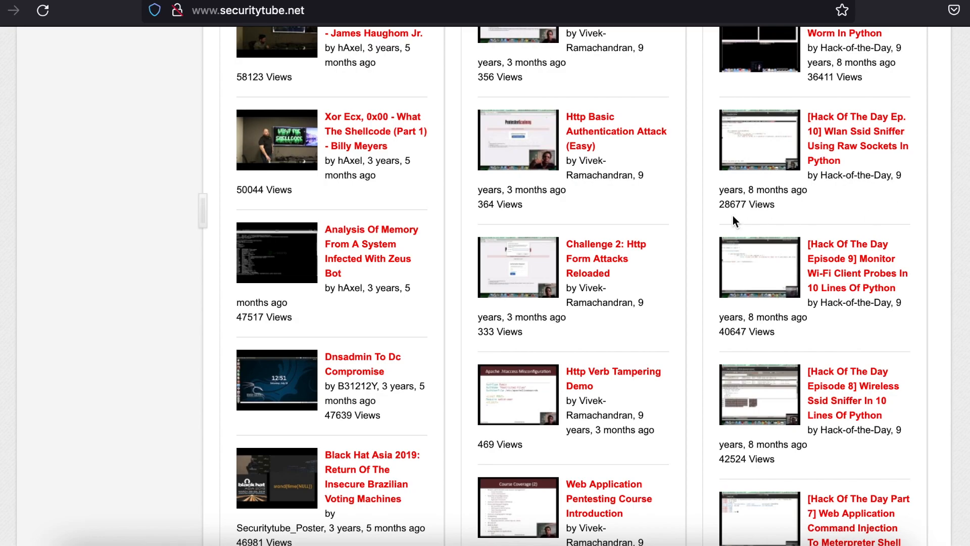
Scroll up on SecurityTube and open the Video Groups page.
scroll(up, 3)
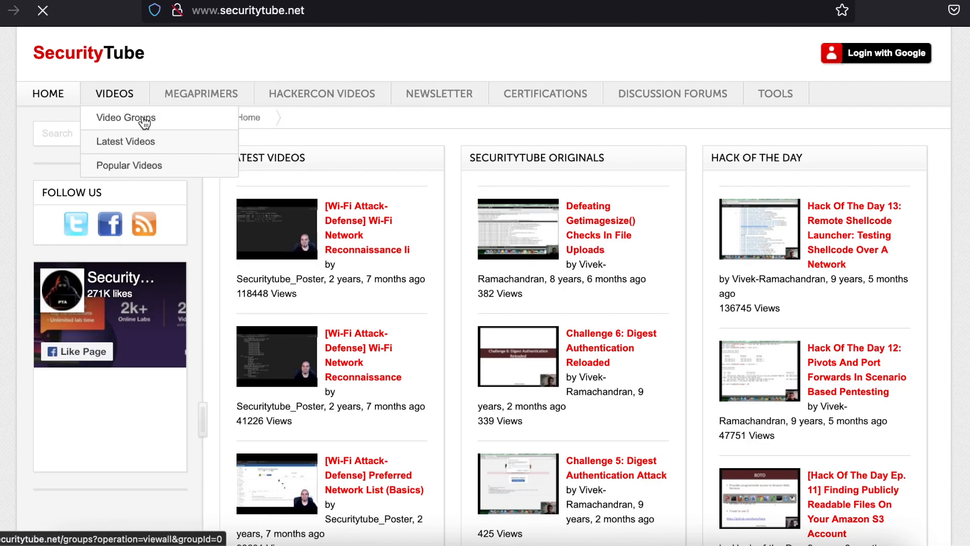
click(126, 118)
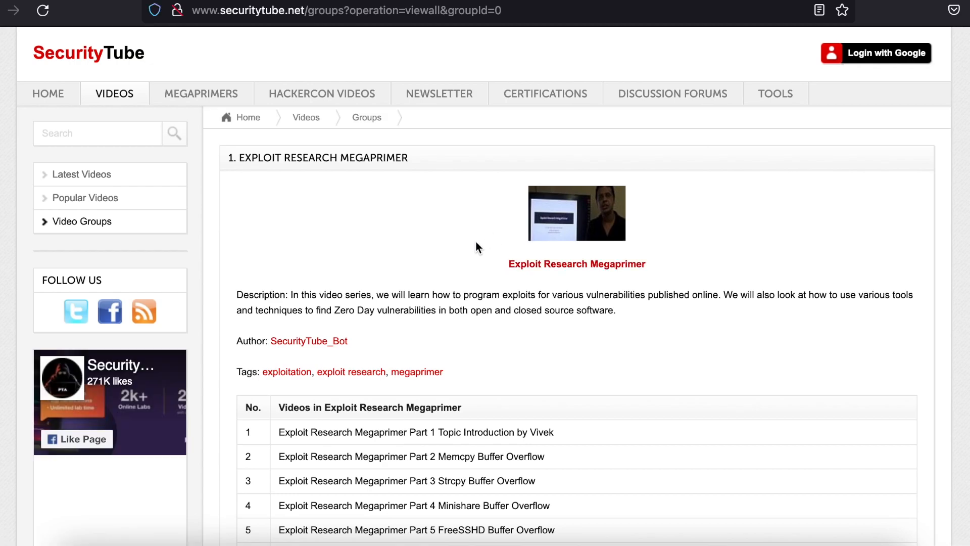
scroll(down, 3)
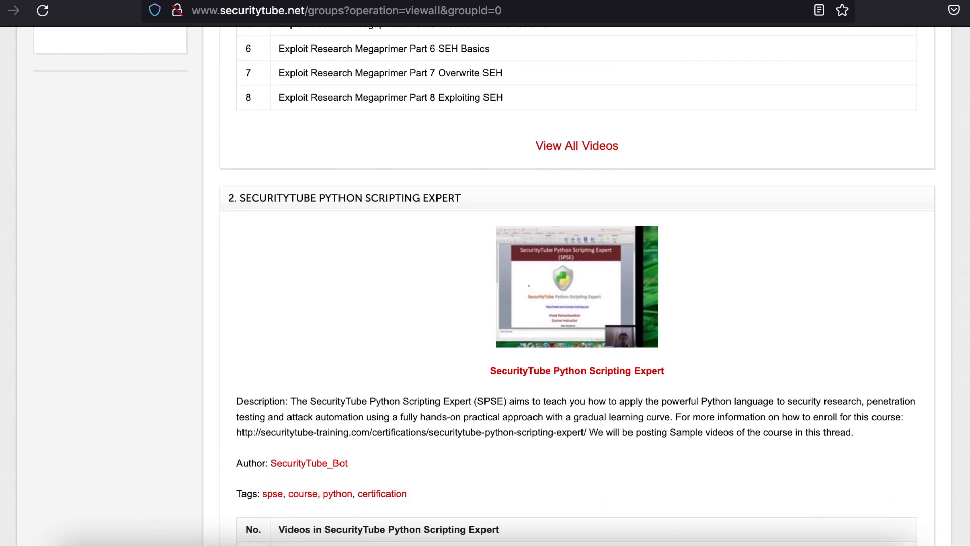
scroll(down, 3)
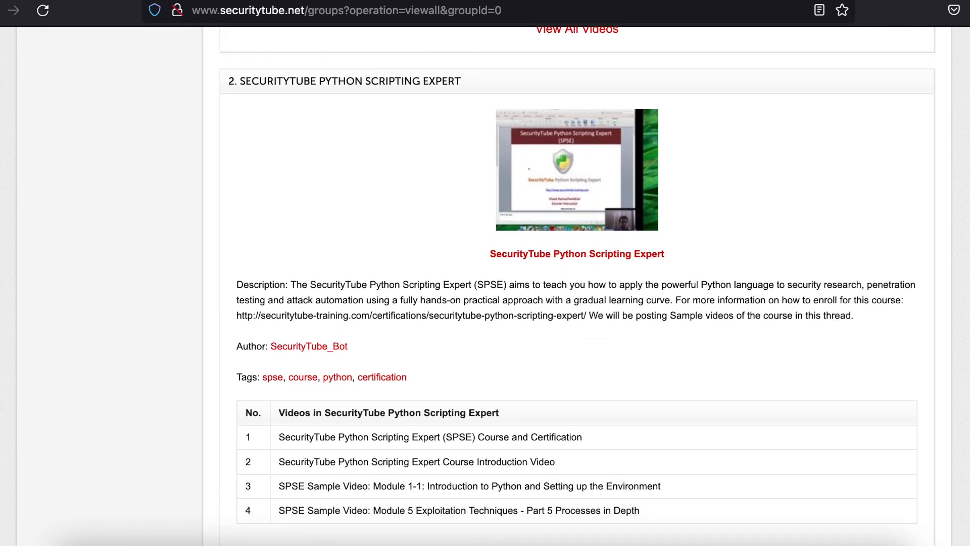
scroll(up, 3)
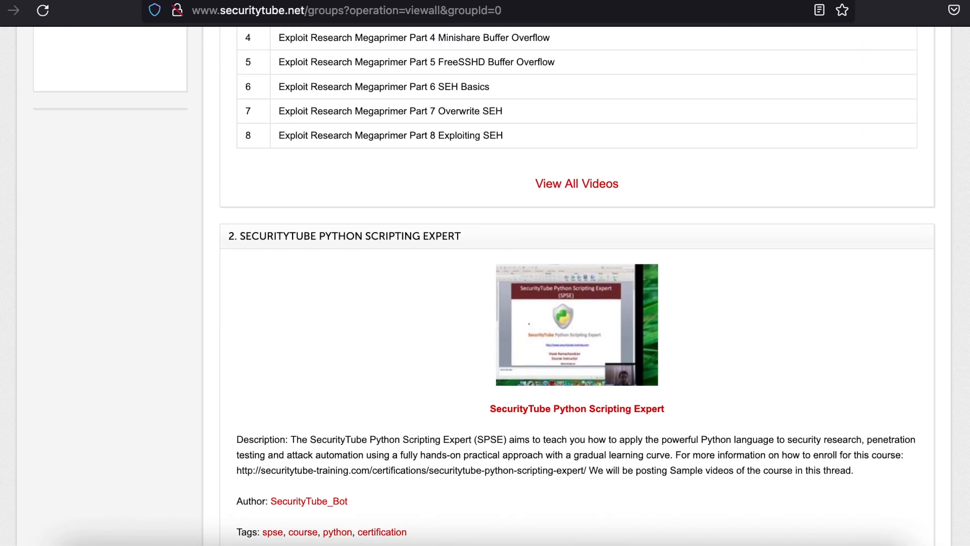
scroll(up, 3)
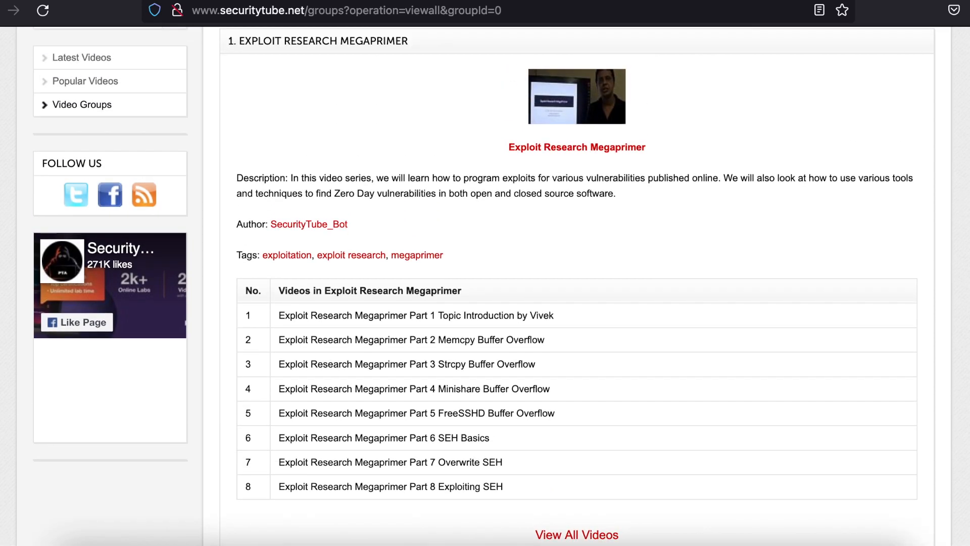
scroll(down, 3)
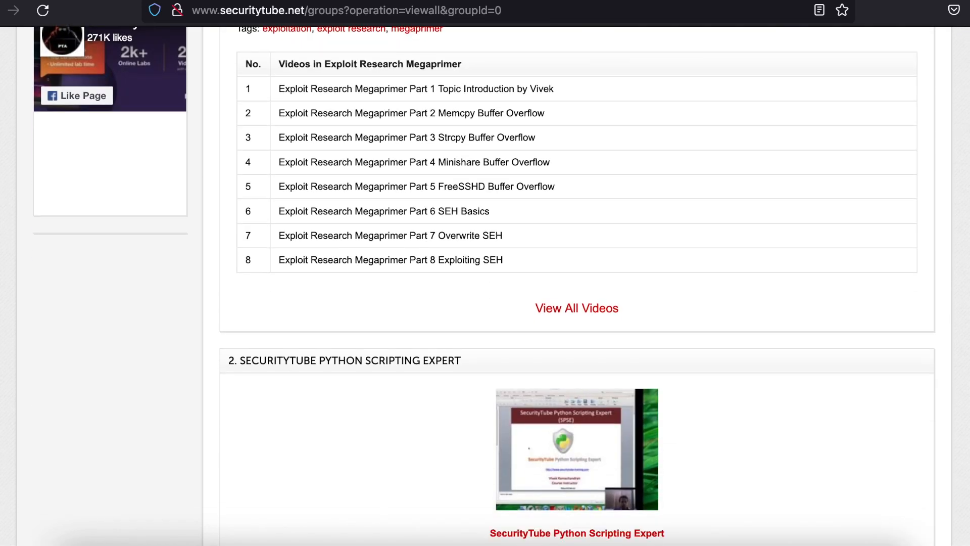
scroll(down, 3)
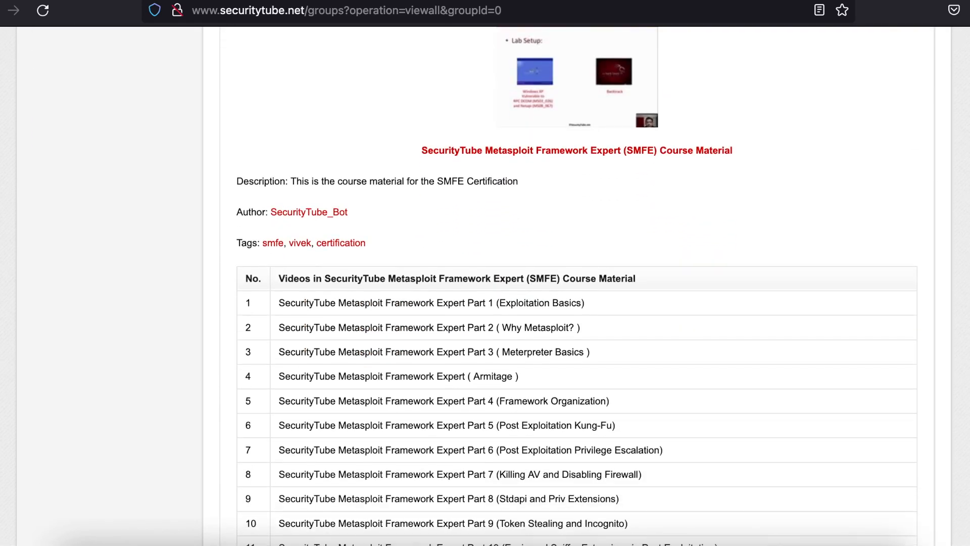
scroll(down, 3)
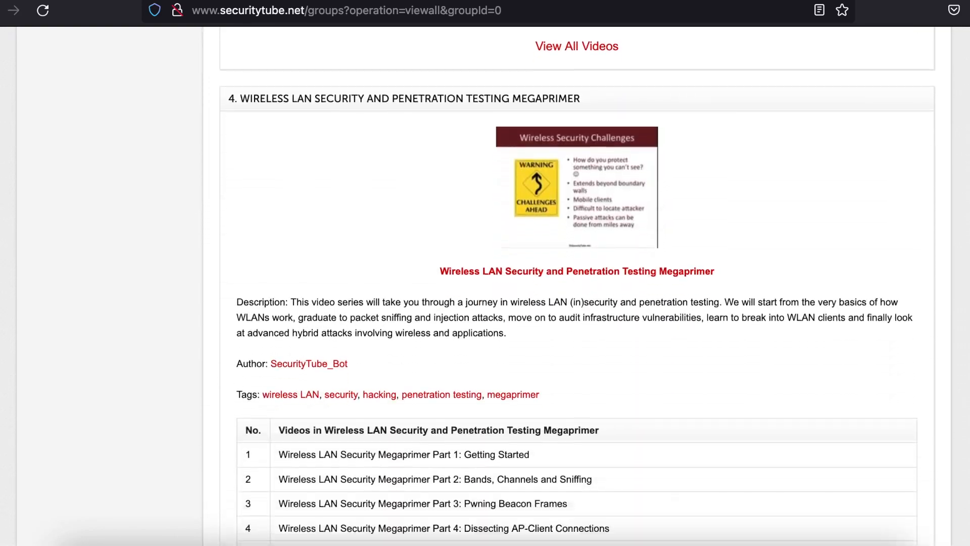
scroll(down, 3)
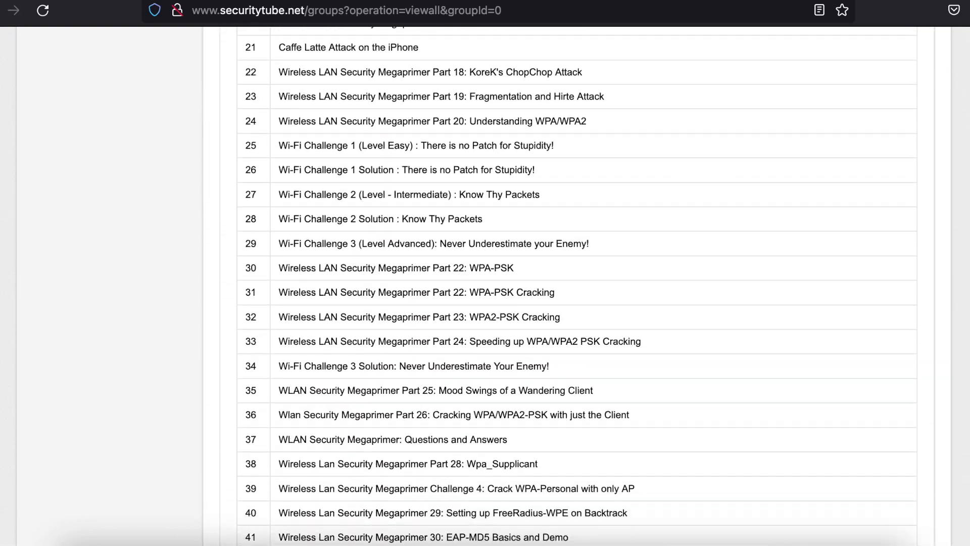
scroll(down, 3)
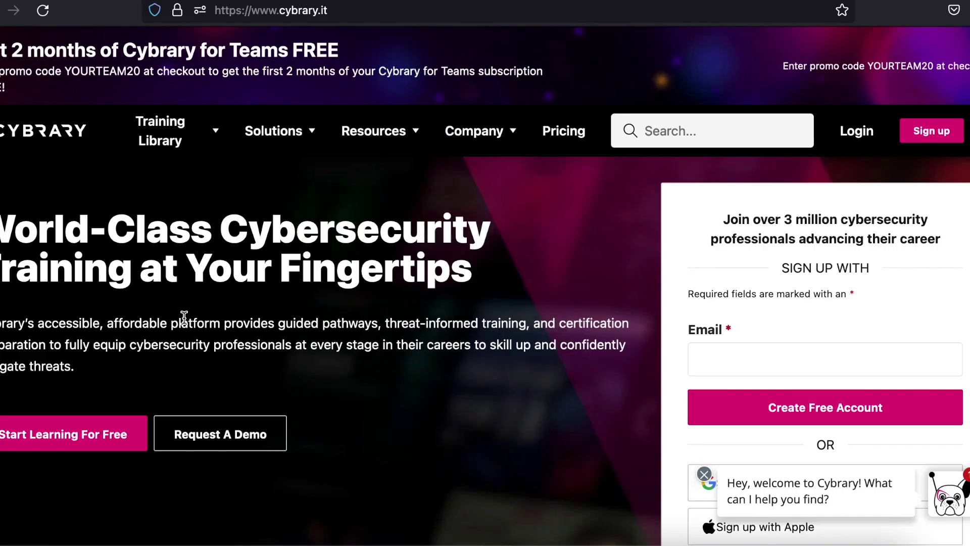
mouse_move(447, 185)
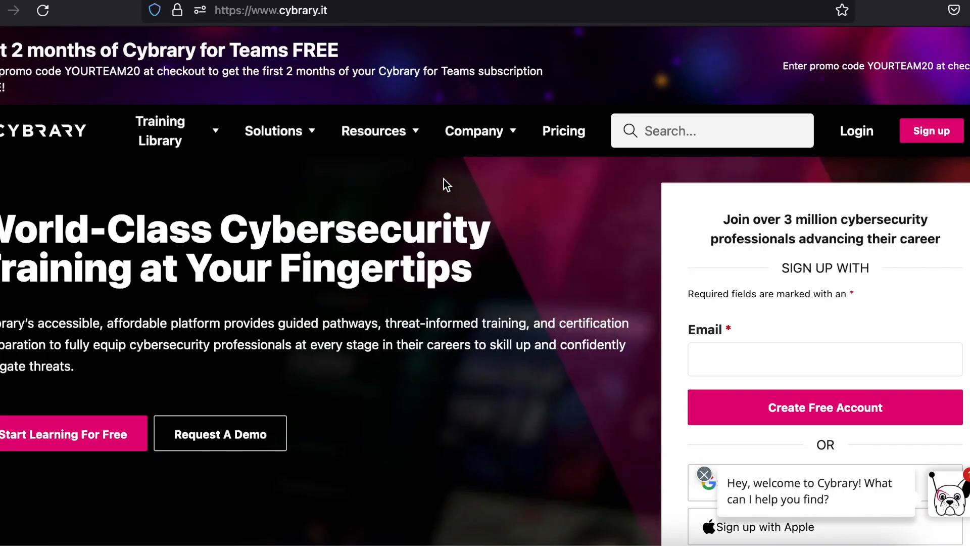
Scroll Cybrary's homepage down to the Browse by Category and Popular Courses sections.
scroll(down, 3)
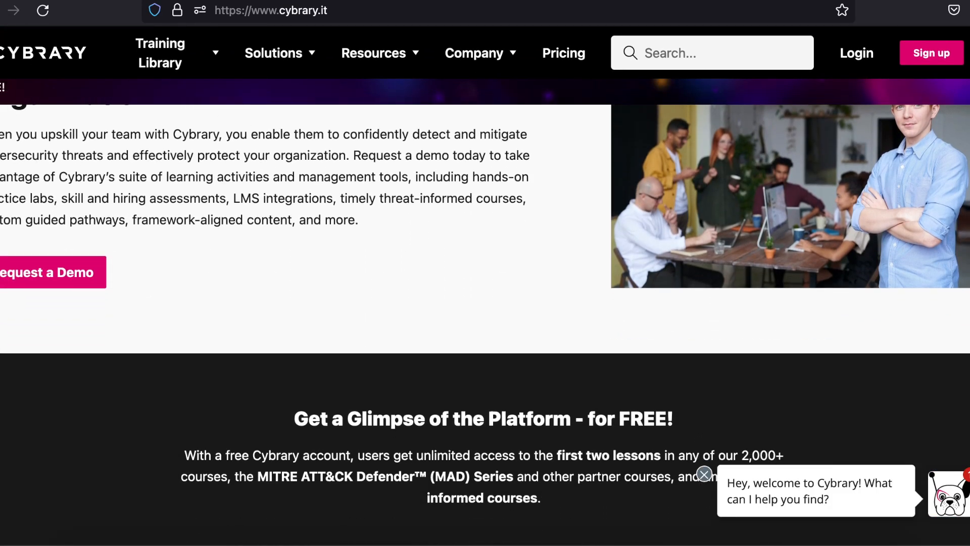
scroll(down, 3)
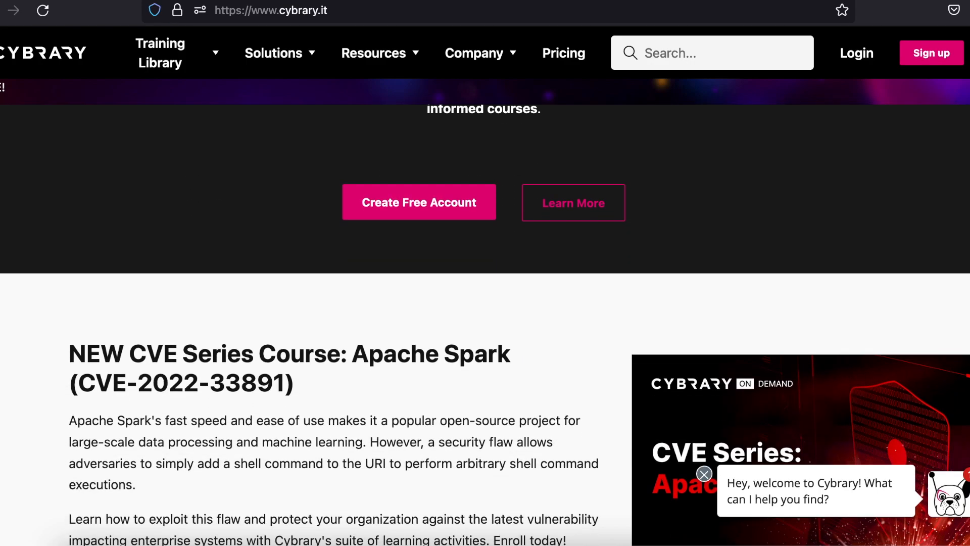
scroll(down, 3)
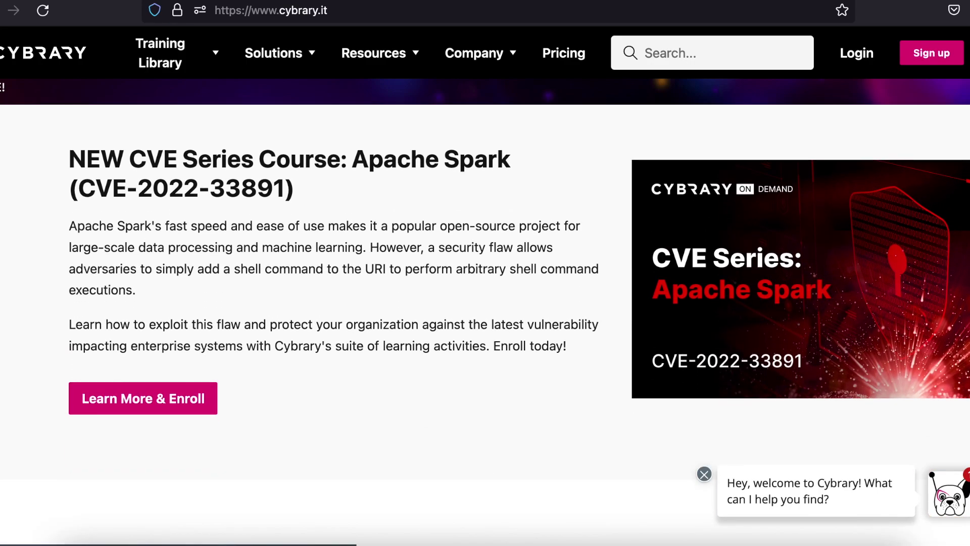
click(373, 52)
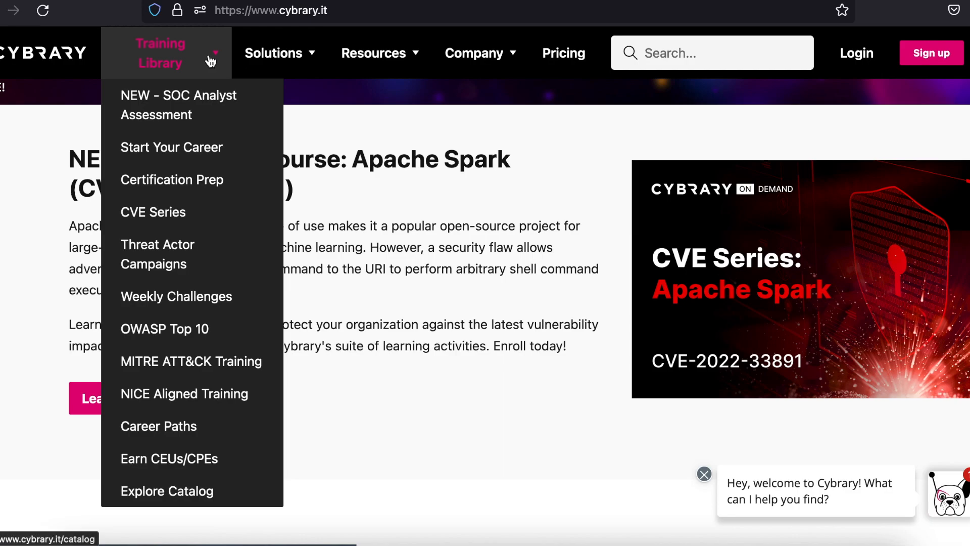
mouse_move(201, 254)
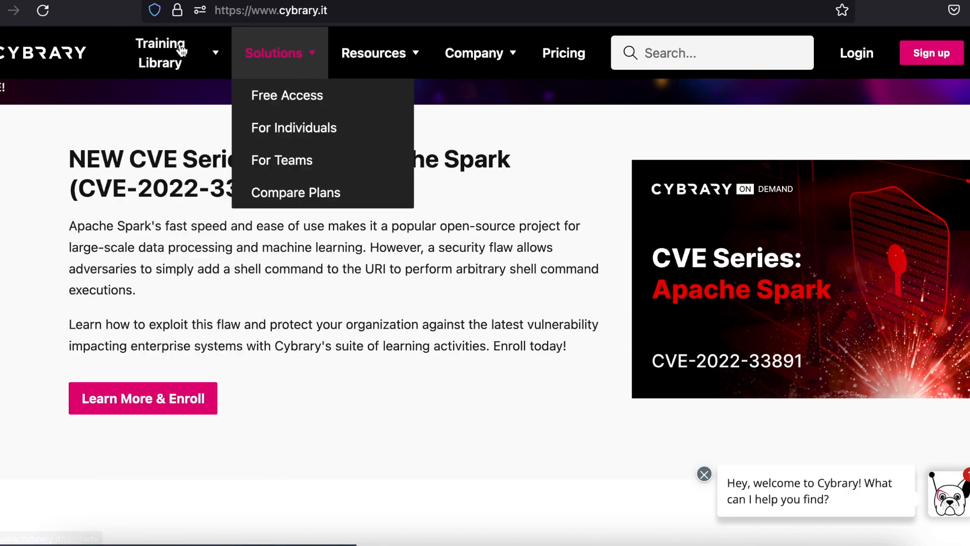
mouse_move(345, 382)
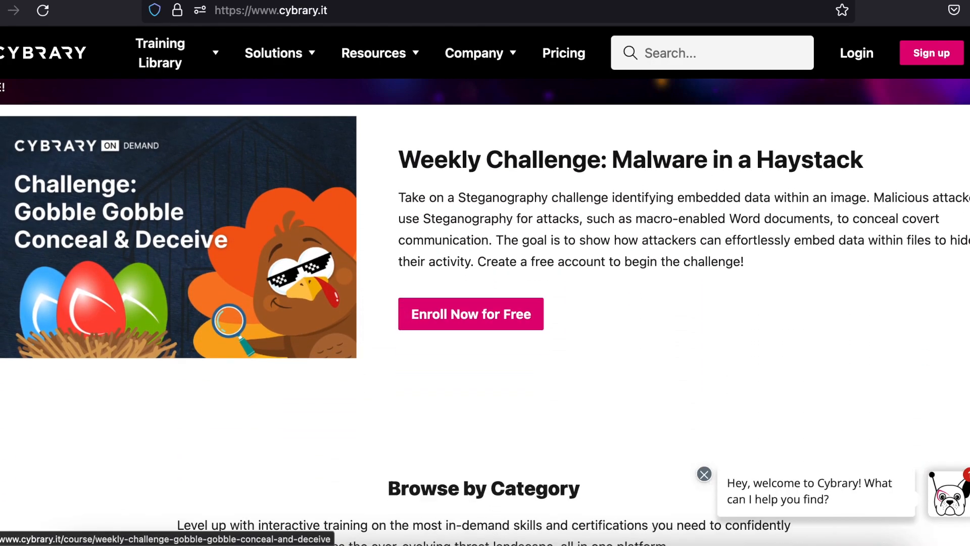
scroll(down, 3)
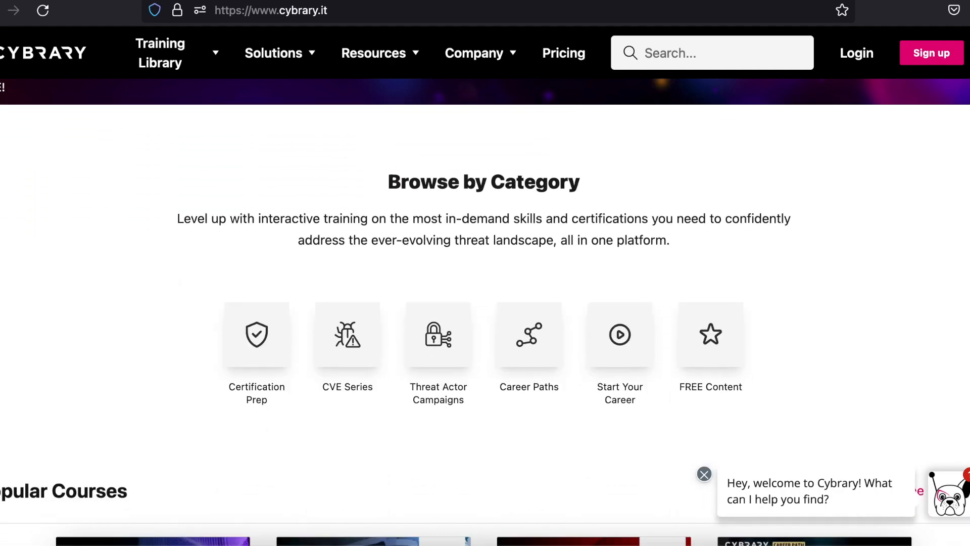
scroll(down, 3)
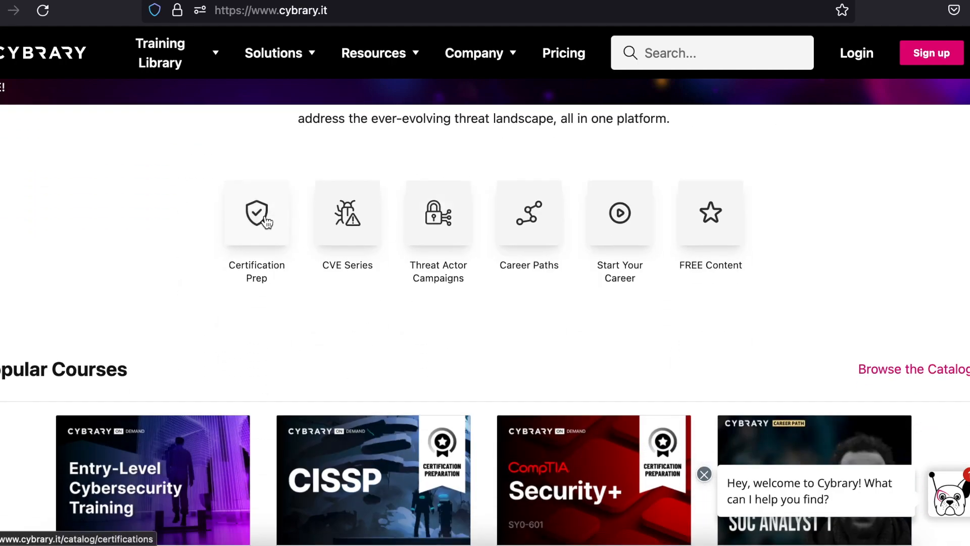
Open Cybrary's Certification Prep category and scroll to its CISSP, Security+ and CySA+ cards.
click(256, 213)
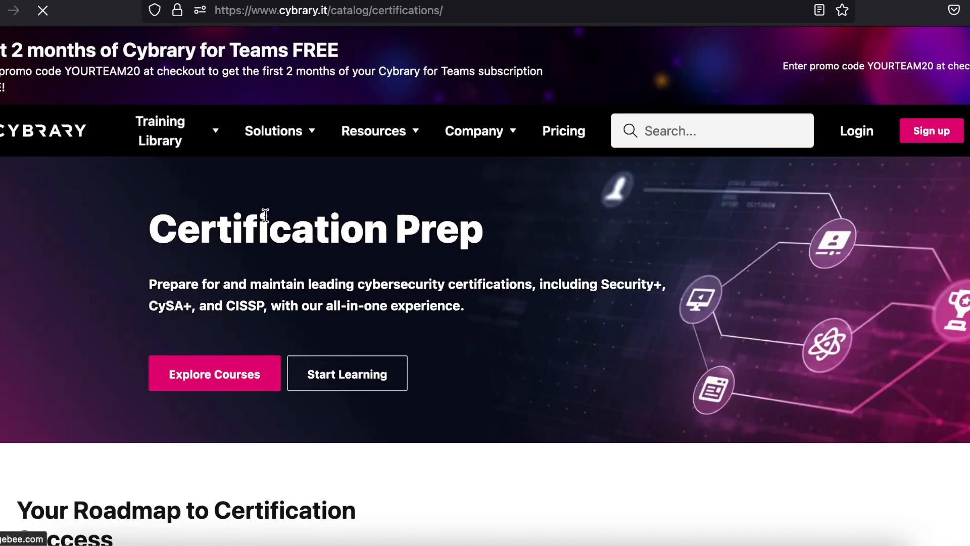
scroll(down, 3)
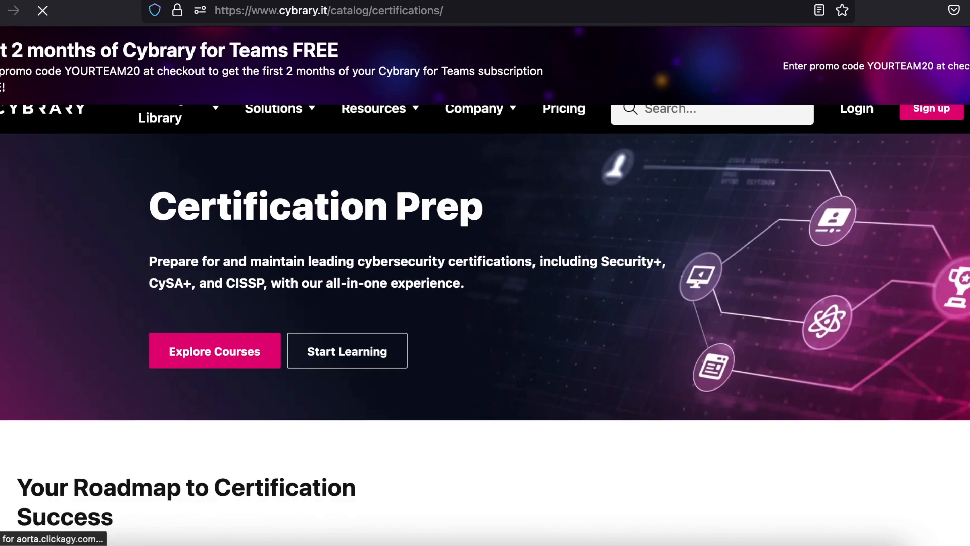
scroll(down, 3)
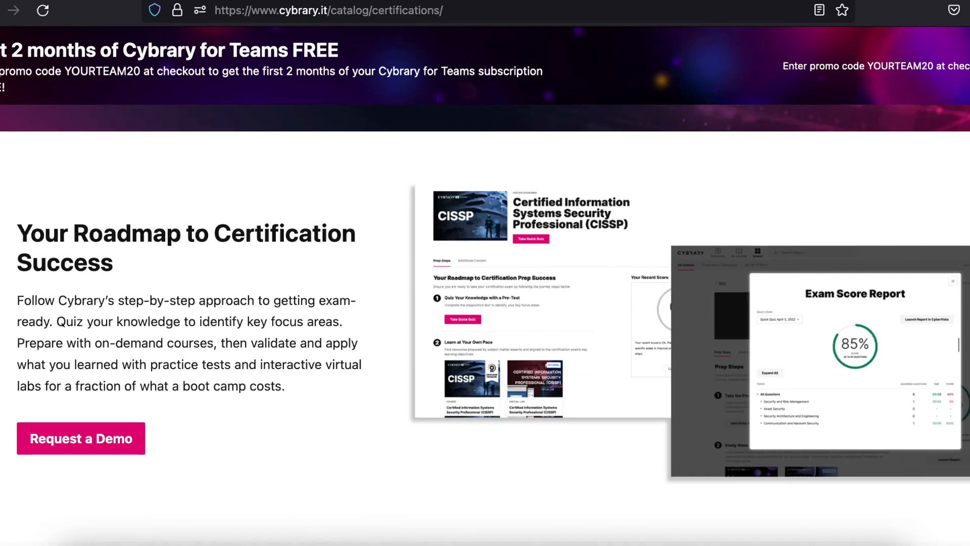
scroll(down, 3)
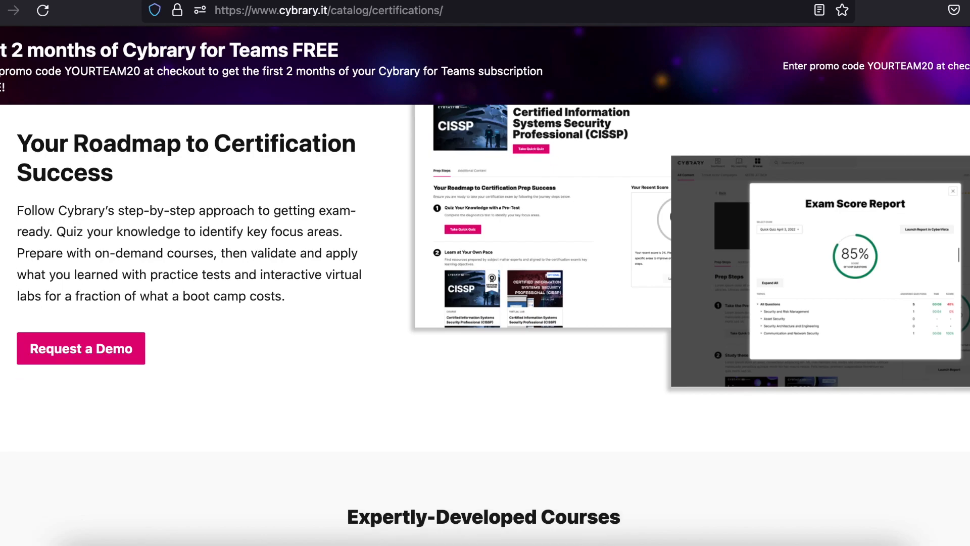
scroll(down, 3)
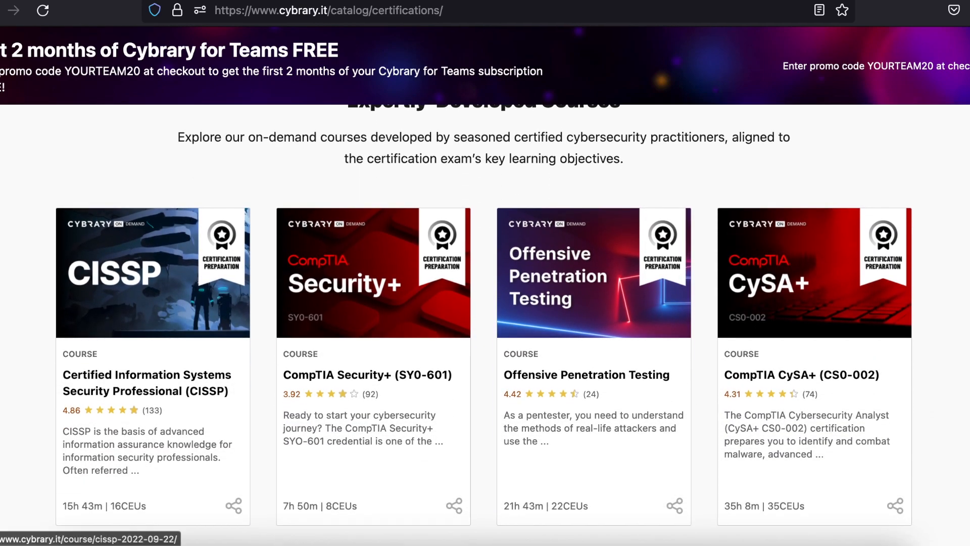
scroll(down, 3)
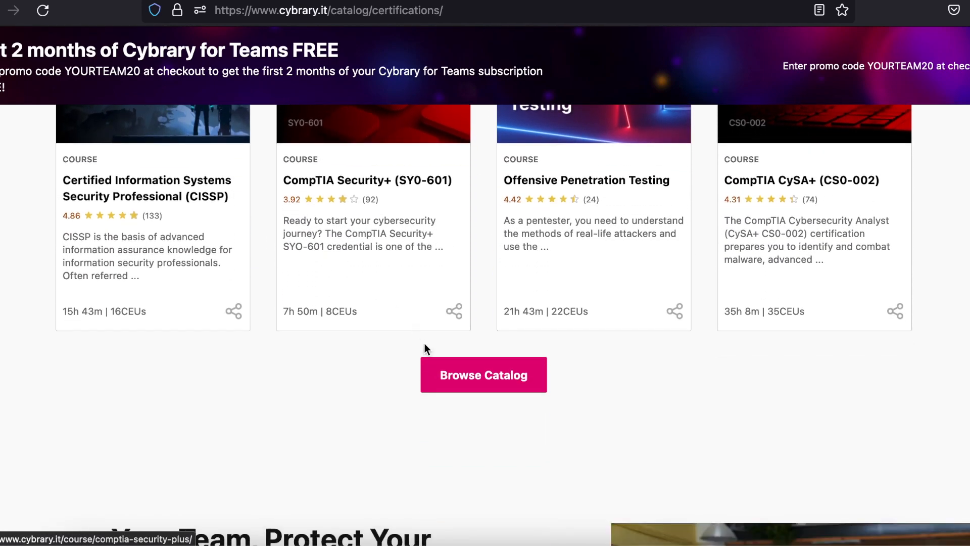
Browse the All Certifications catalog through its CISSP, Security+, A+ and CCNA courses.
click(483, 374)
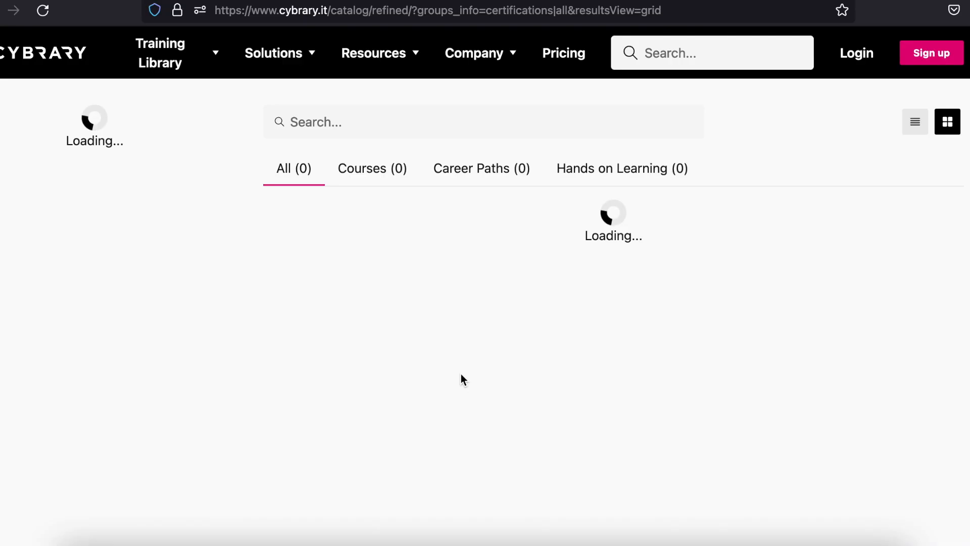
mouse_move(316, 309)
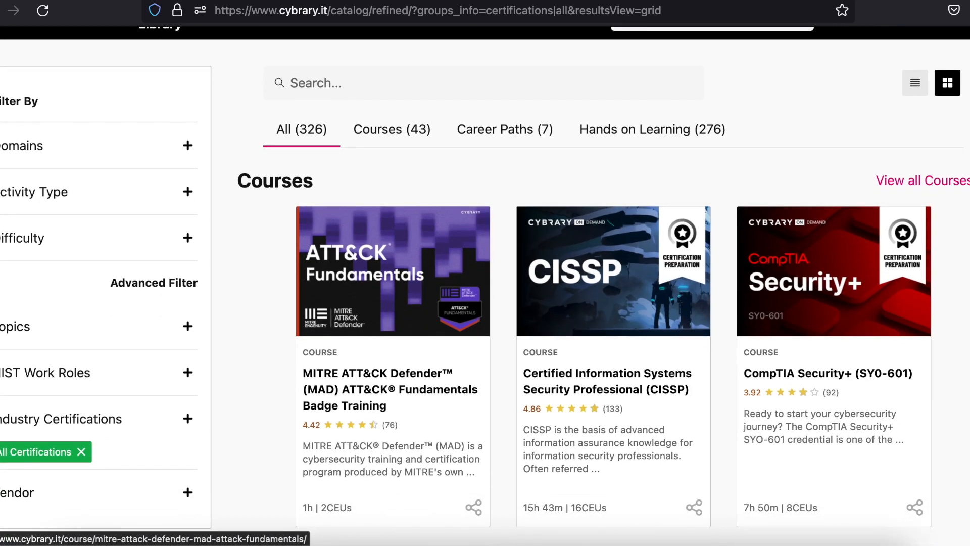
scroll(down, 3)
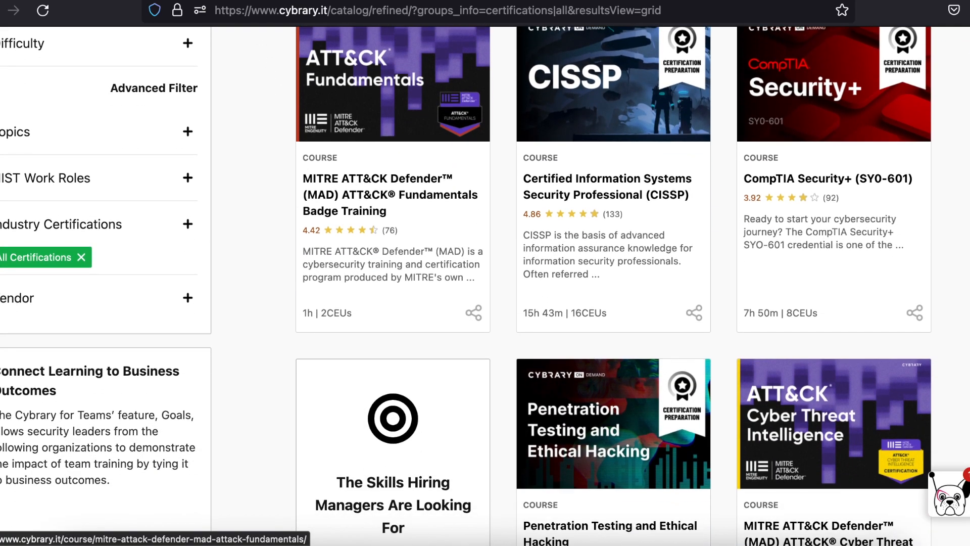
scroll(down, 3)
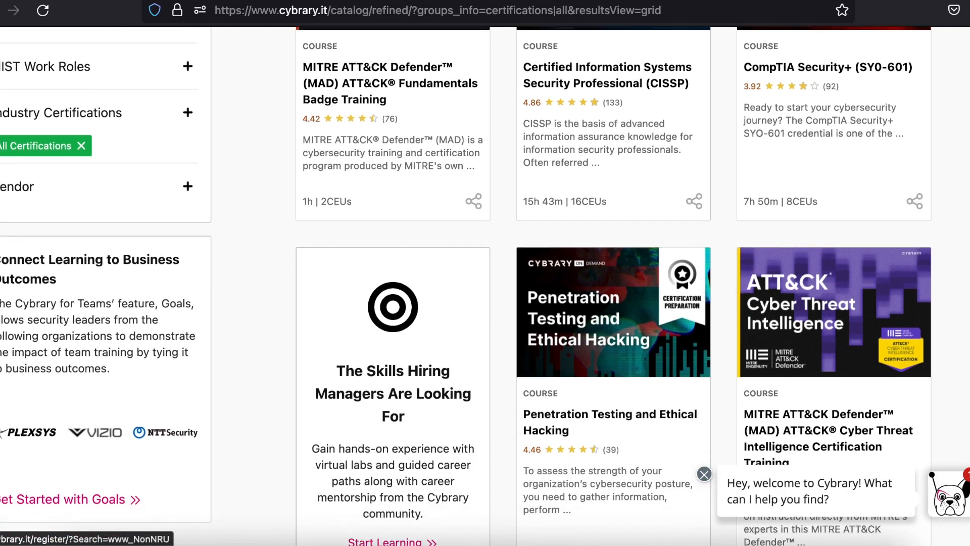
scroll(down, 3)
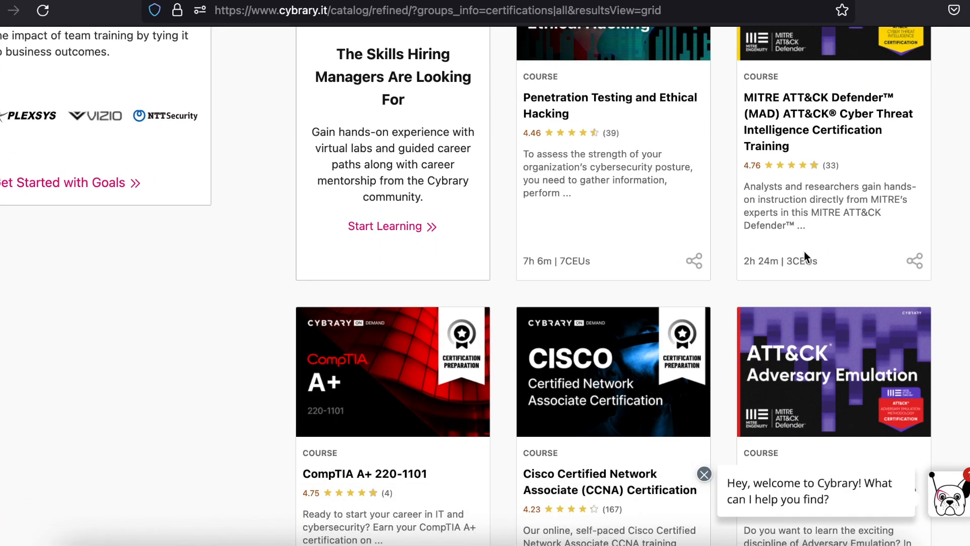
scroll(up, 3)
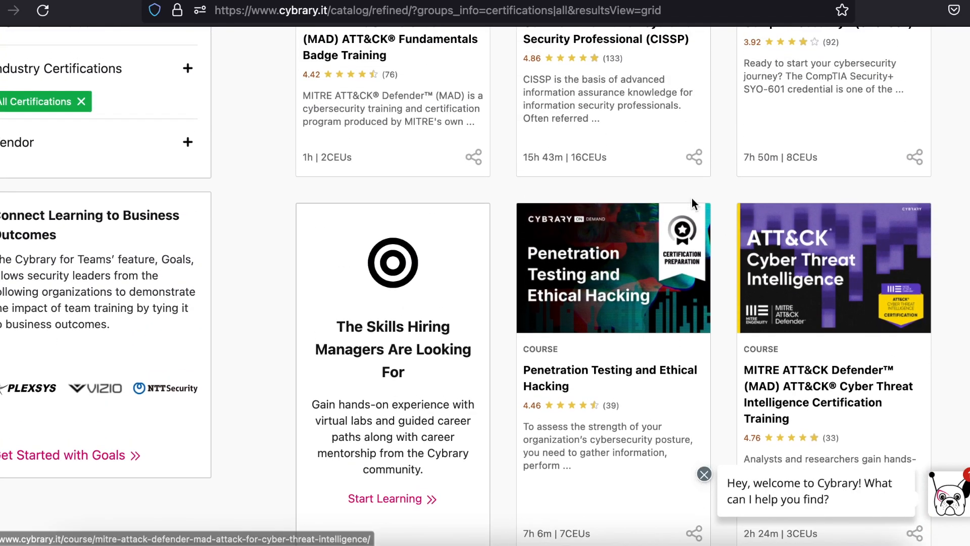
mouse_move(581, 195)
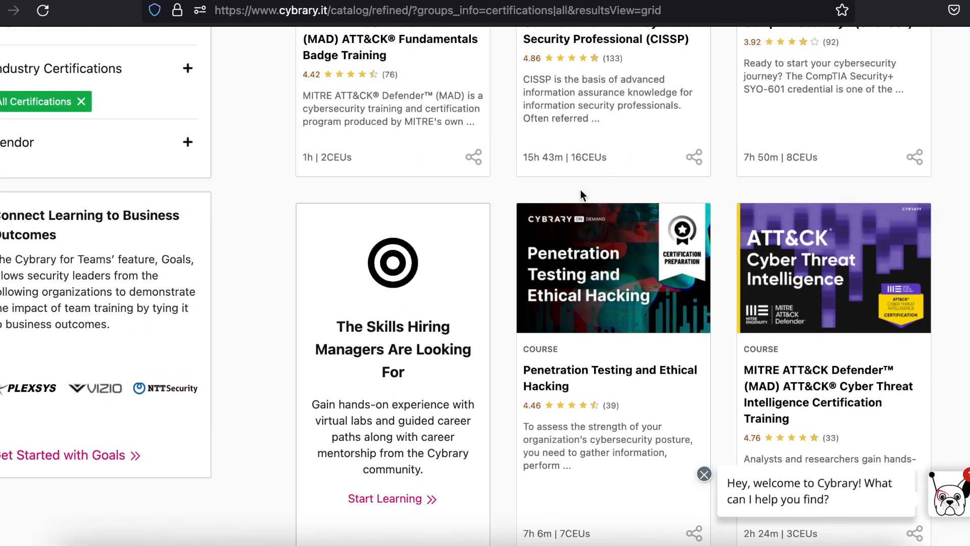
scroll(down, 3)
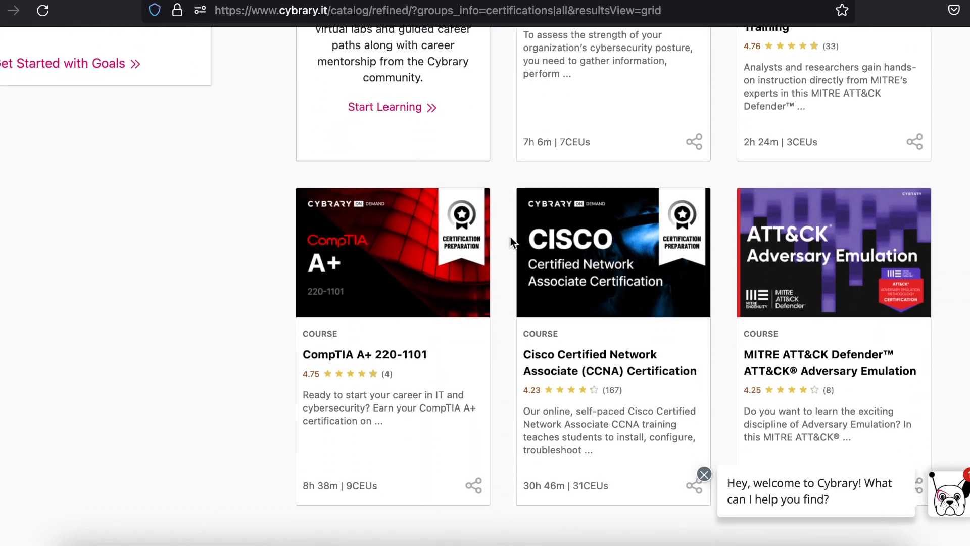
scroll(down, 3)
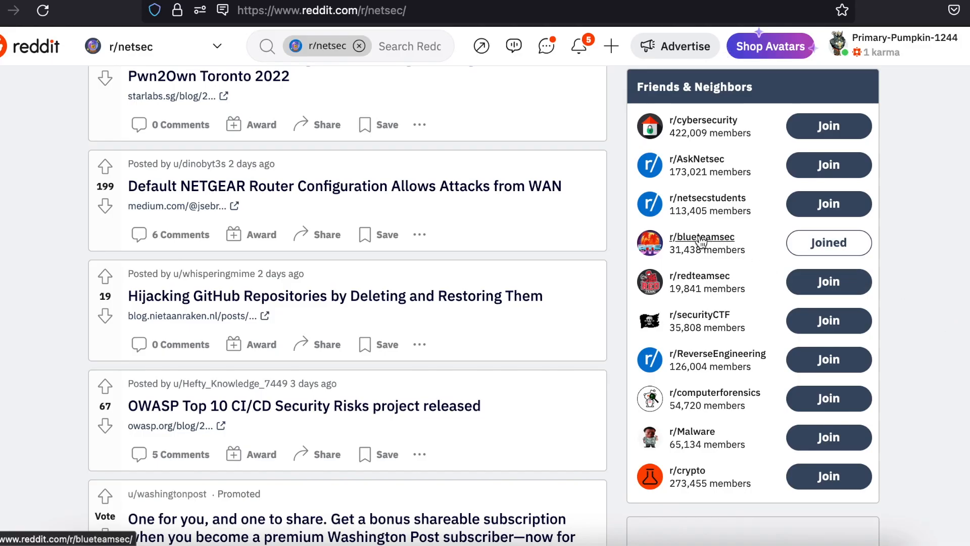
mouse_move(718, 155)
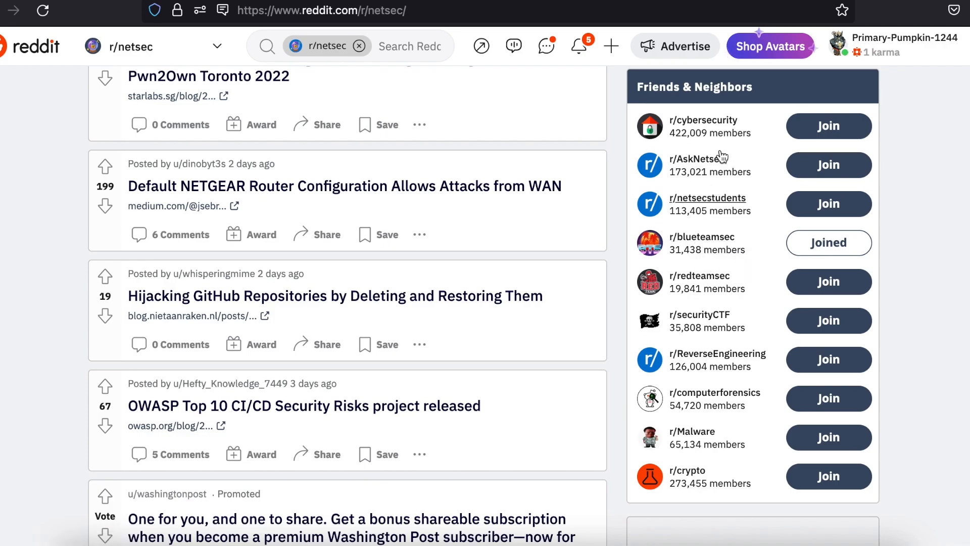
mouse_move(701, 236)
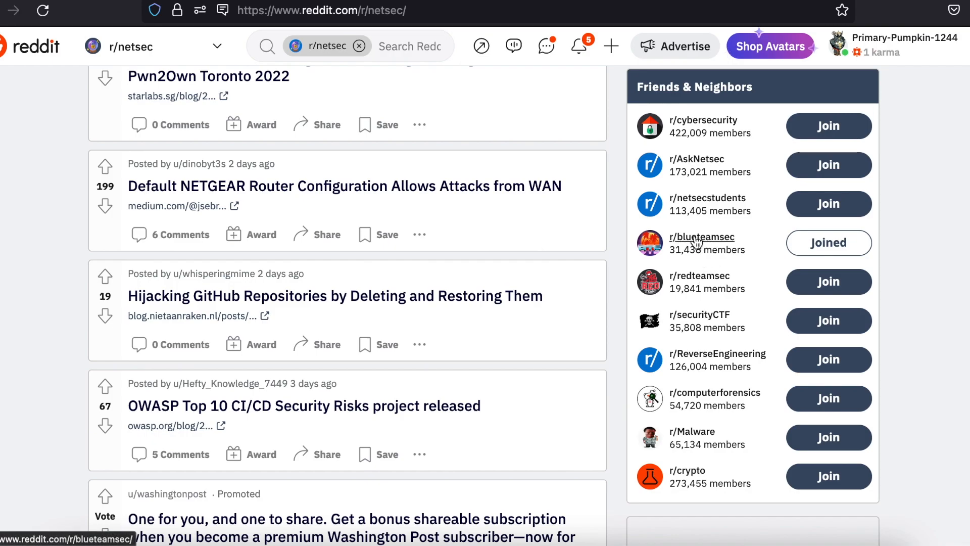
mouse_move(698, 282)
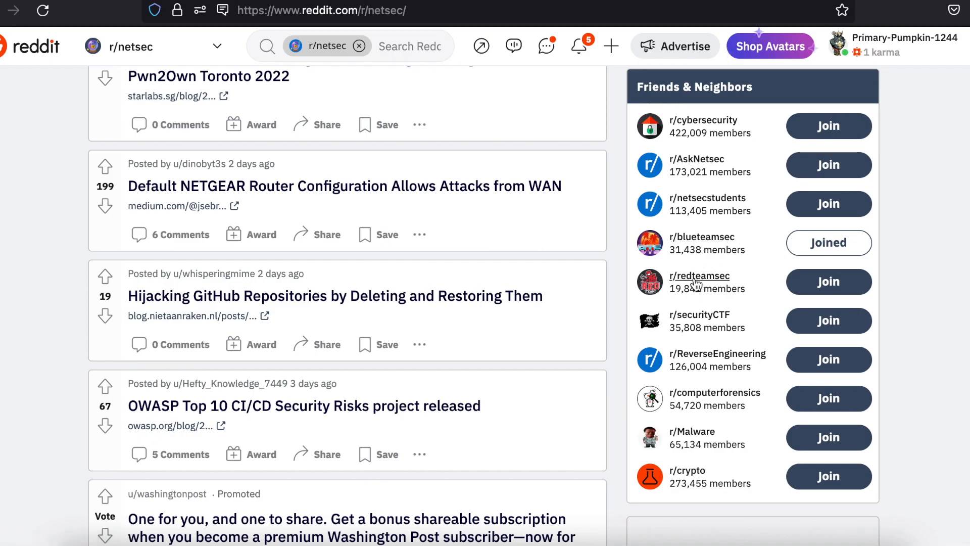
mouse_move(700, 276)
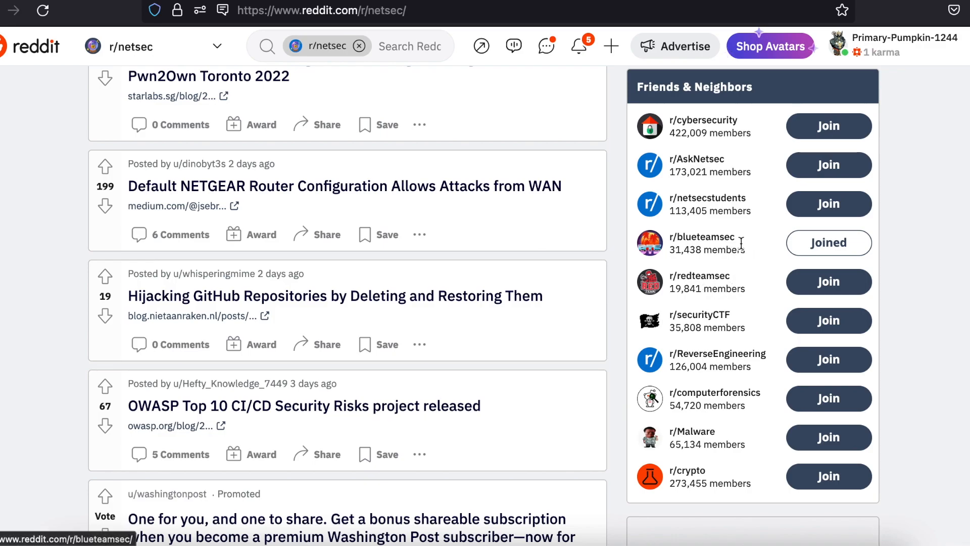
mouse_move(702, 237)
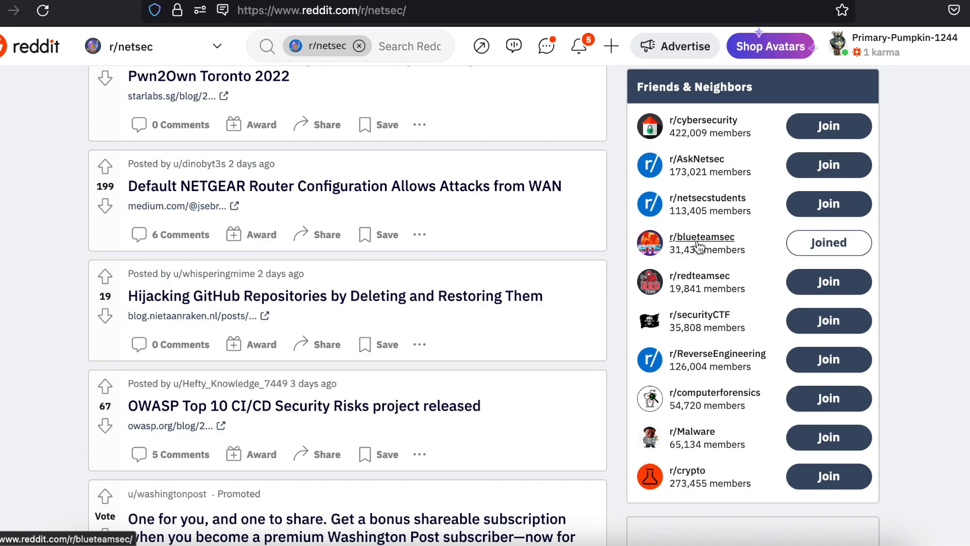
Follow the r/blueteamsec link in r/netsec's Friends & Neighbors sidebar.
click(702, 237)
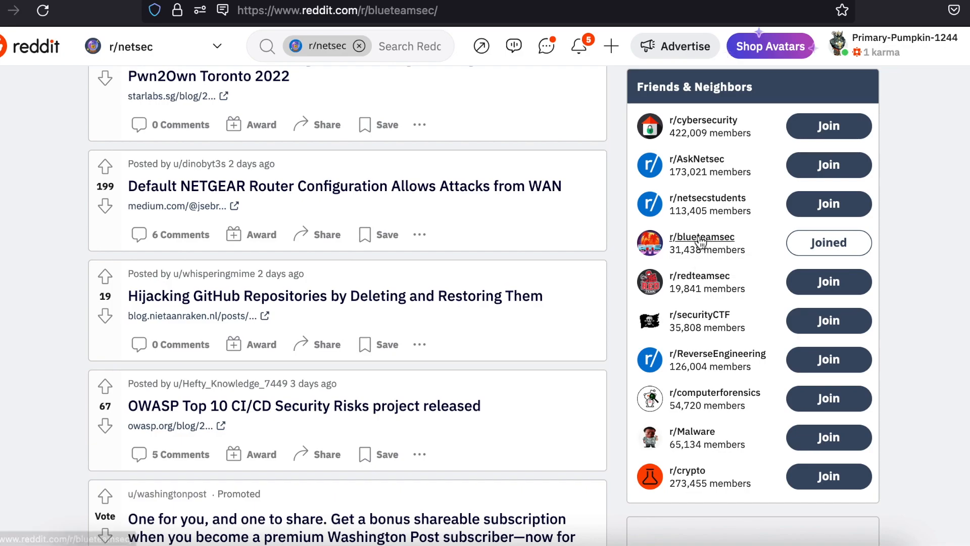
Look through r/blueteamsec's pinned Bluepurple Pulse post, rules and recent threat-intelligence posts.
click(703, 237)
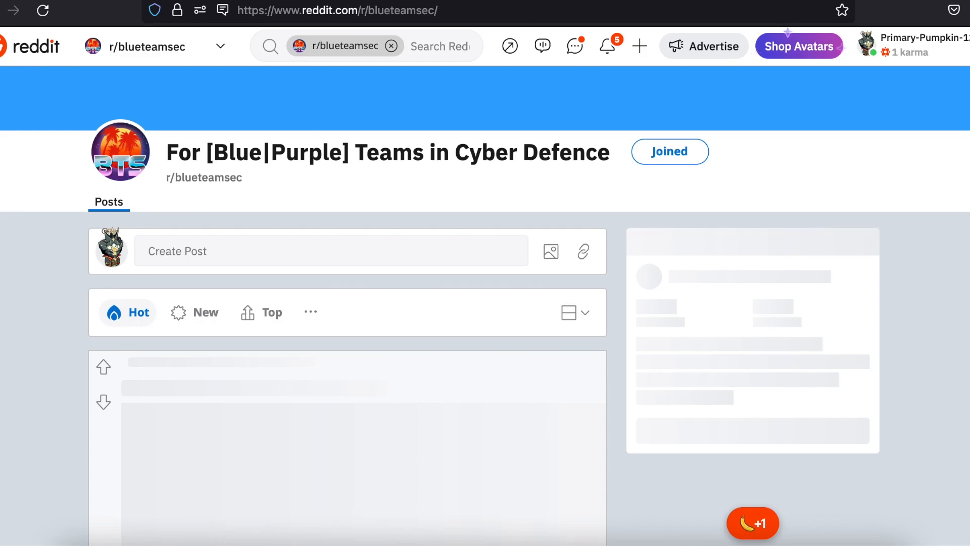
scroll(down, 3)
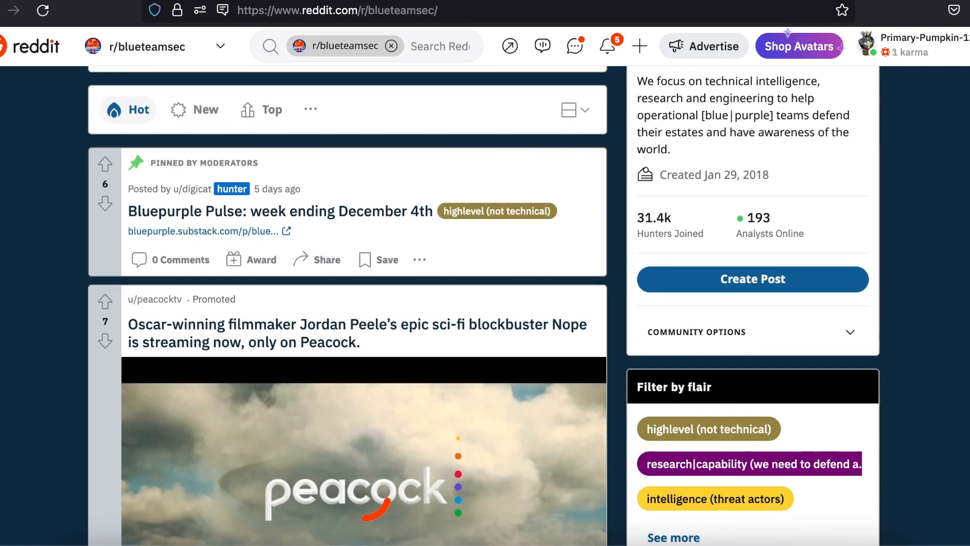
scroll(down, 3)
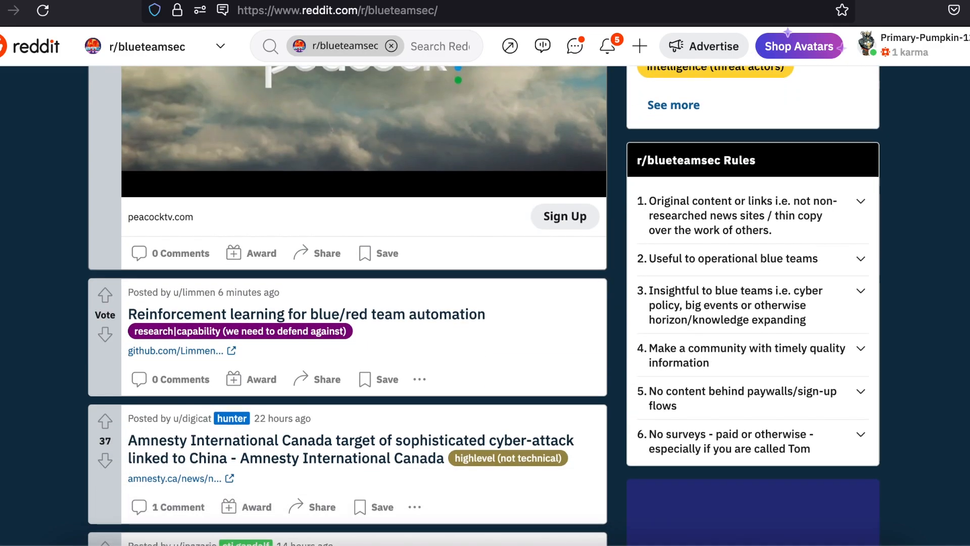
scroll(down, 3)
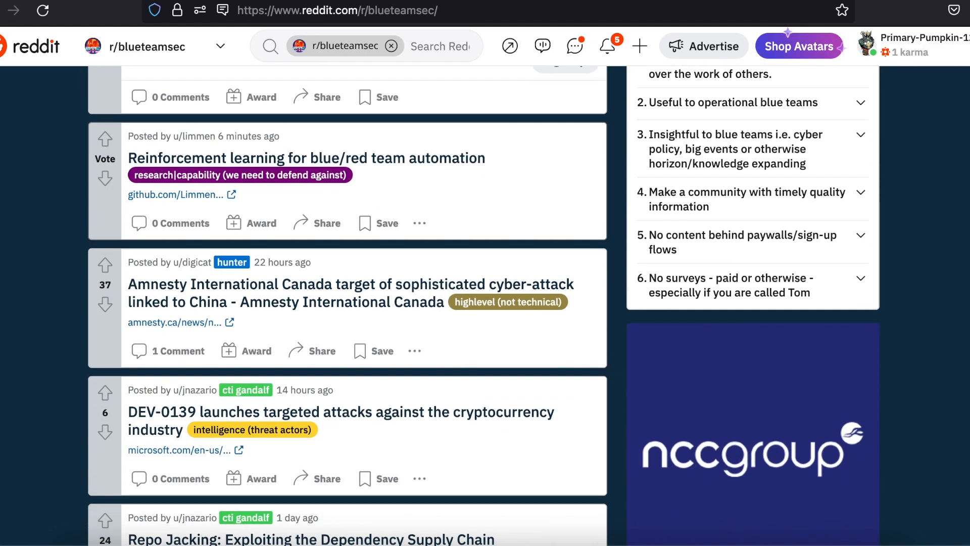
scroll(down, 3)
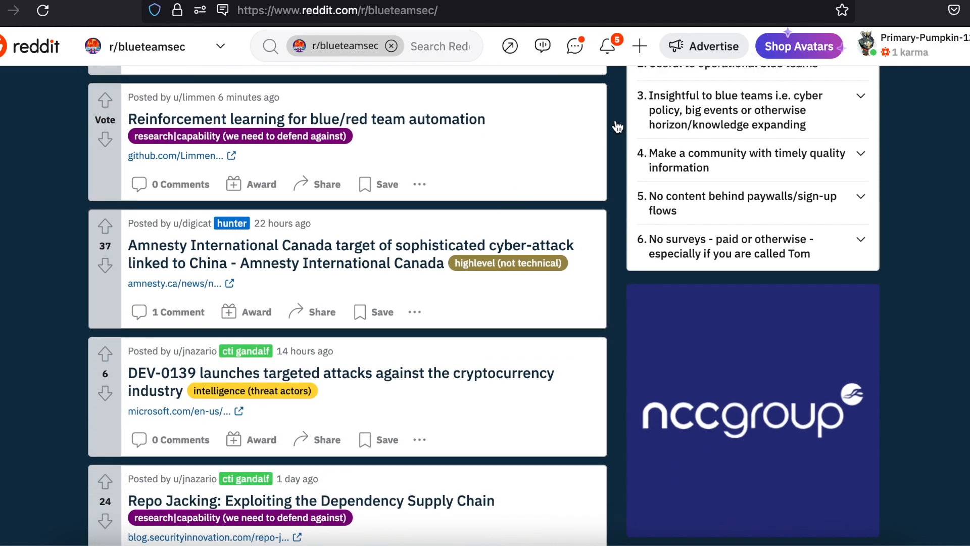
scroll(up, 3)
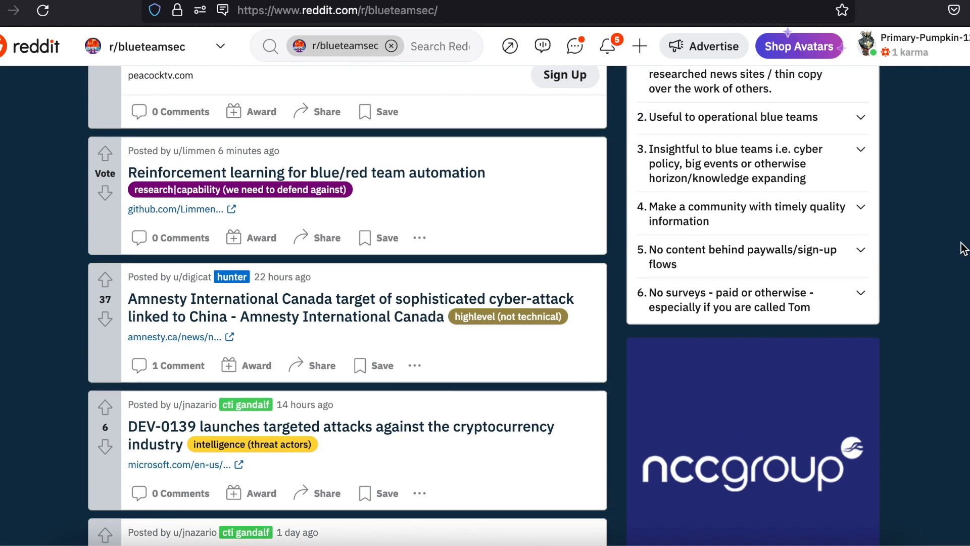
scroll(up, 3)
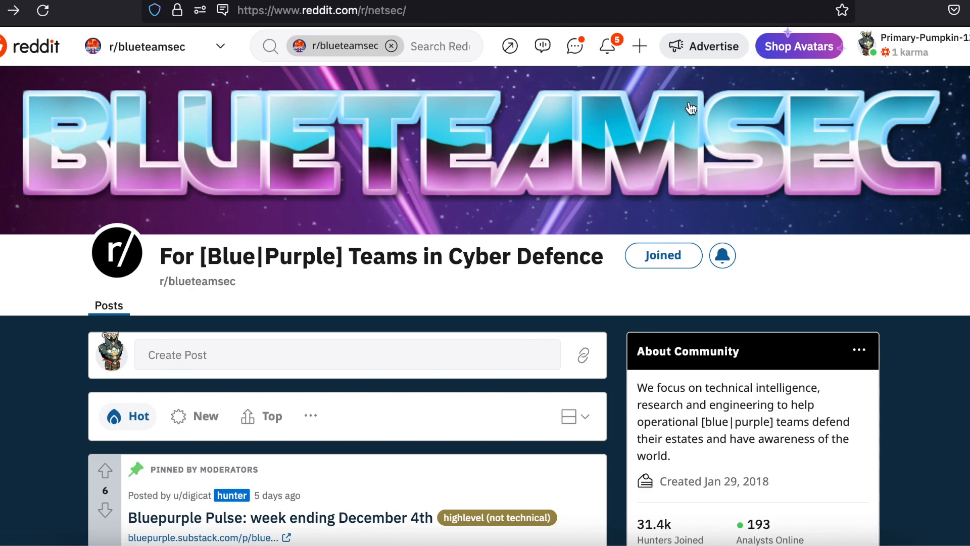
mouse_move(691, 109)
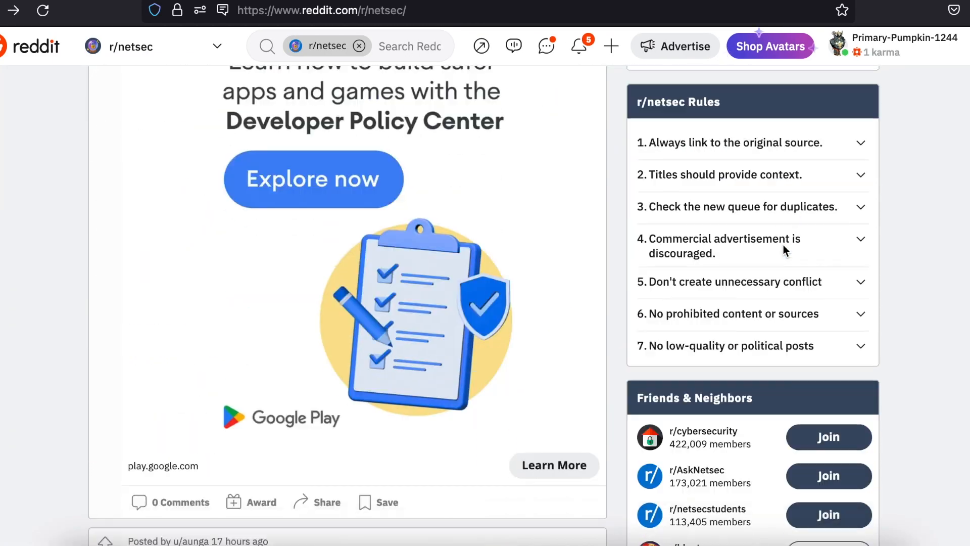
scroll(down, 3)
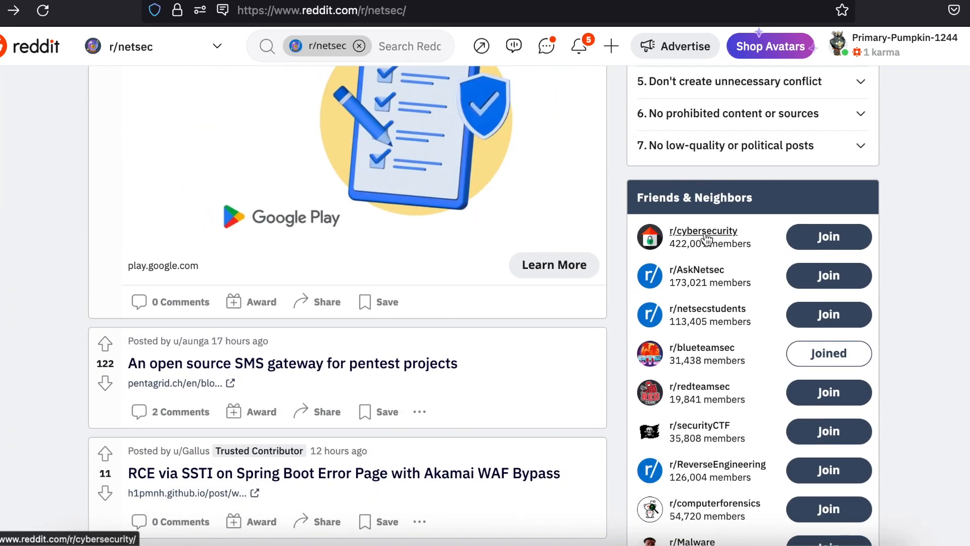
mouse_move(741, 317)
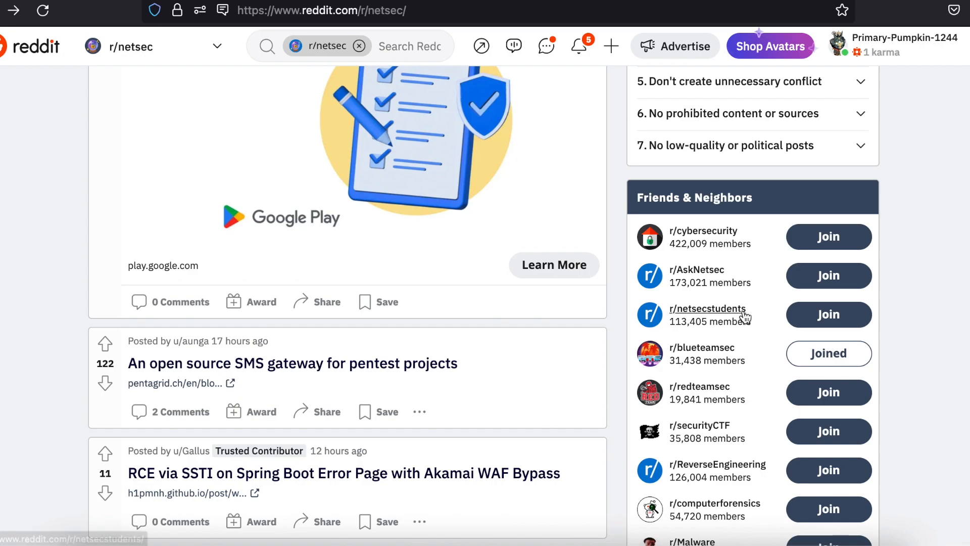
scroll(down, 3)
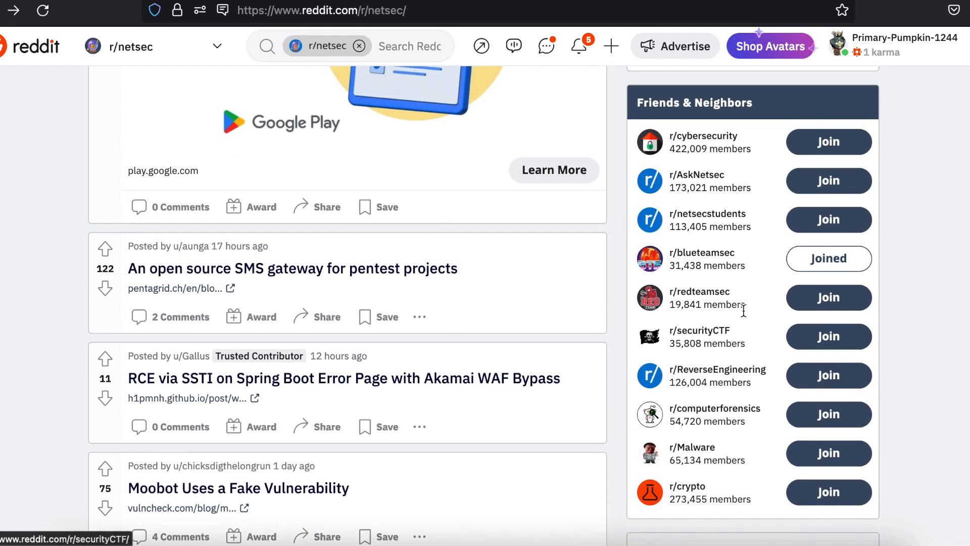
mouse_move(716, 339)
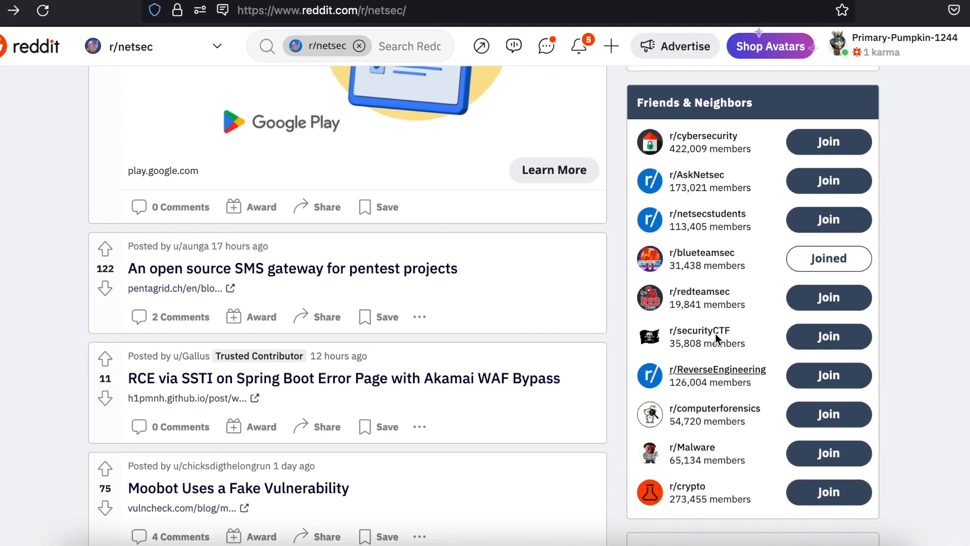
mouse_move(700, 330)
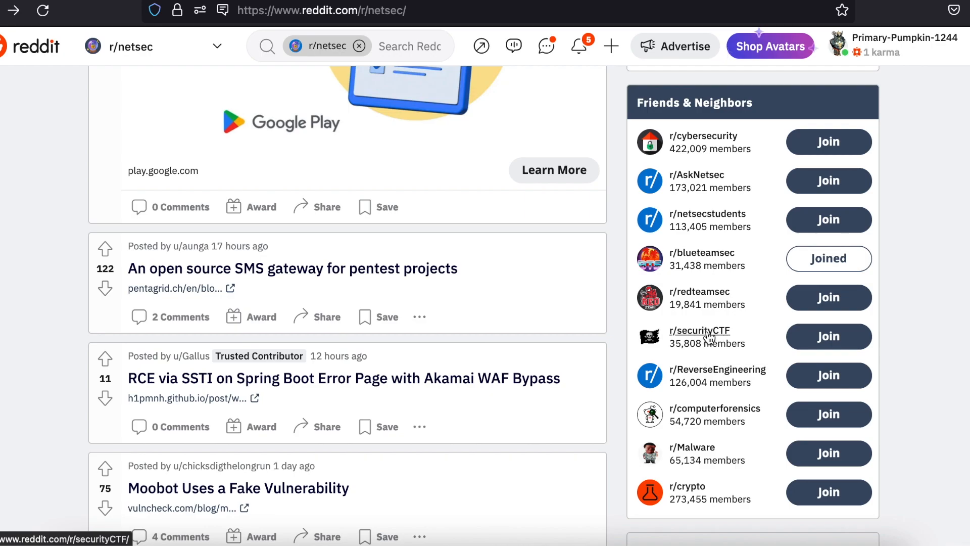
mouse_move(709, 376)
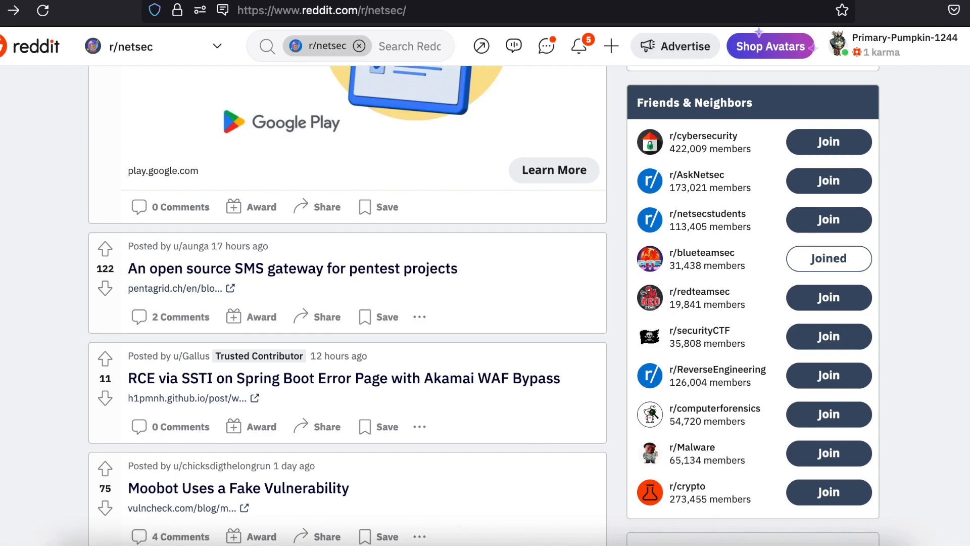
mouse_move(725, 106)
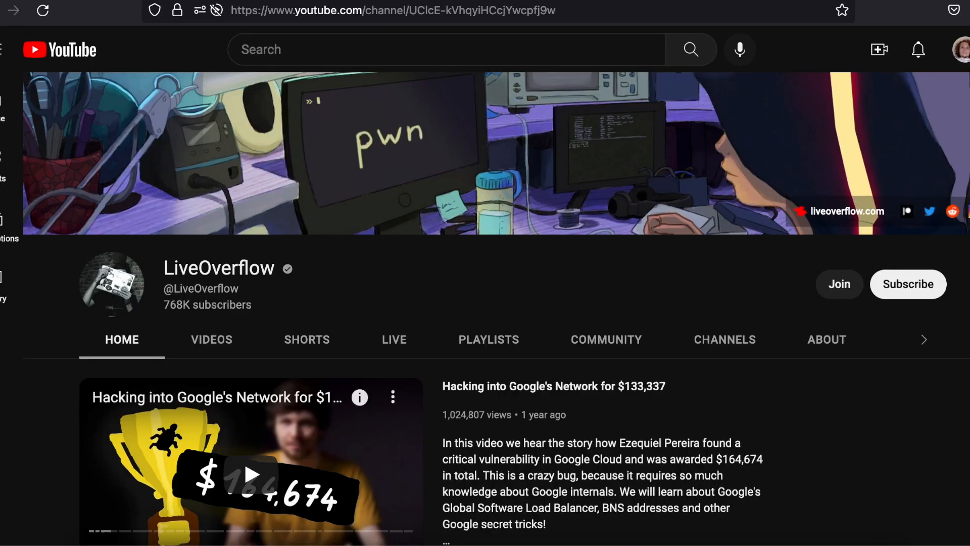
mouse_move(562, 246)
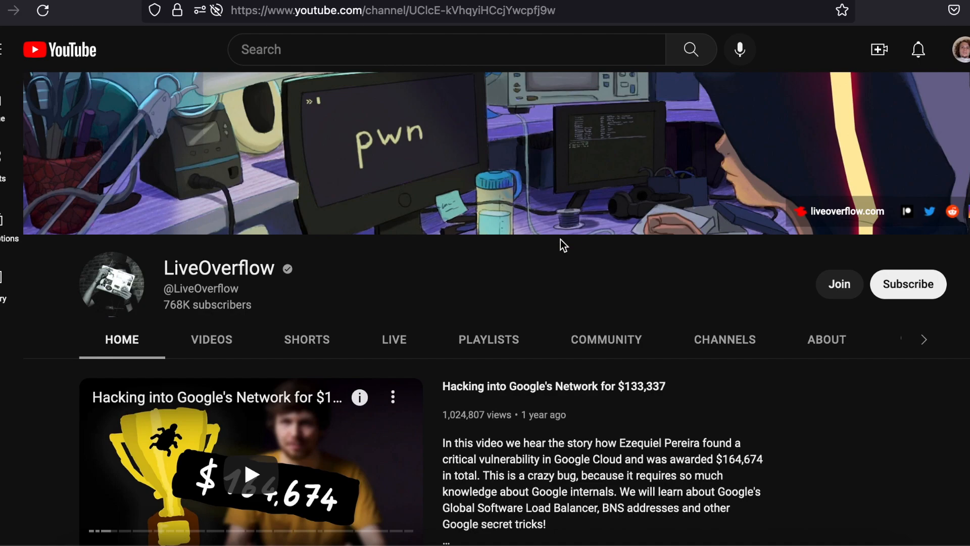
mouse_move(477, 306)
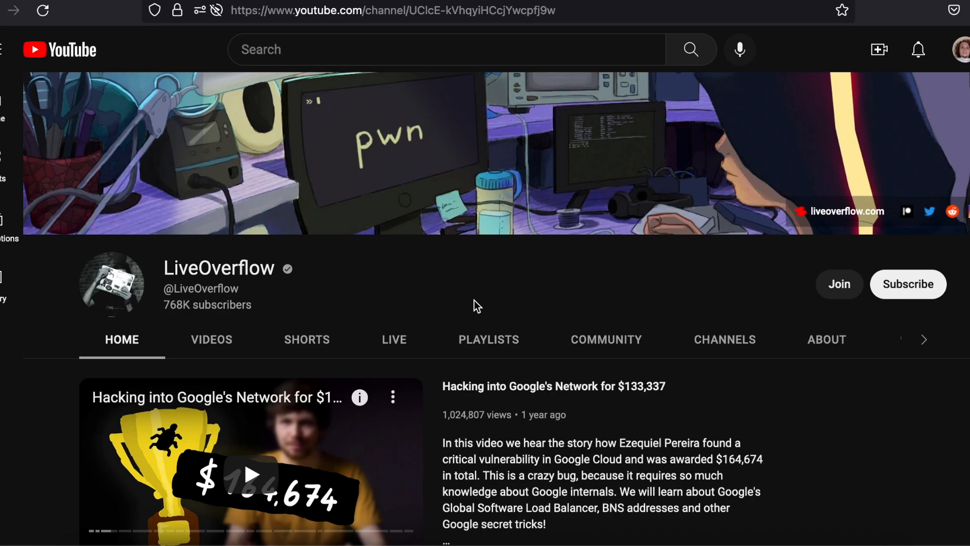
mouse_move(254, 353)
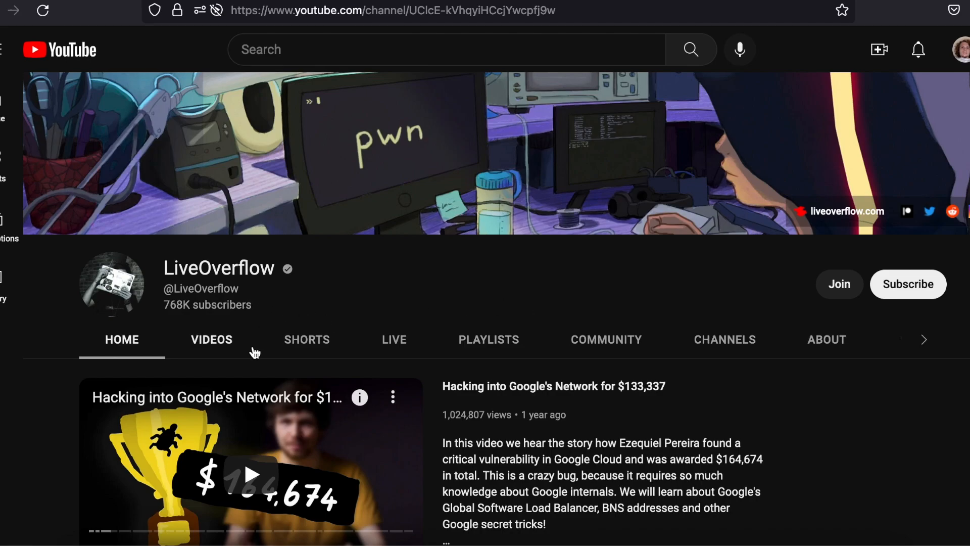
Switch the LiveOverflow channel page to its Videos tab.
click(211, 339)
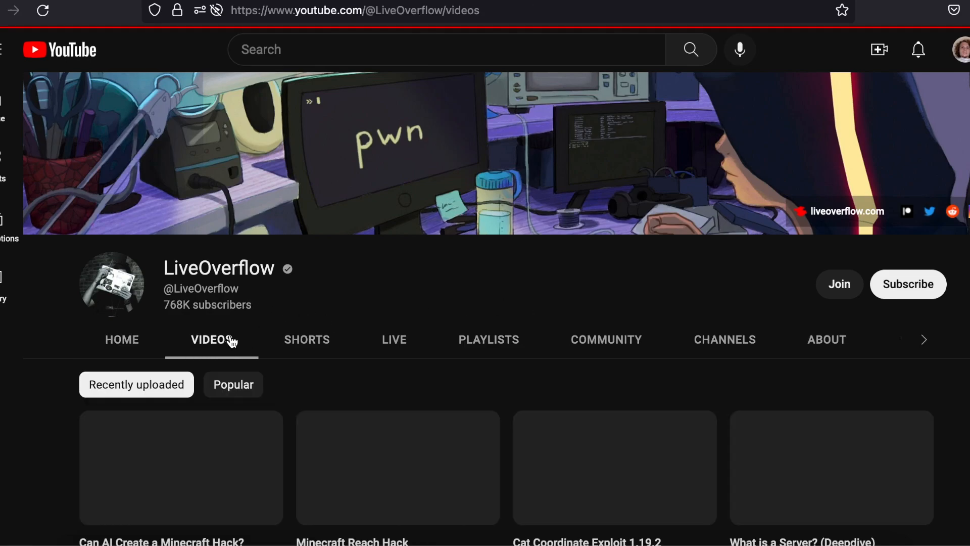
Scroll LiveOverflow's uploads down to older security videos and back, then view Playlists.
scroll(down, 3)
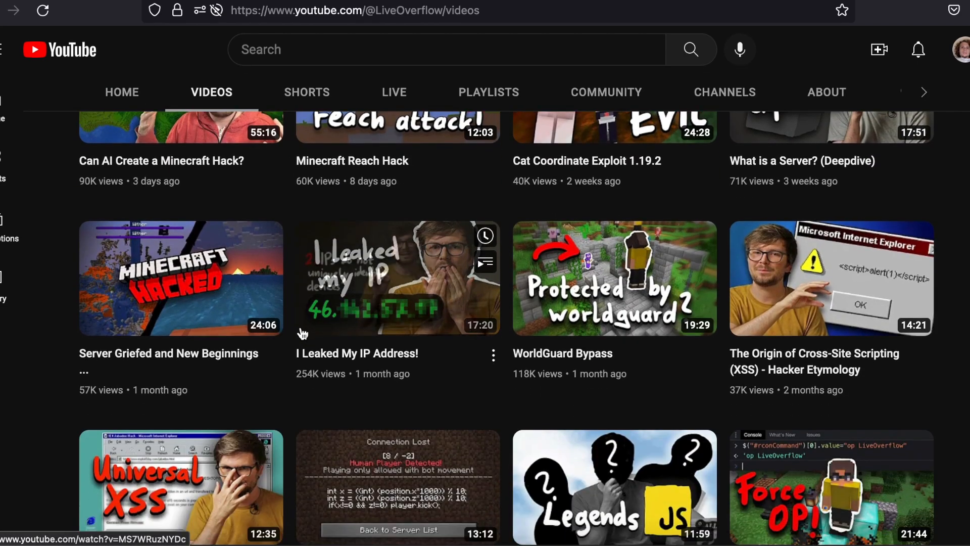
scroll(down, 3)
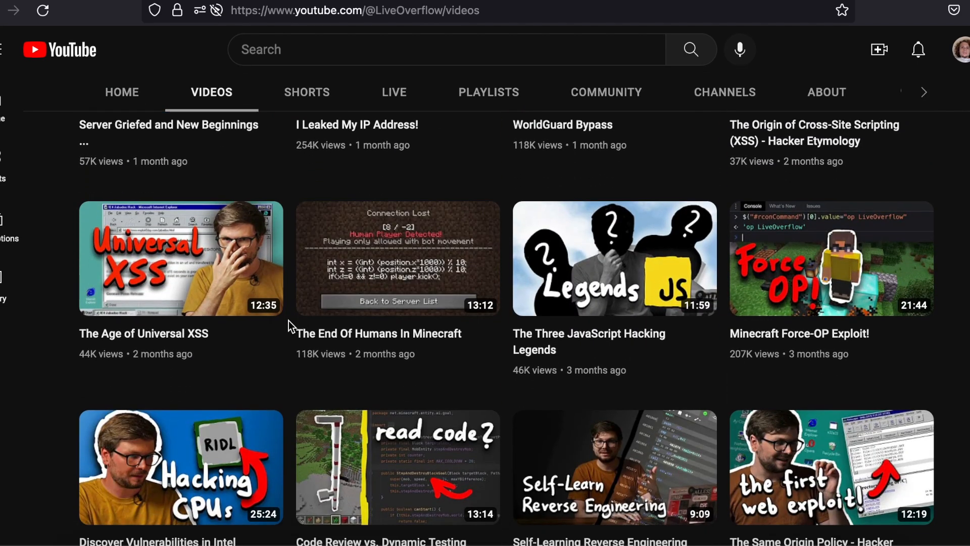
scroll(down, 3)
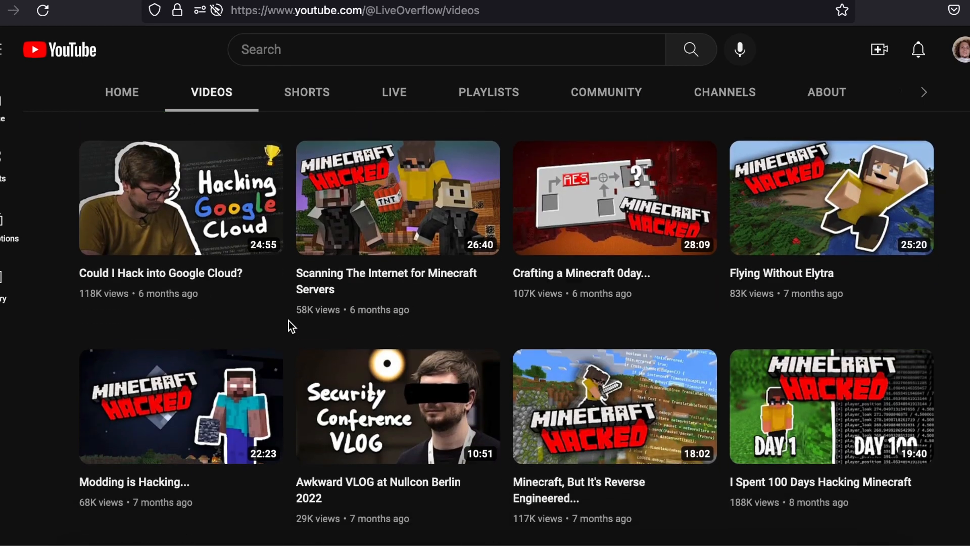
scroll(down, 3)
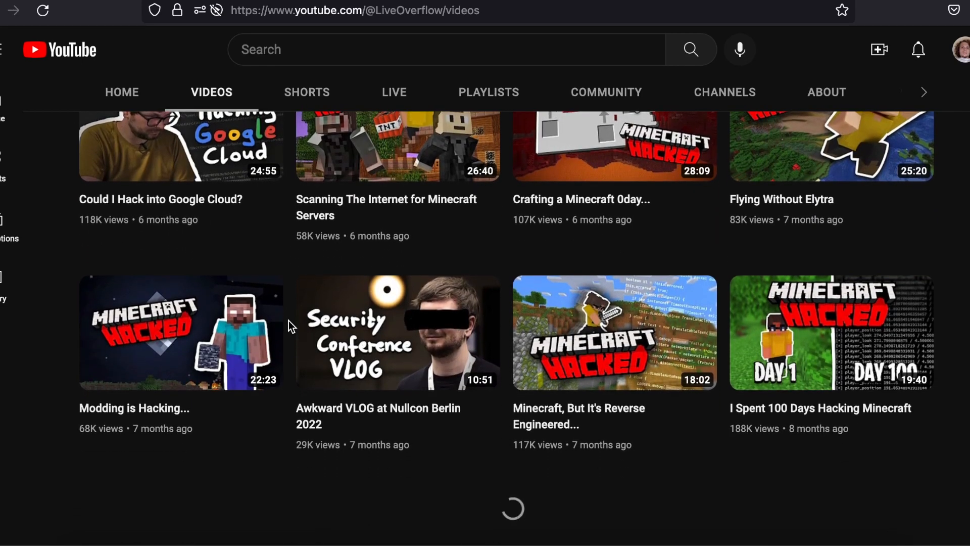
scroll(down, 3)
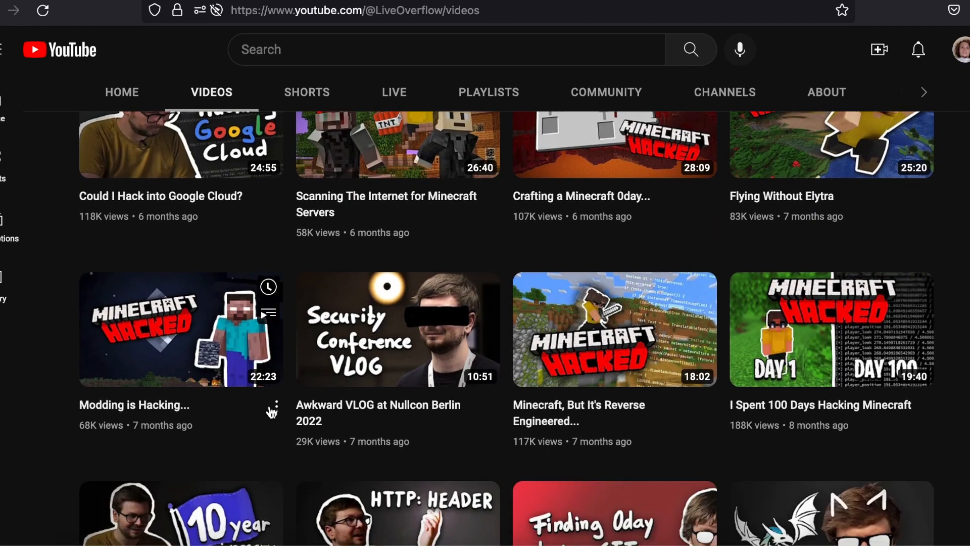
scroll(down, 3)
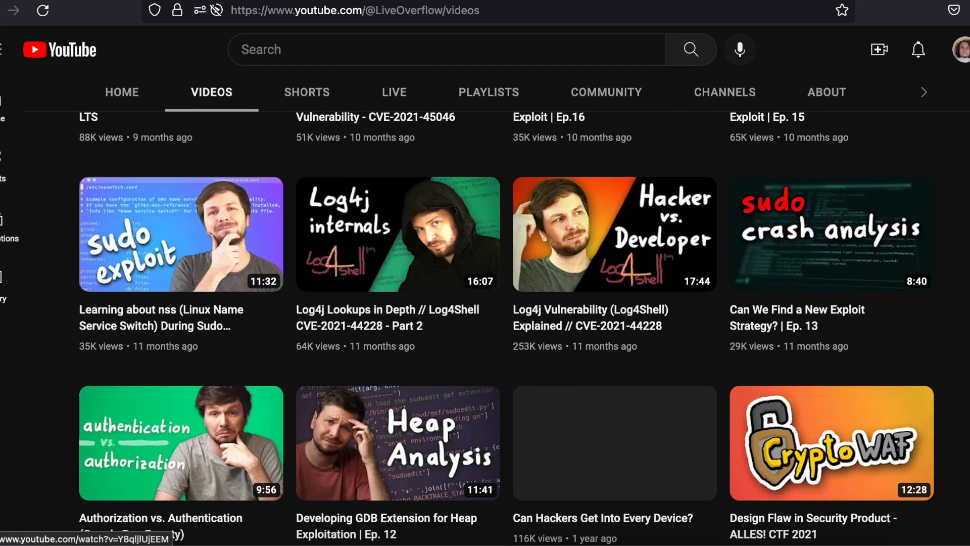
scroll(up, 3)
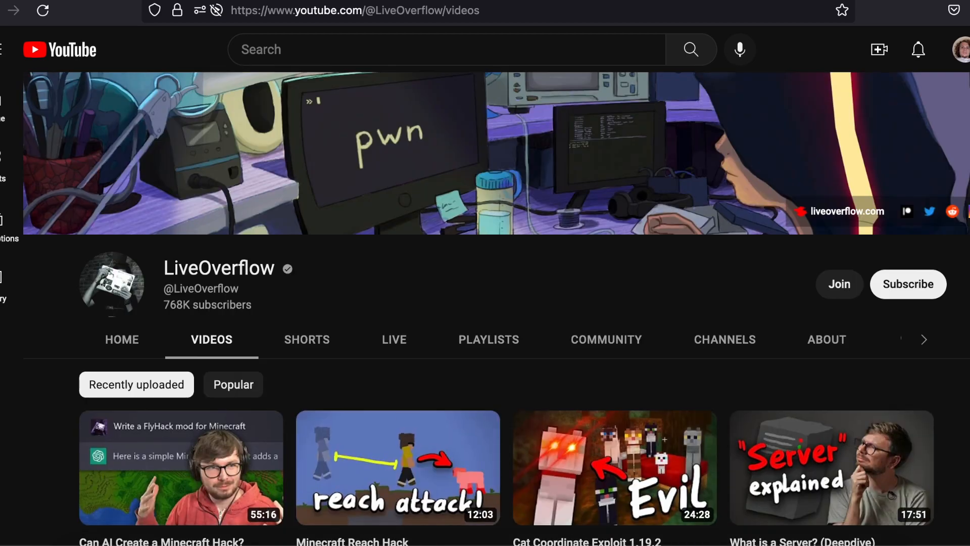
mouse_move(282, 350)
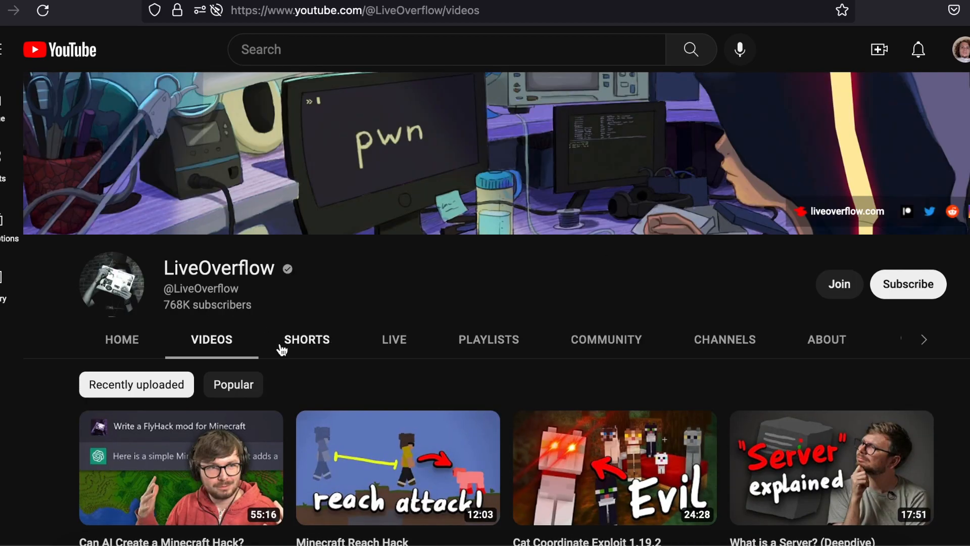
click(488, 339)
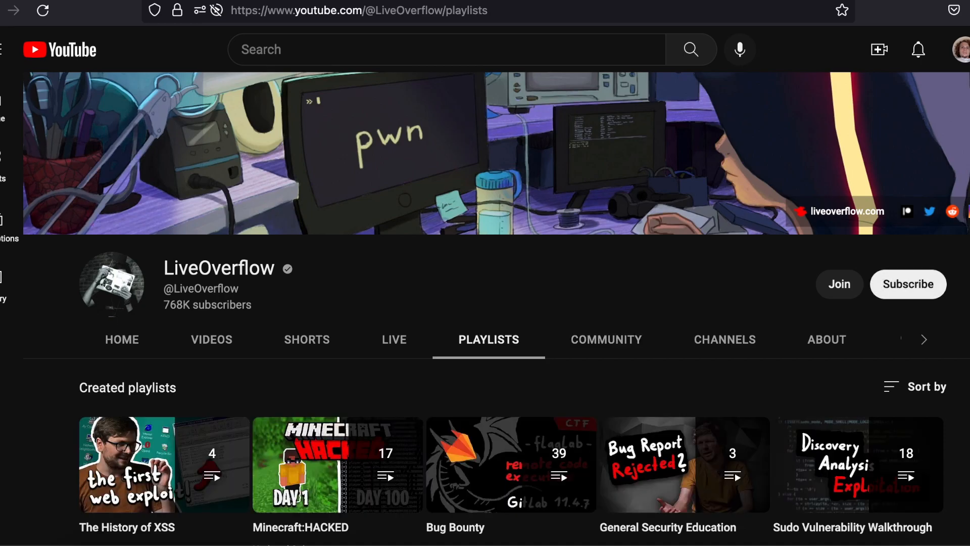
Scroll to the bottom row of playlists and open 'Binary Exploitation / Memory Corruption'.
scroll(down, 3)
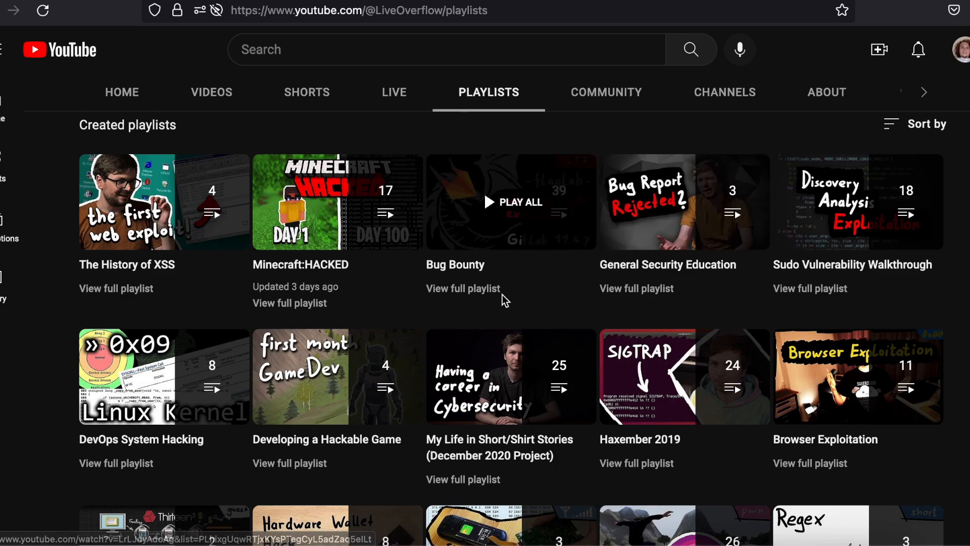
mouse_move(548, 303)
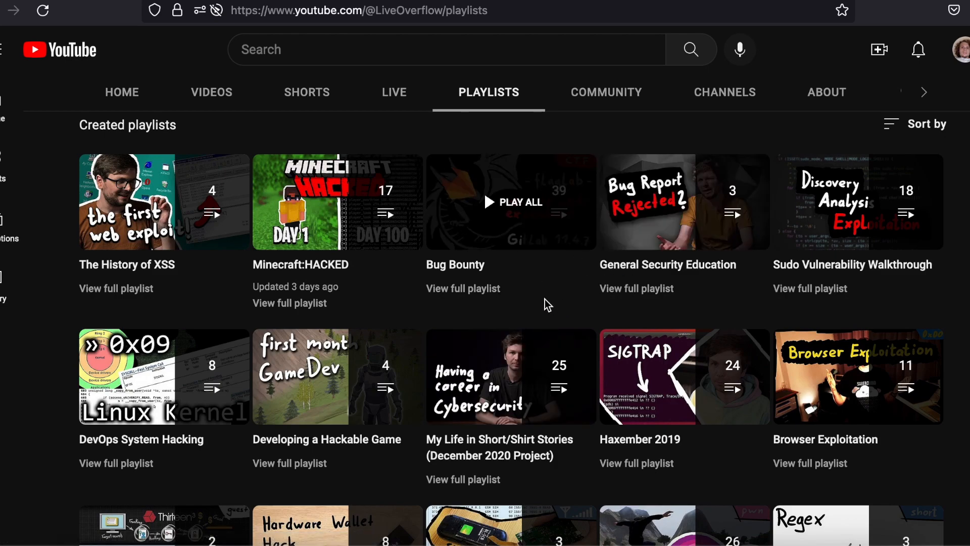
mouse_move(547, 304)
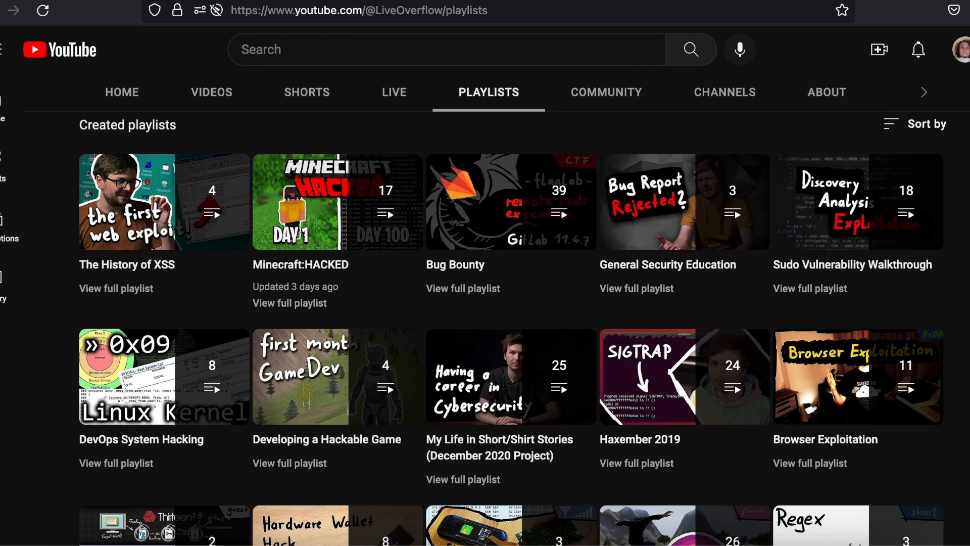
scroll(down, 3)
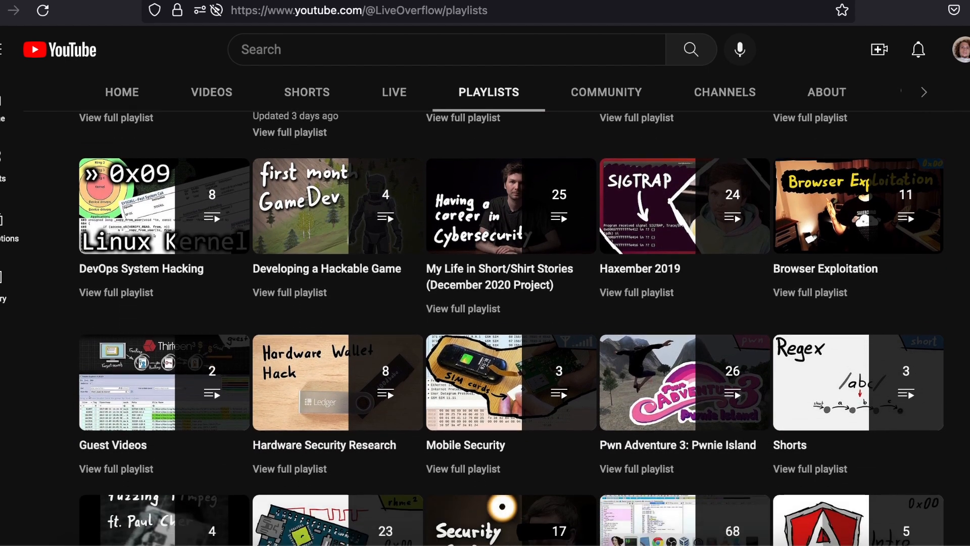
scroll(down, 3)
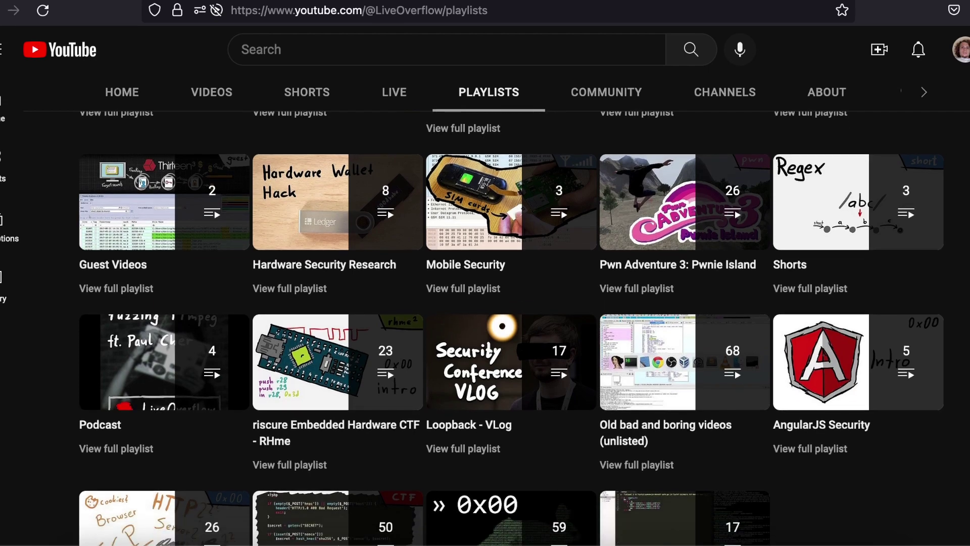
scroll(down, 3)
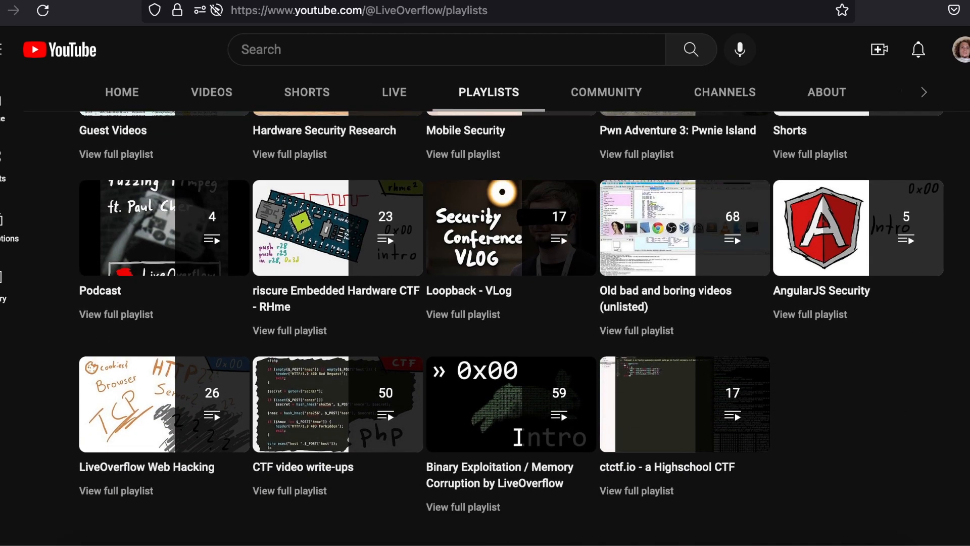
mouse_move(510, 404)
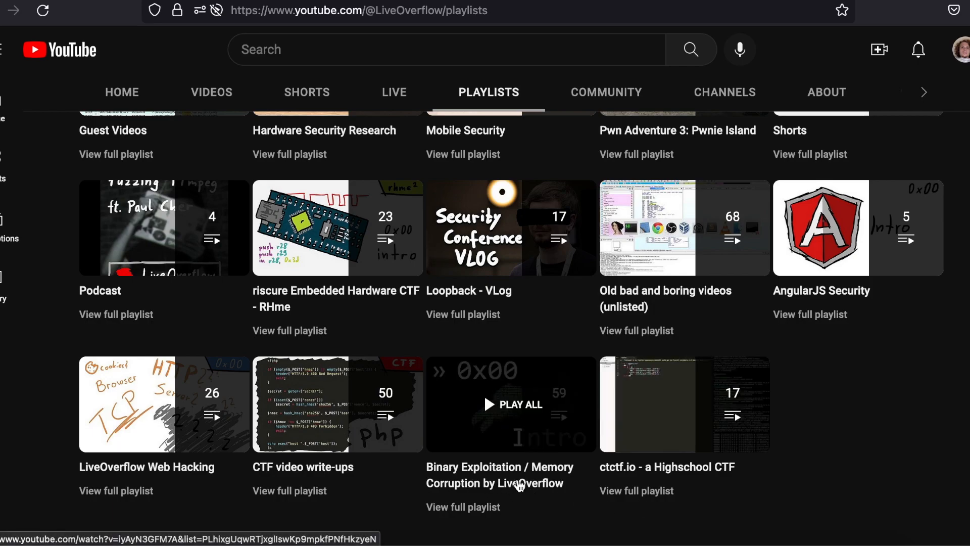
mouse_move(502, 486)
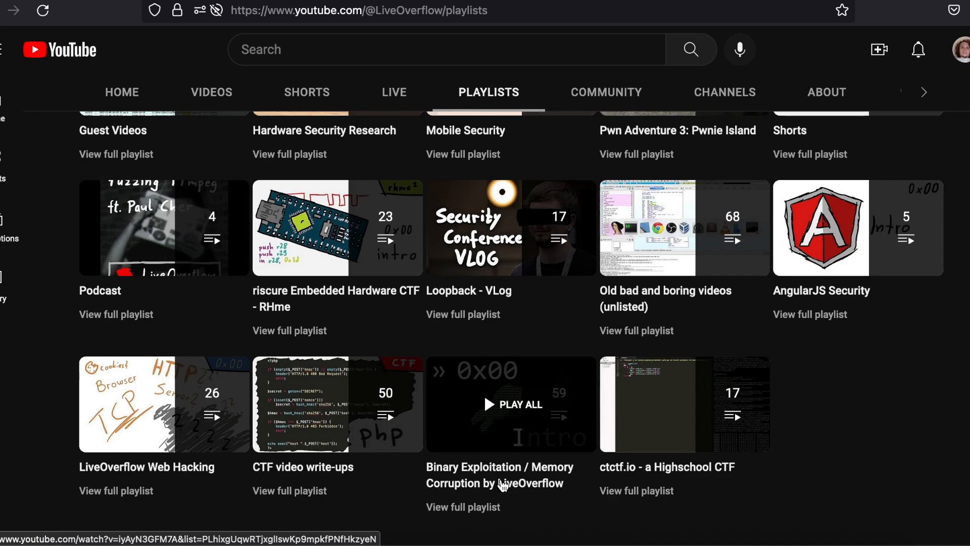
mouse_move(504, 488)
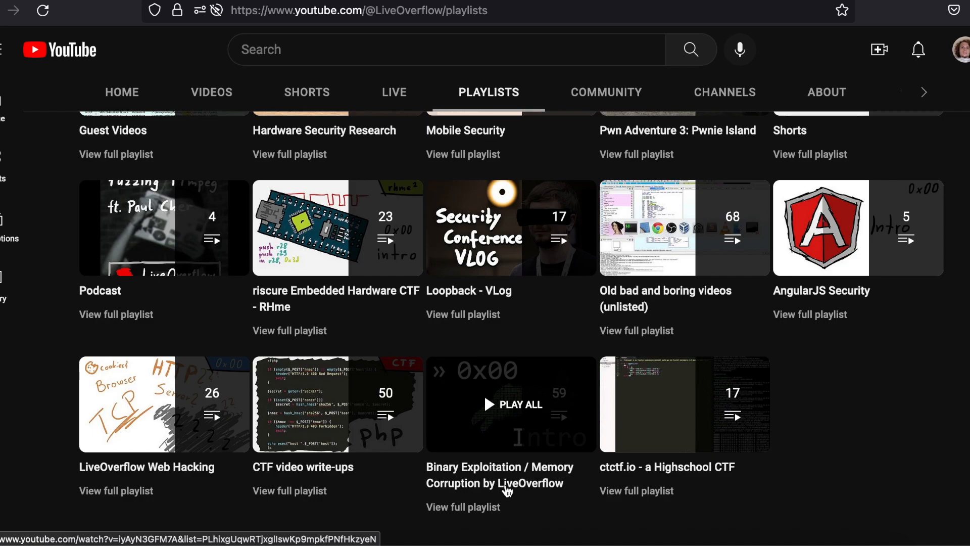
mouse_move(484, 508)
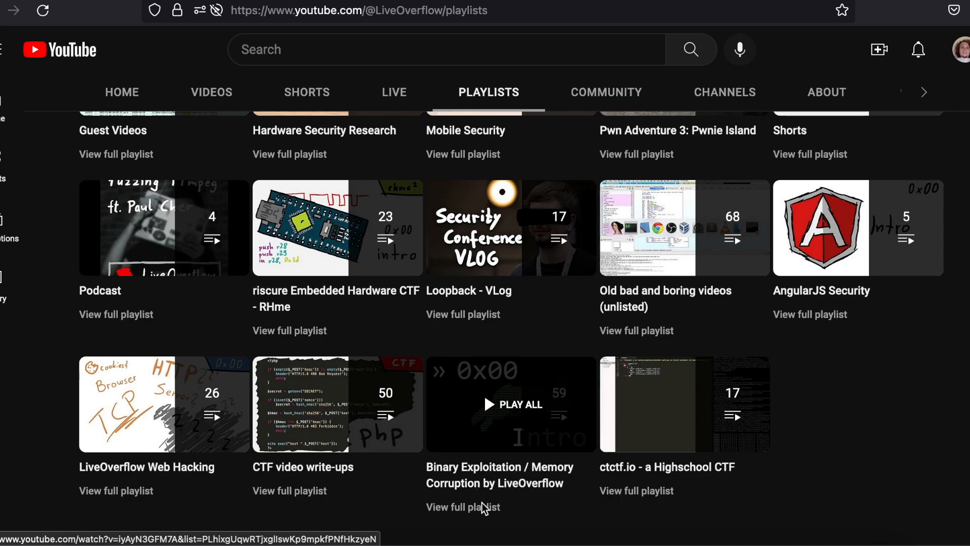
click(463, 507)
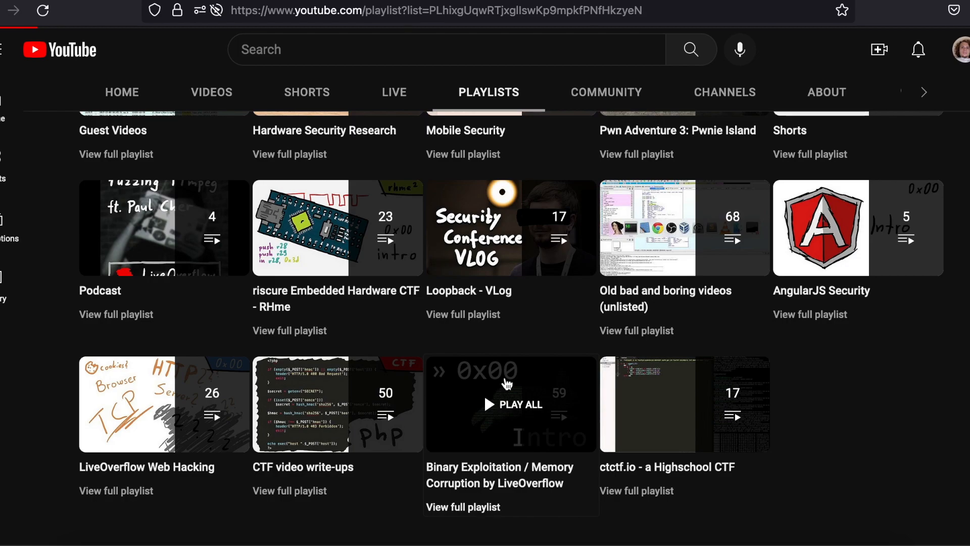
Browse the 59-video Binary Exploitation playlist, then search YouTube for 'defcon lectures'.
click(511, 403)
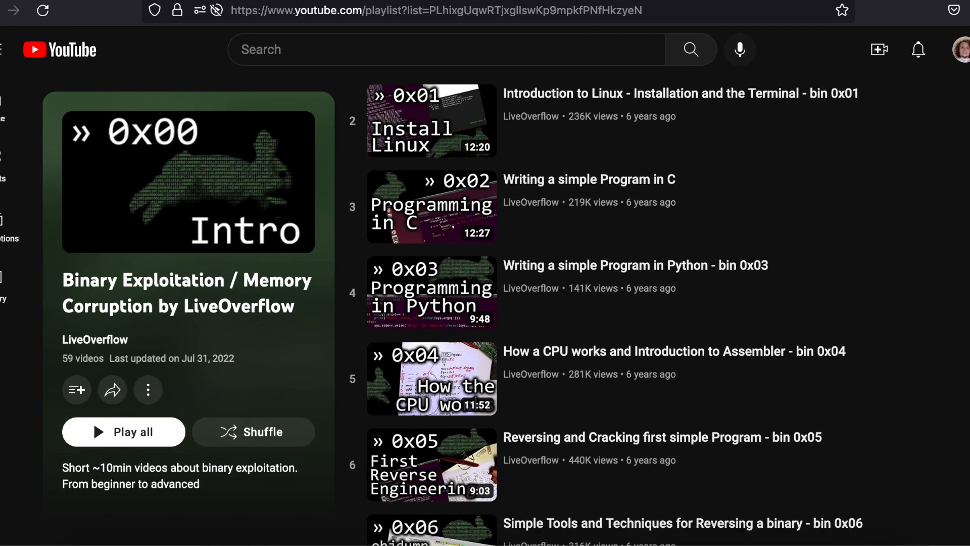
scroll(down, 3)
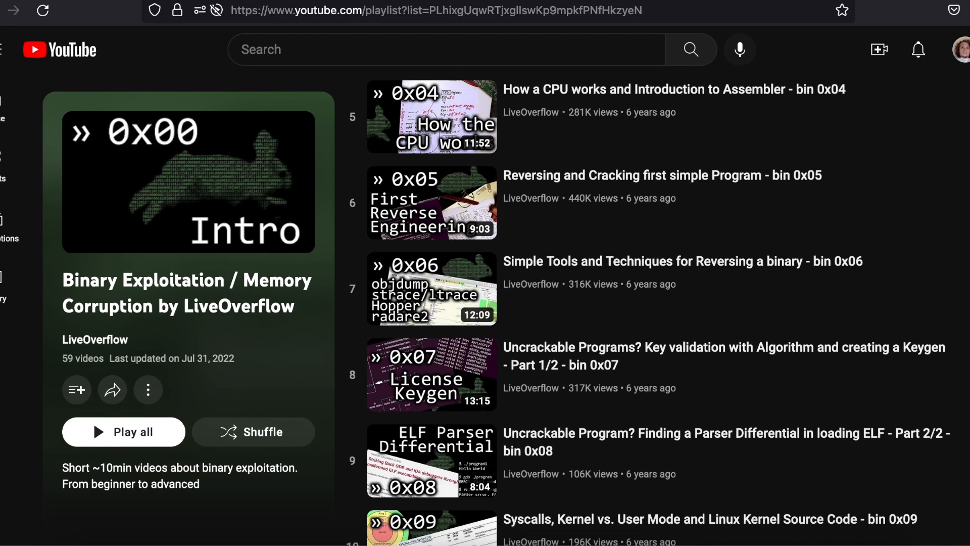
scroll(up, 3)
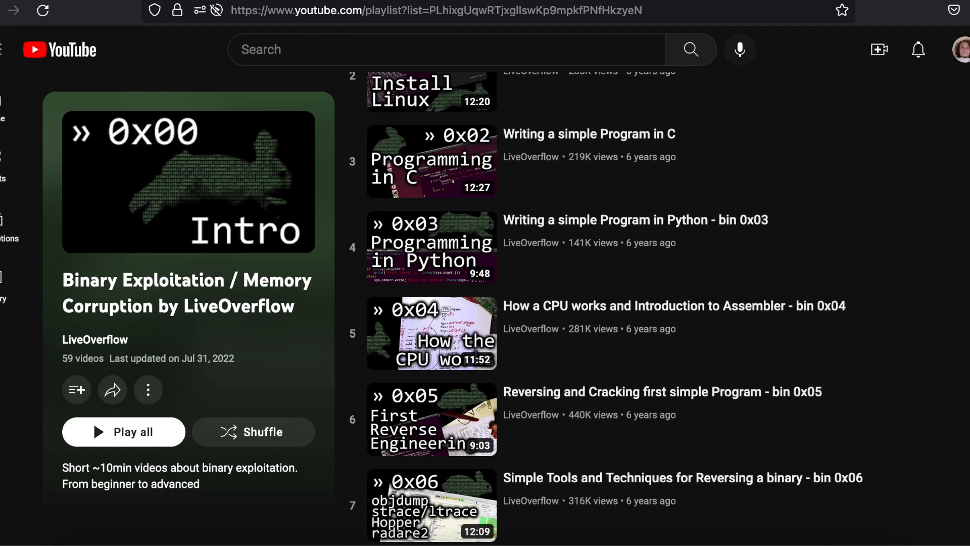
text(defcon lectures)
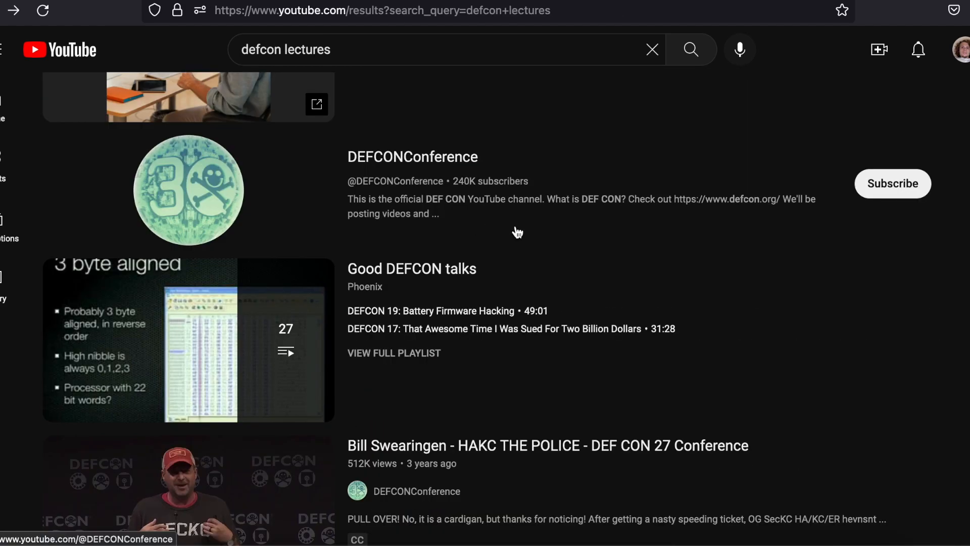
Scroll the 'defcon lectures' results and open the full DEFCON 18-3 playlist.
scroll(down, 3)
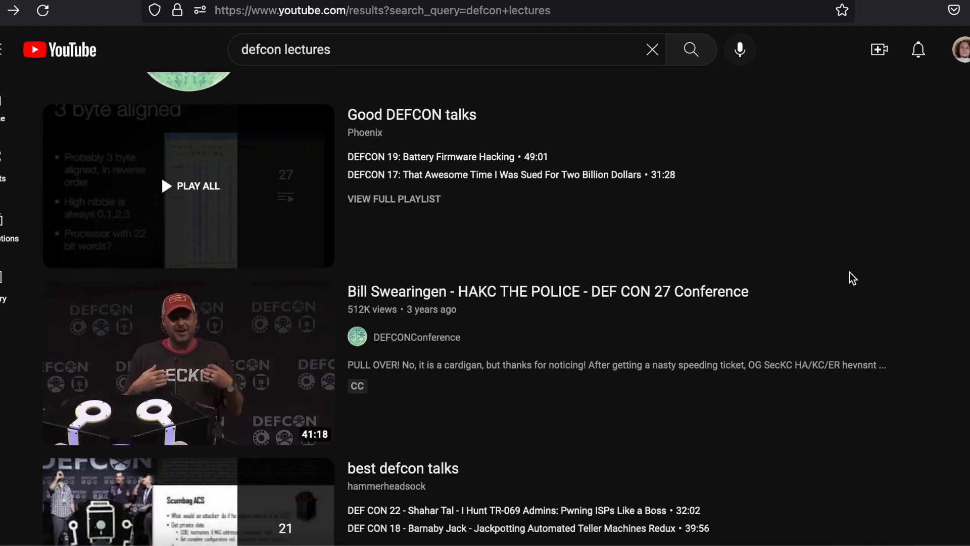
scroll(down, 3)
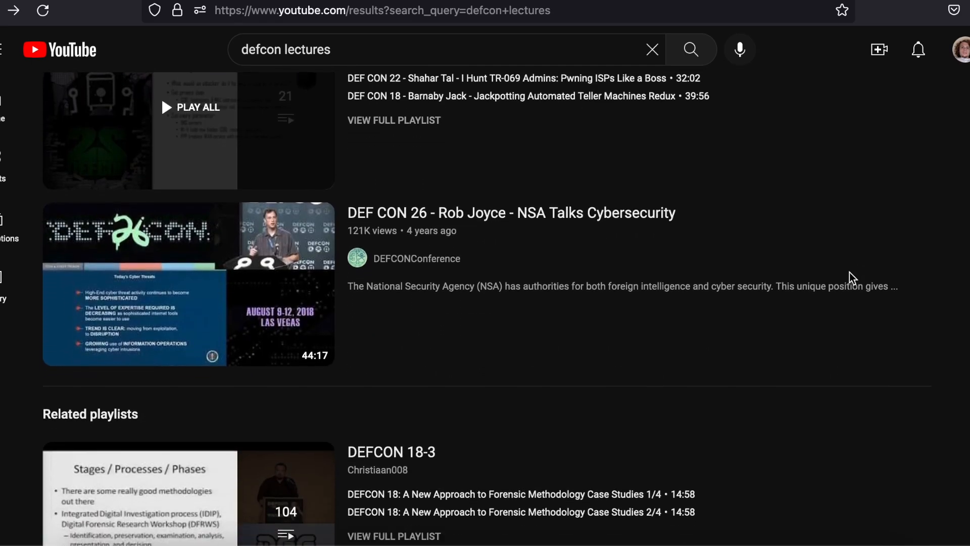
scroll(down, 3)
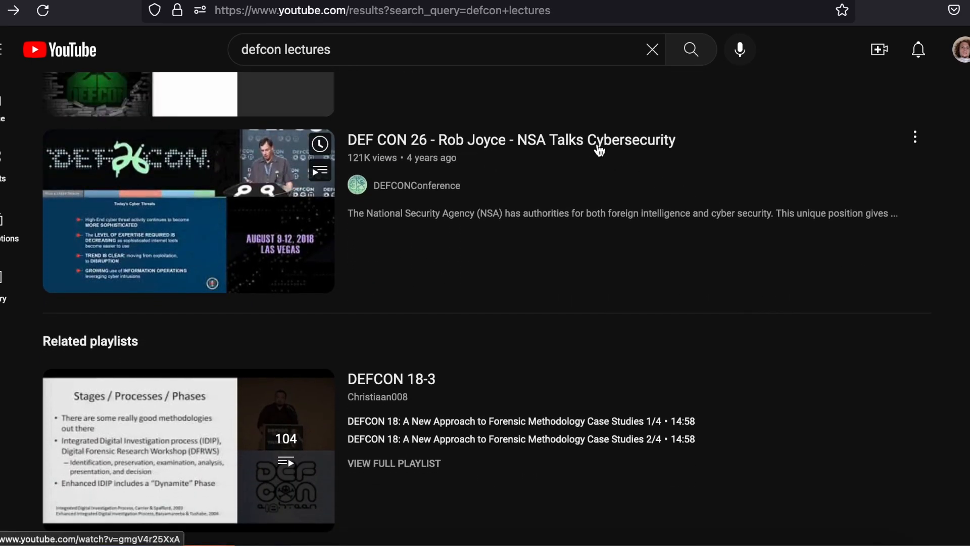
mouse_move(772, 285)
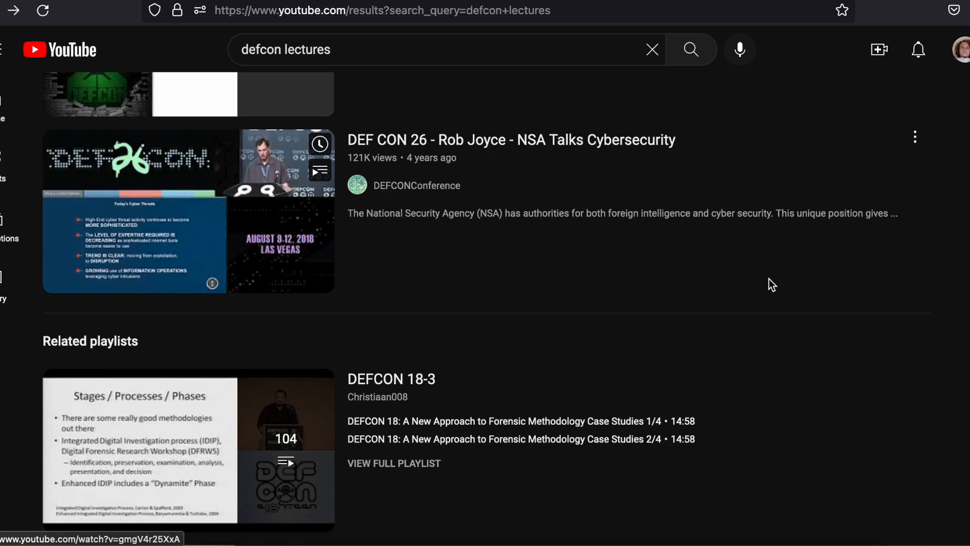
scroll(down, 3)
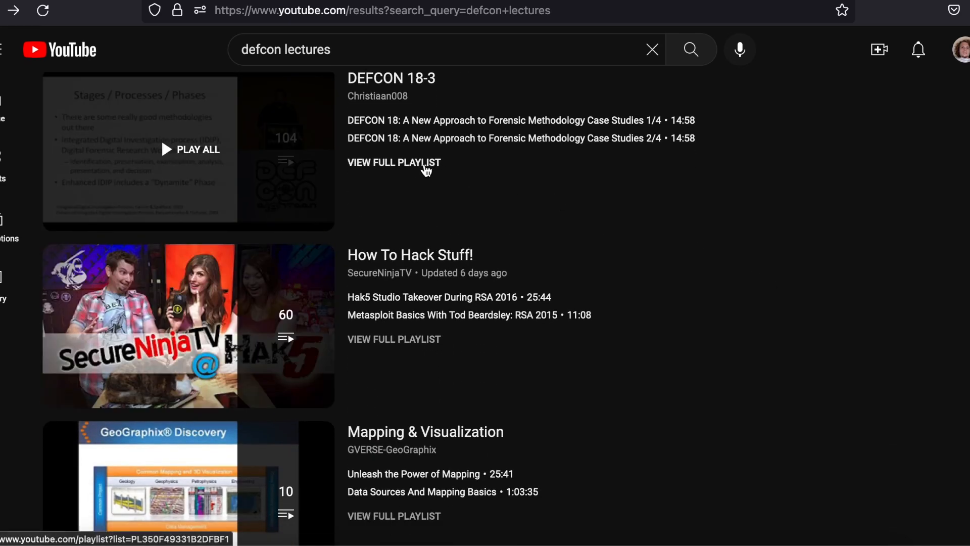
click(394, 162)
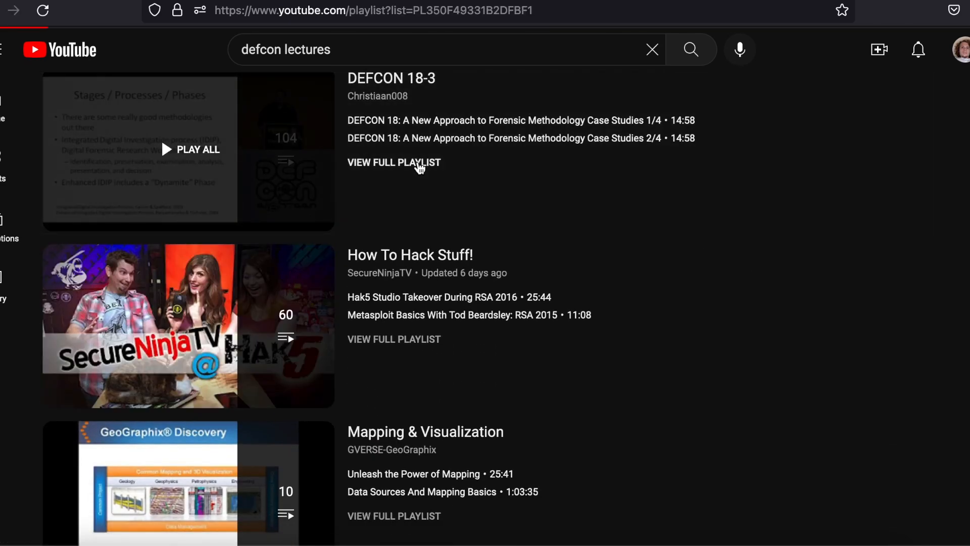
Open the full DEFCON 18-3 playlist and scroll through its 104 videos to about item 86.
click(394, 162)
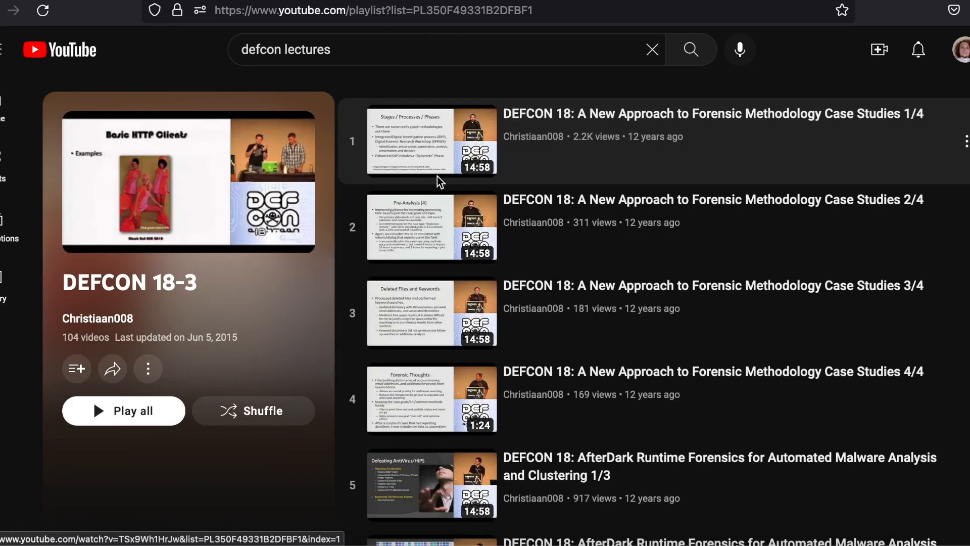
scroll(down, 3)
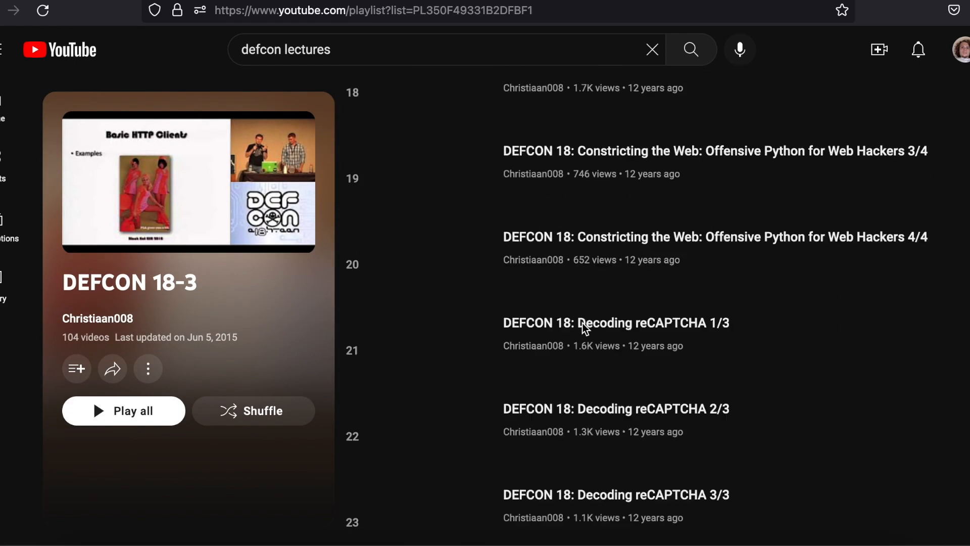
scroll(down, 3)
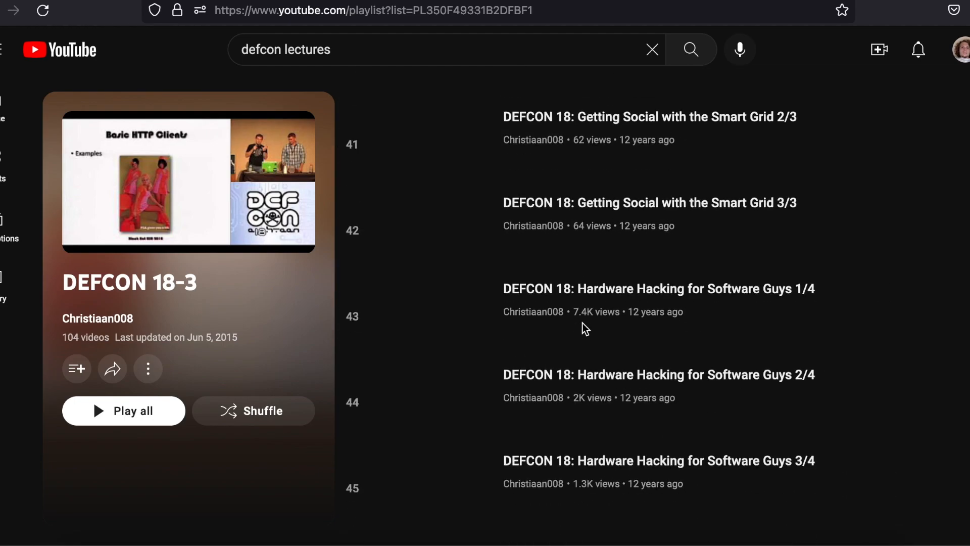
scroll(down, 3)
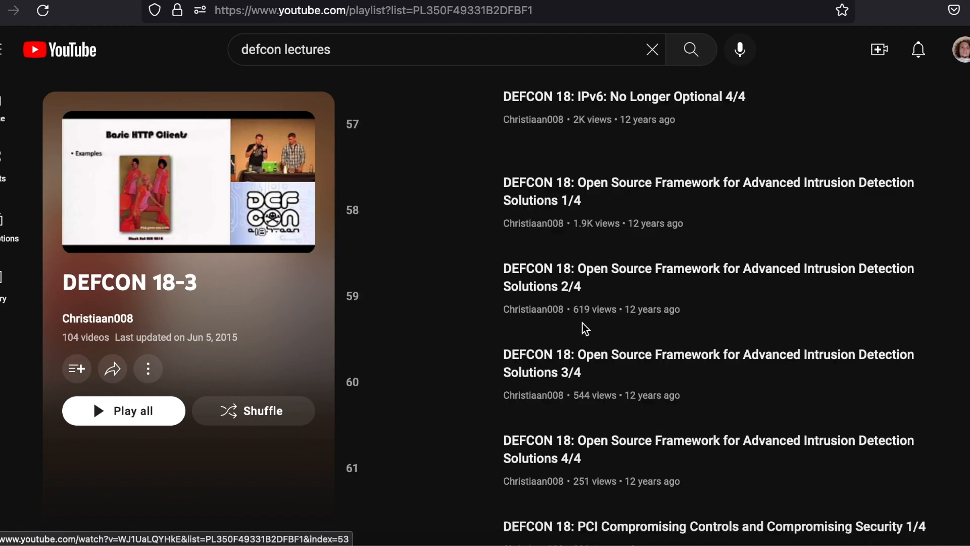
scroll(down, 3)
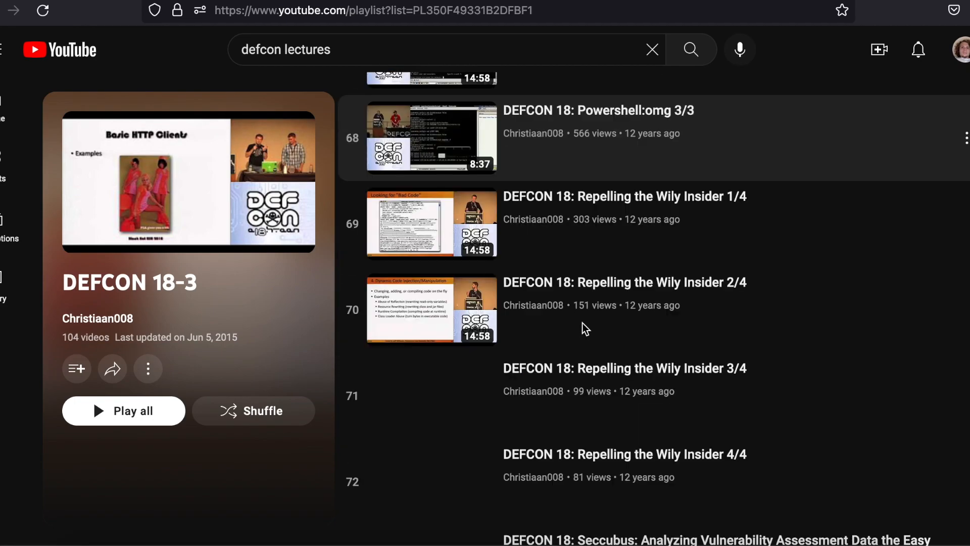
scroll(down, 3)
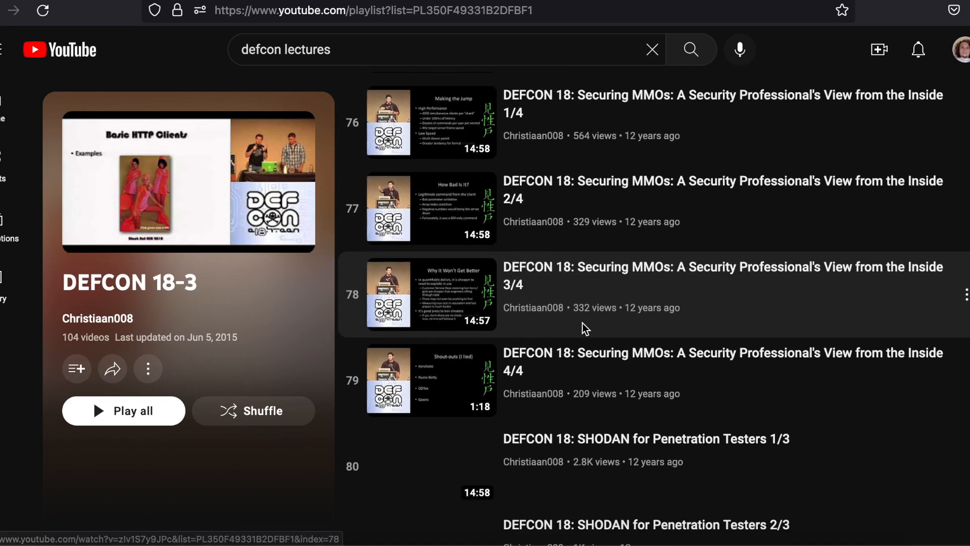
scroll(down, 3)
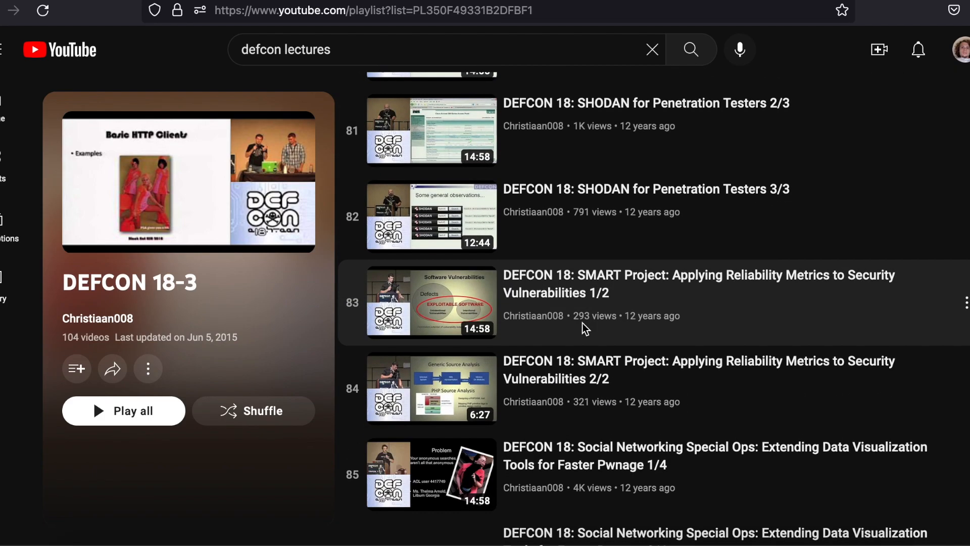
scroll(down, 3)
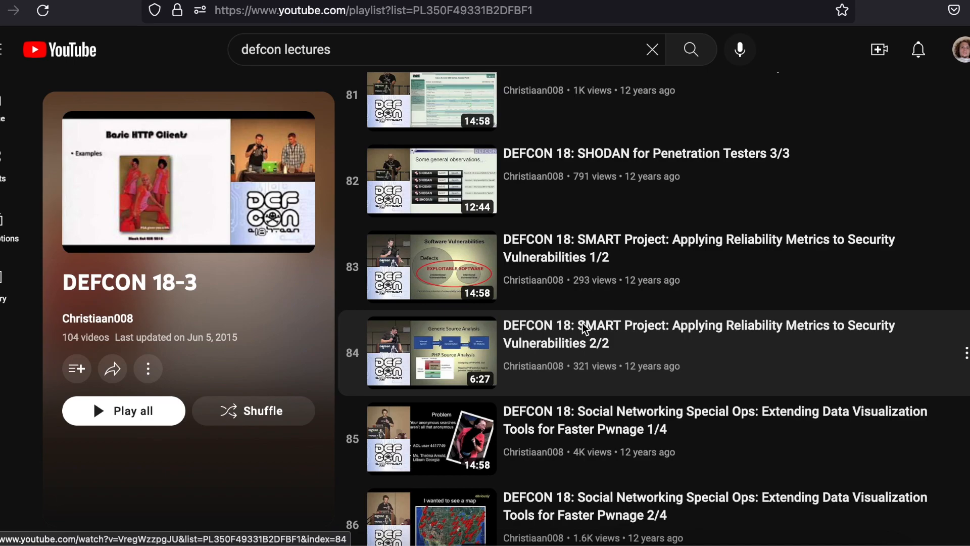
mouse_move(587, 157)
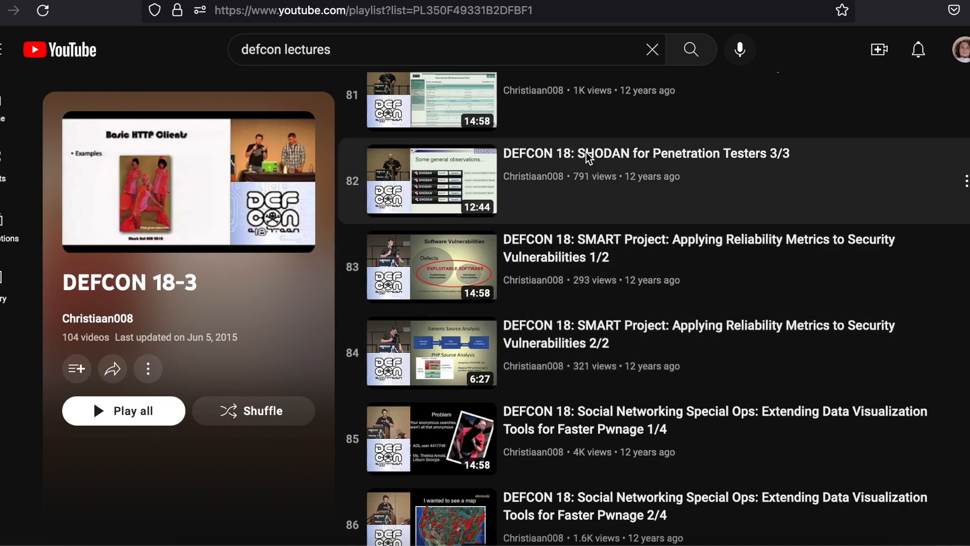
mouse_move(621, 167)
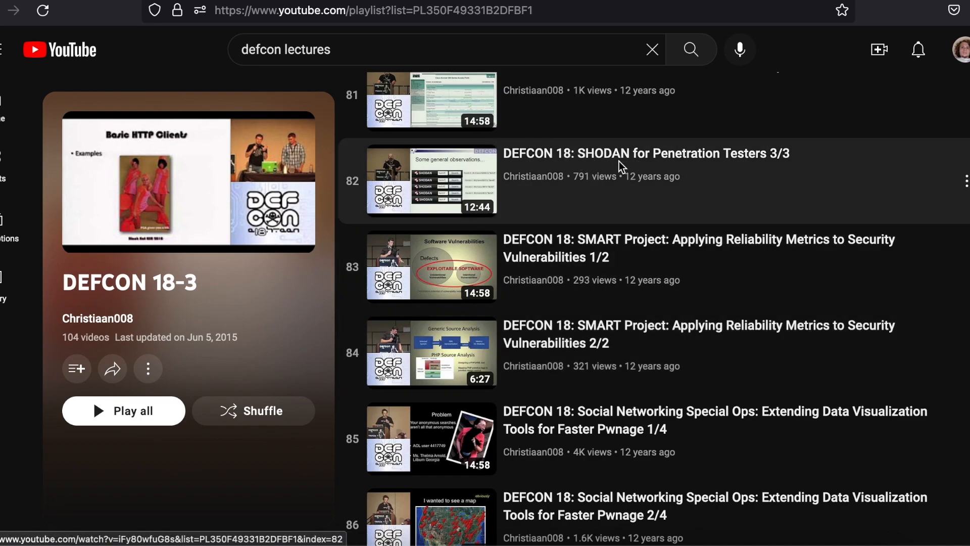
mouse_move(646, 152)
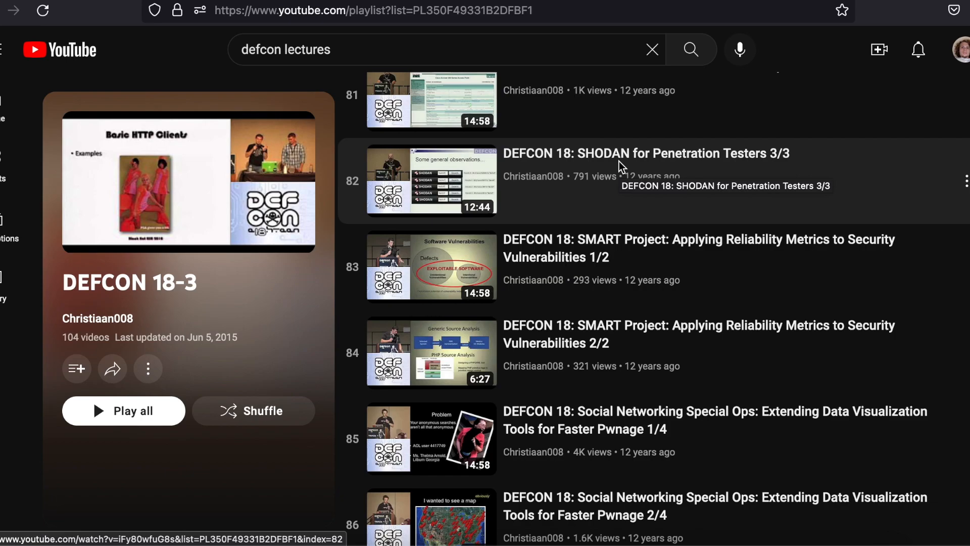
mouse_move(655, 233)
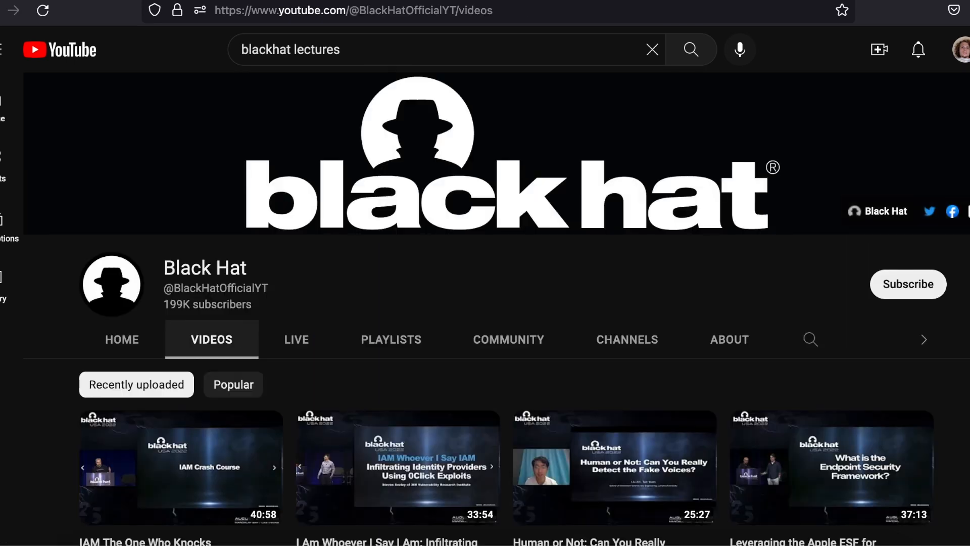
scroll(down, 3)
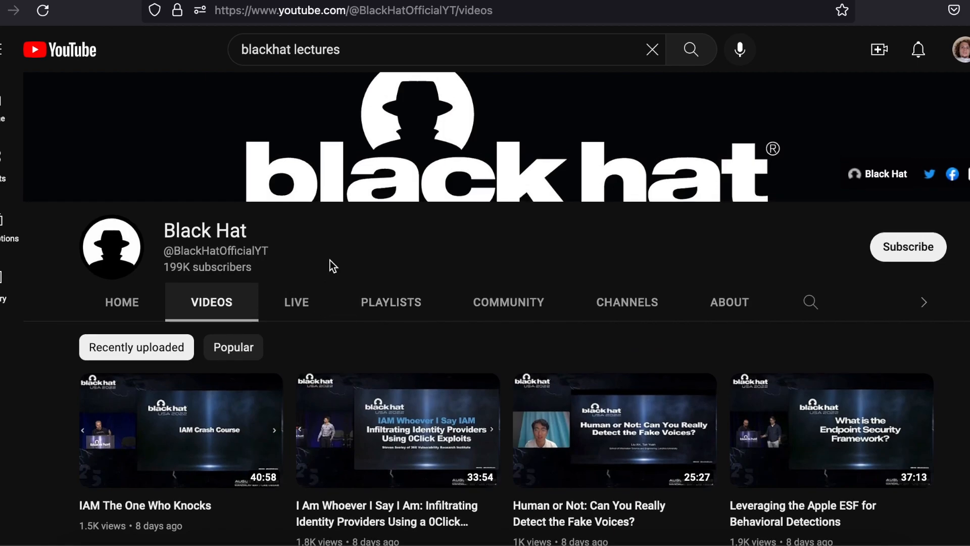
mouse_move(297, 302)
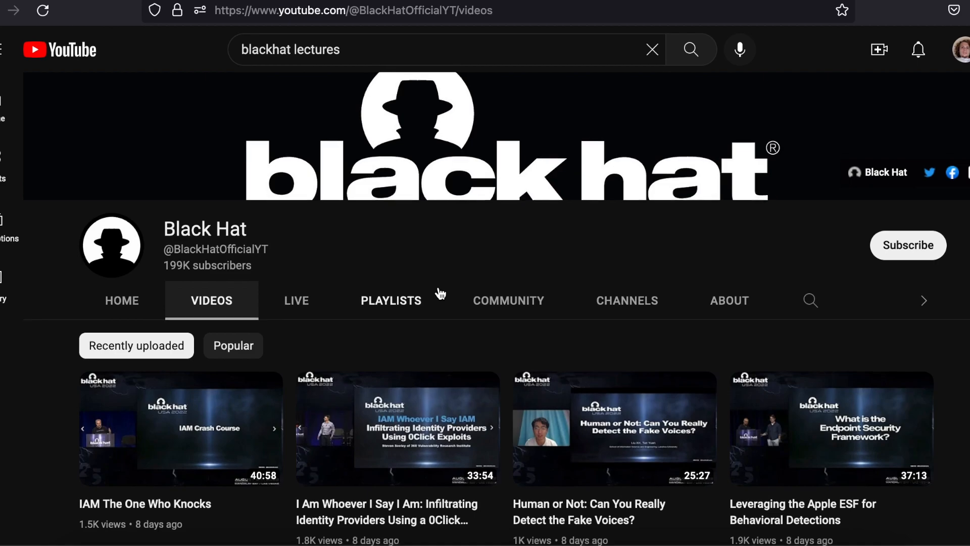
scroll(down, 3)
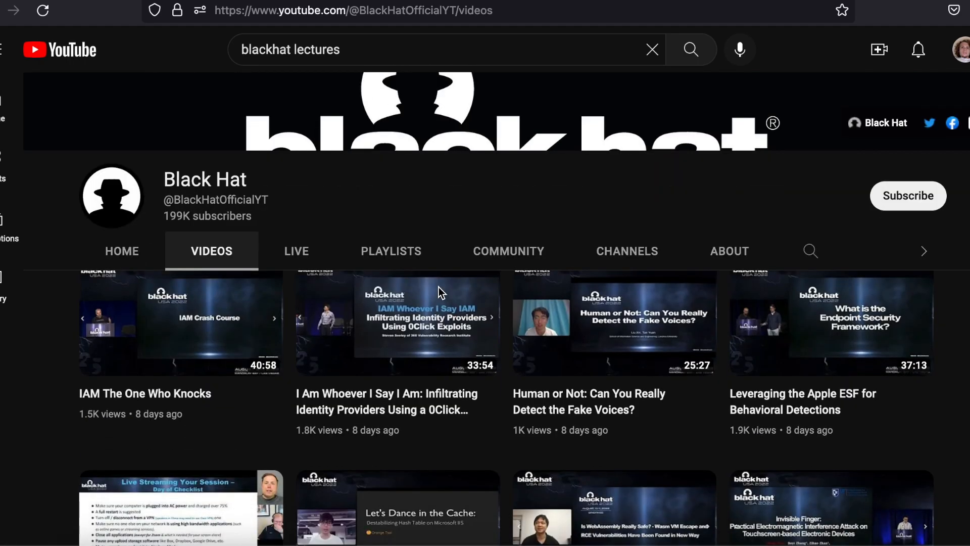
scroll(up, 3)
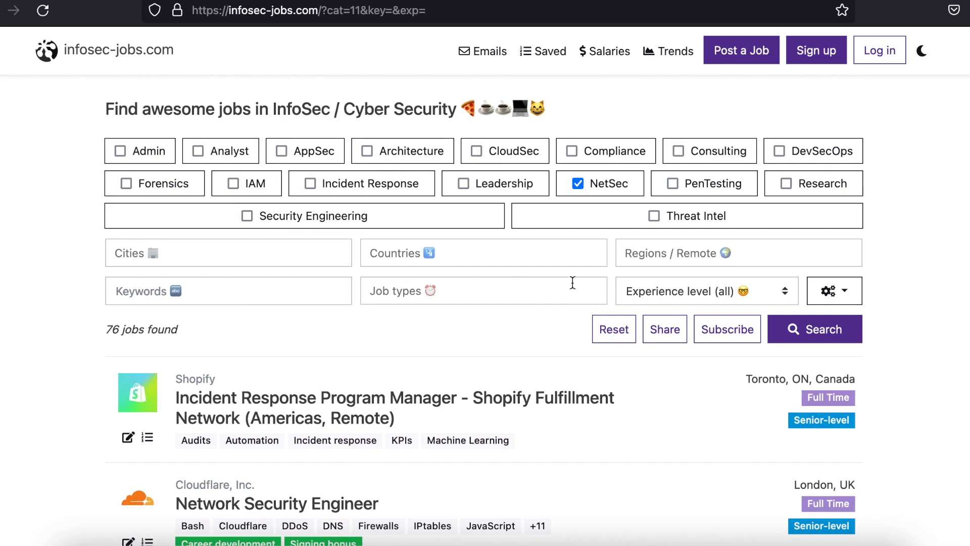
scroll(down, 3)
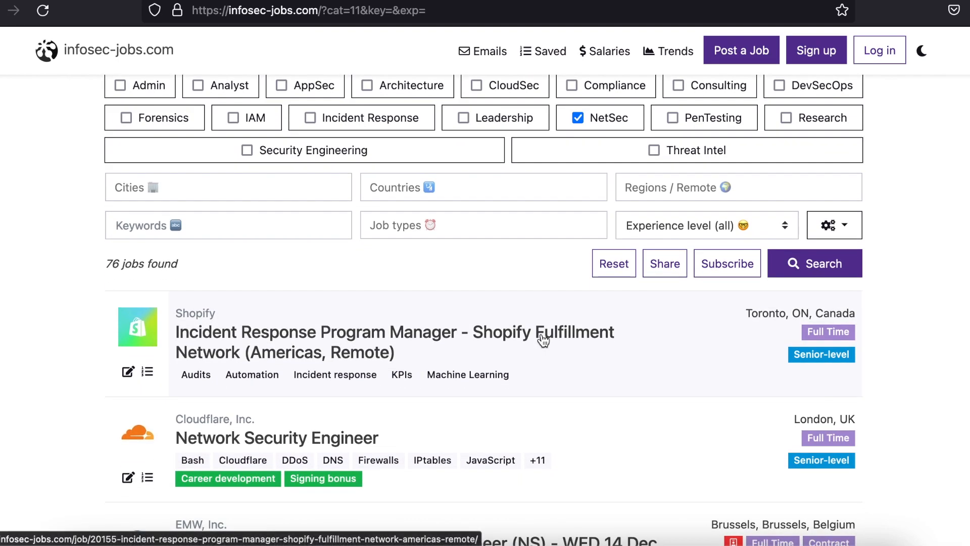
scroll(down, 3)
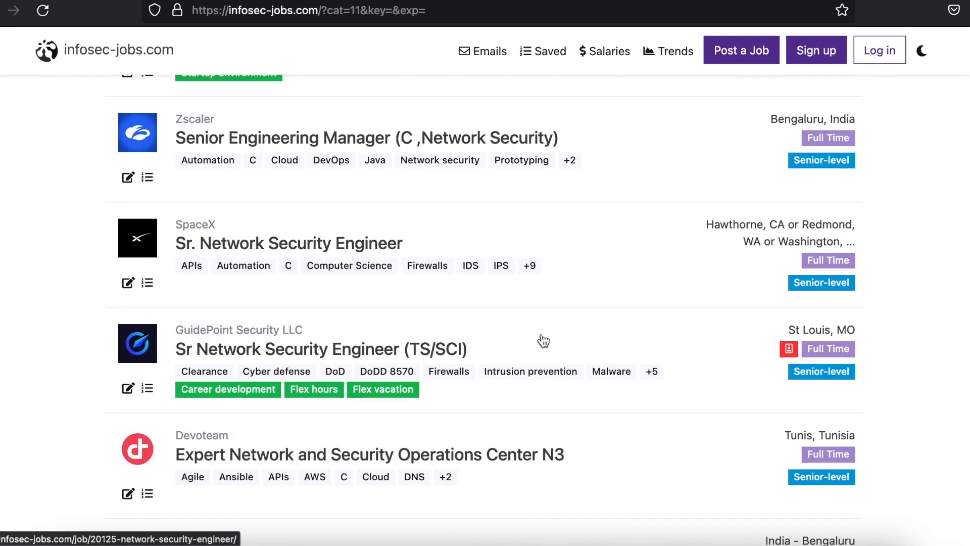
scroll(down, 3)
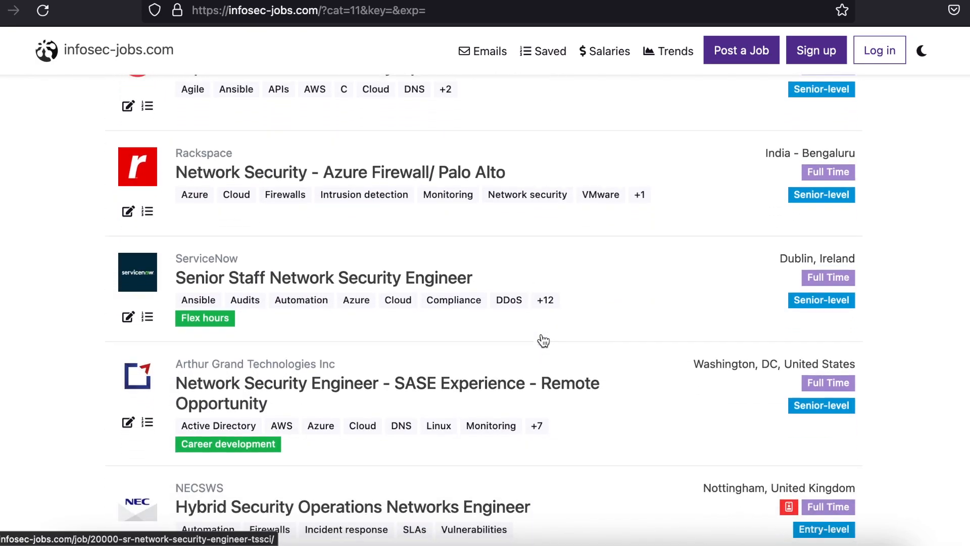
scroll(down, 3)
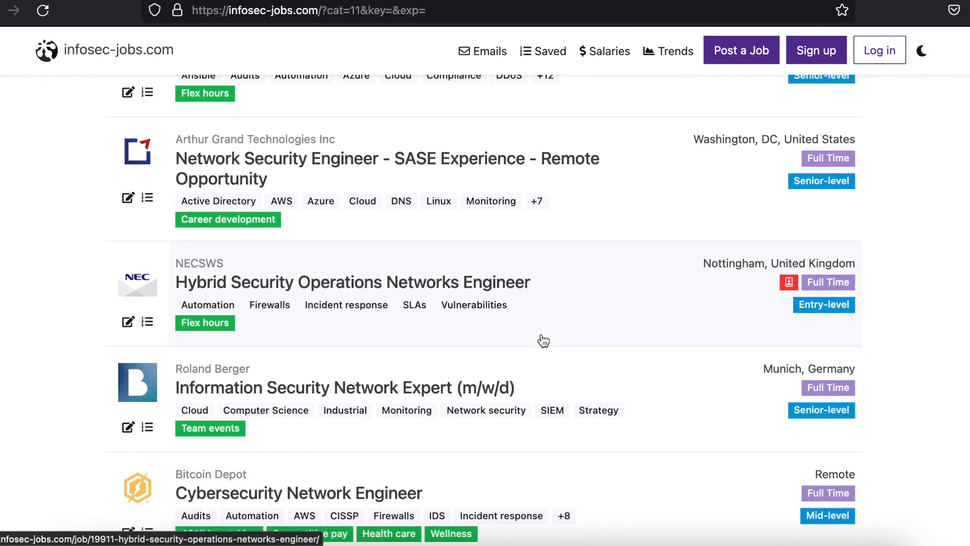
scroll(down, 3)
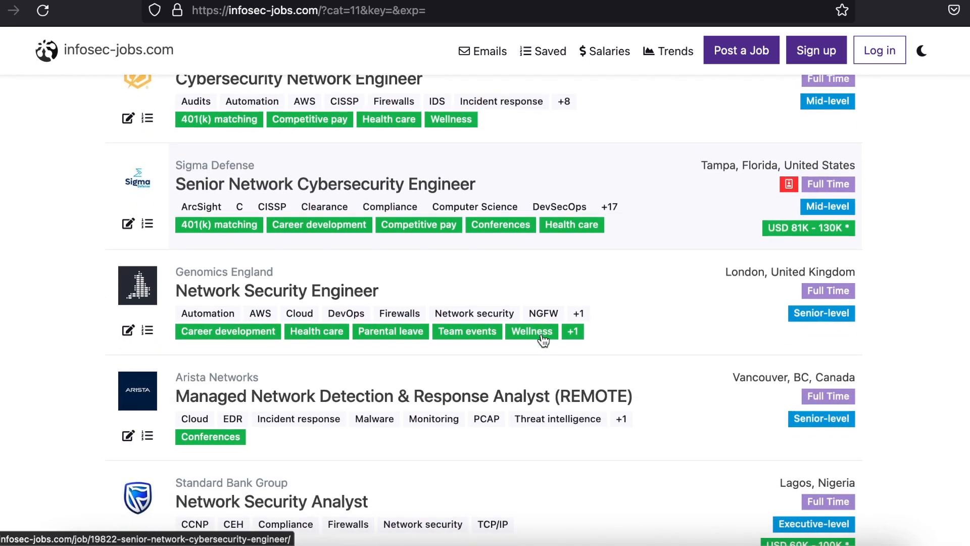
scroll(down, 3)
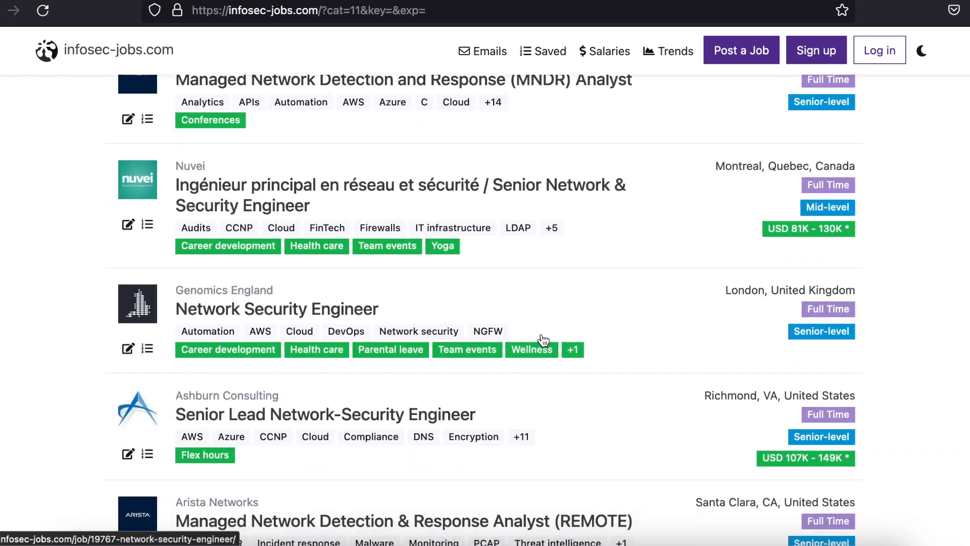
scroll(down, 3)
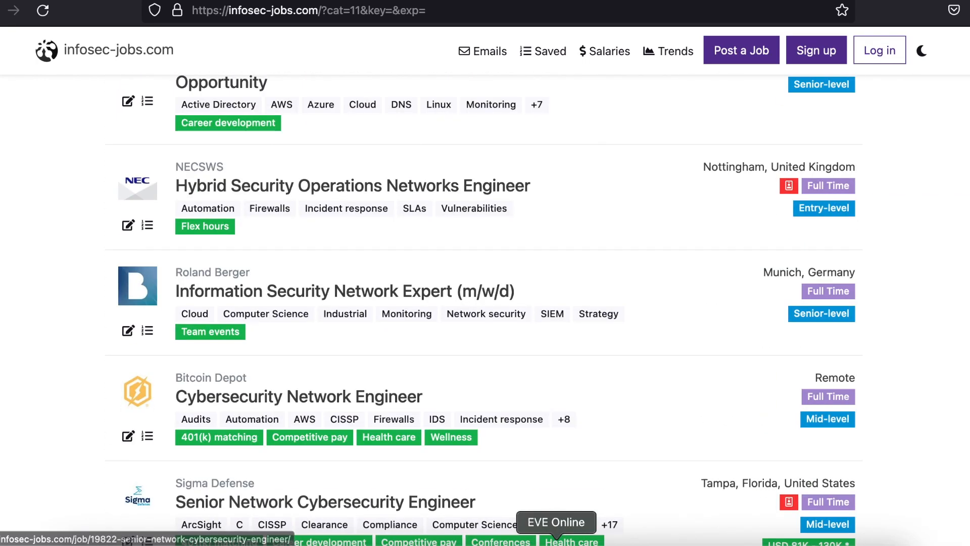
scroll(up, 3)
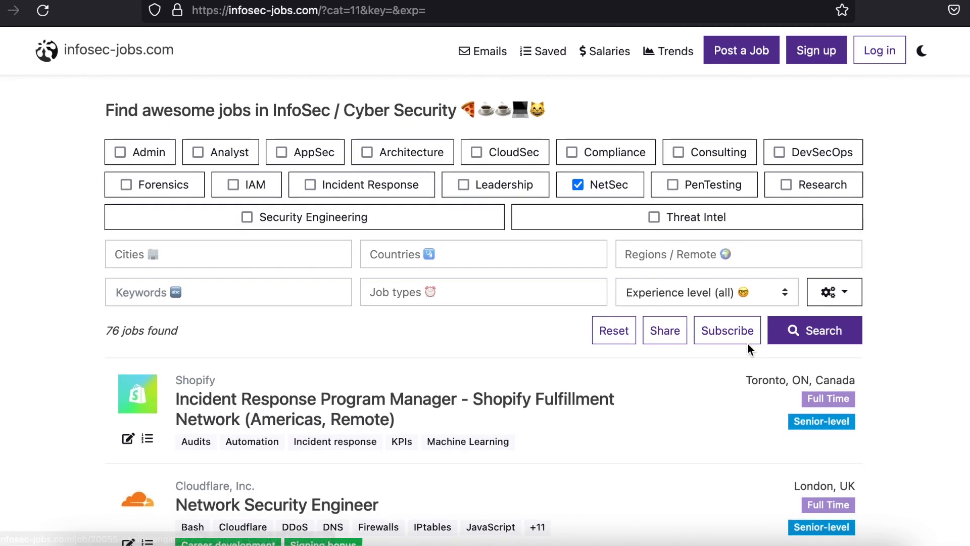
mouse_move(598, 183)
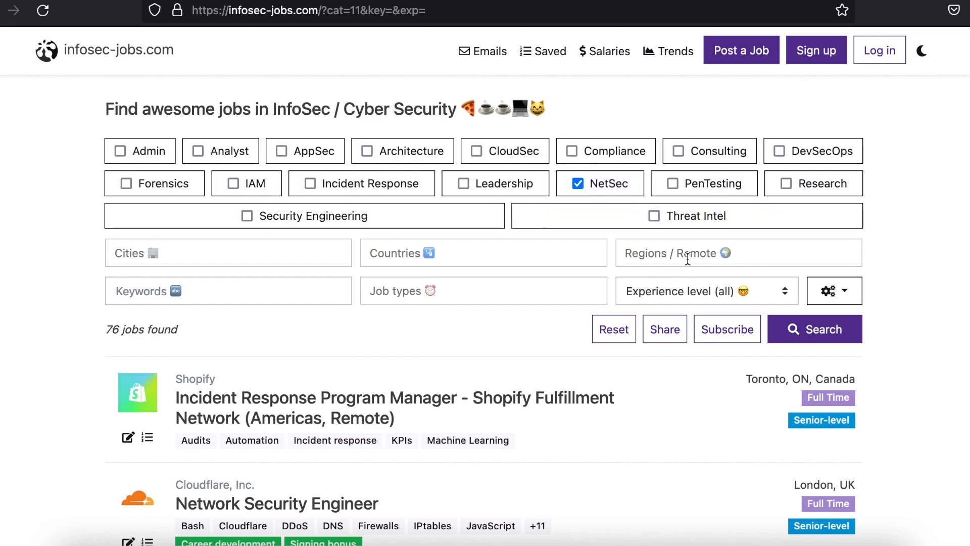
Filter the infosec-jobs.com NetSec results to Remote/Anywhere and rerun the search.
click(738, 253)
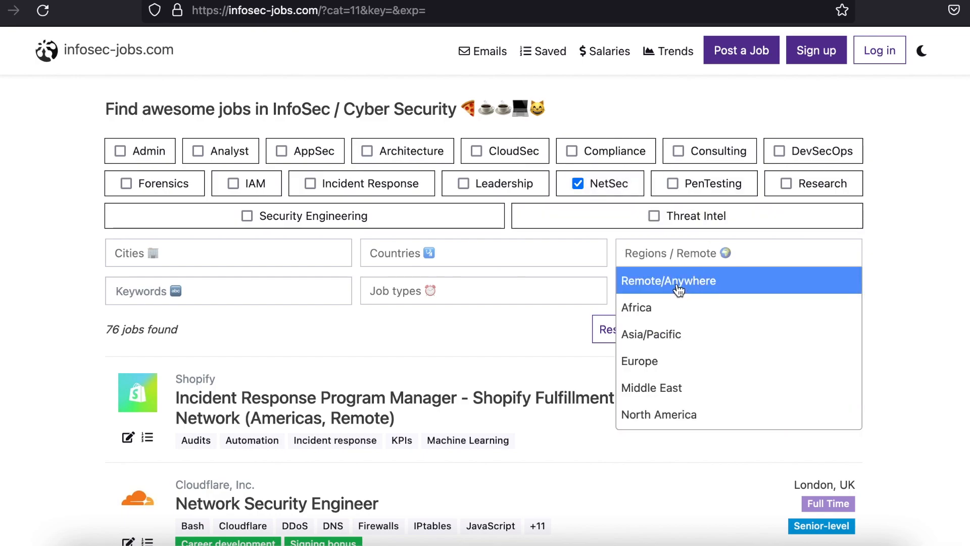
click(668, 281)
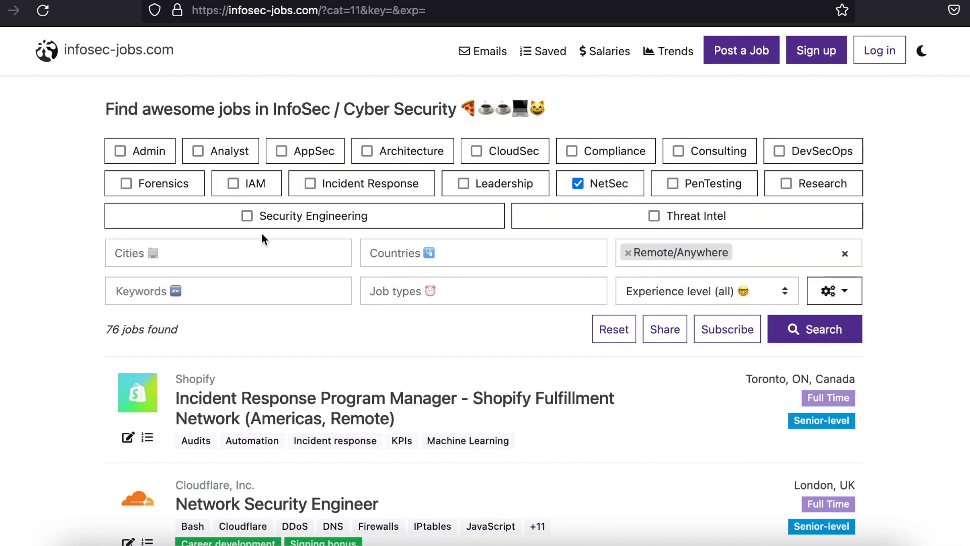
text(new)
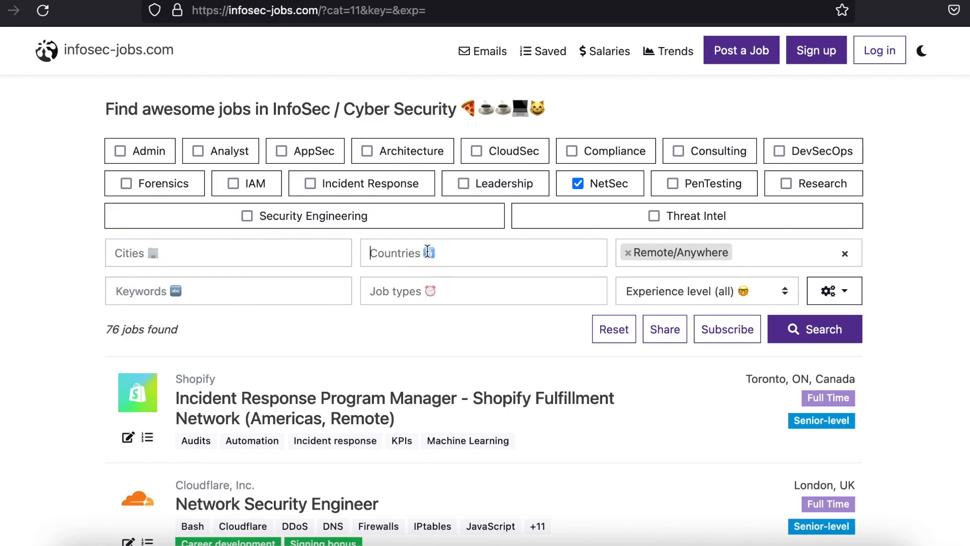
text(usa)
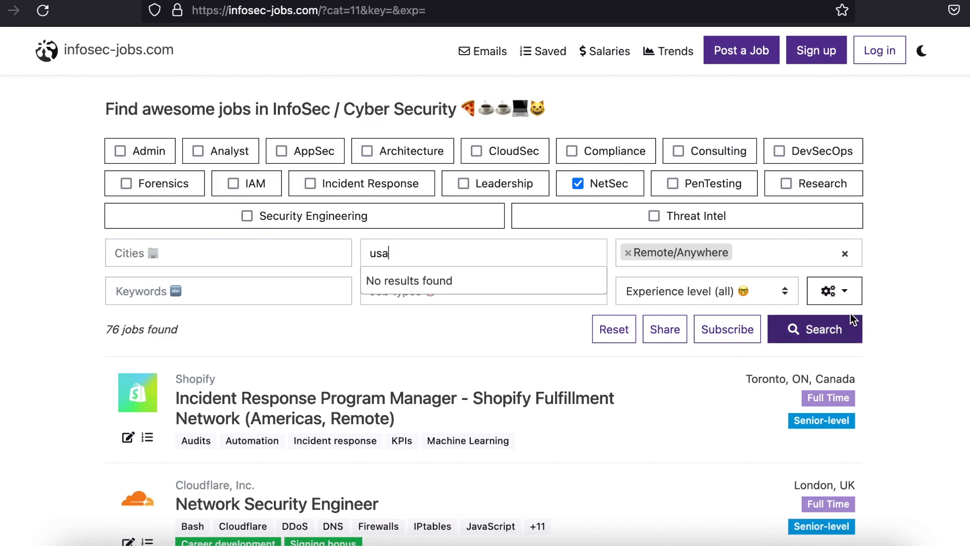
click(814, 328)
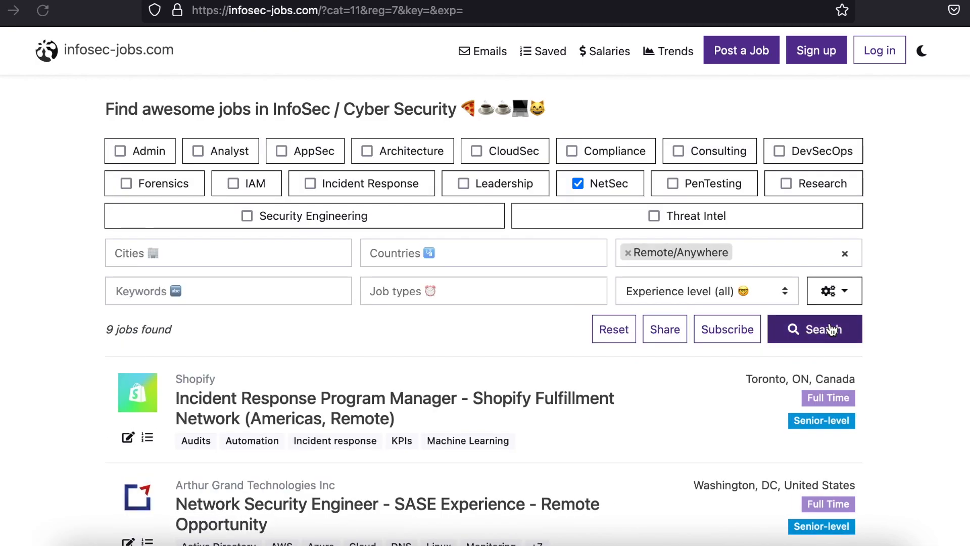
Scroll through the Arista Networks Managed Network Detection & Response Analyst job description.
scroll(down, 3)
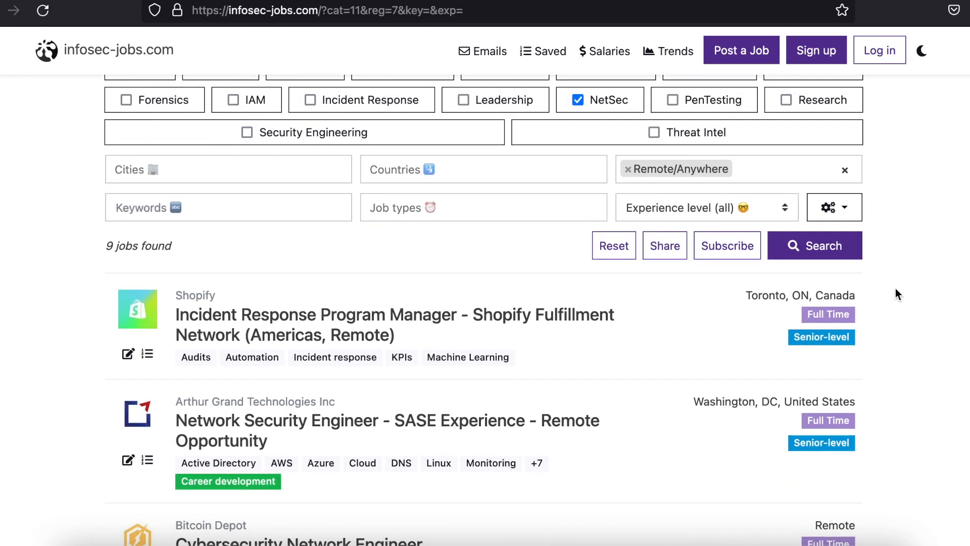
scroll(down, 3)
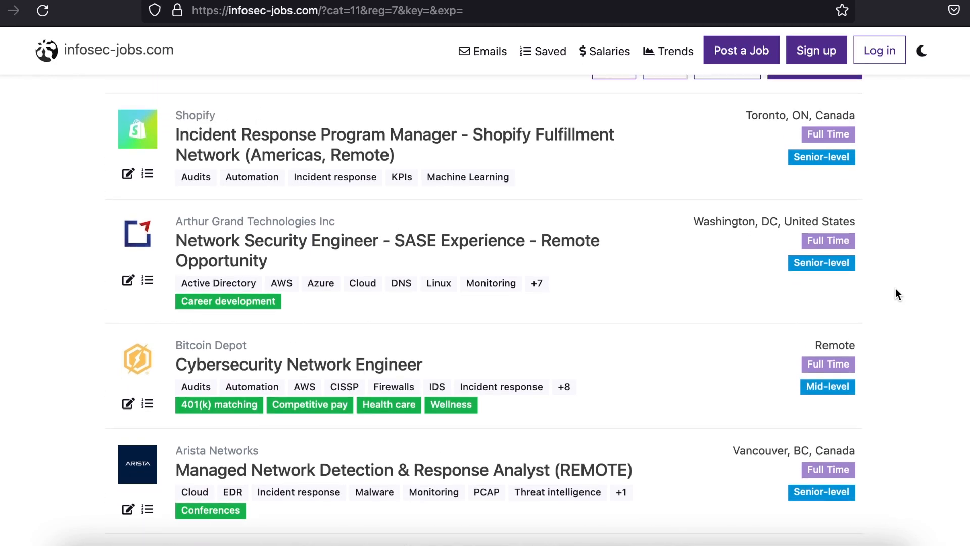
scroll(down, 3)
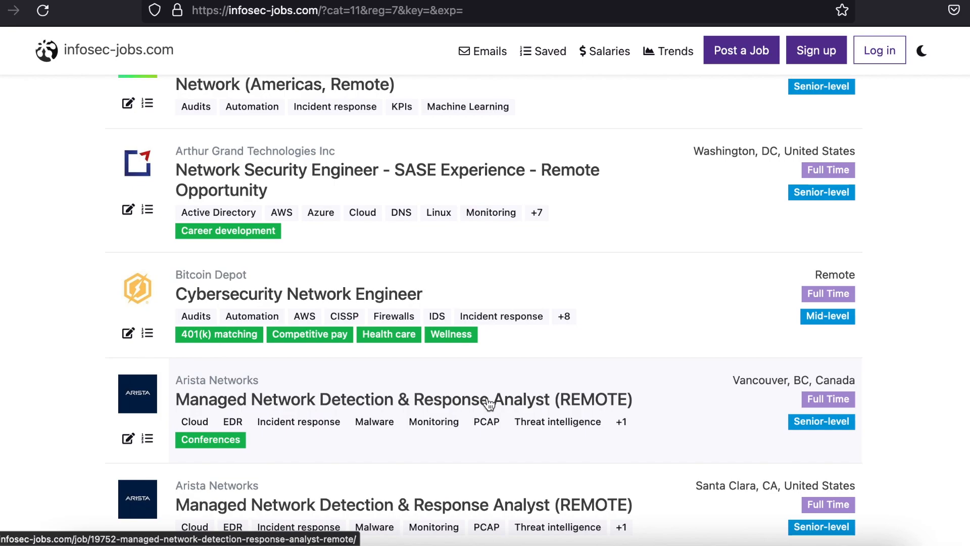
mouse_move(469, 414)
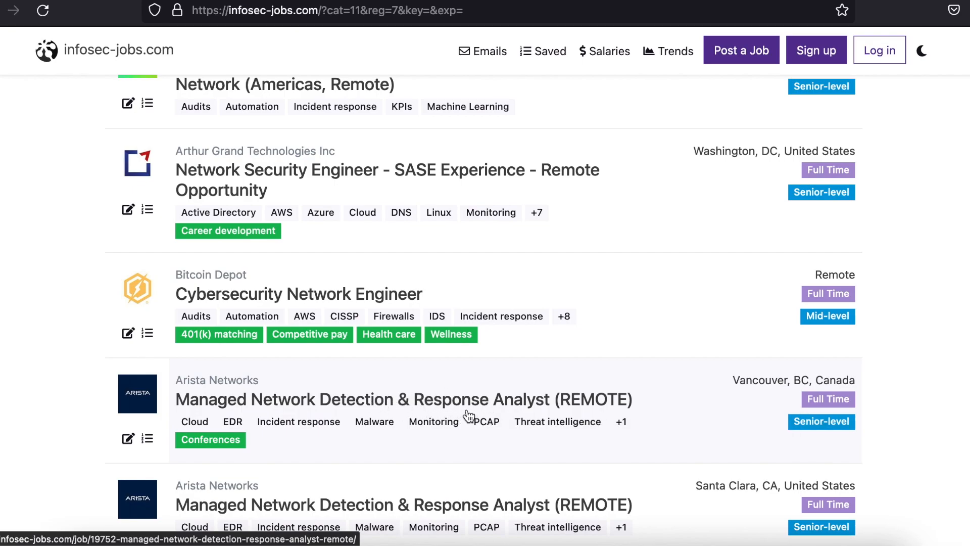
mouse_move(617, 400)
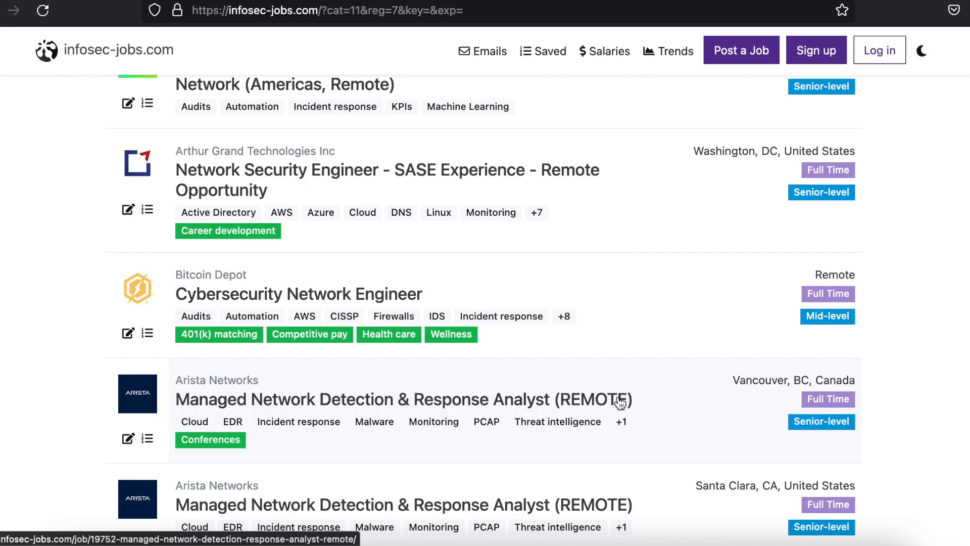
mouse_move(499, 401)
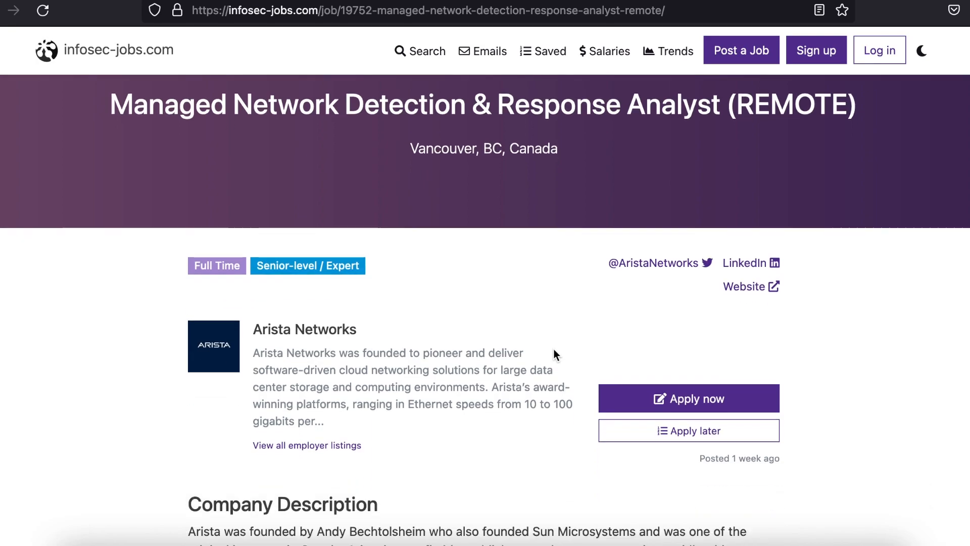
scroll(down, 3)
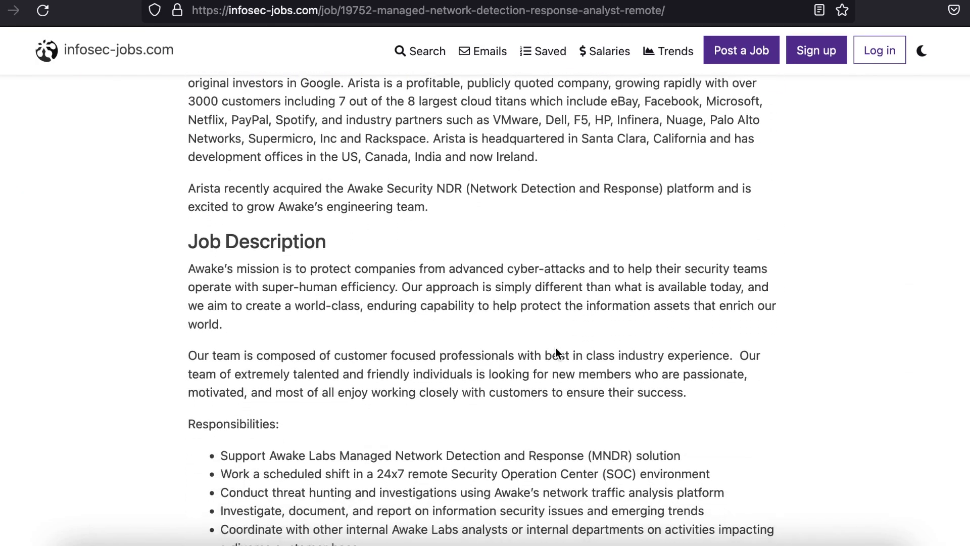
scroll(down, 3)
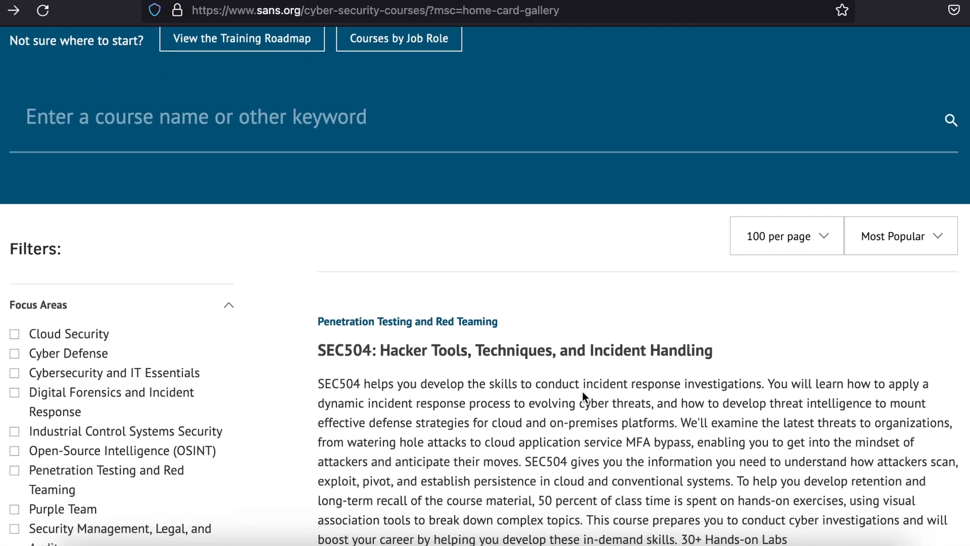
Find SEC504 in the SANS catalogue and open its Pricing & Training Options.
scroll(down, 3)
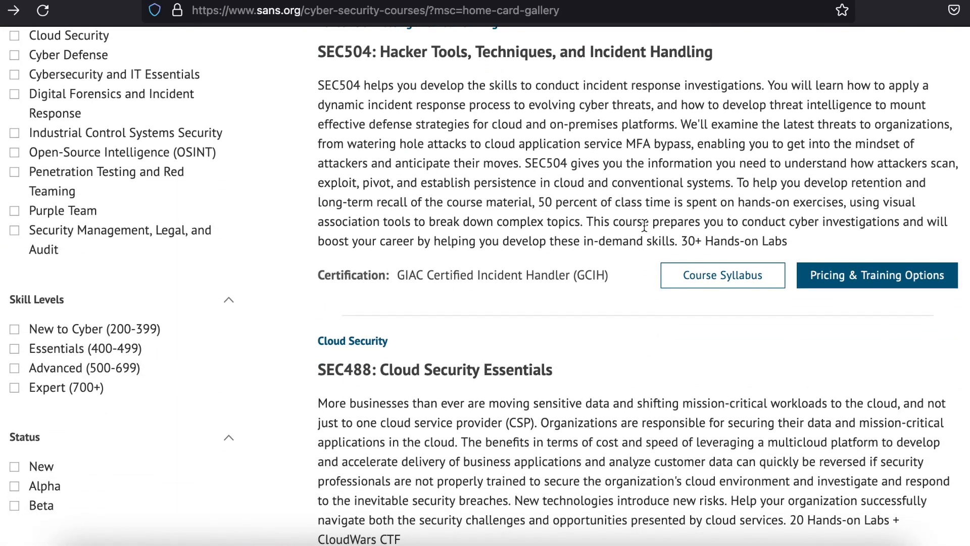
scroll(up, 3)
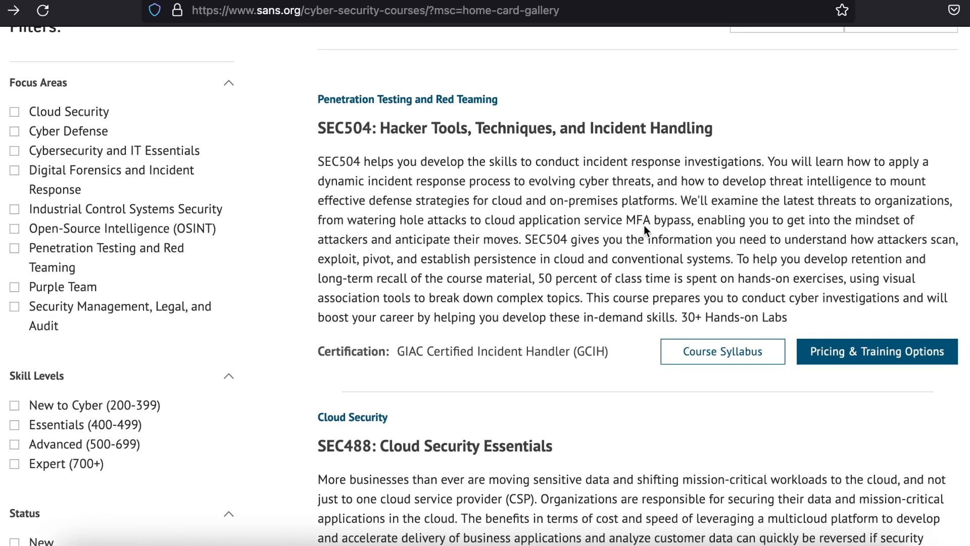
scroll(up, 3)
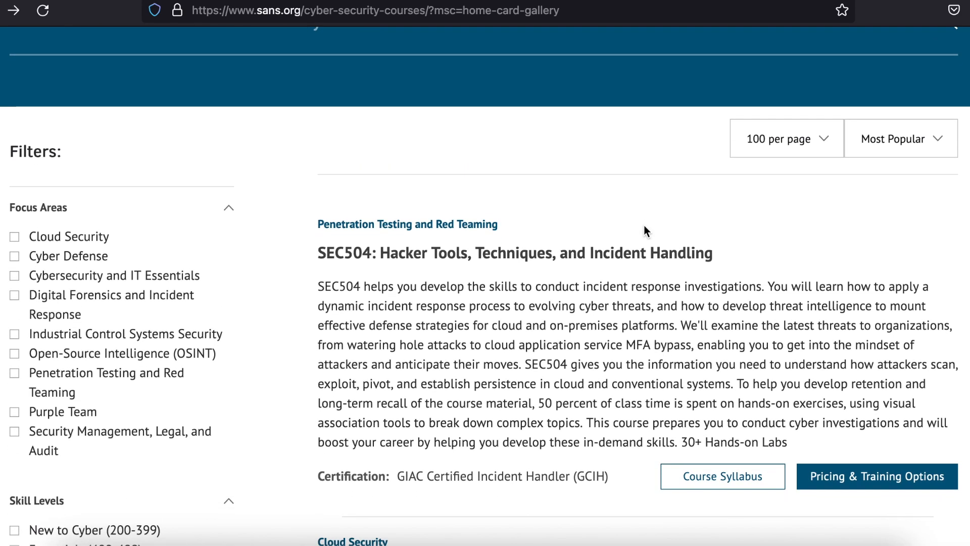
mouse_move(722, 476)
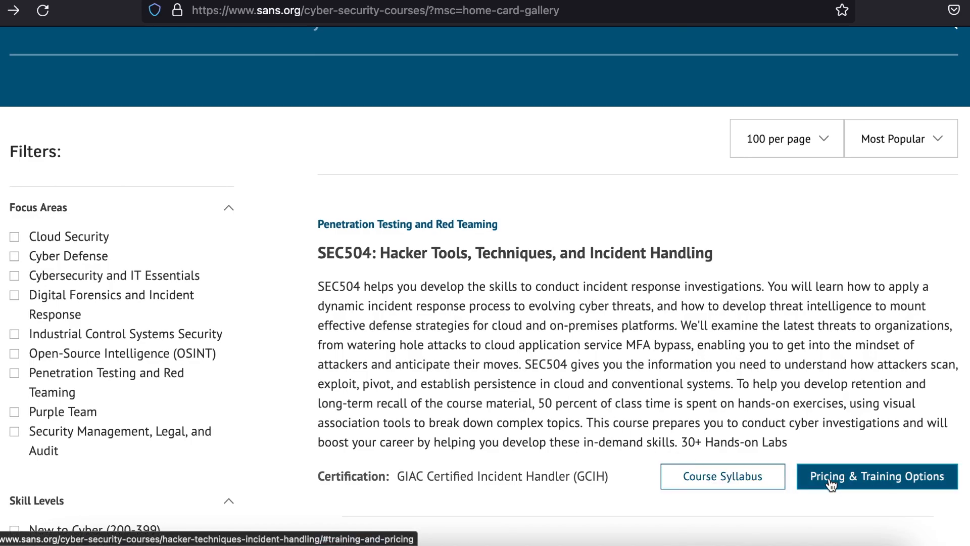
click(876, 477)
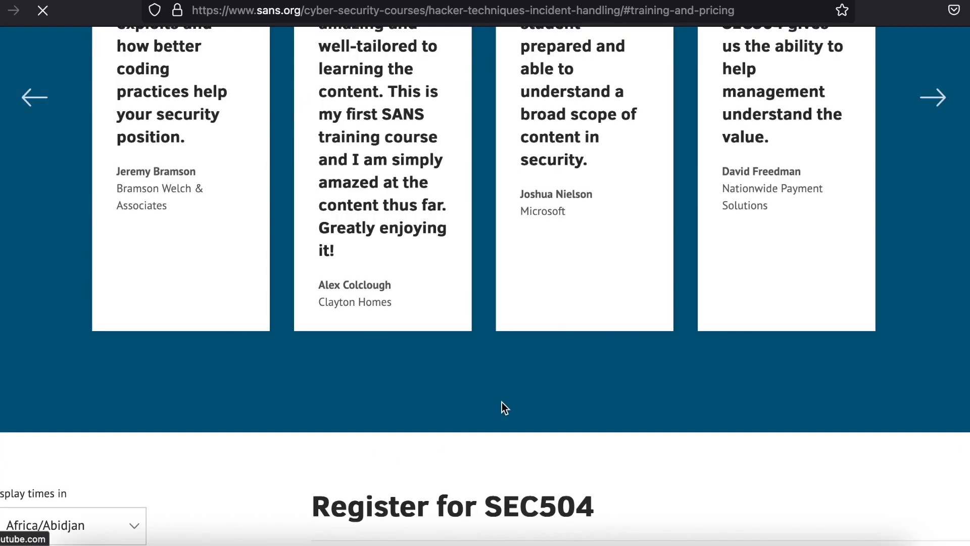
Jump to SEC504 Training & Pricing and browse the $8,275 OnDemand and Frankfurt December 2022 offers.
scroll(down, 3)
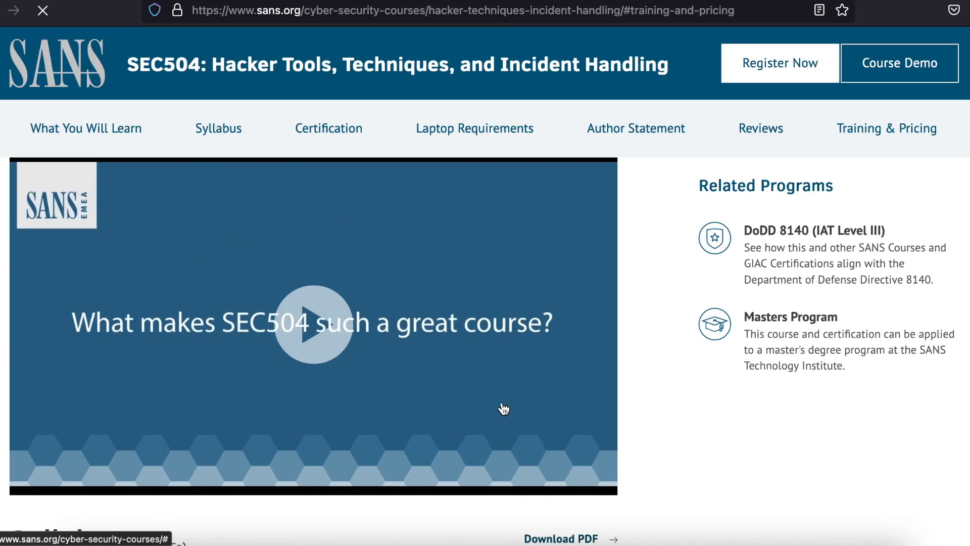
scroll(down, 3)
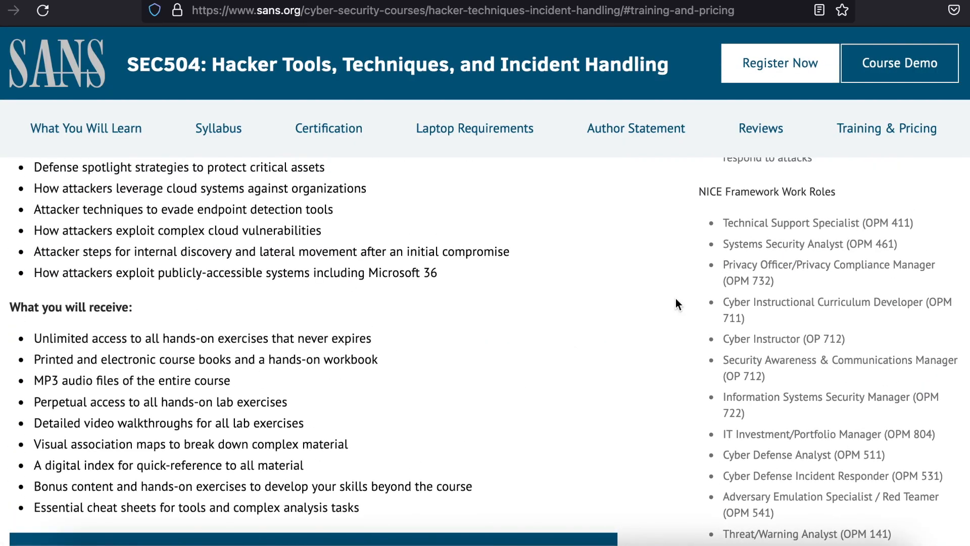
click(886, 128)
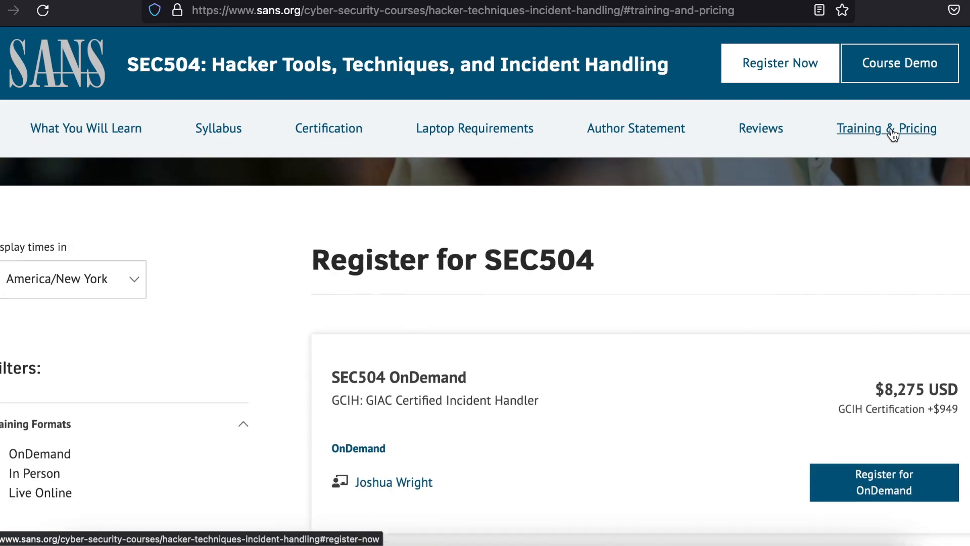
scroll(down, 3)
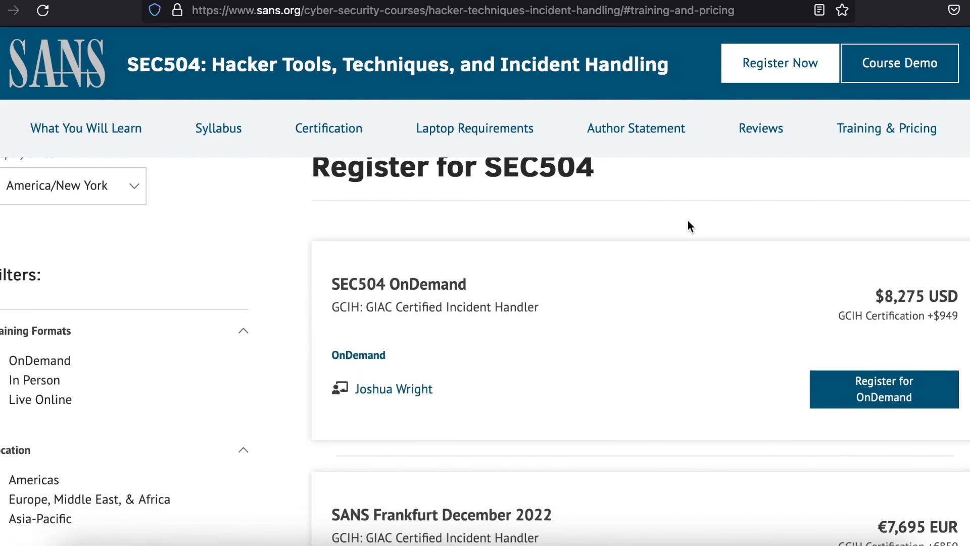
mouse_move(774, 285)
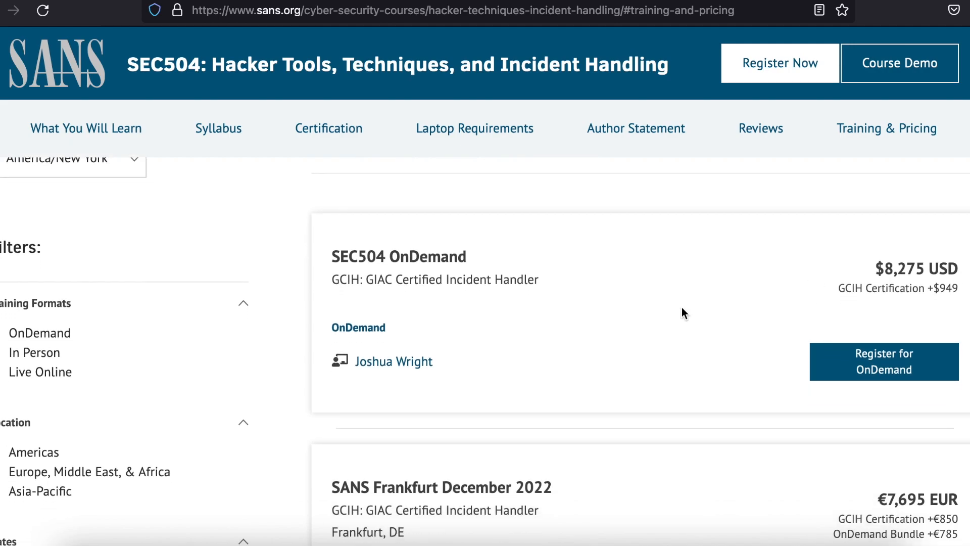
mouse_move(909, 293)
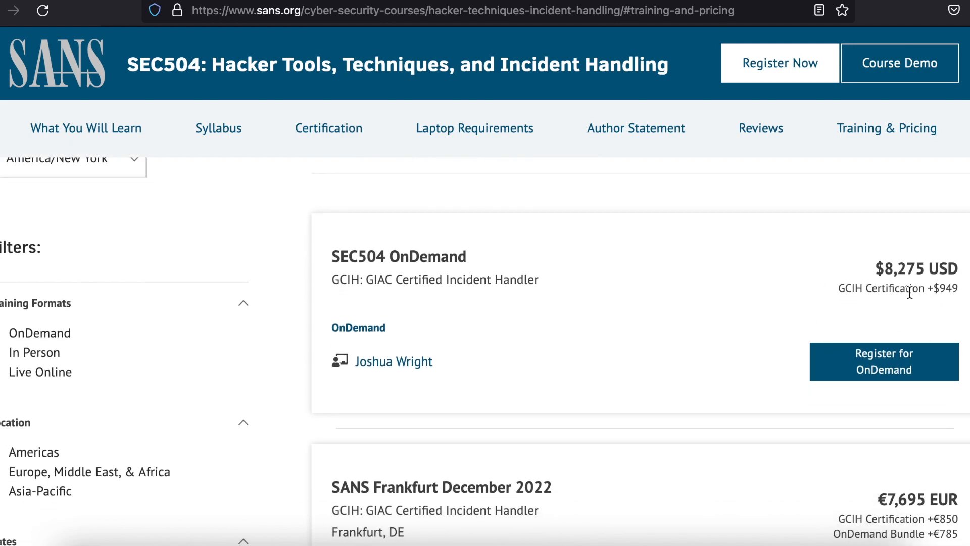
mouse_move(935, 293)
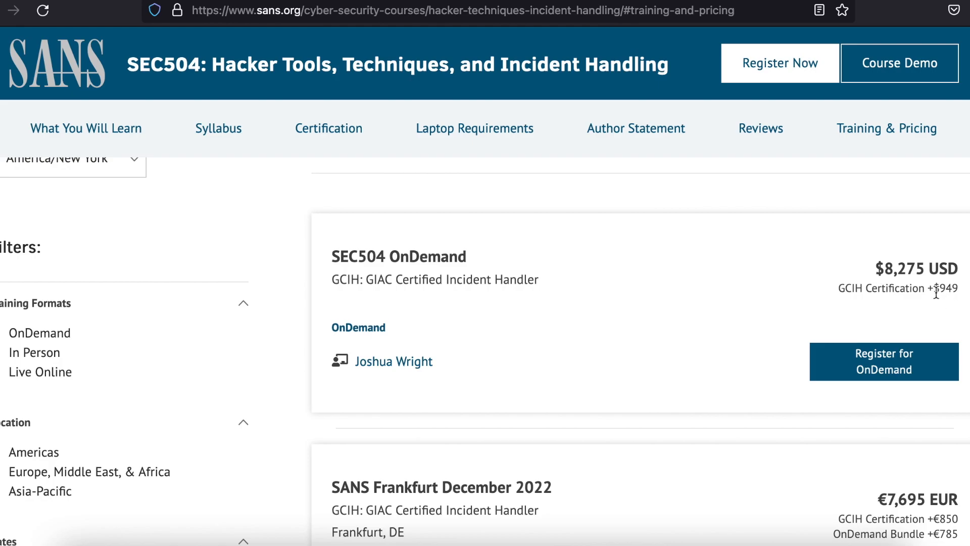
mouse_move(782, 295)
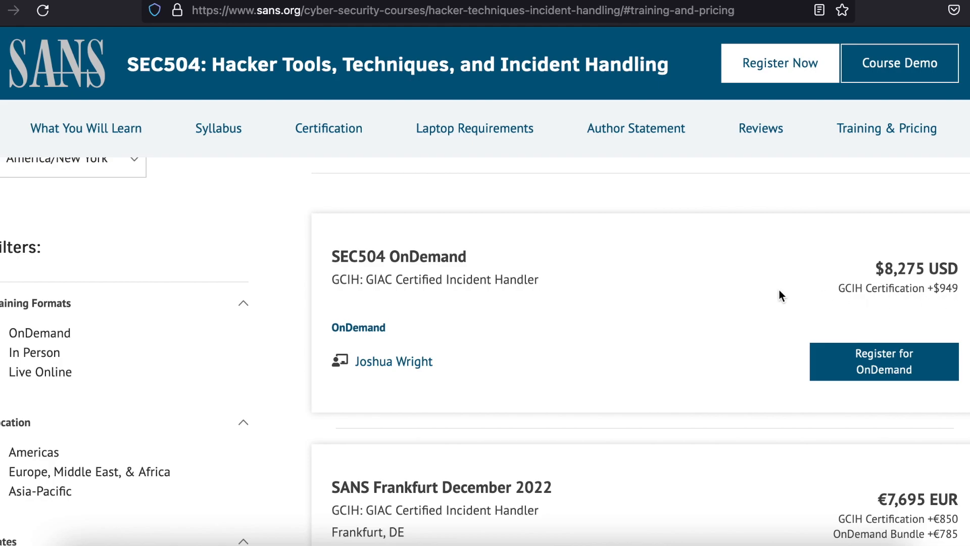
scroll(down, 3)
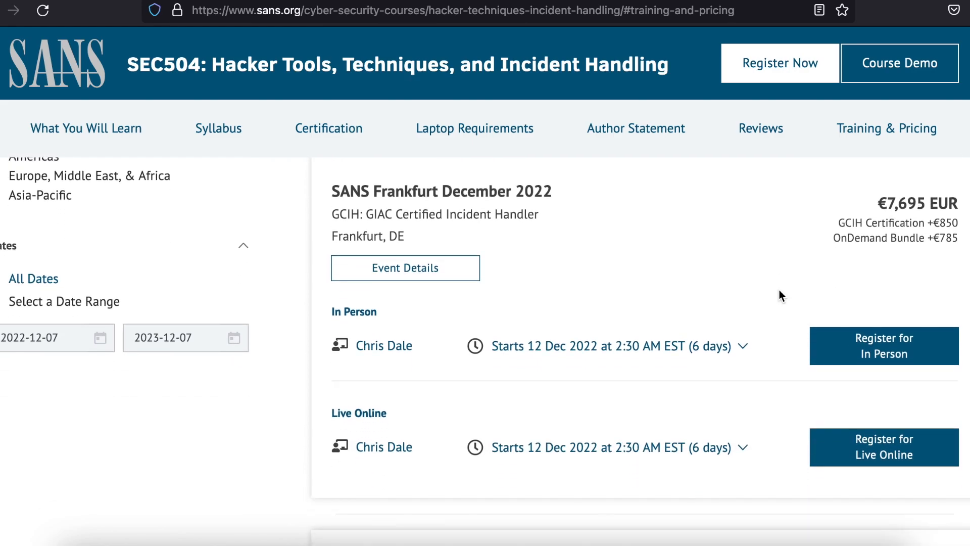
scroll(down, 3)
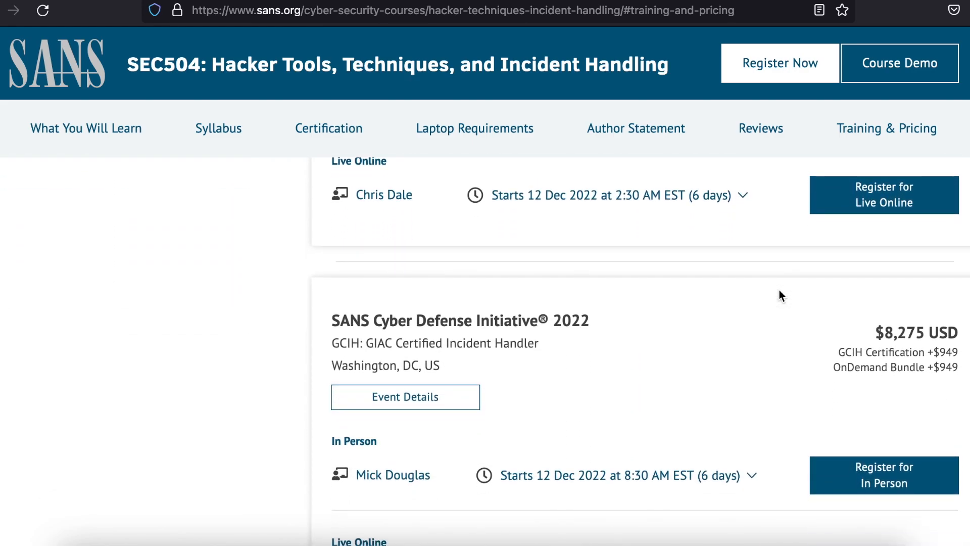
mouse_move(700, 283)
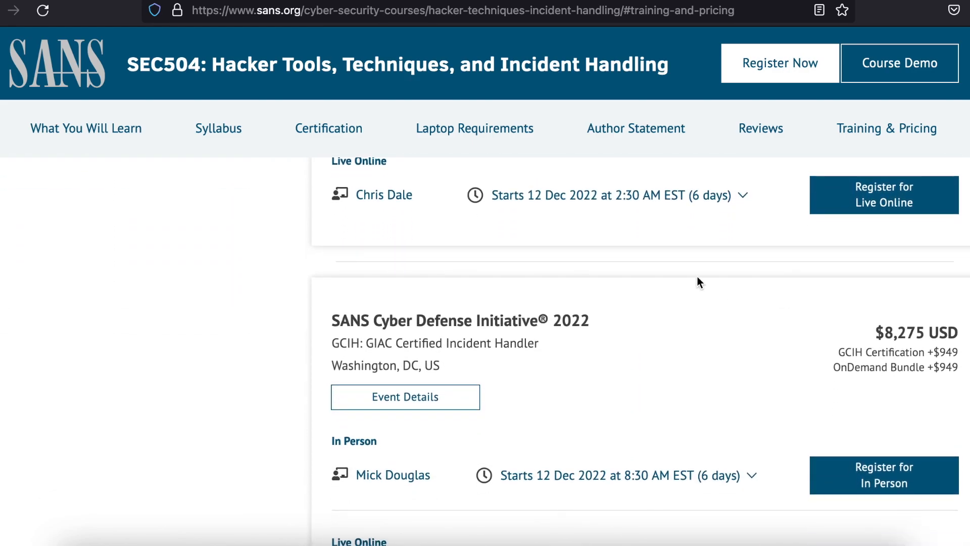
mouse_move(259, 129)
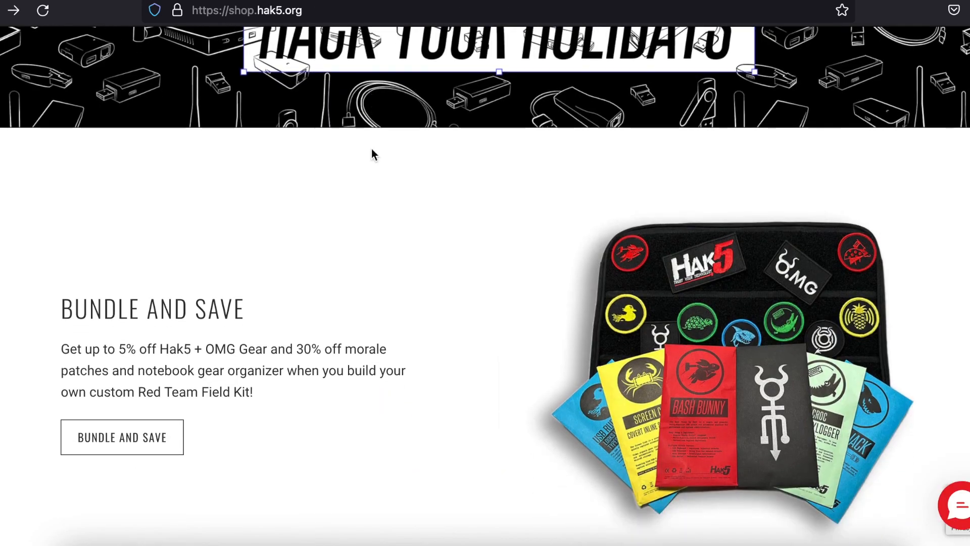
Scroll the Hak5 shop to WiFi Pineapple prices, the sold-out Coconut and the $79.99 MK7AC adapter.
scroll(up, 3)
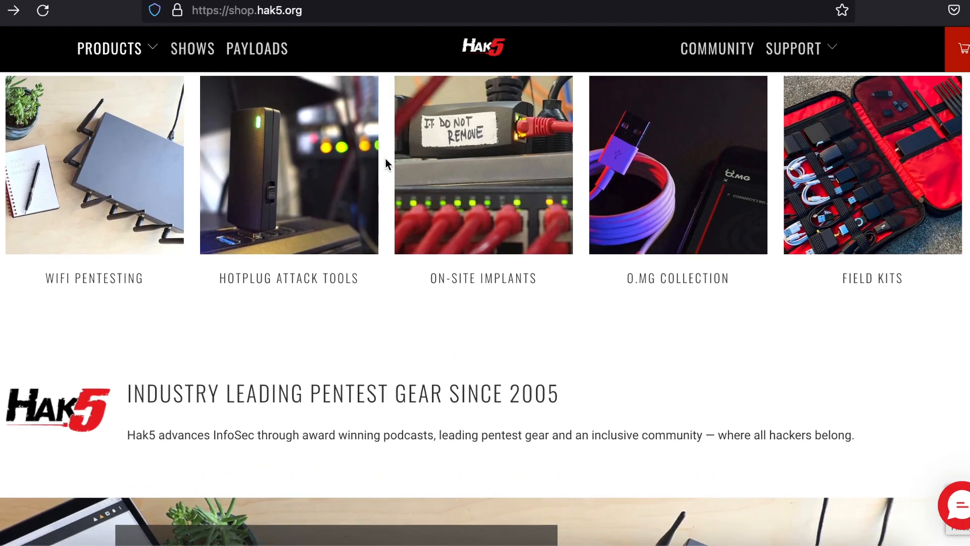
scroll(down, 3)
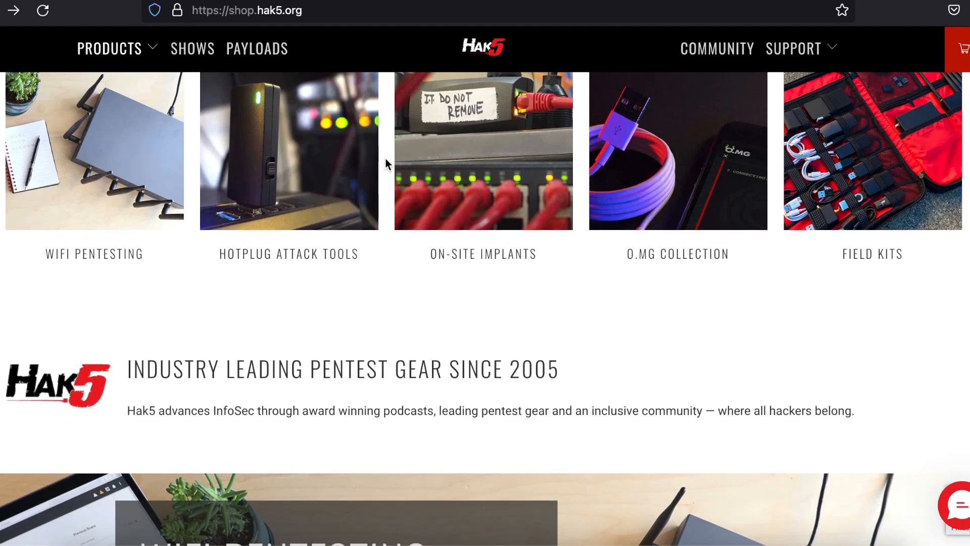
scroll(up, 3)
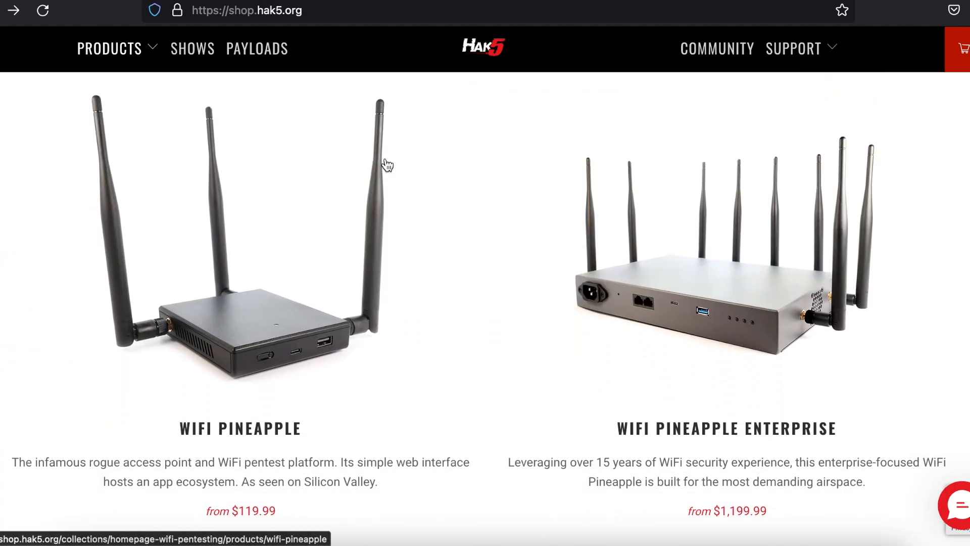
scroll(down, 3)
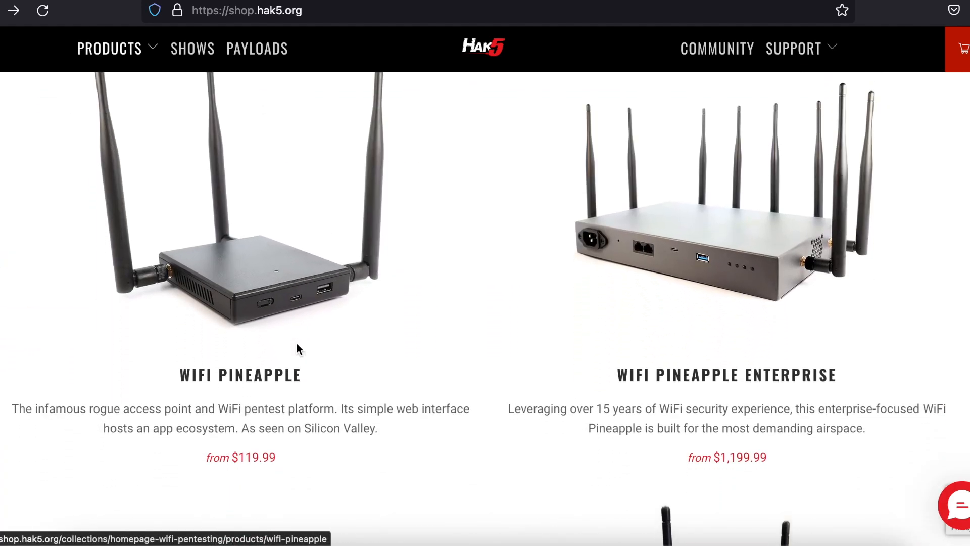
scroll(down, 3)
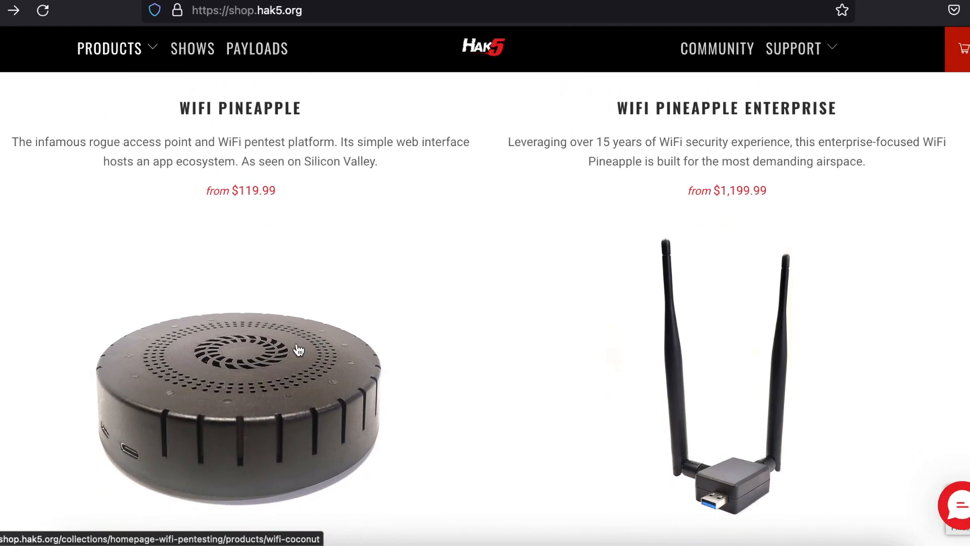
scroll(down, 3)
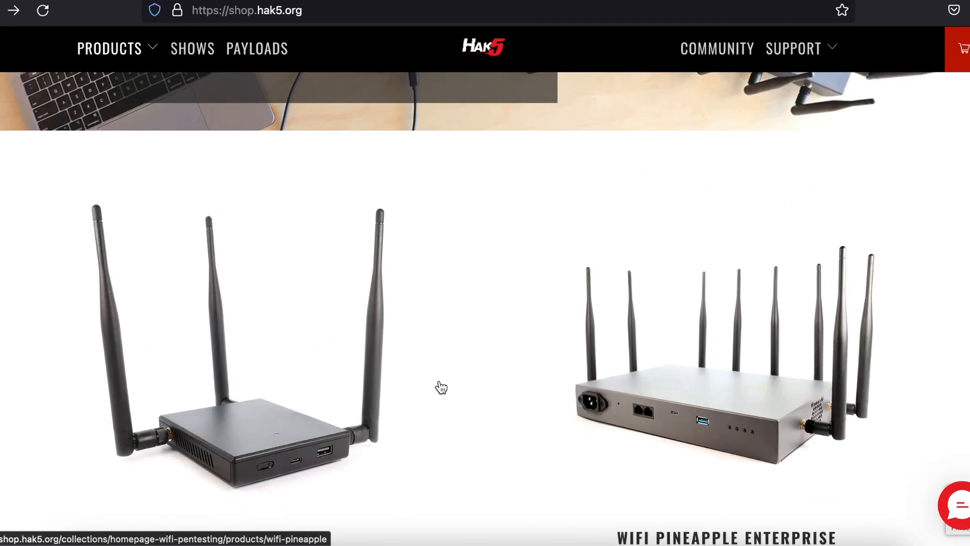
scroll(down, 3)
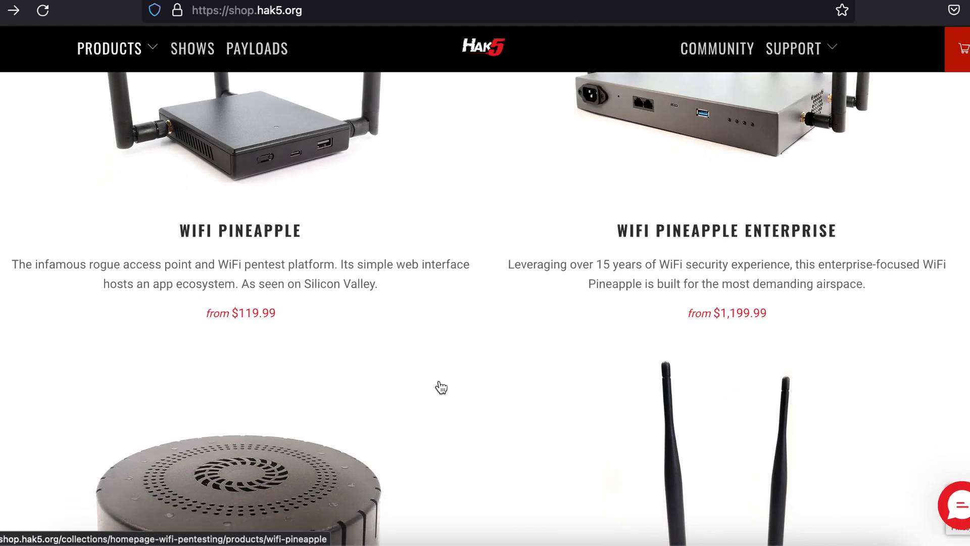
scroll(down, 3)
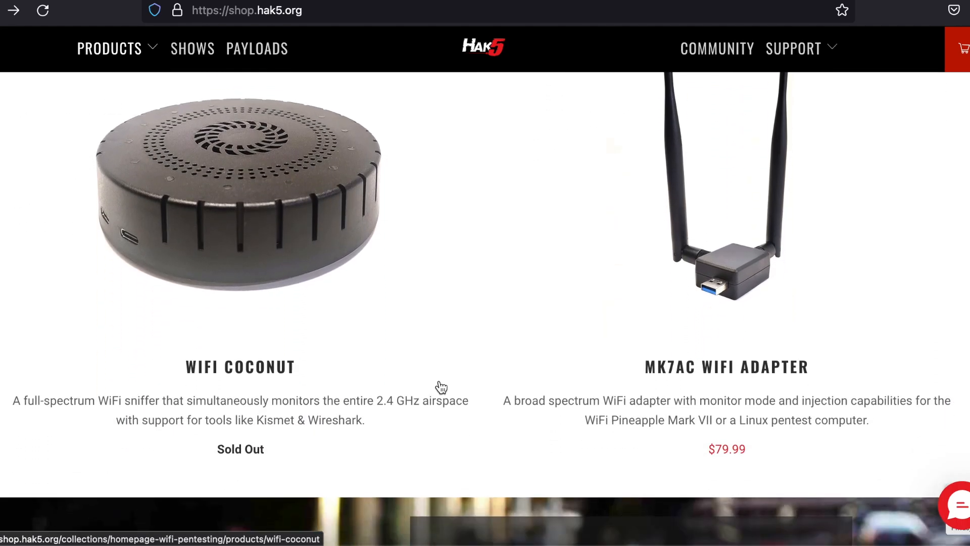
scroll(down, 3)
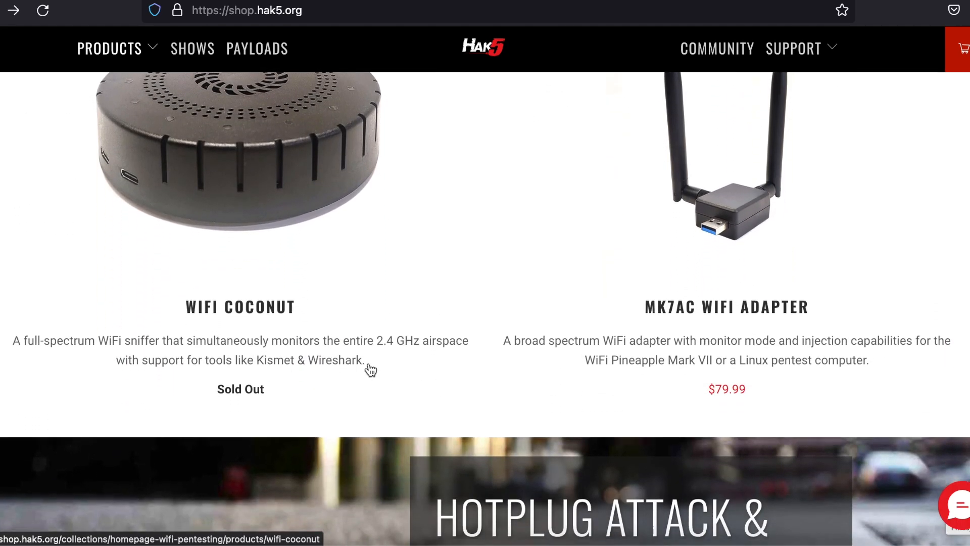
mouse_move(506, 373)
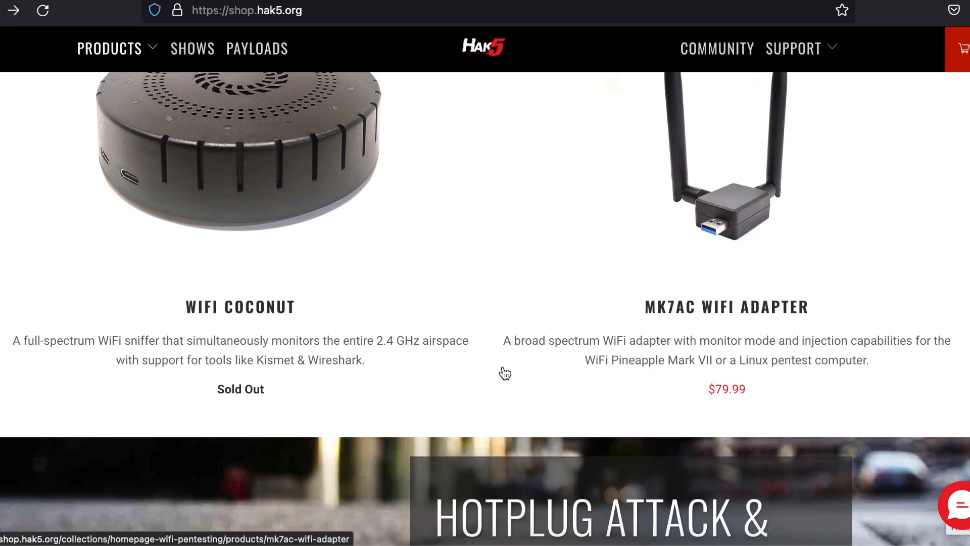
Scroll past implants, O.MG cables and field kits to the Payload Awards, merch and Cloud C² promos.
scroll(down, 3)
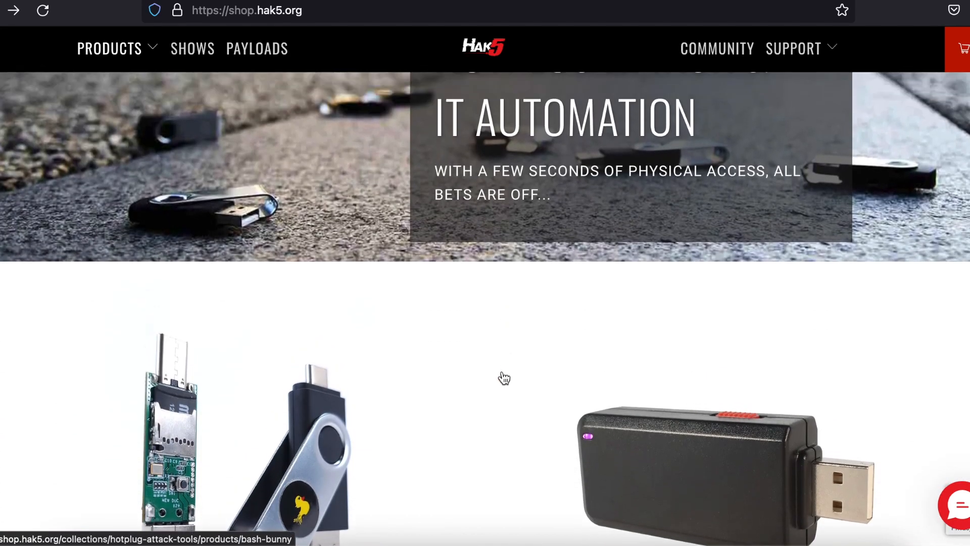
scroll(down, 3)
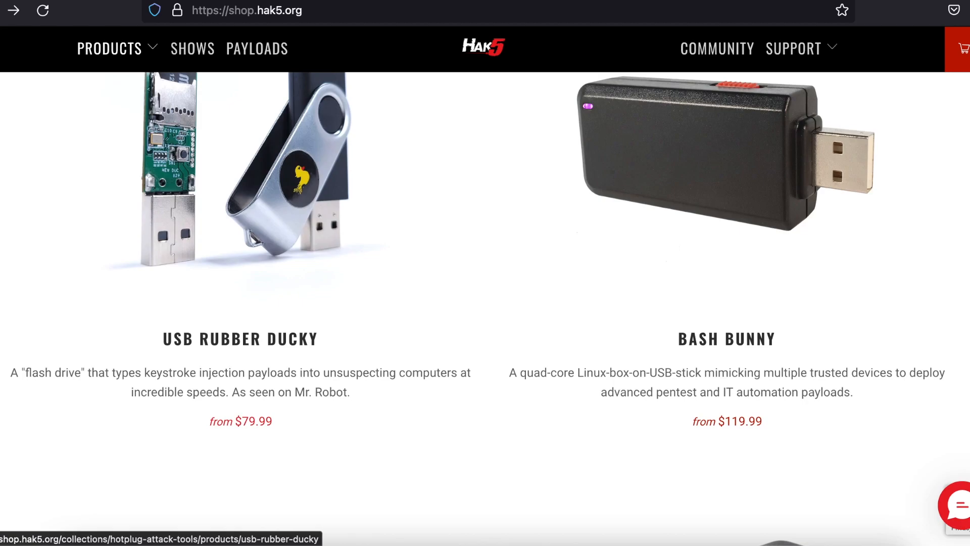
scroll(down, 3)
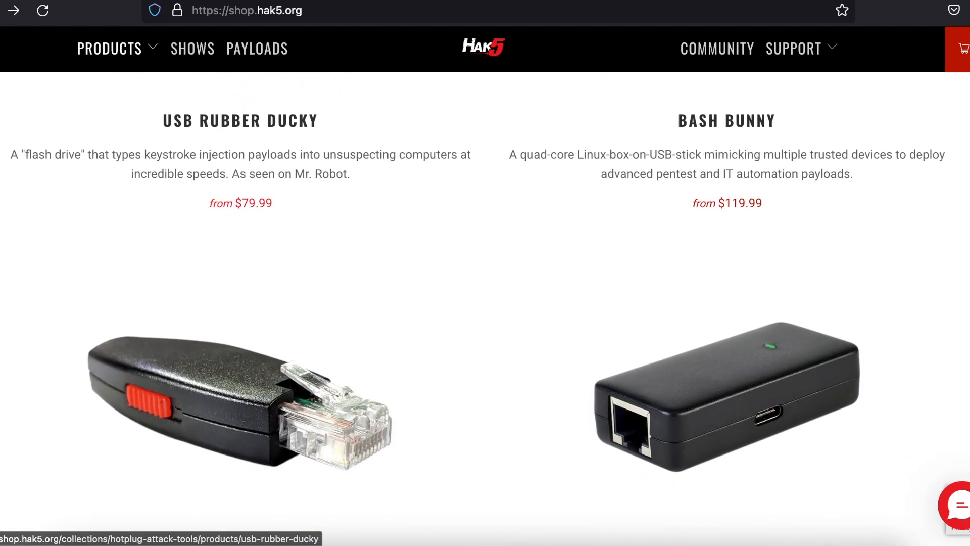
scroll(down, 3)
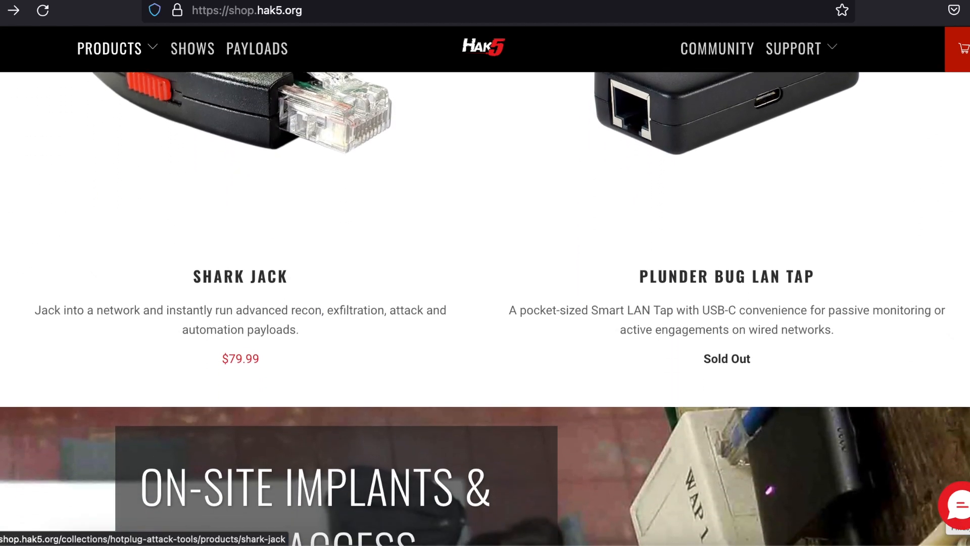
scroll(down, 3)
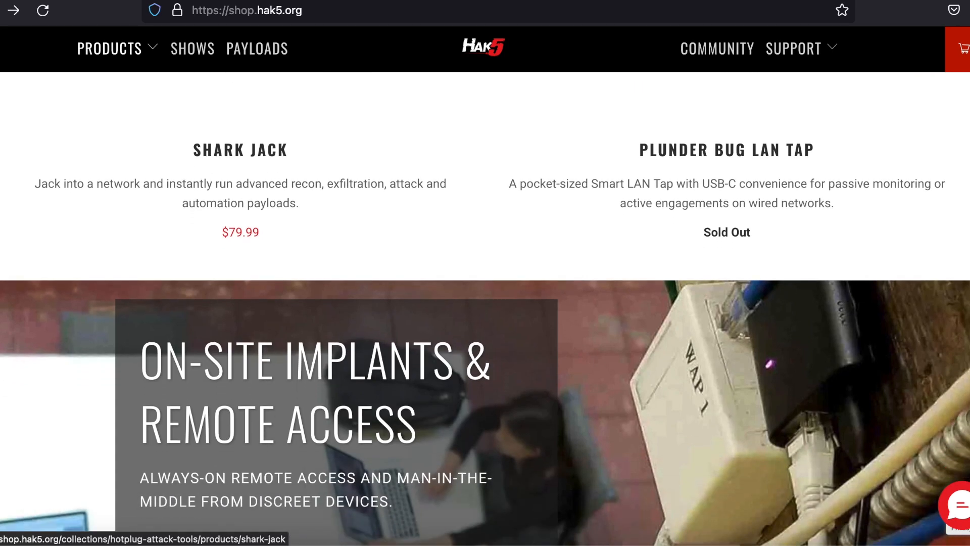
scroll(down, 3)
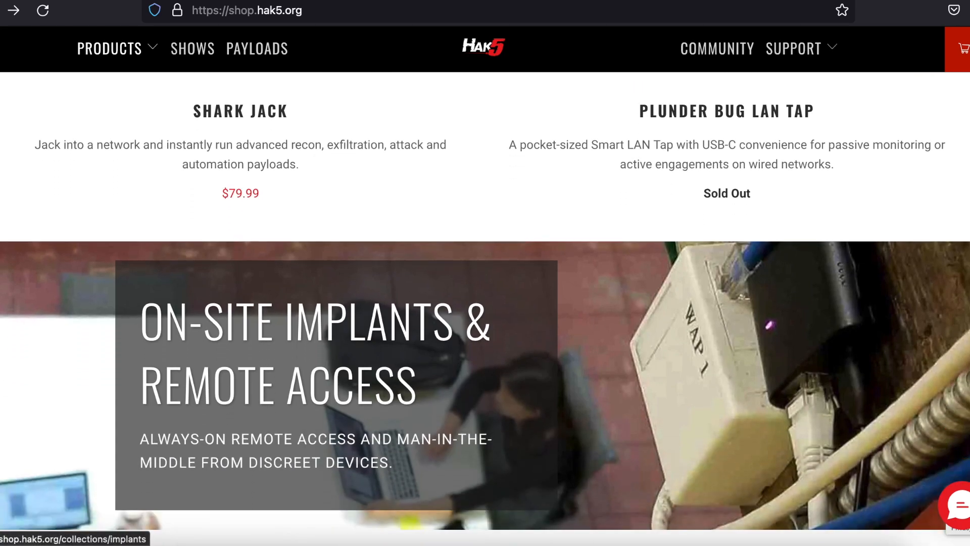
scroll(down, 3)
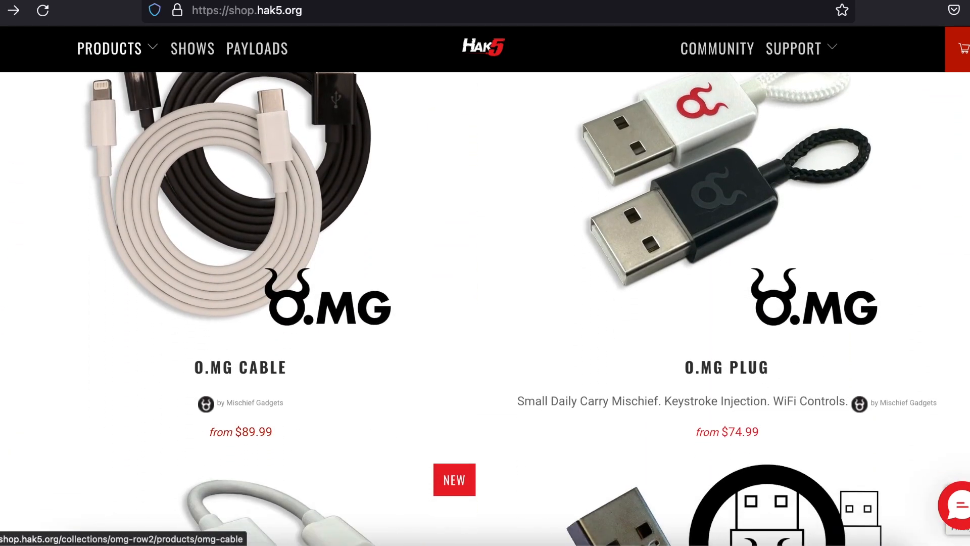
scroll(down, 3)
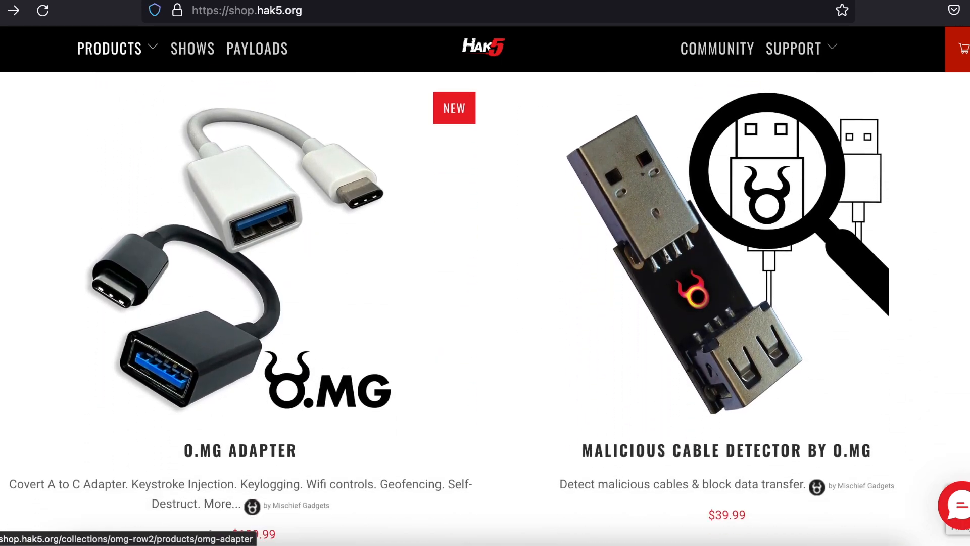
scroll(down, 3)
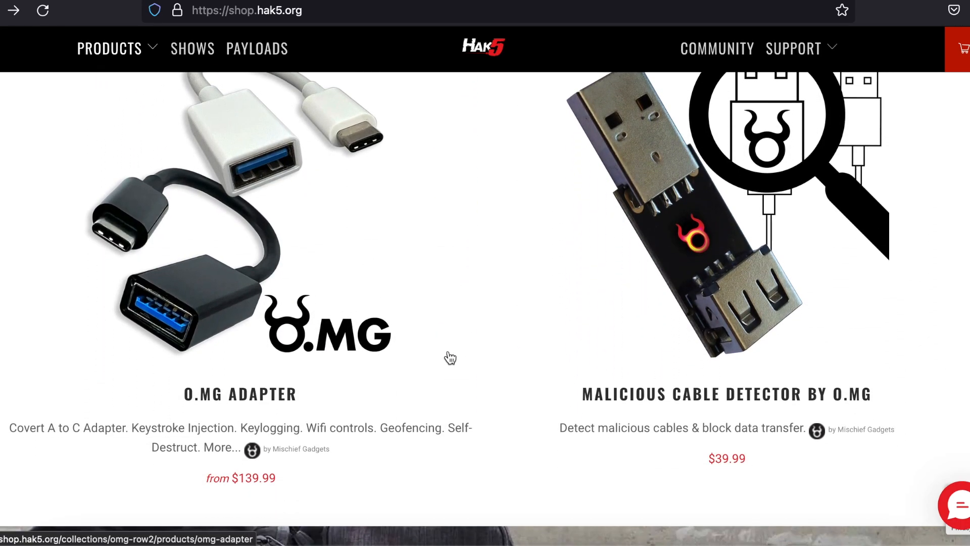
mouse_move(447, 367)
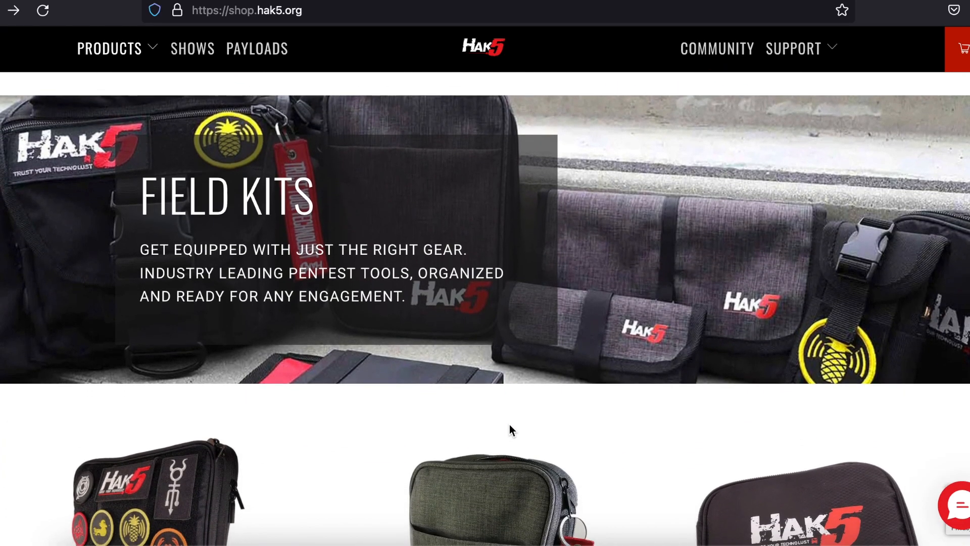
scroll(down, 3)
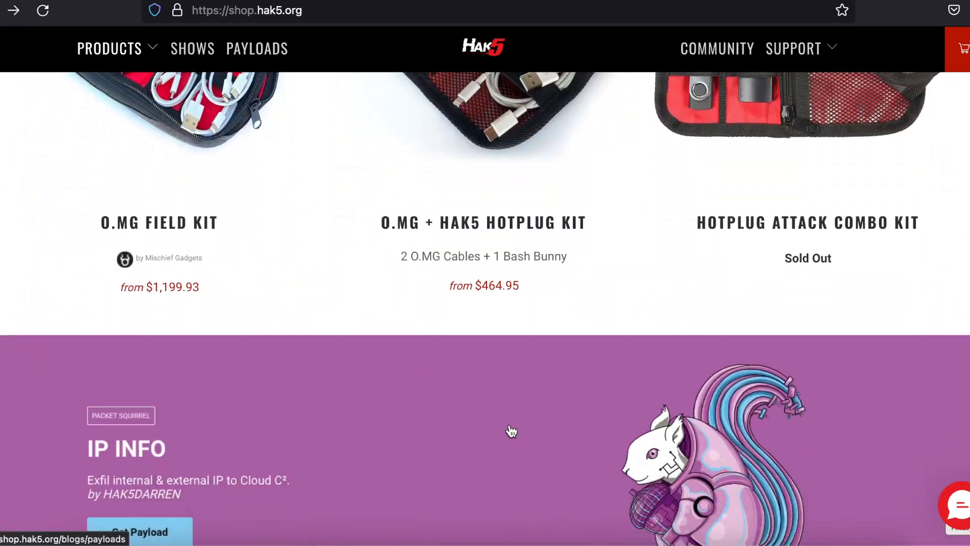
scroll(up, 3)
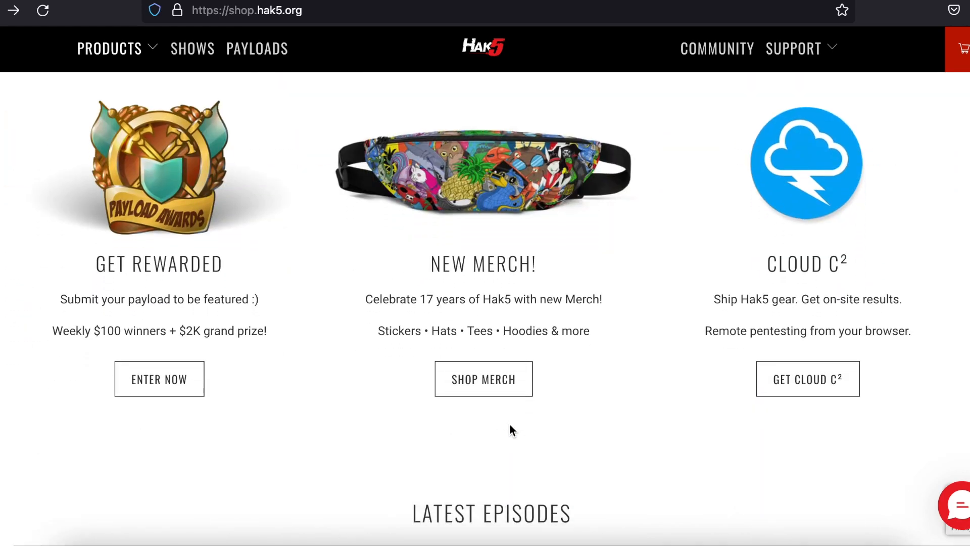
Browse the Latest Episodes video grid, then go to the SHOWS page.
scroll(down, 3)
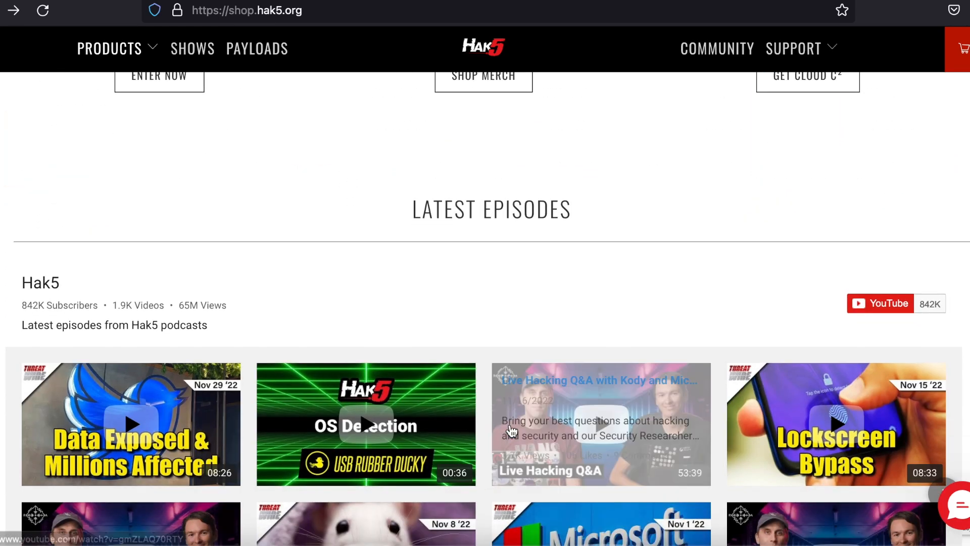
scroll(down, 3)
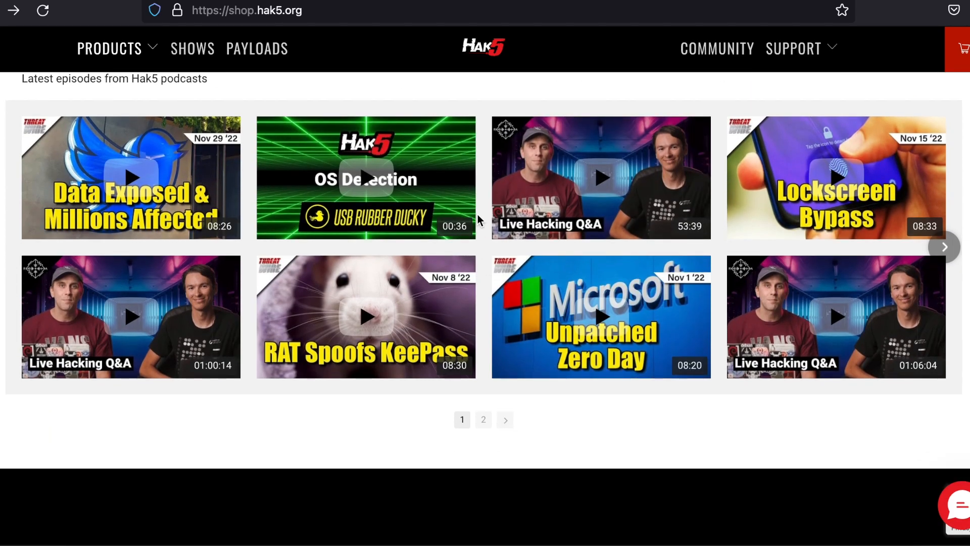
scroll(up, 3)
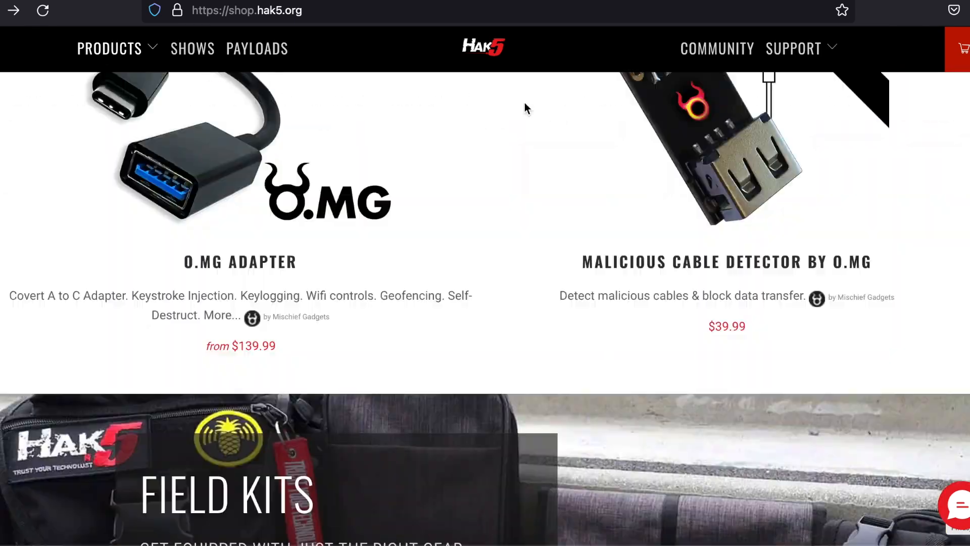
click(192, 49)
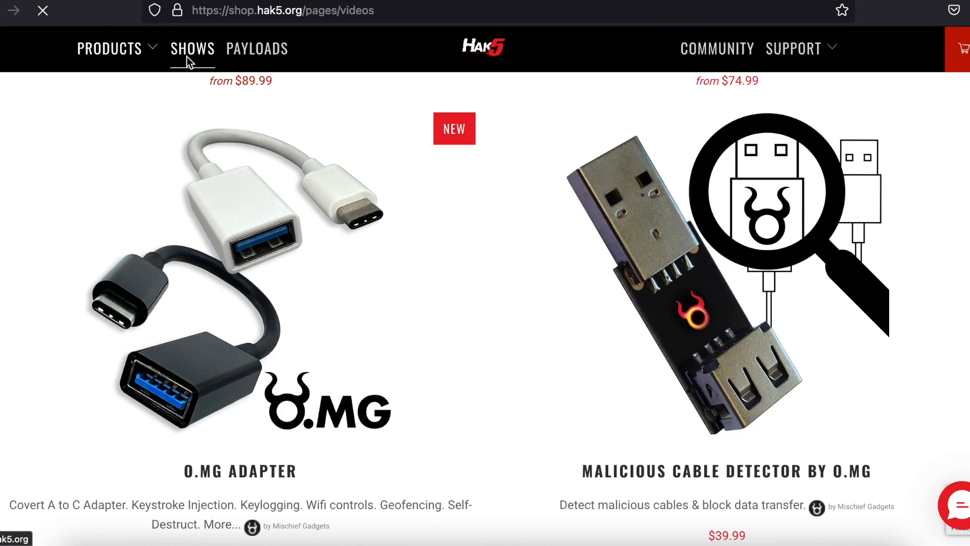
Load the Hak5 Shows page and scroll through its YouTube shows welcome text.
click(192, 49)
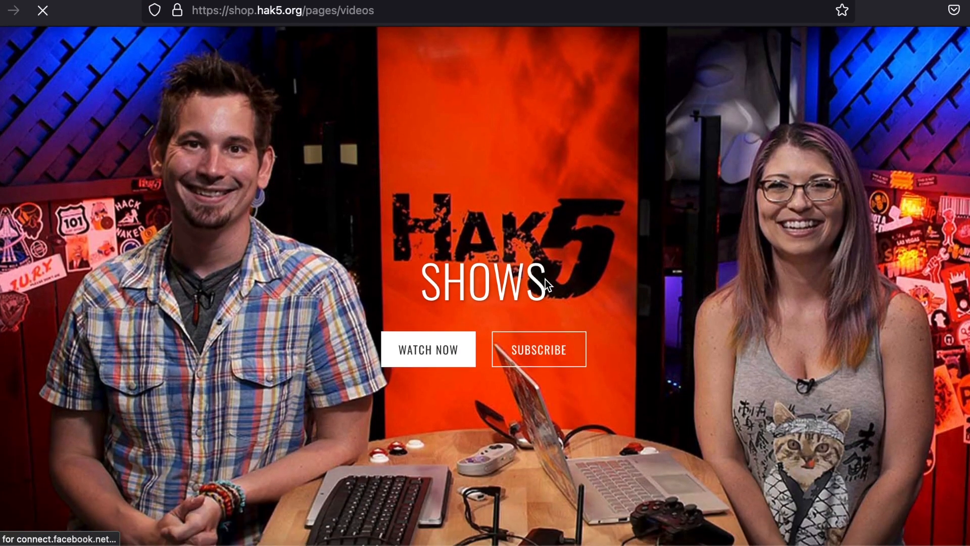
scroll(down, 3)
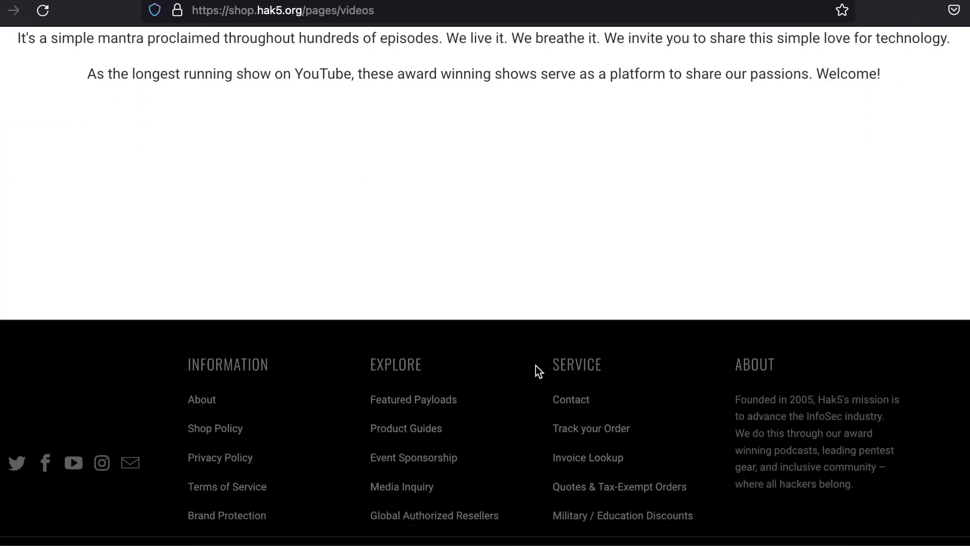
scroll(up, 3)
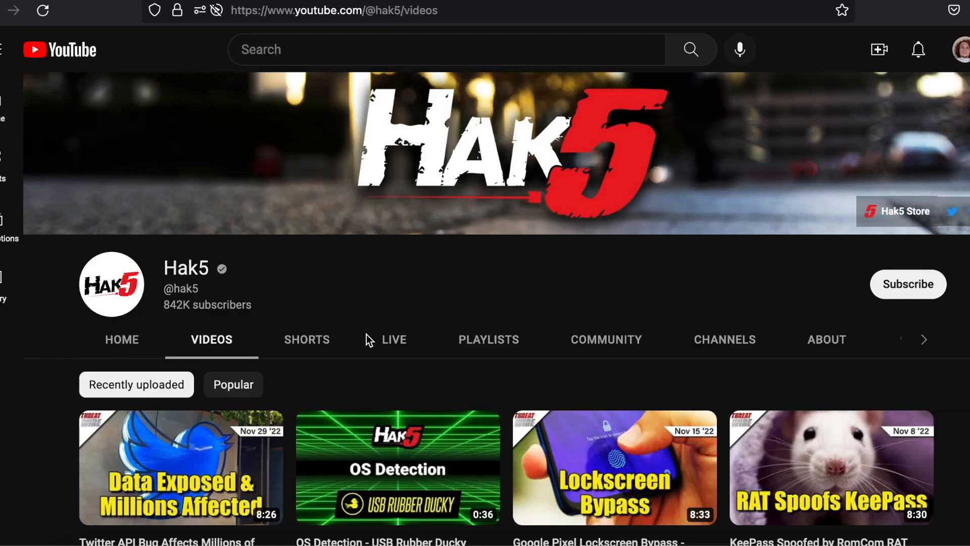
Scroll down through Hak5's recent ThreatWire uploads.
scroll(down, 3)
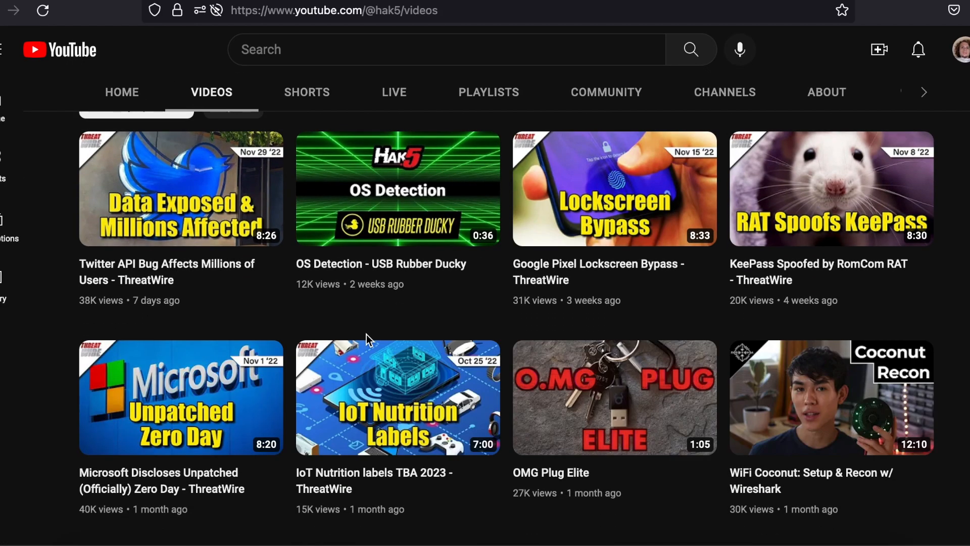
scroll(down, 3)
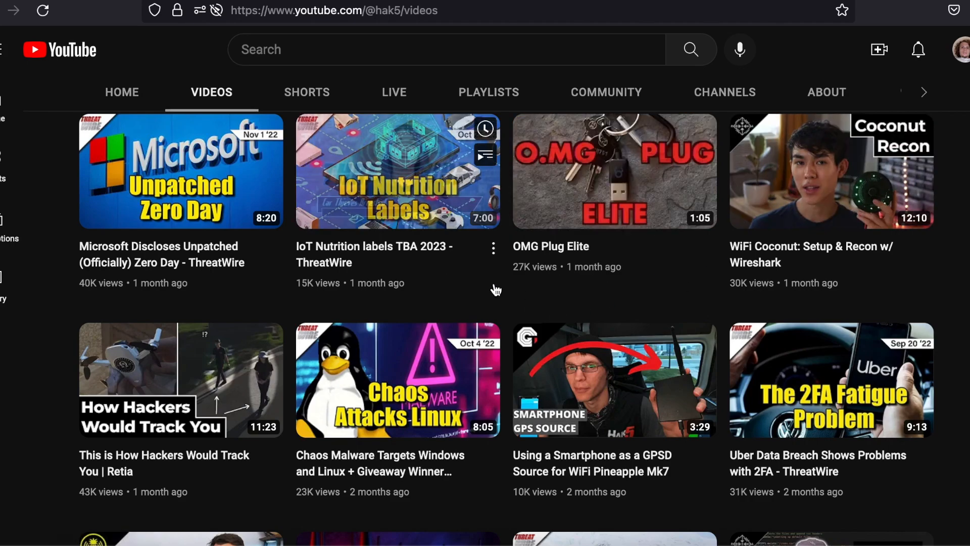
scroll(down, 3)
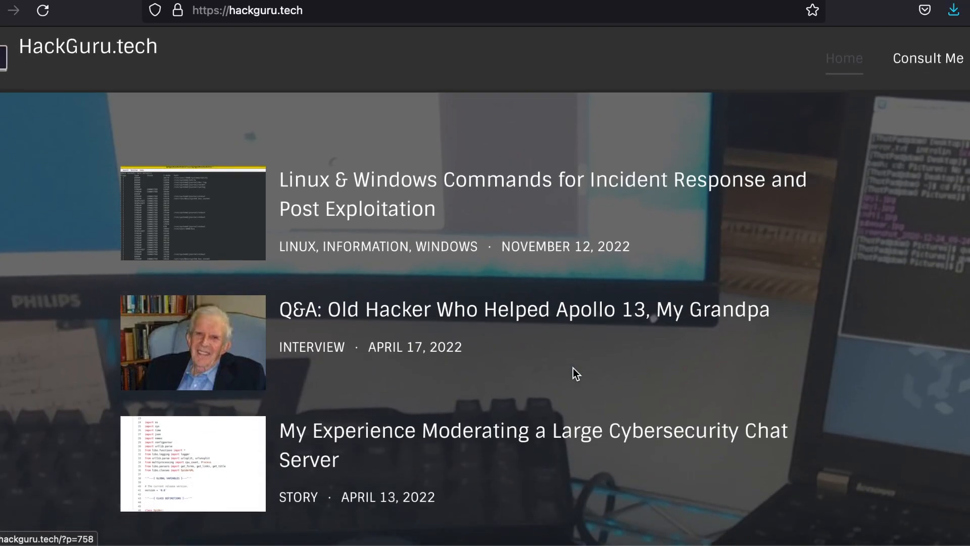
Scroll HackGuru.tech down to its donation and subscribe sections, then back to the posts.
scroll(down, 3)
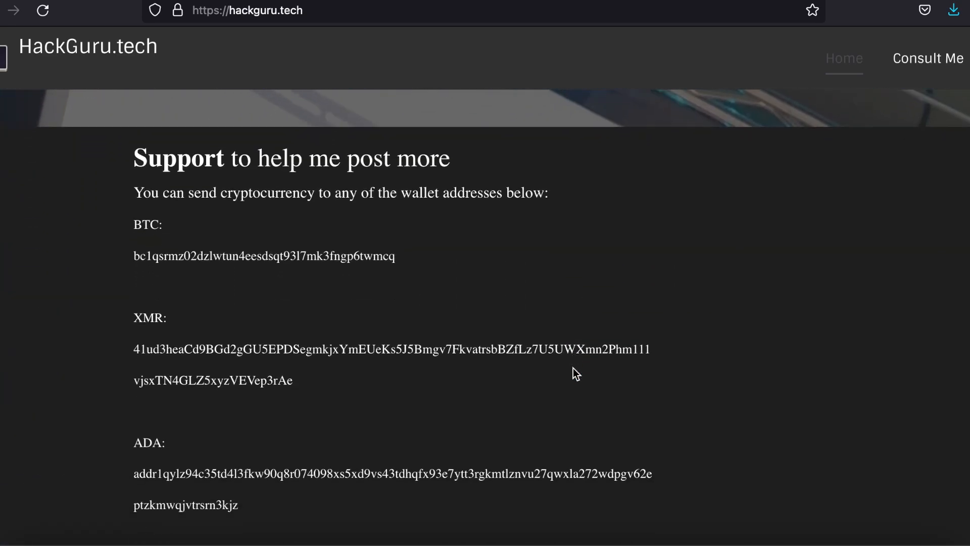
scroll(down, 3)
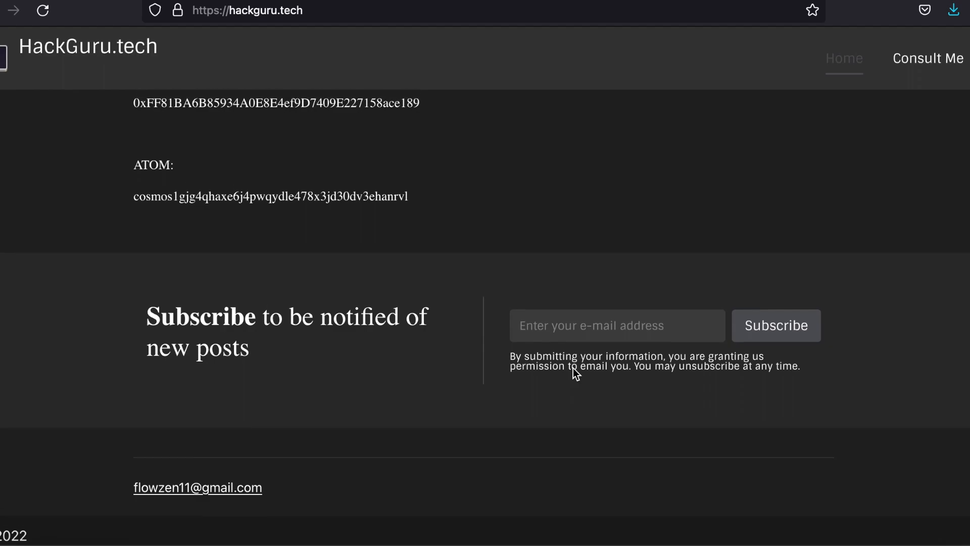
scroll(up, 3)
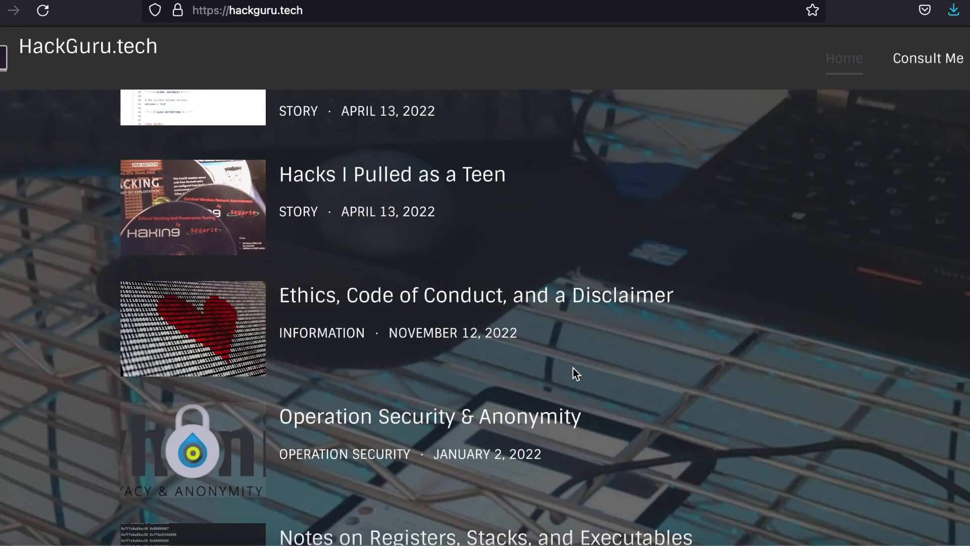
scroll(up, 3)
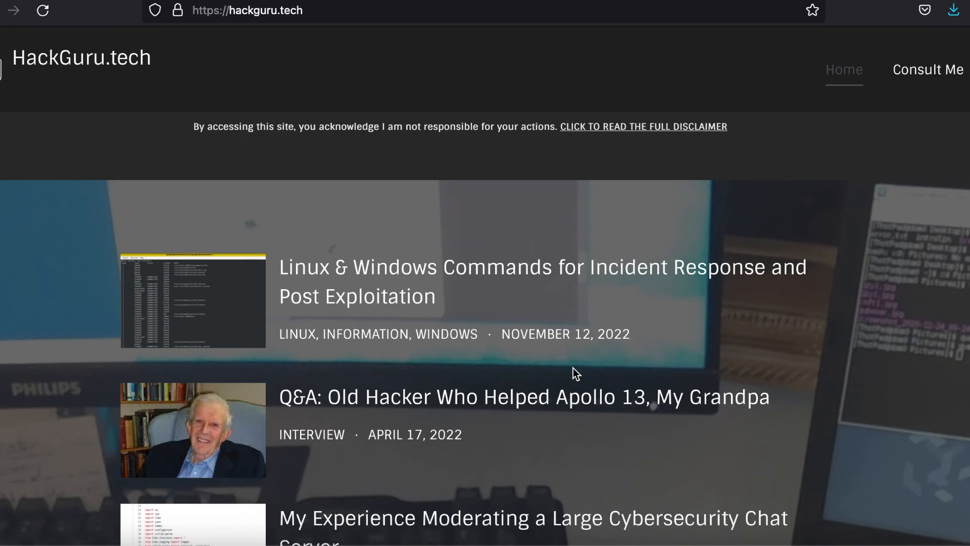
scroll(down, 3)
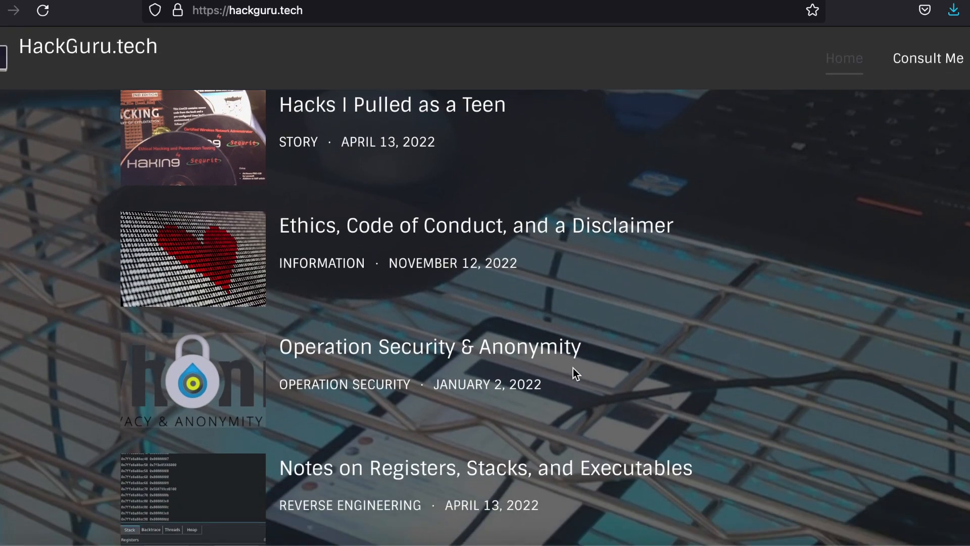